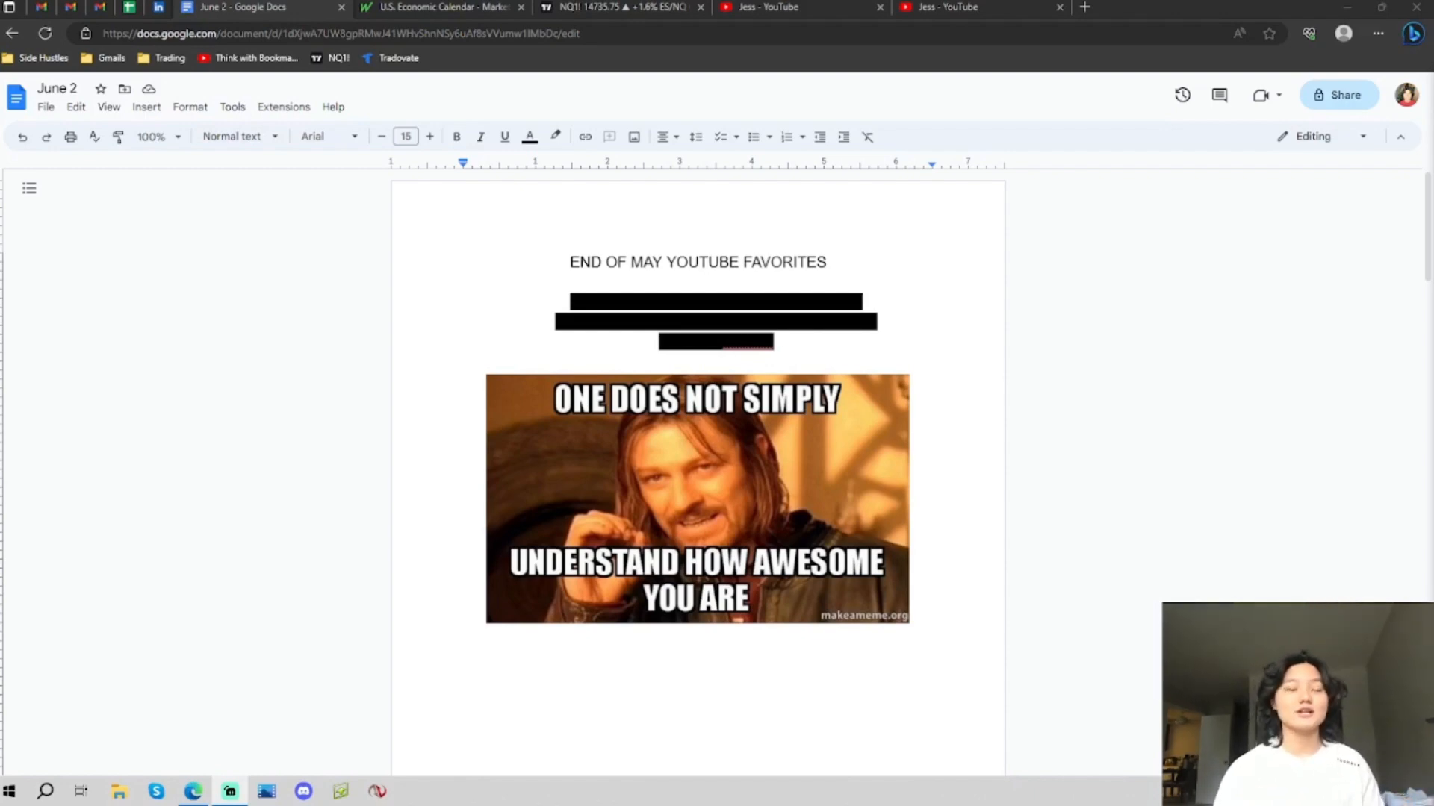
Step: Set the highlight colour of the three blacked-out channel name lines to None so they read as plain text
scroll("down", 3)
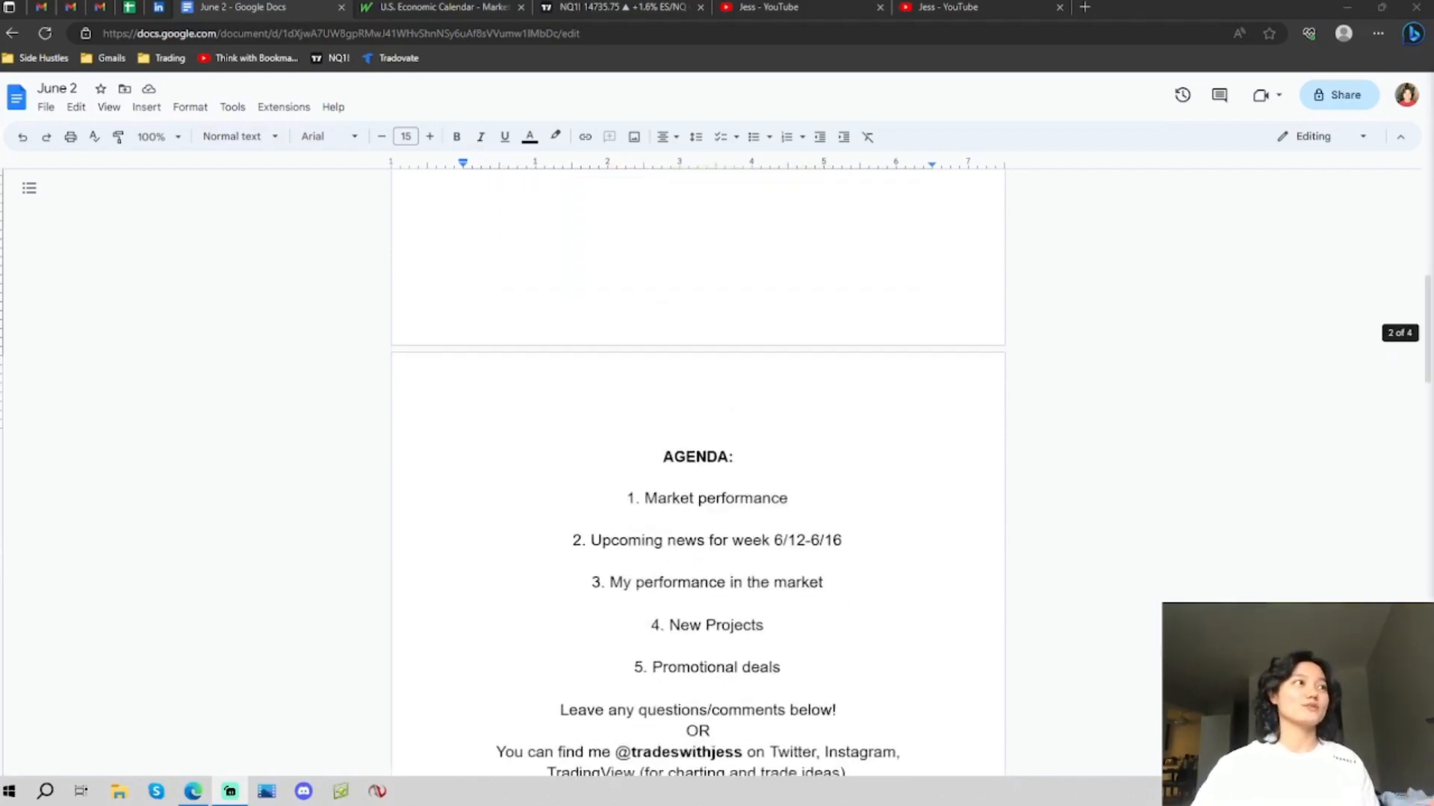
scroll("down", 3)
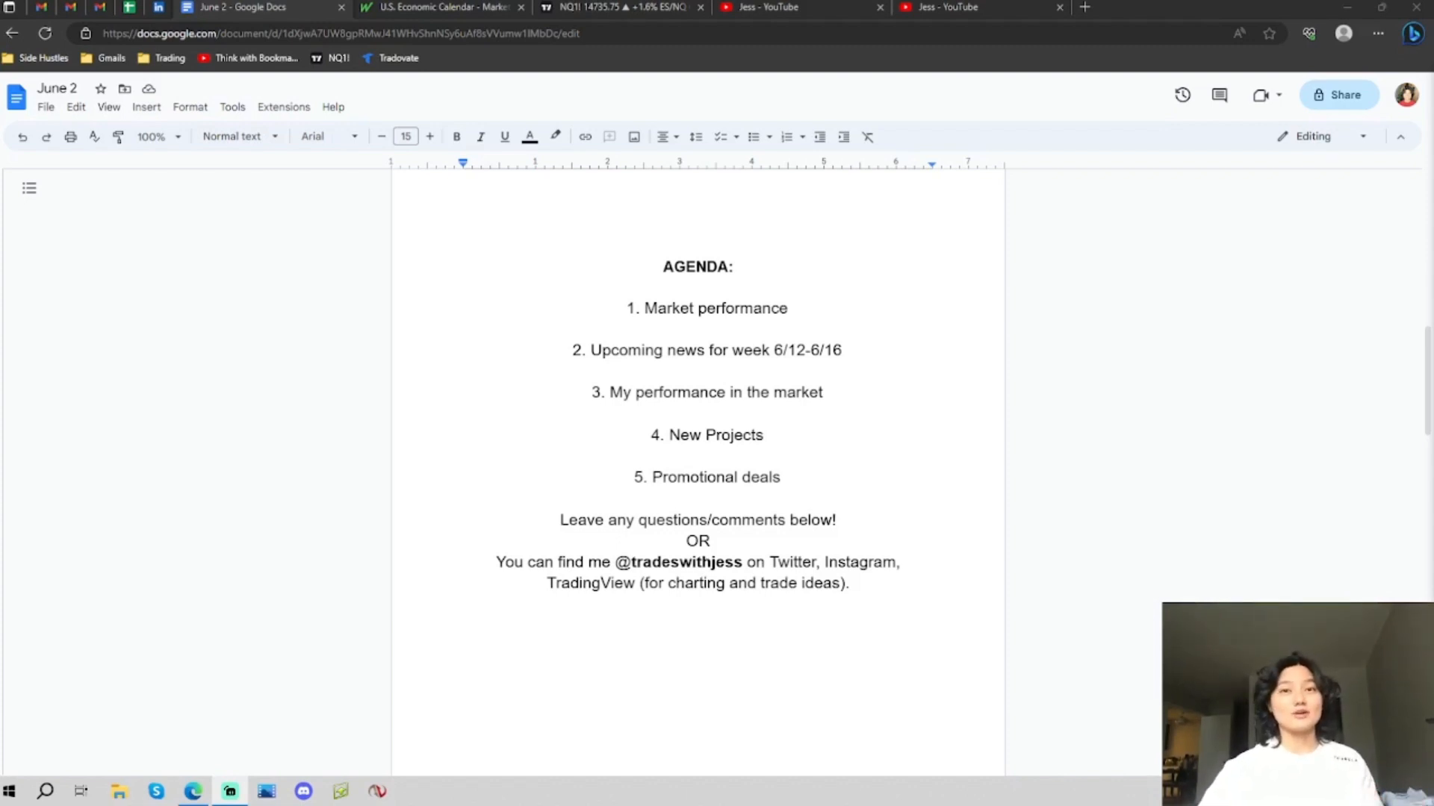
scroll("down", 3)
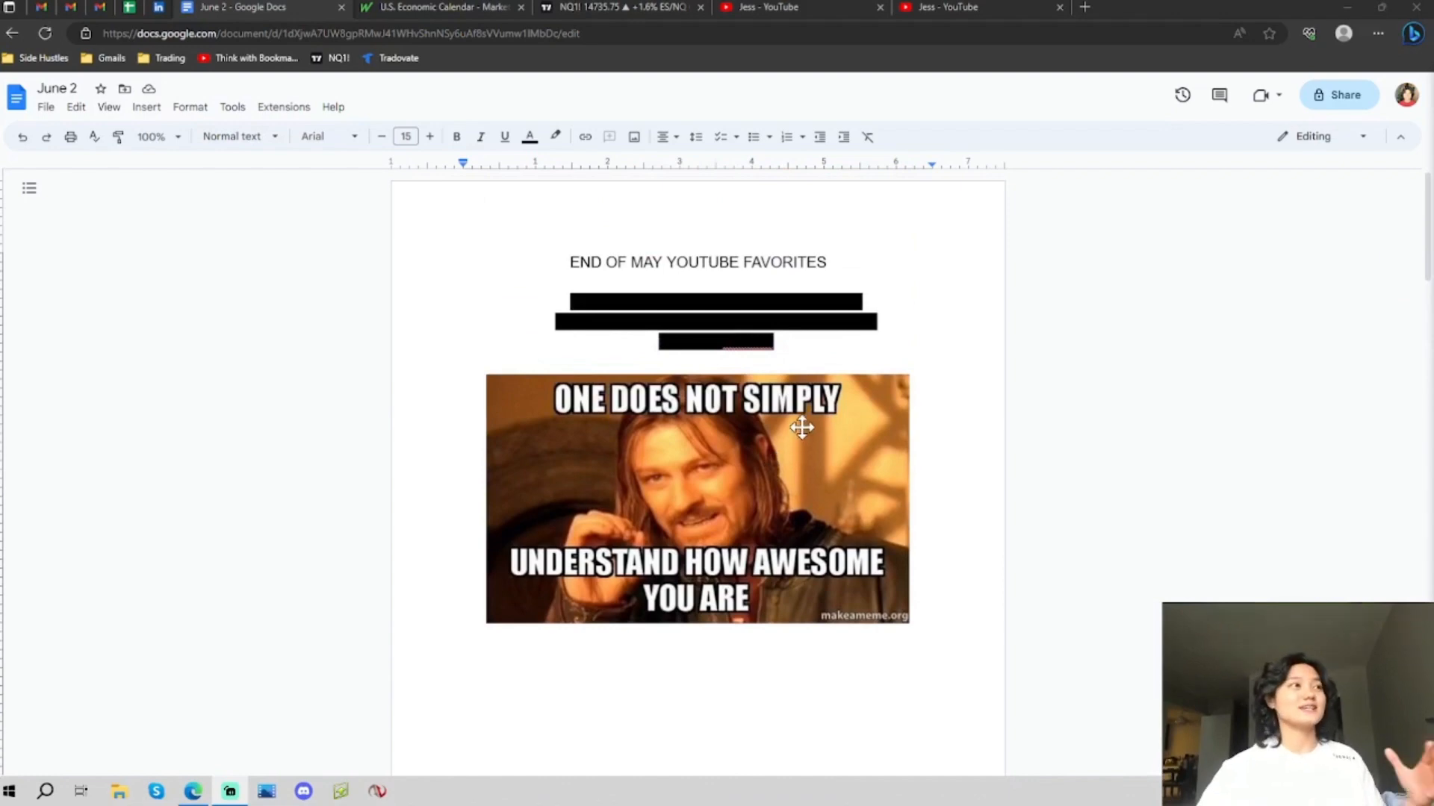
mouse_move(806, 410)
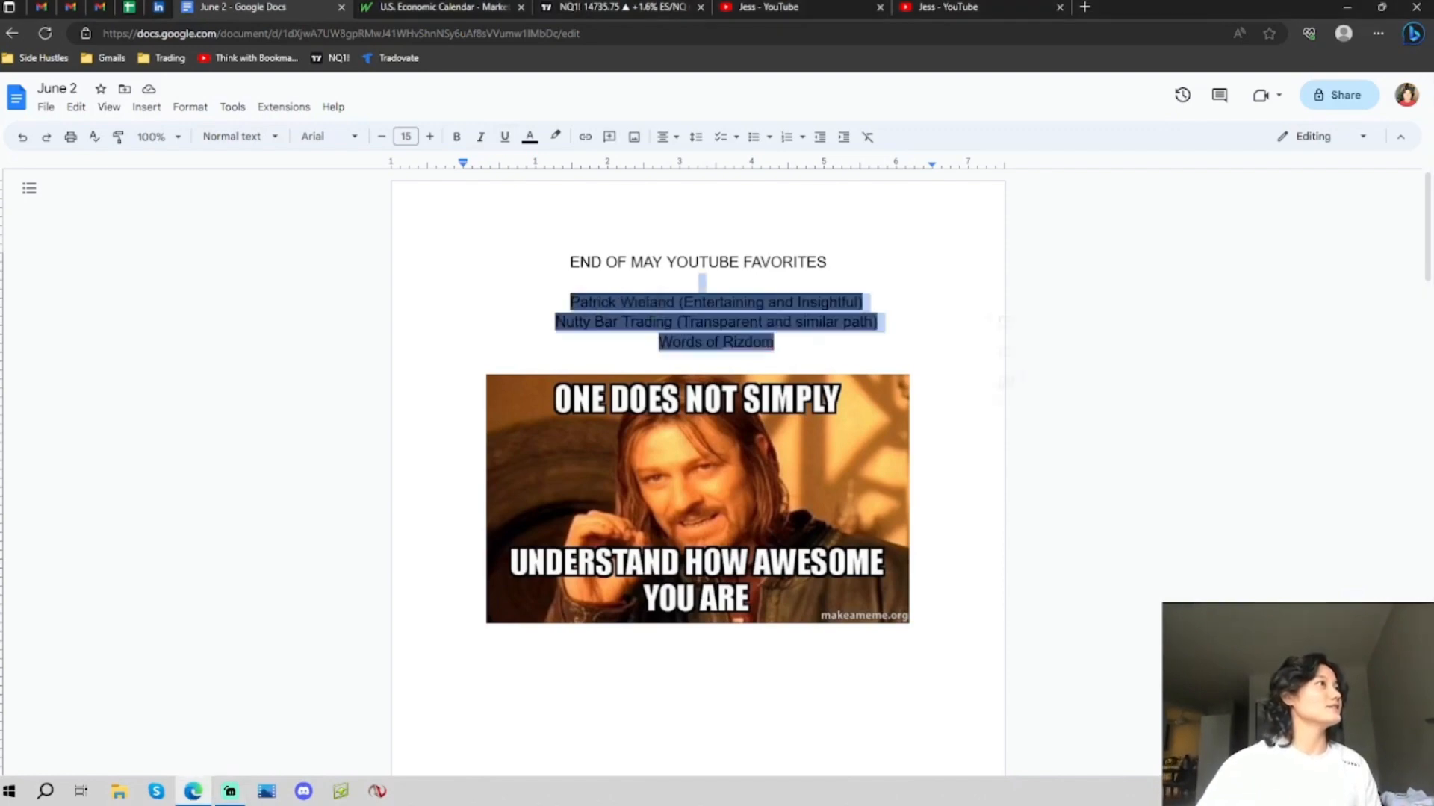
left_click(554, 136)
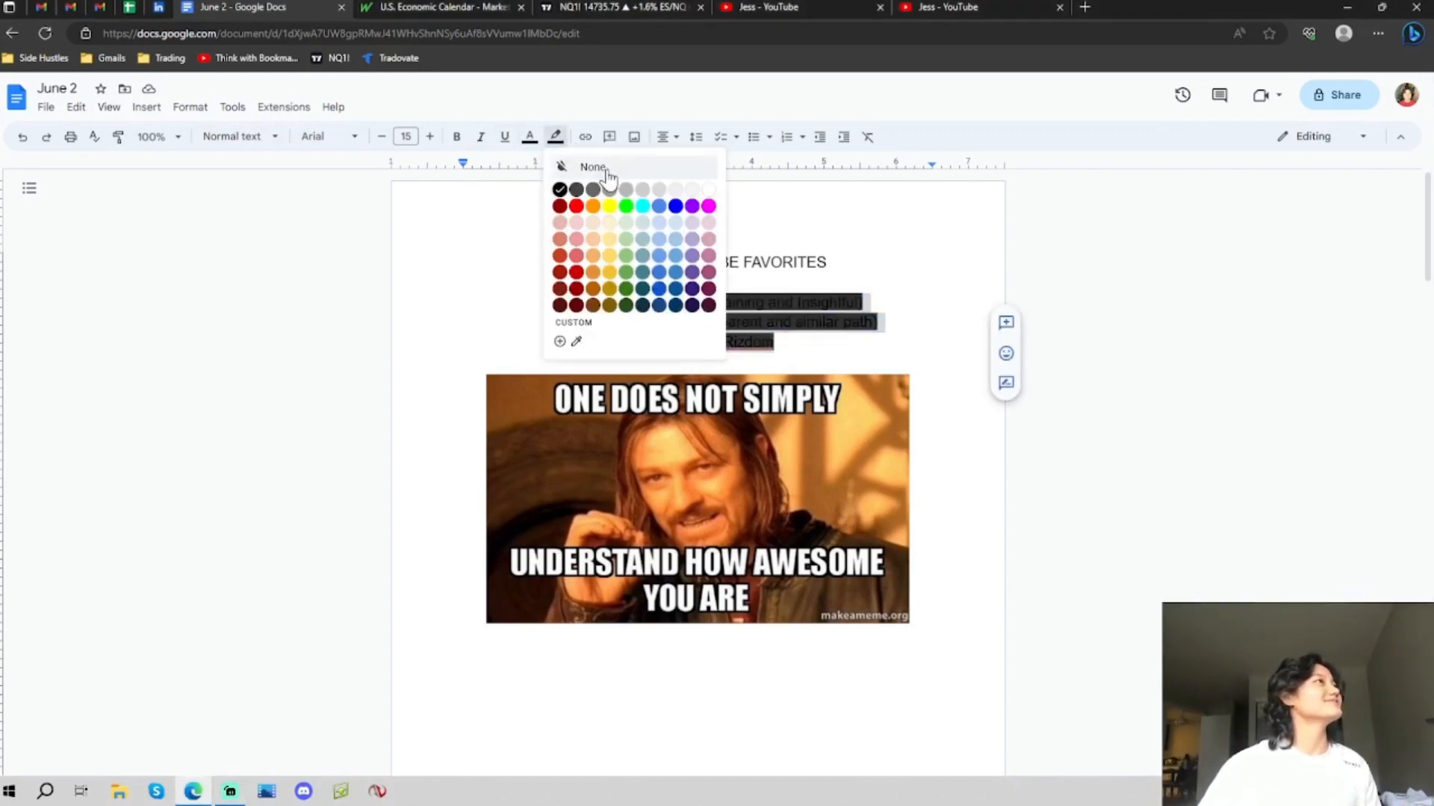
left_click(592, 167)
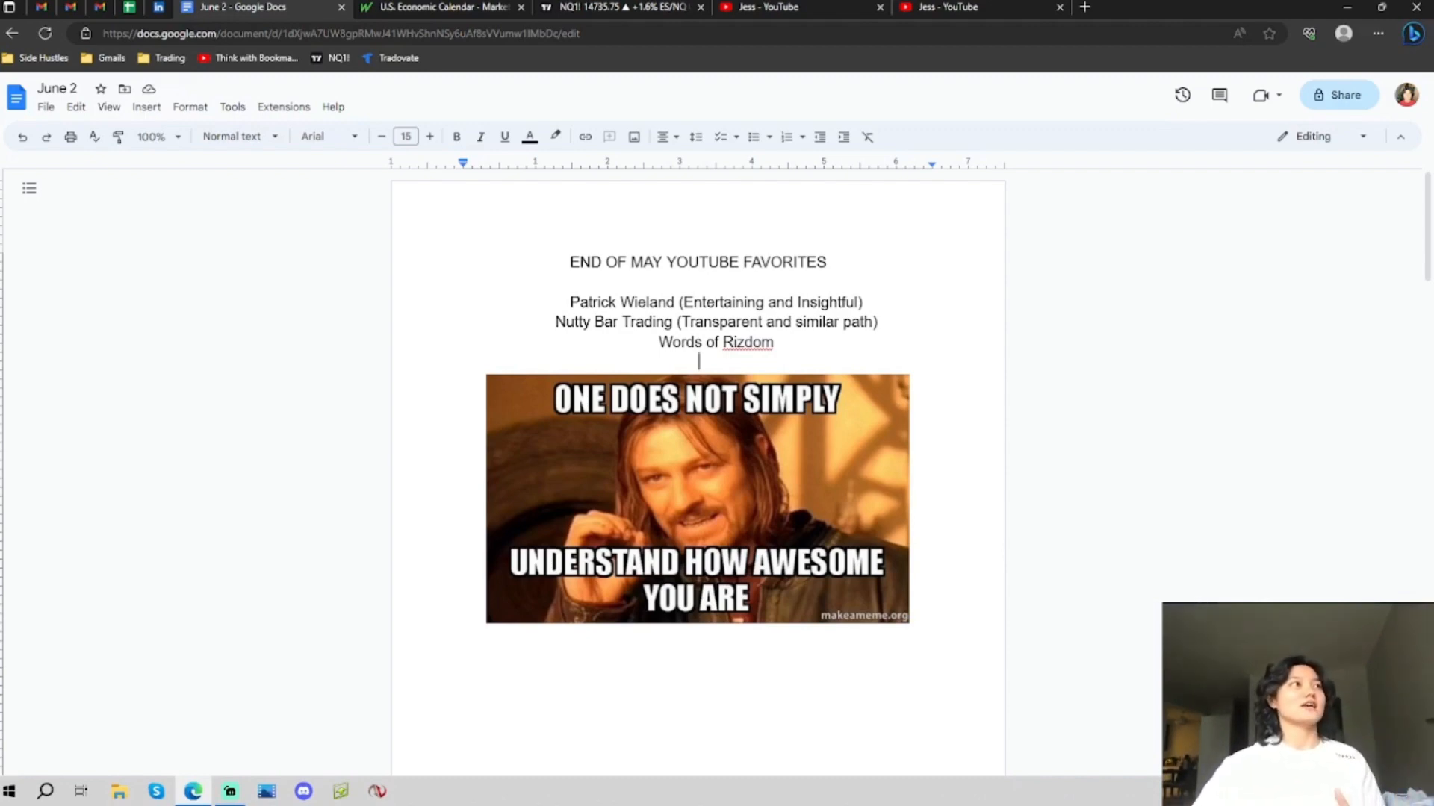
triple_click(716, 301)
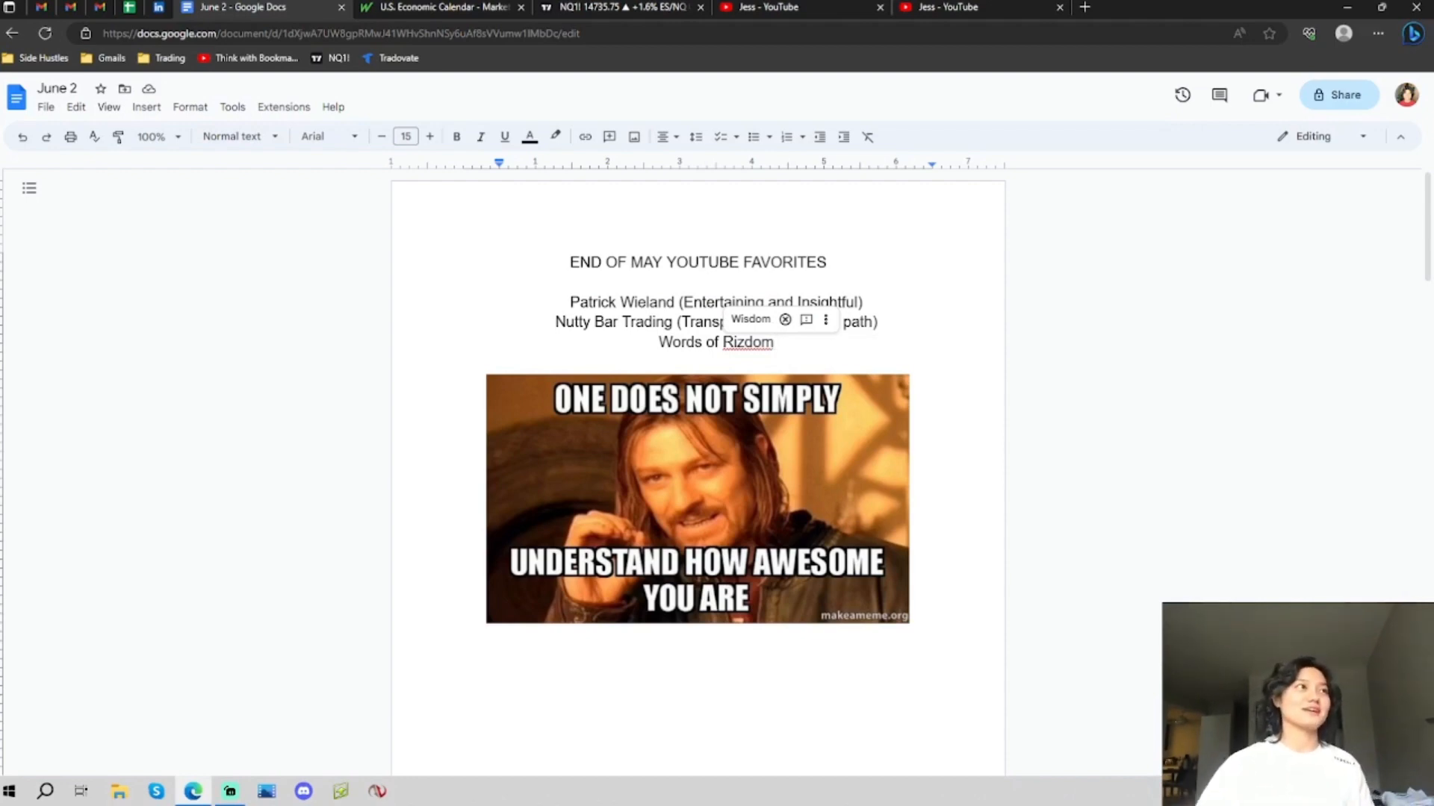
Step: Keep 'Words of Rizdom' spelled as is by ignoring the suggested 'Wisdom' correction
left_click(773, 342)
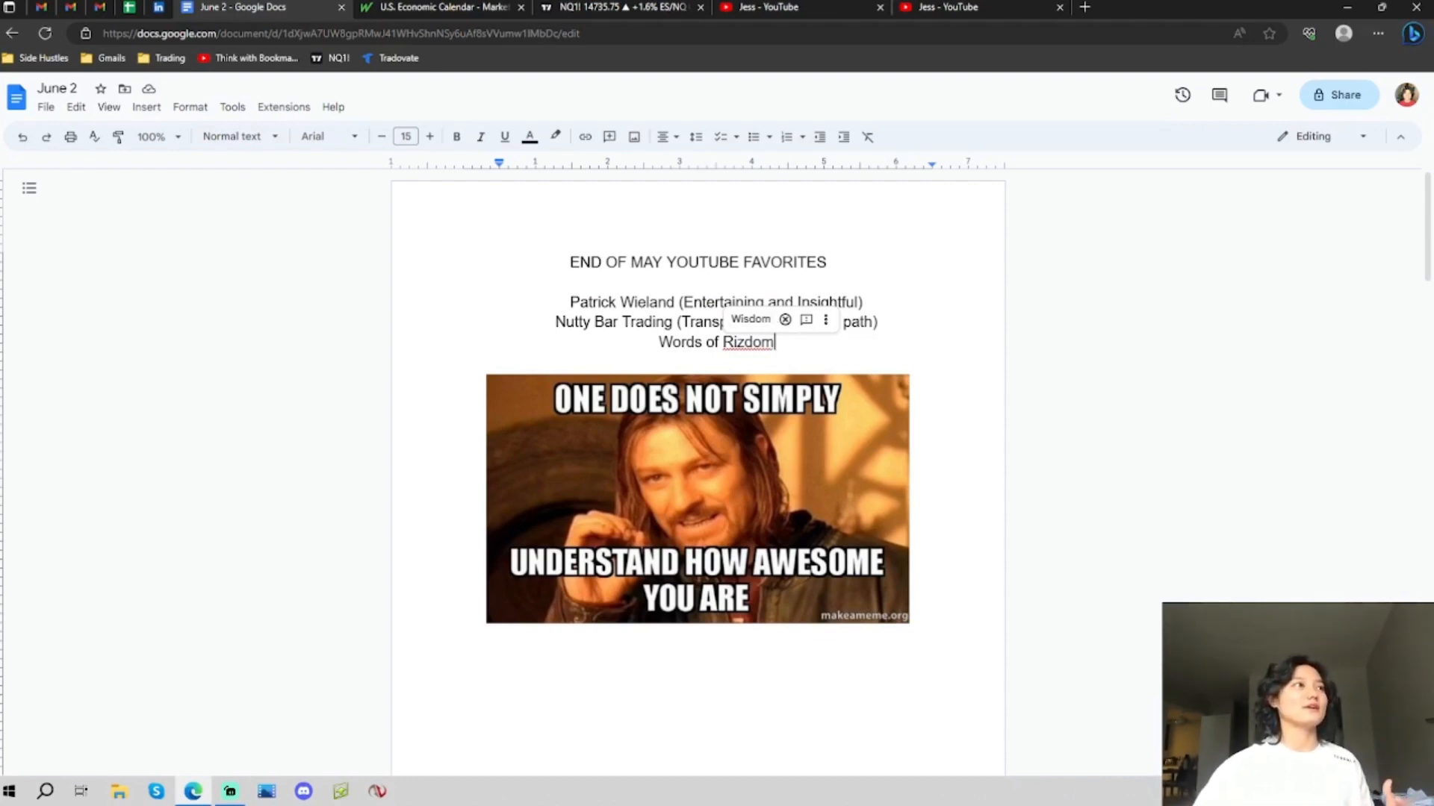
left_click(784, 319)
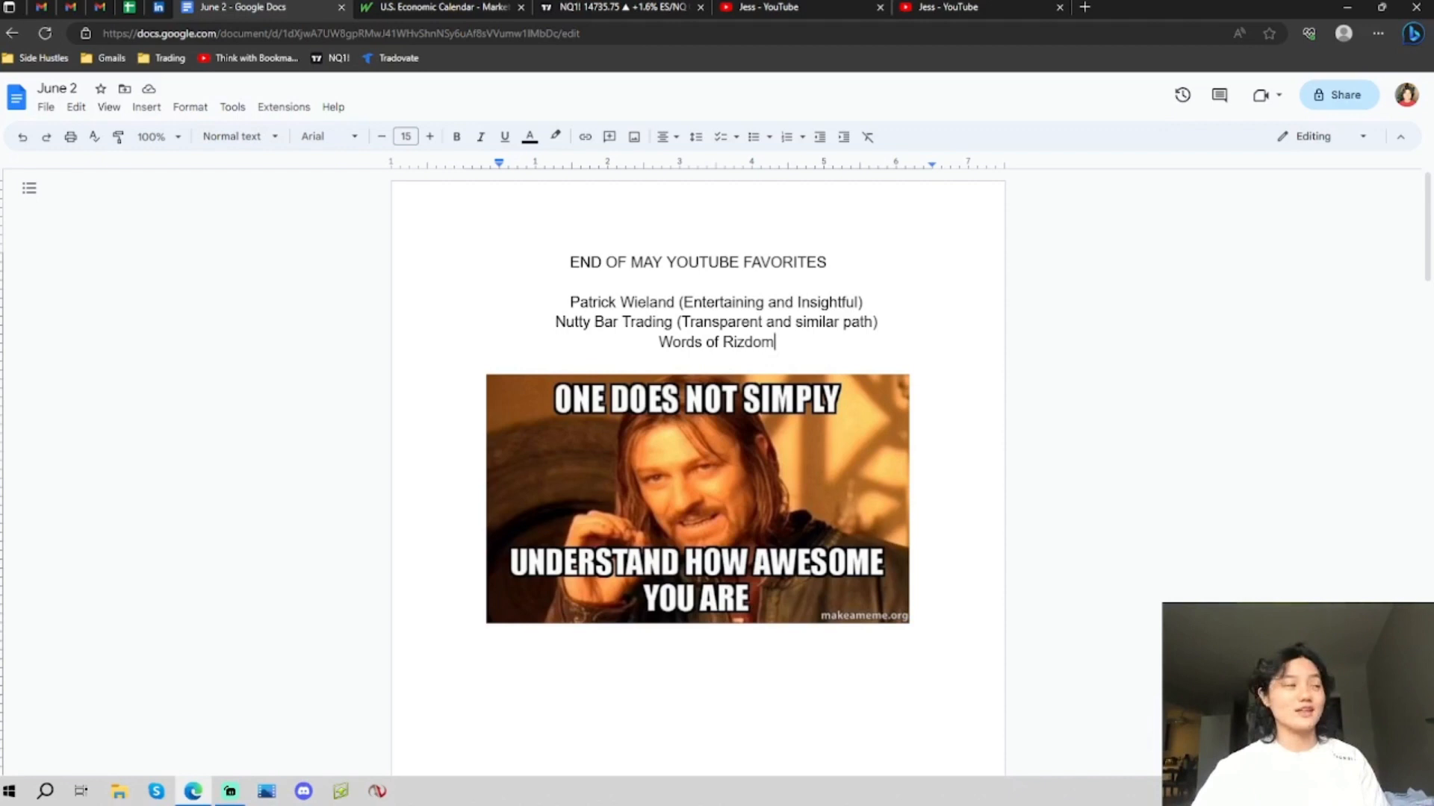
mouse_move(635, 385)
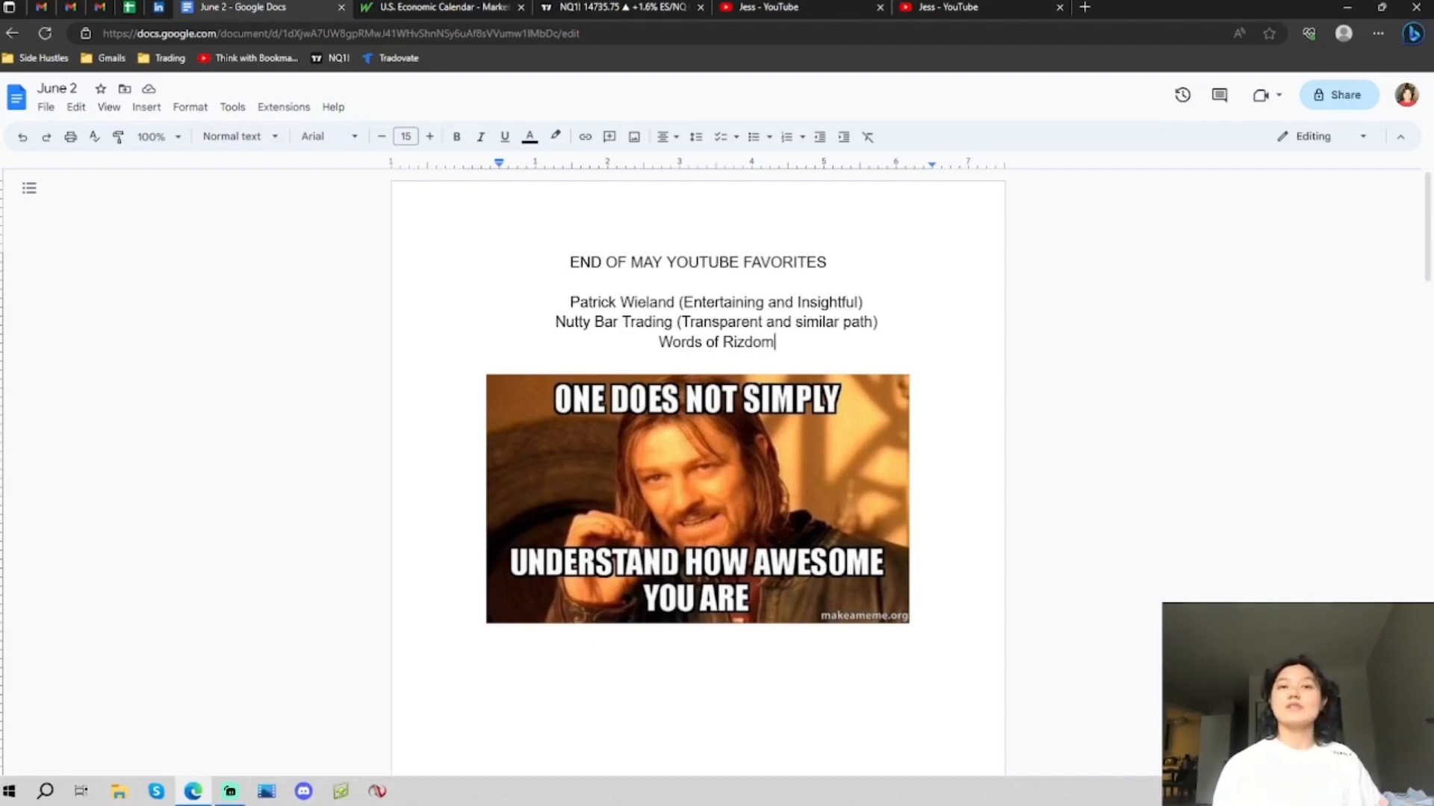
mouse_move(713, 158)
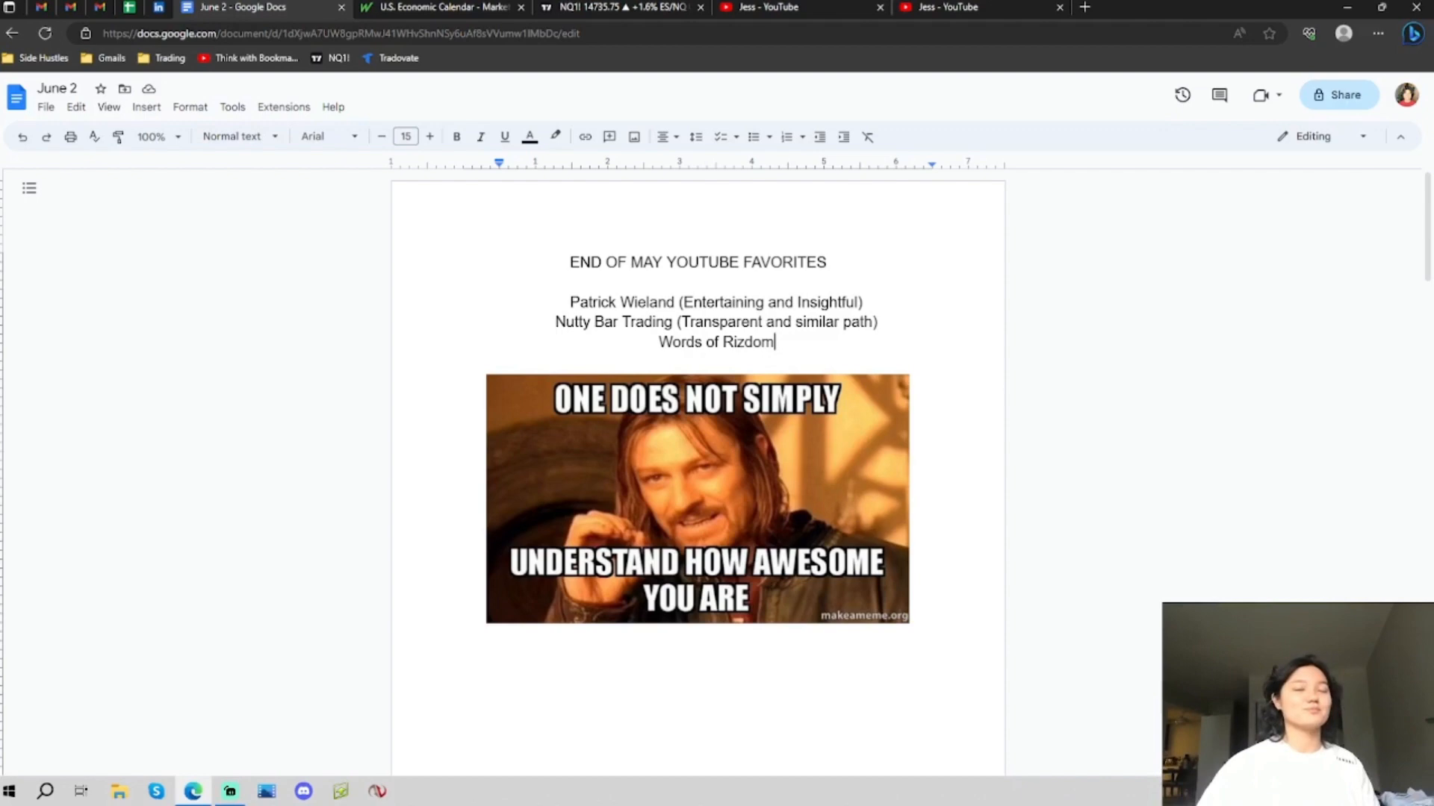
mouse_move(814, 419)
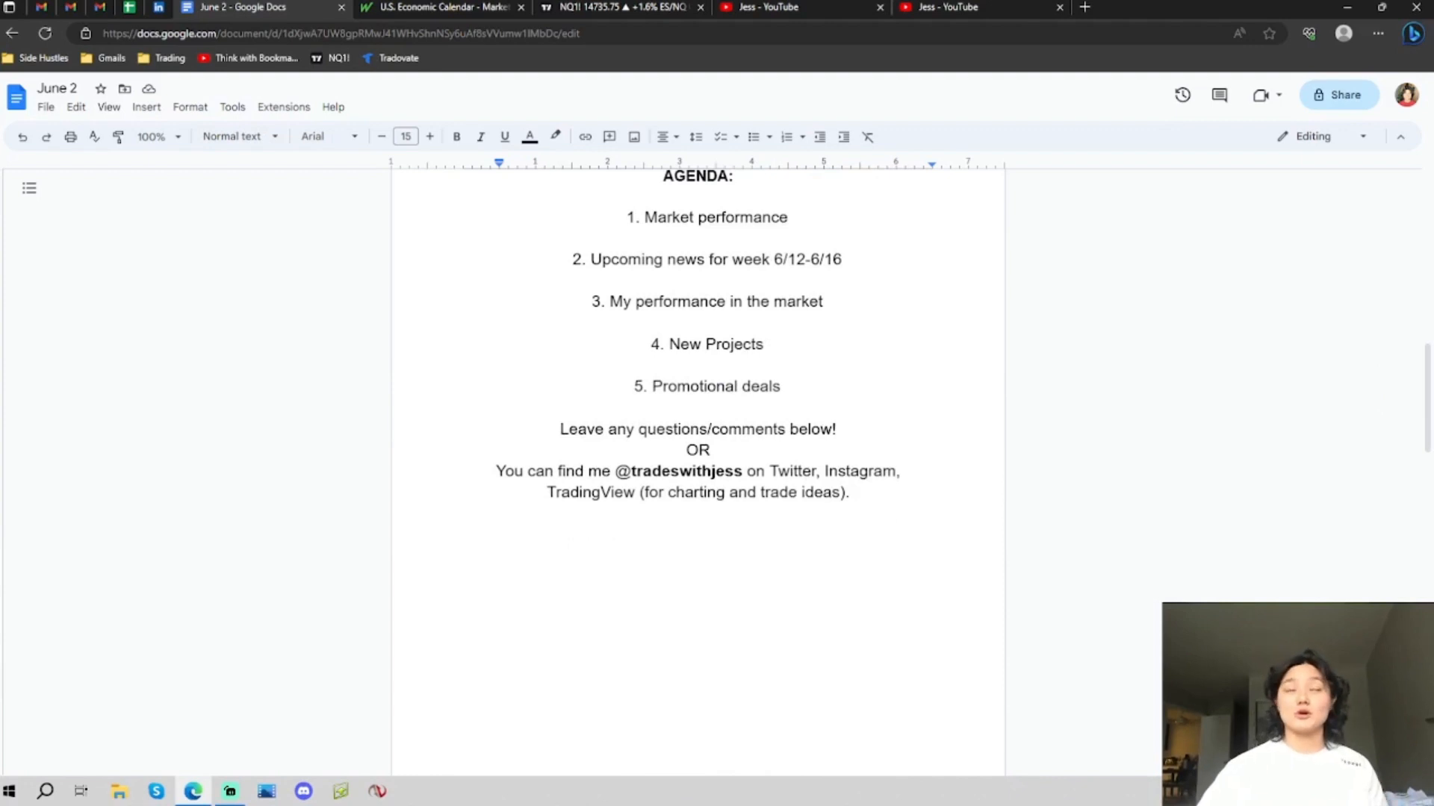
left_click(442, 7)
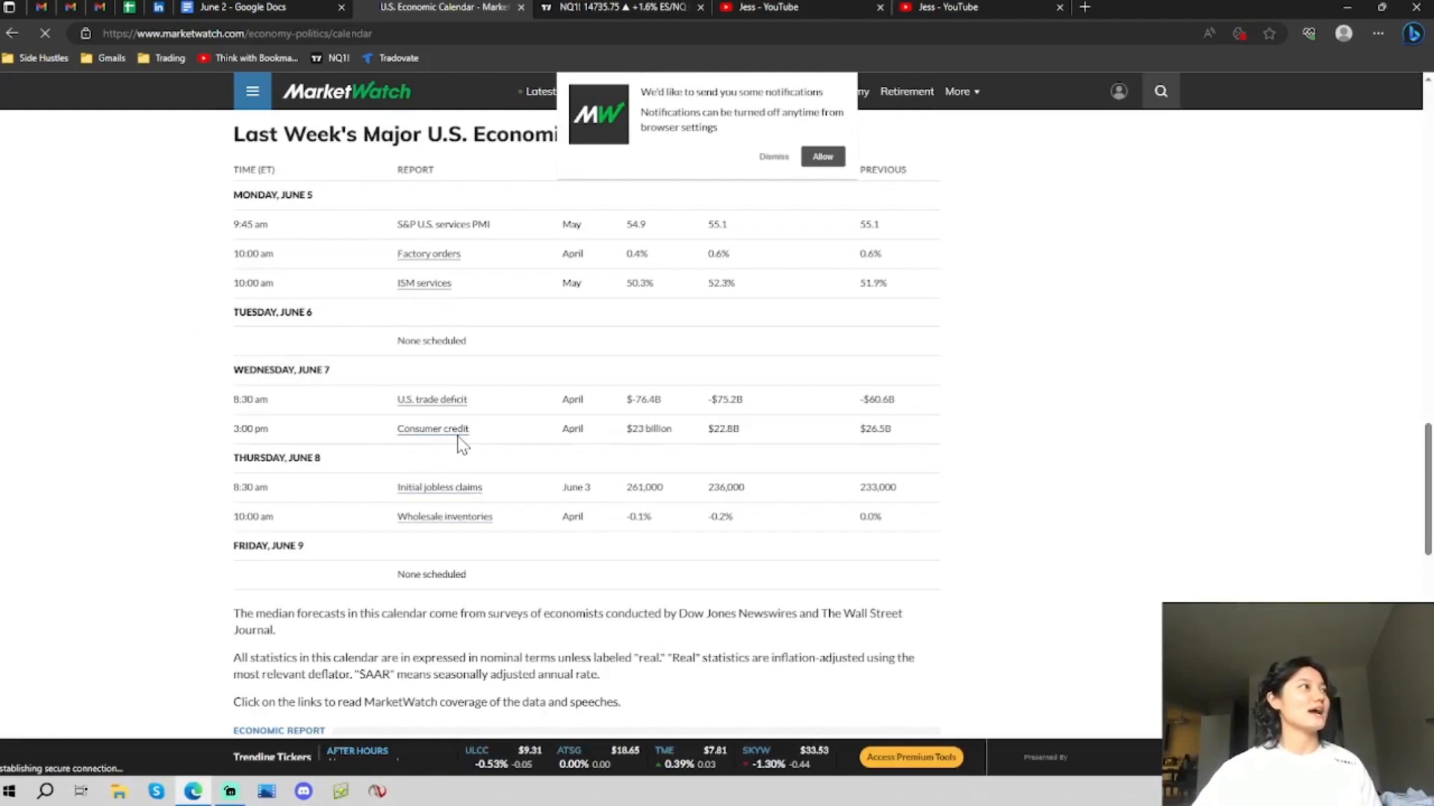
mouse_move(291, 488)
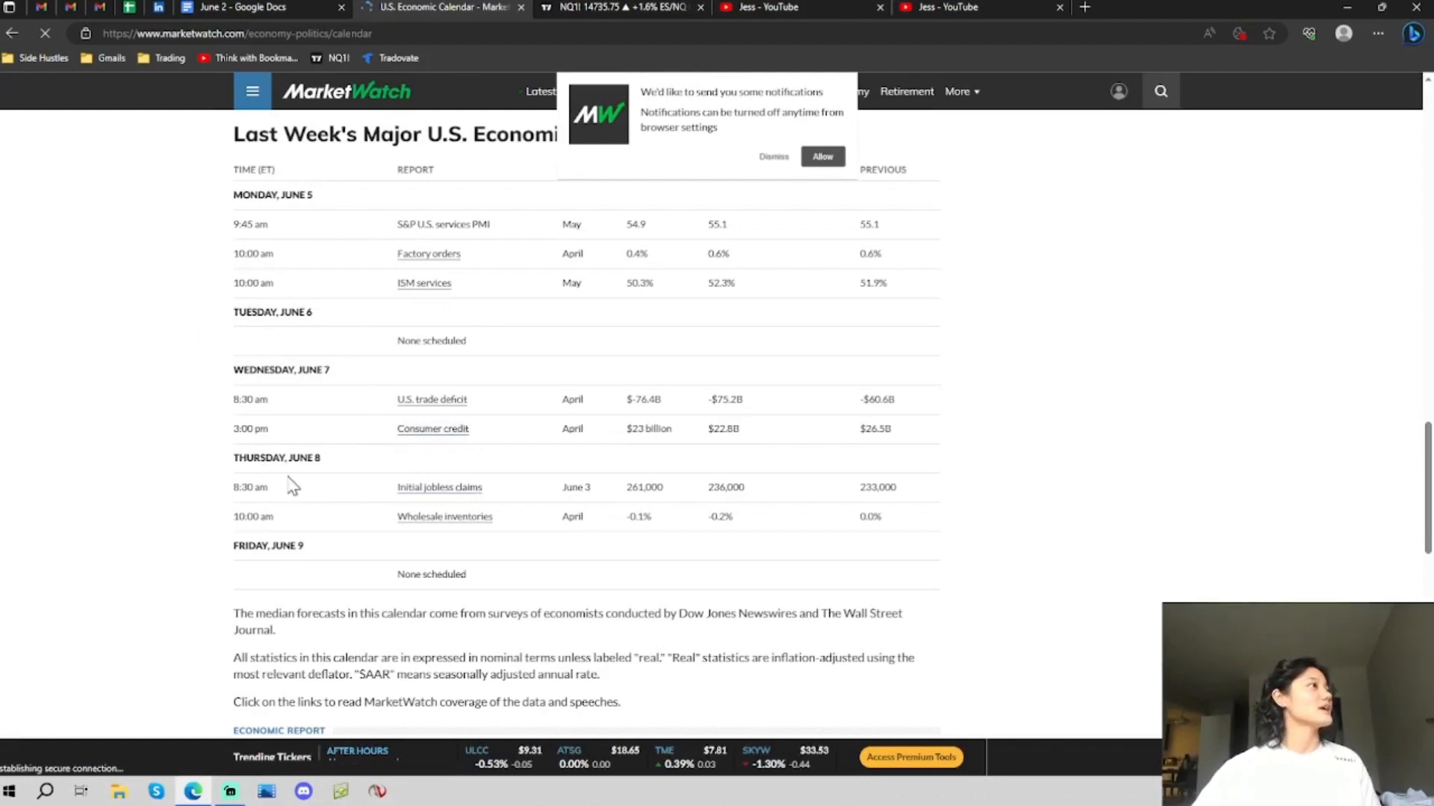
mouse_move(501, 504)
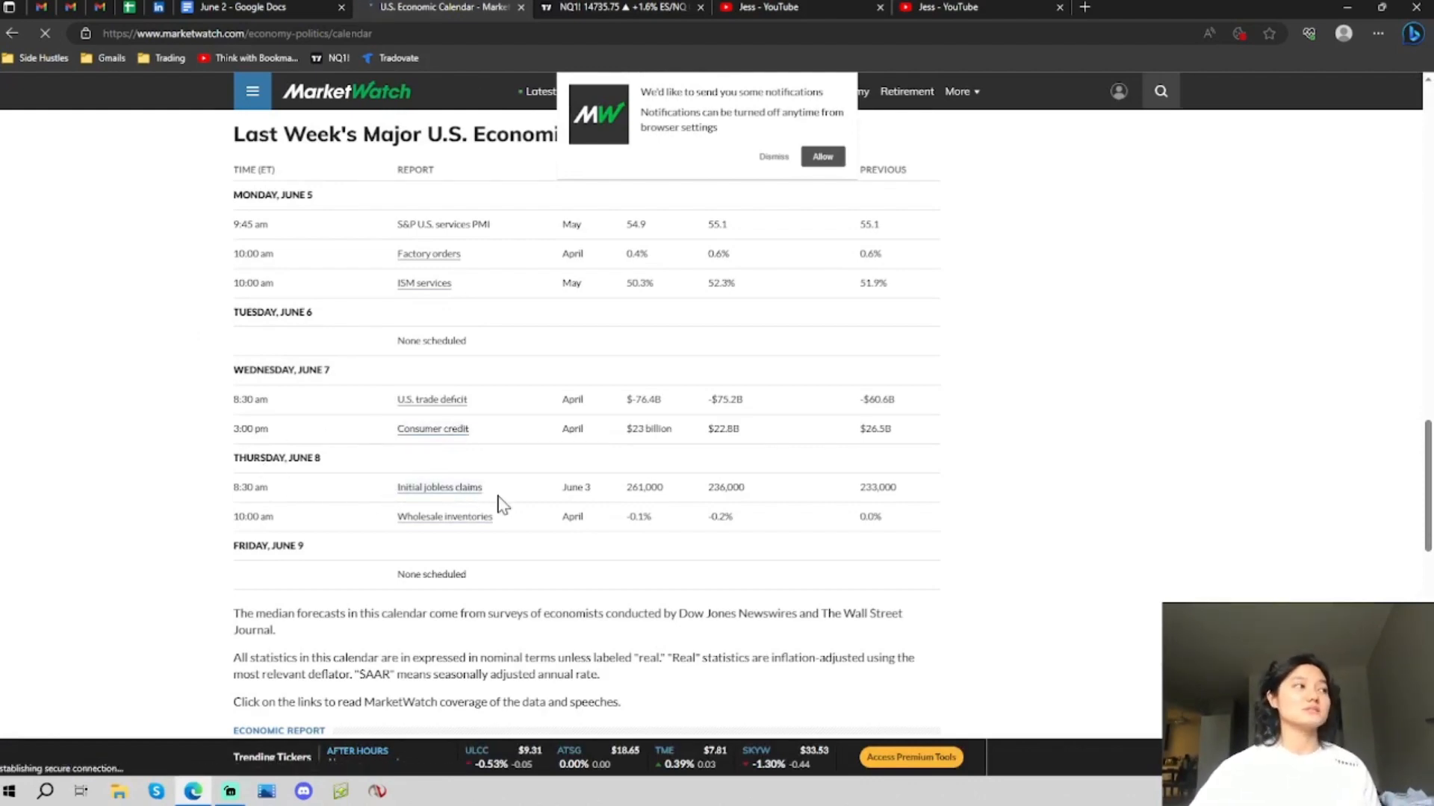
mouse_move(583, 466)
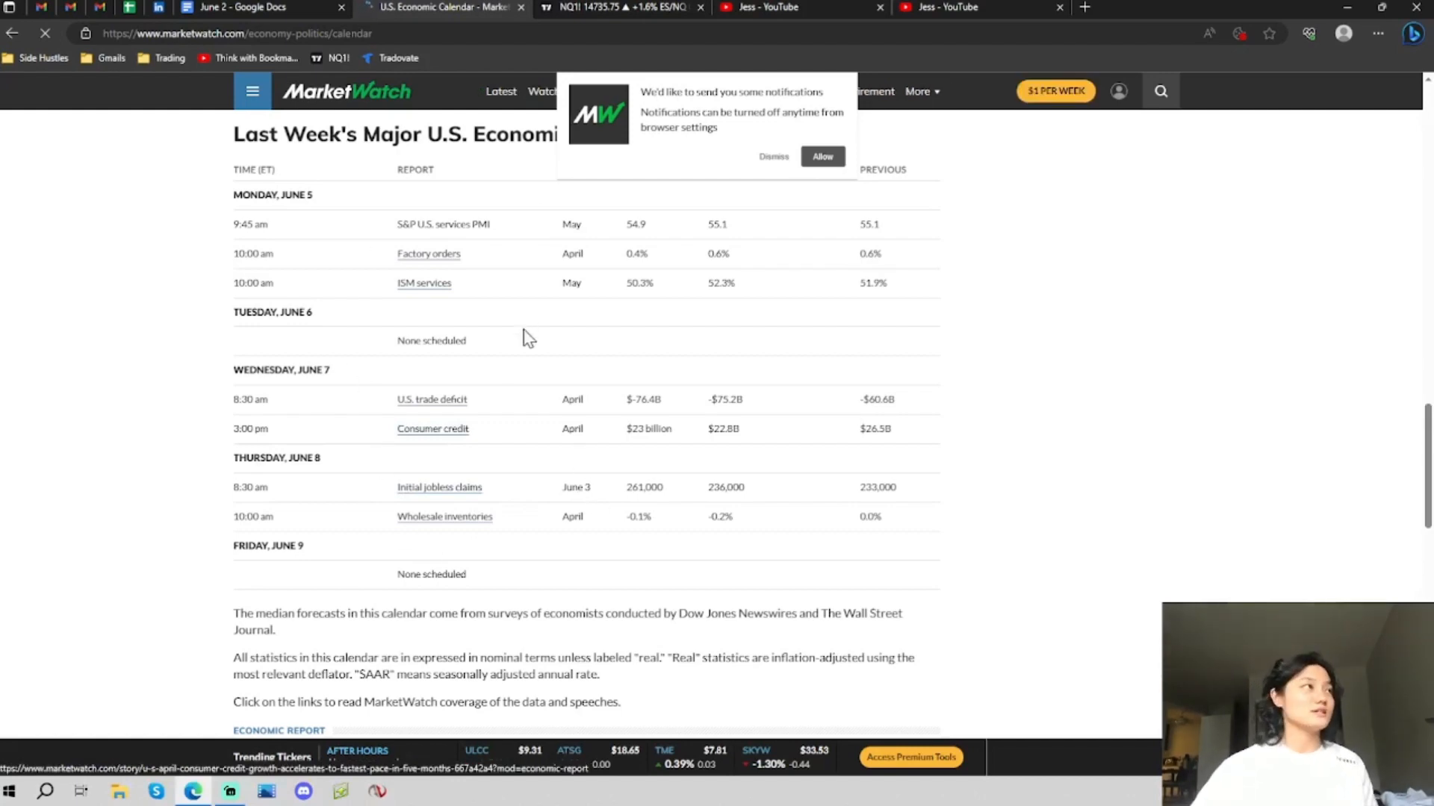
Step: Switch from the MarketWatch economic calendar to the NQ1! TradingView futures chart
left_click(44, 33)
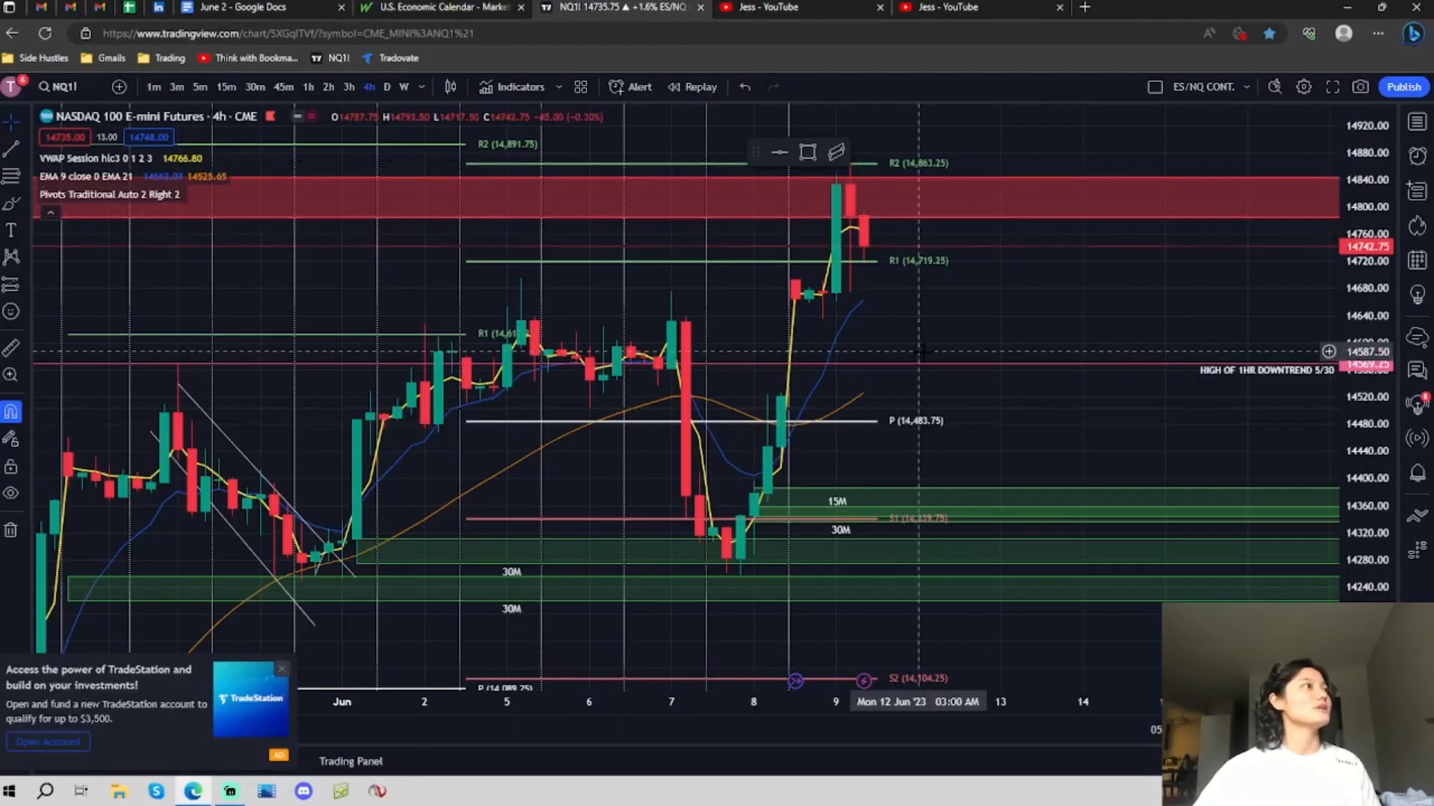
mouse_move(547, 387)
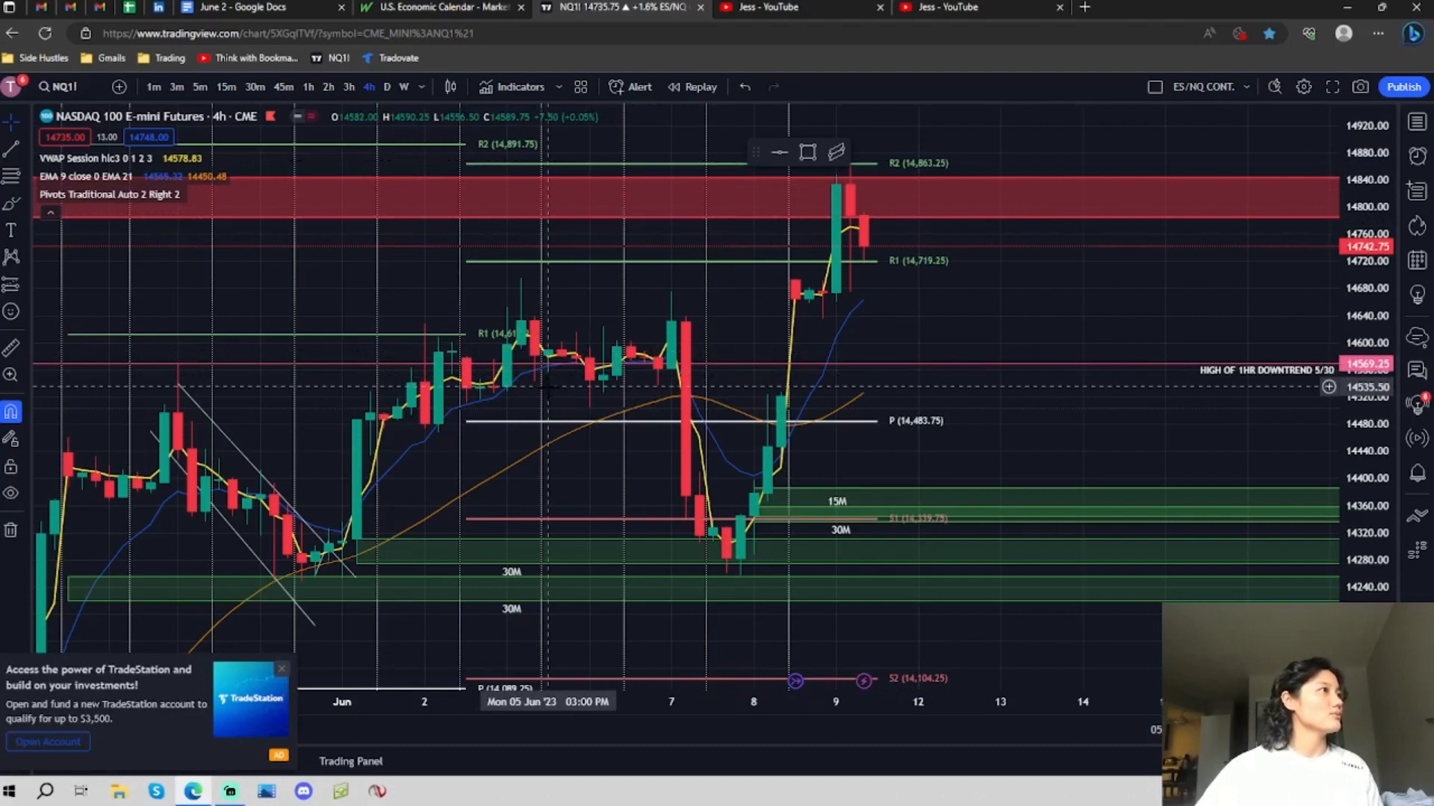
mouse_move(501, 387)
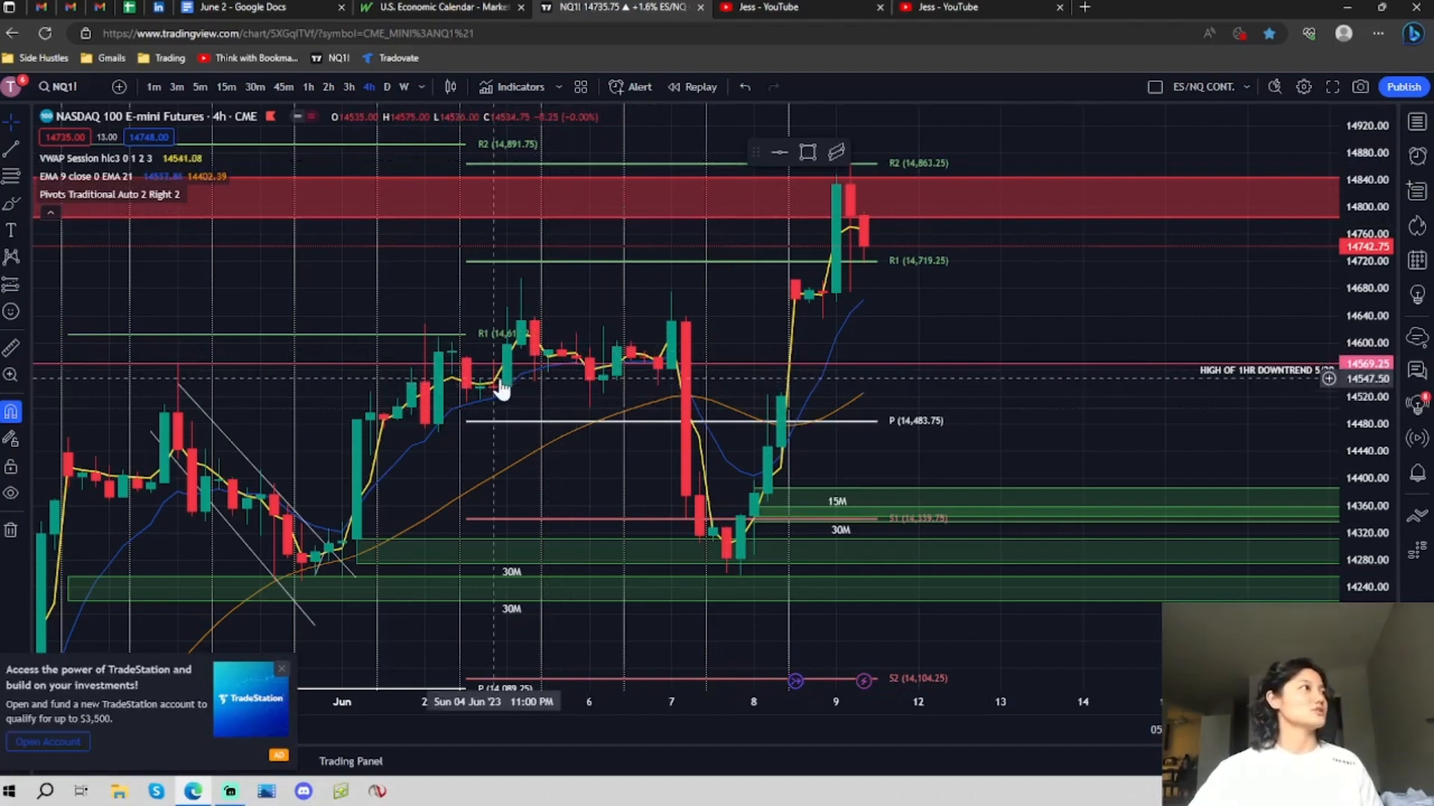
mouse_move(644, 374)
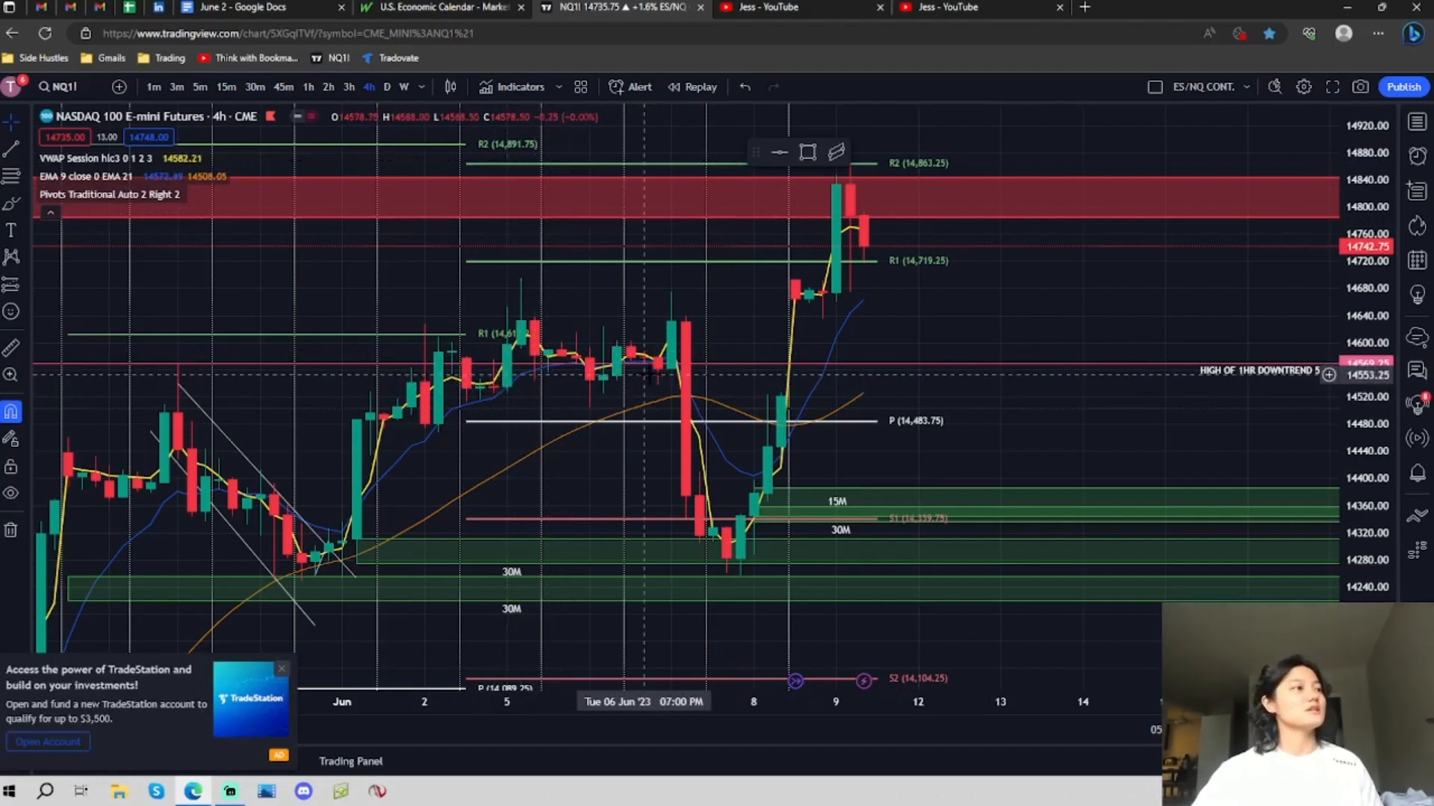
mouse_move(654, 376)
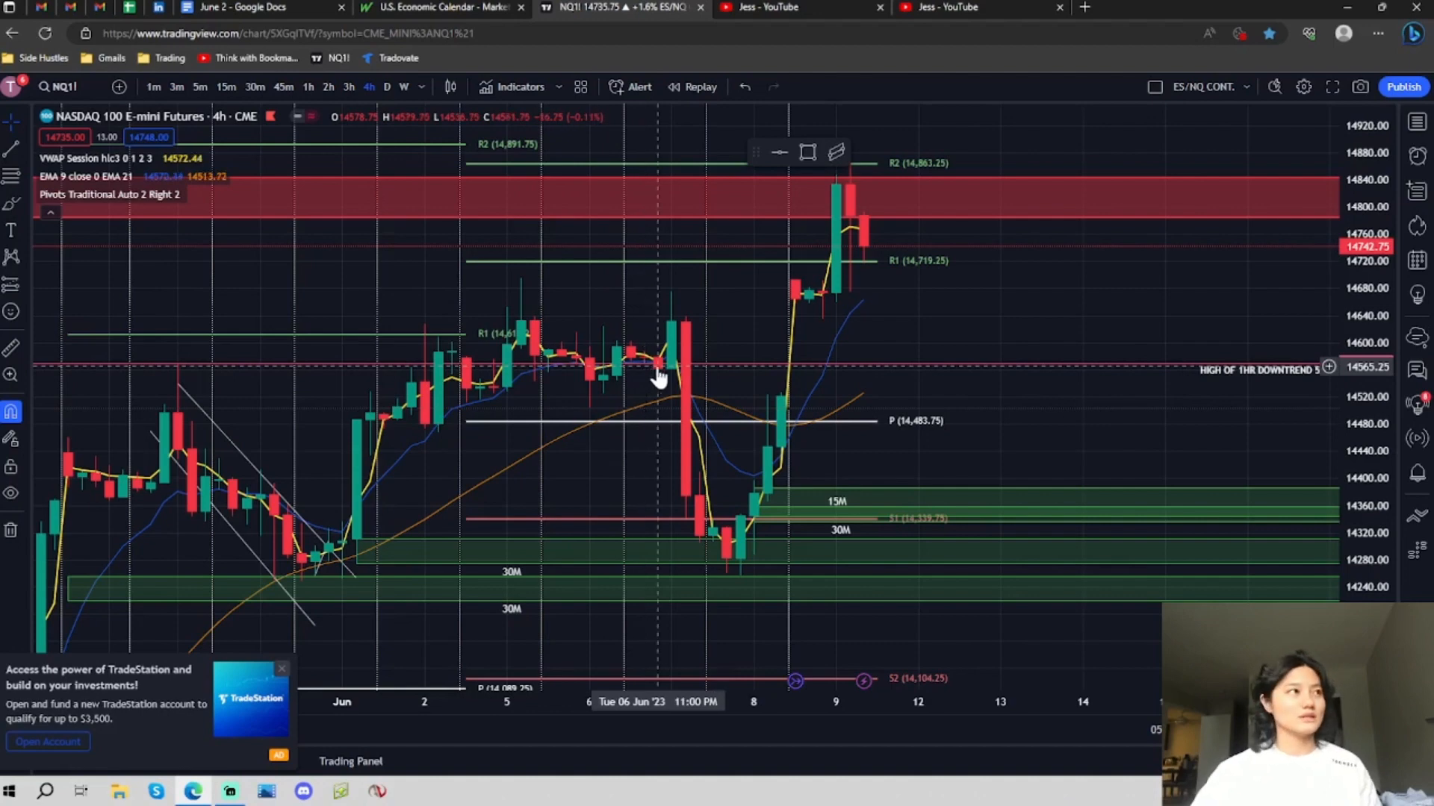
mouse_move(677, 366)
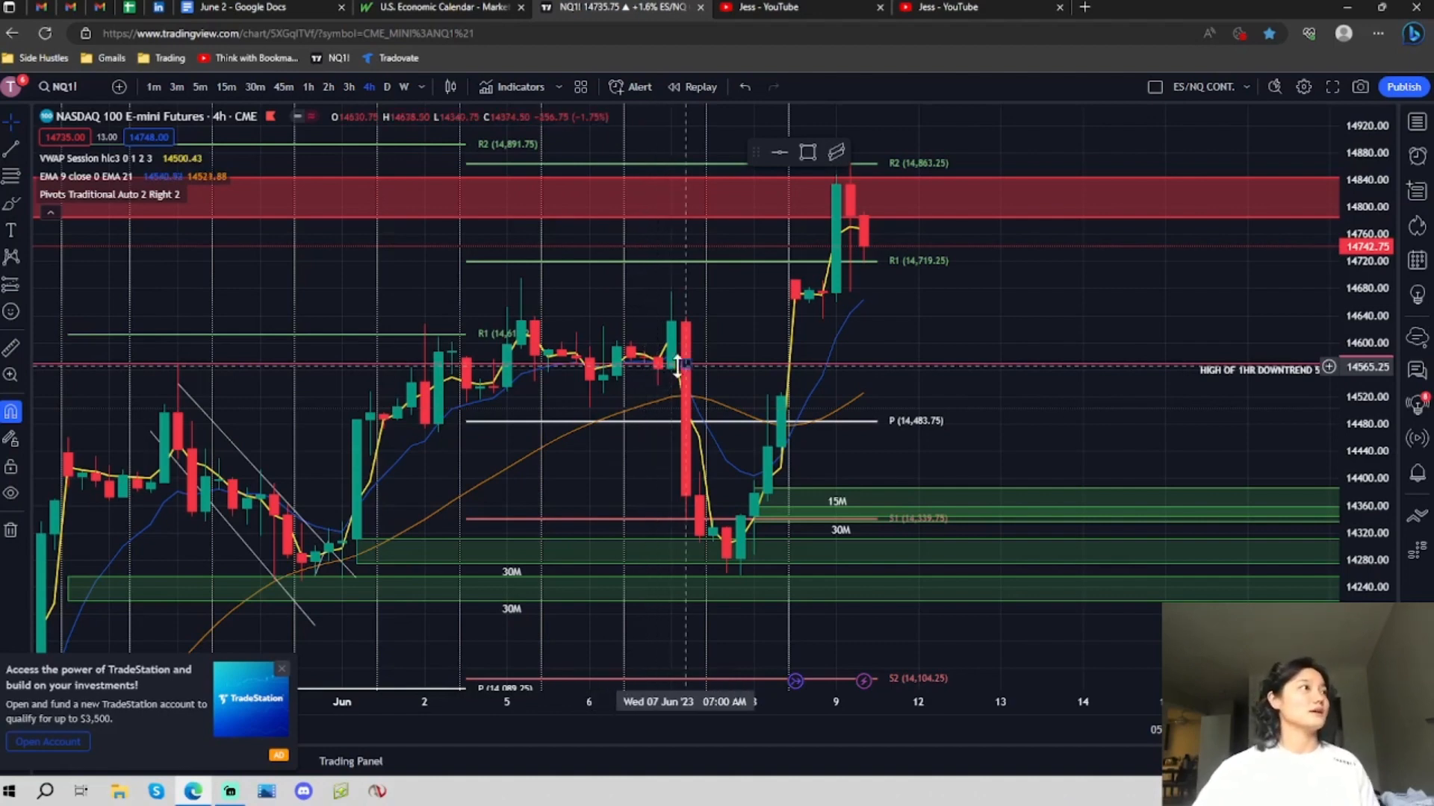
mouse_move(677, 374)
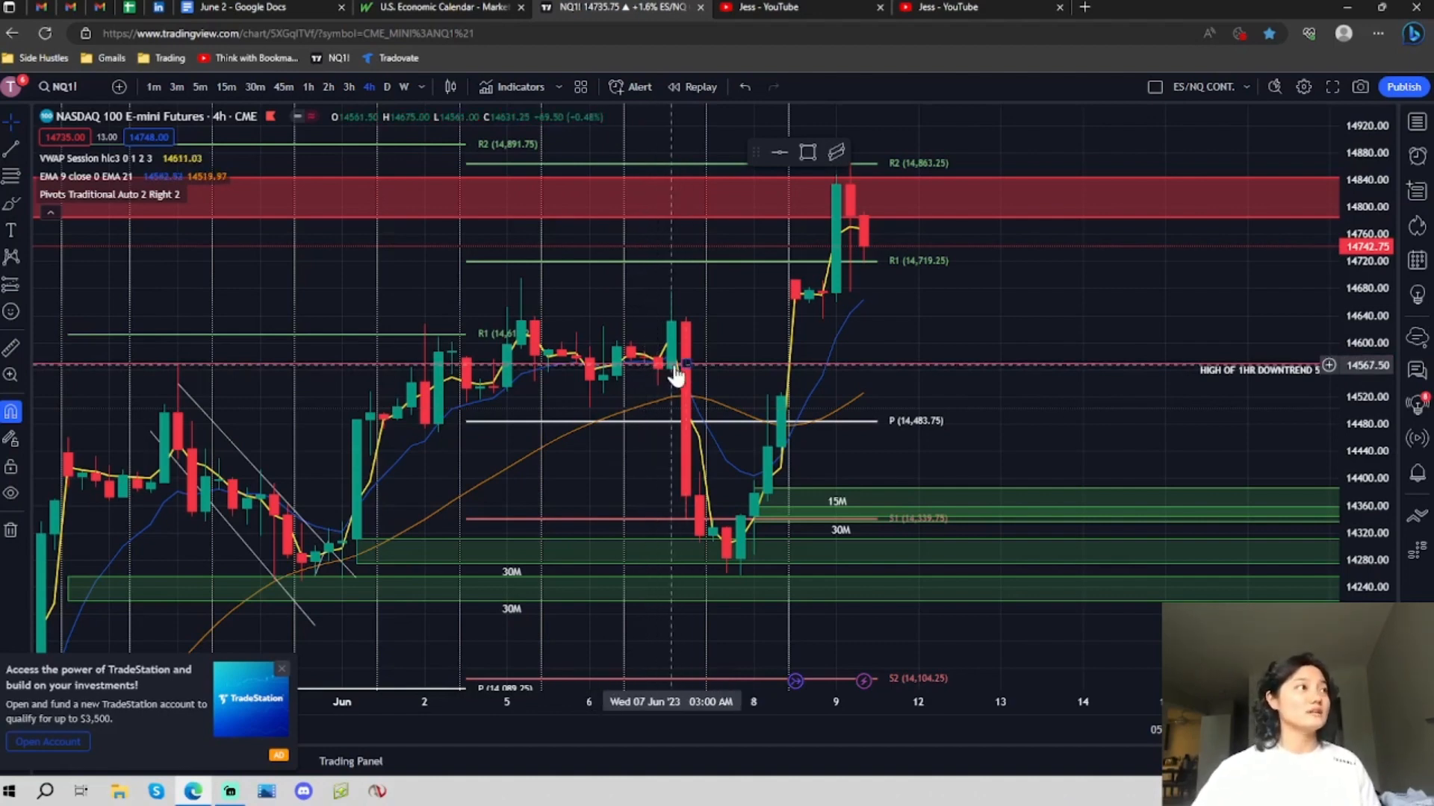
mouse_move(665, 383)
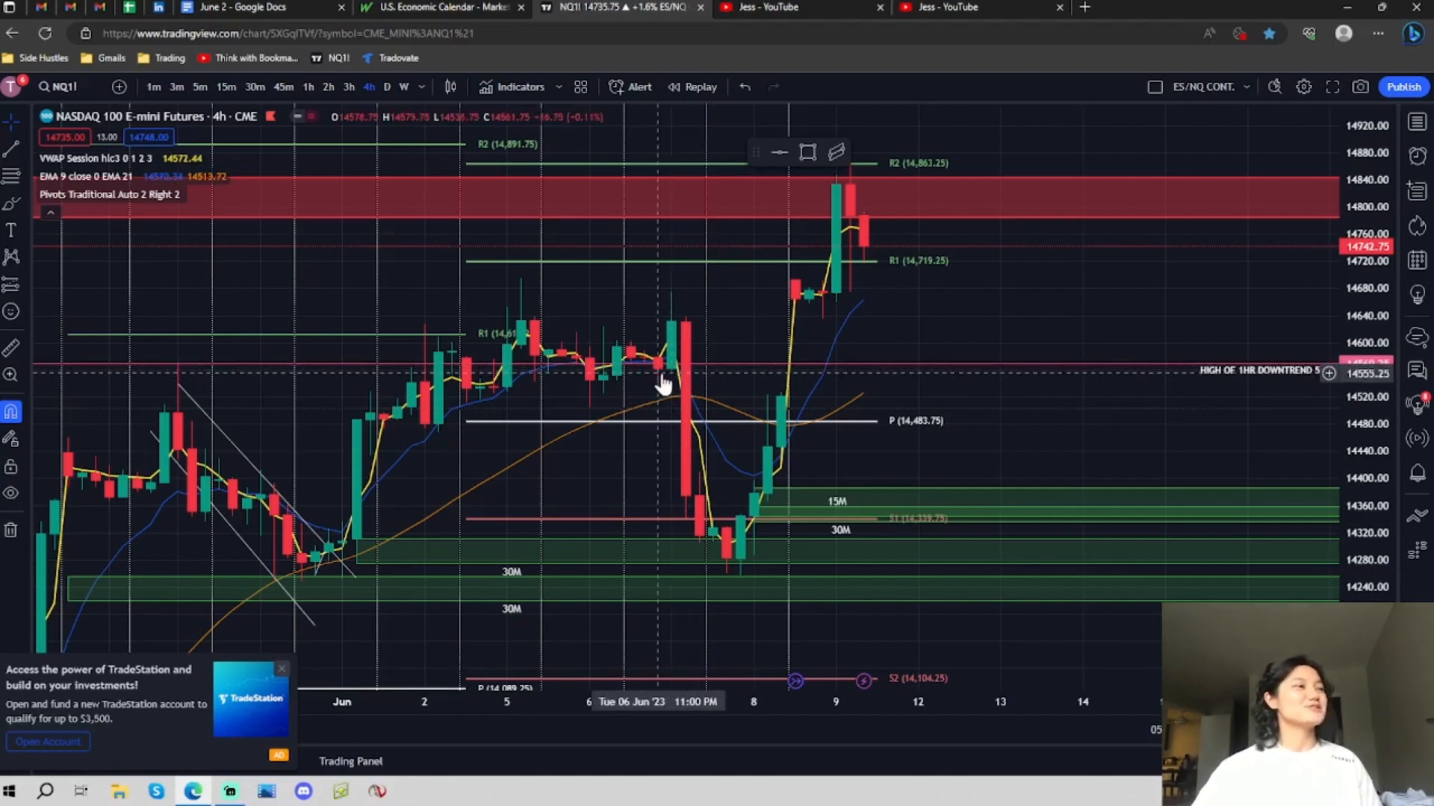
mouse_move(681, 380)
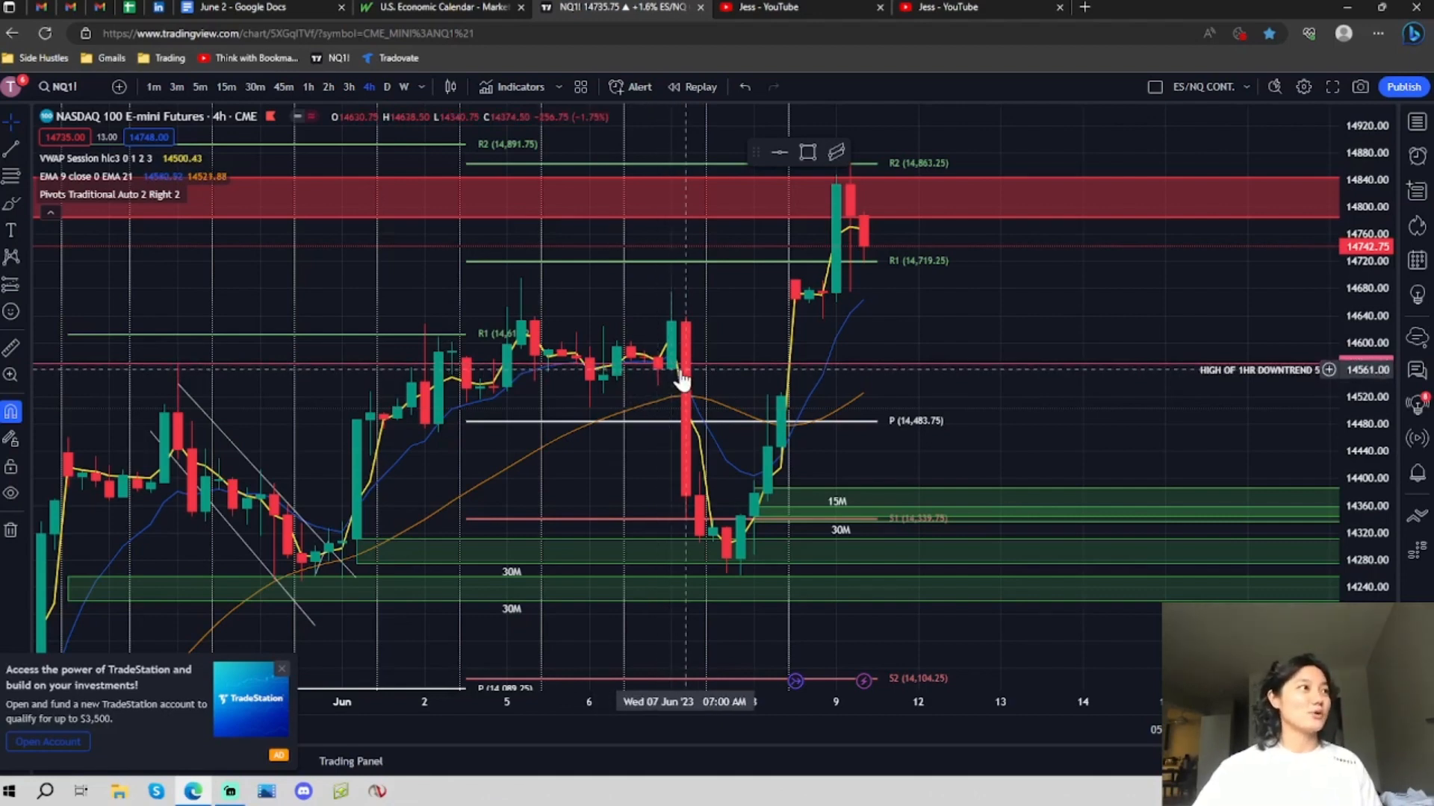
mouse_move(704, 409)
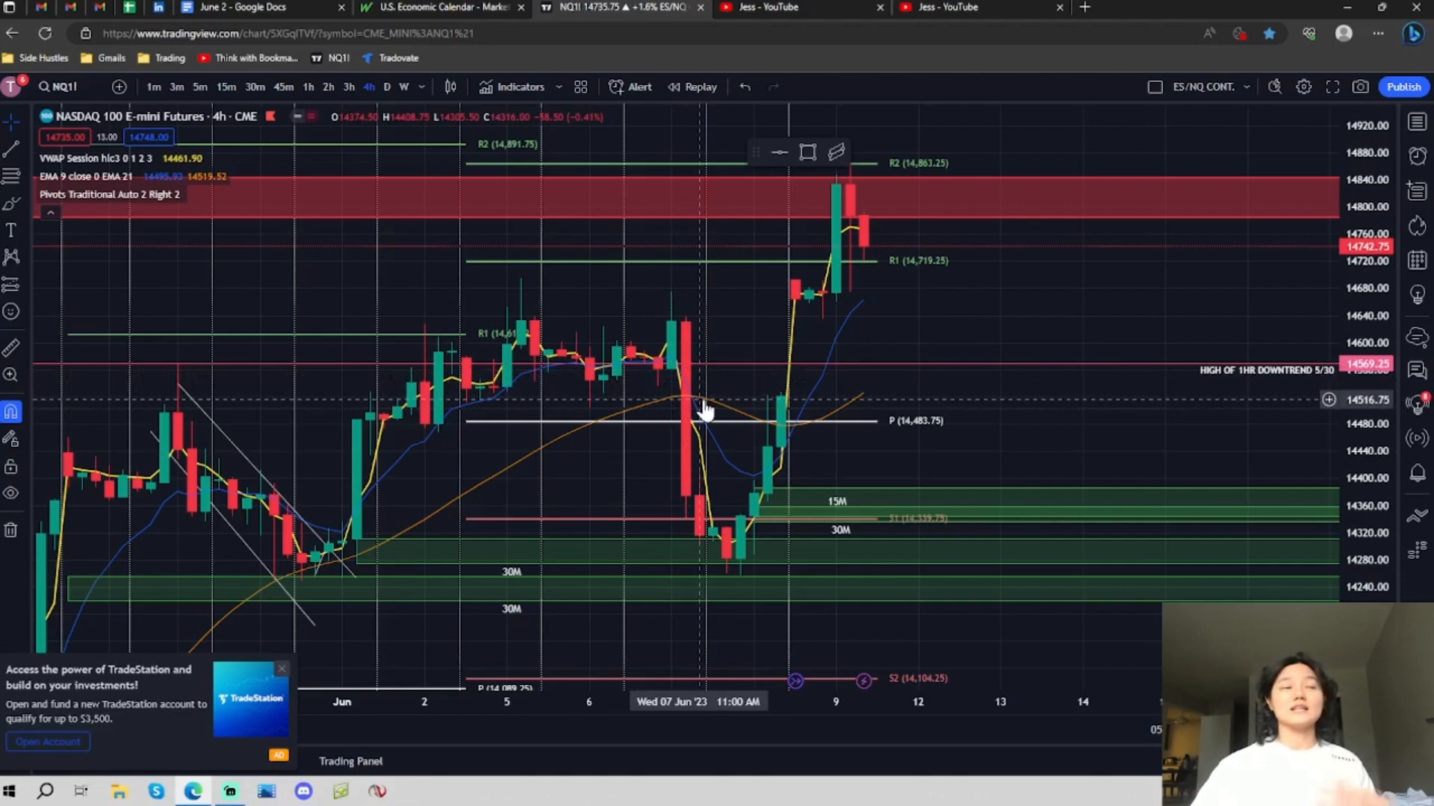
mouse_move(667, 379)
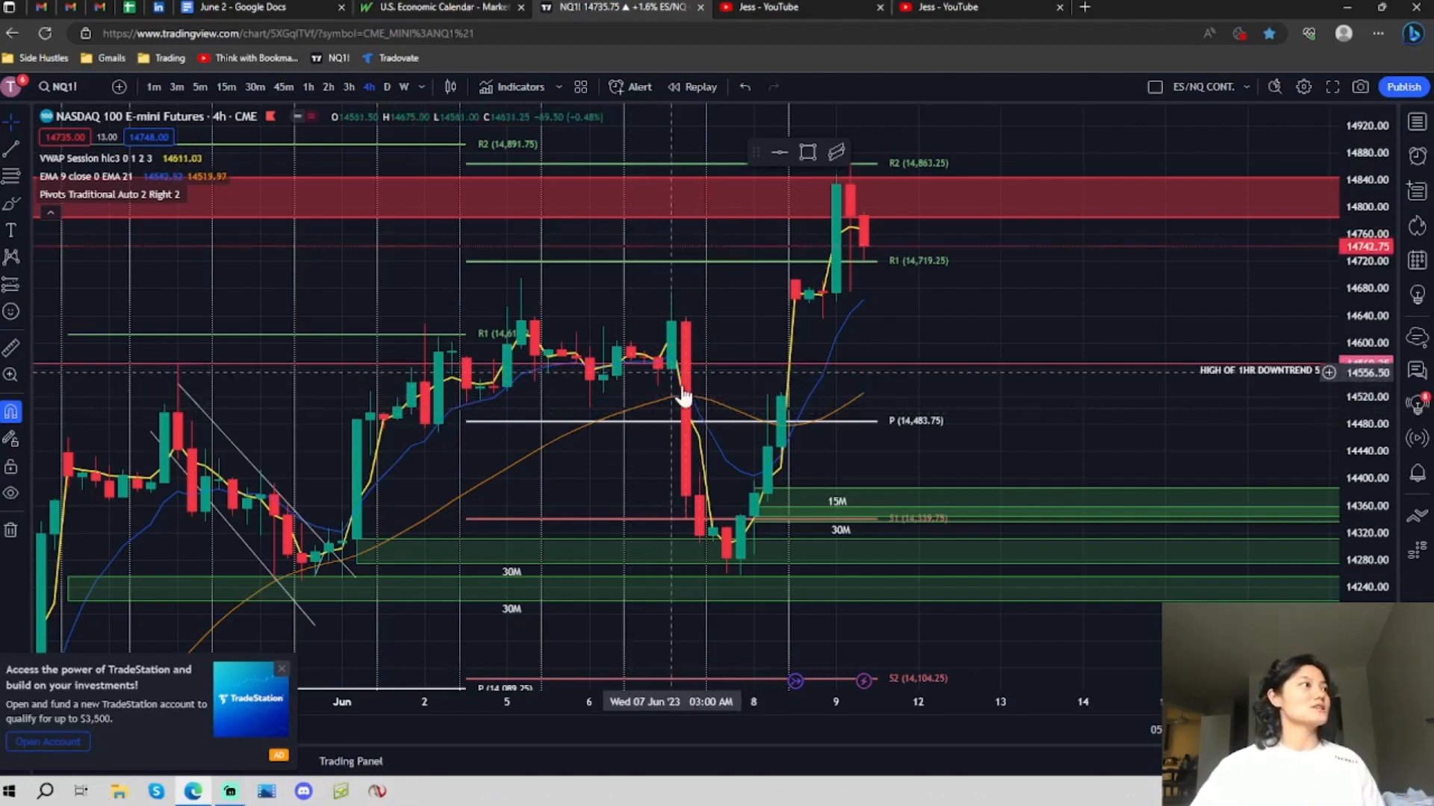
mouse_move(322, 578)
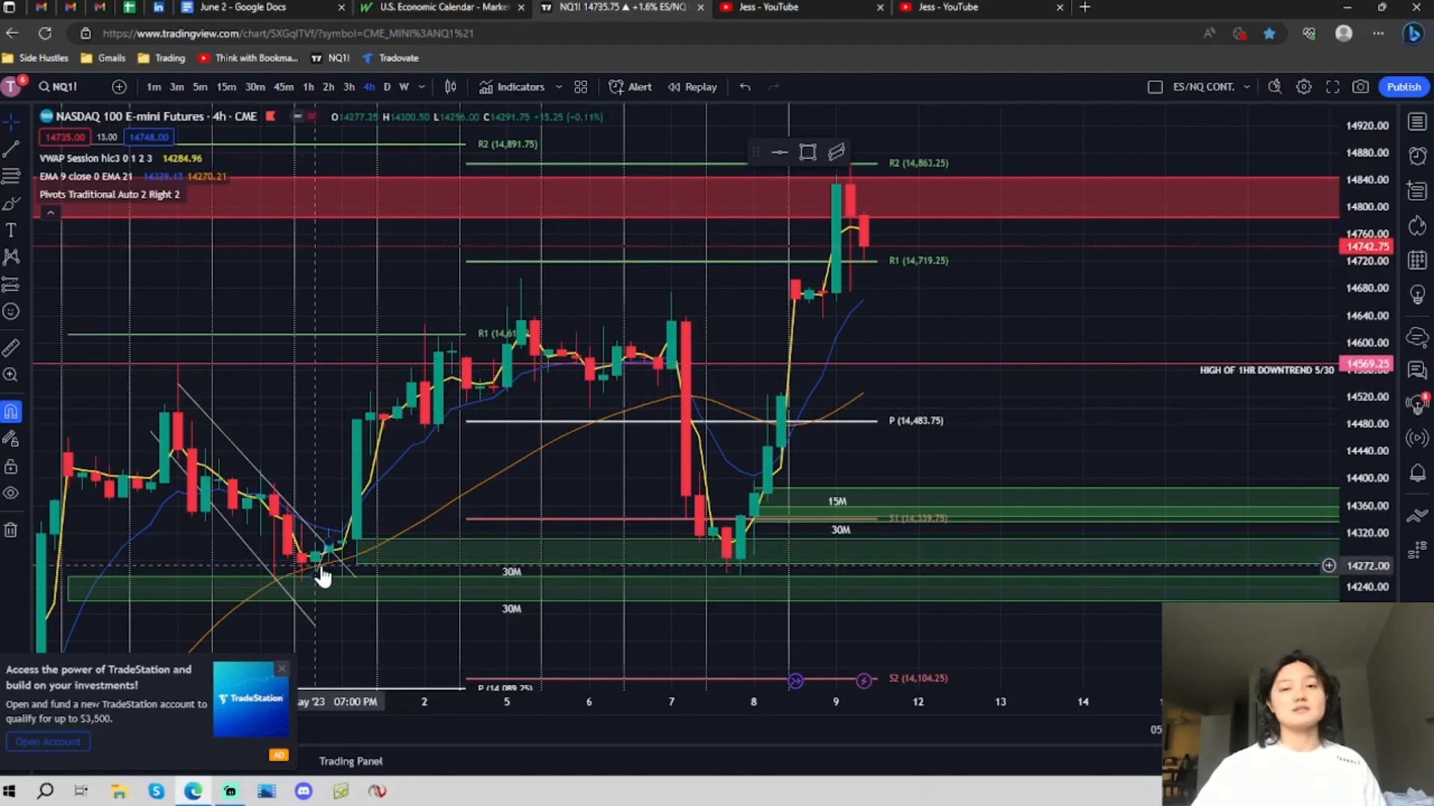
mouse_move(317, 581)
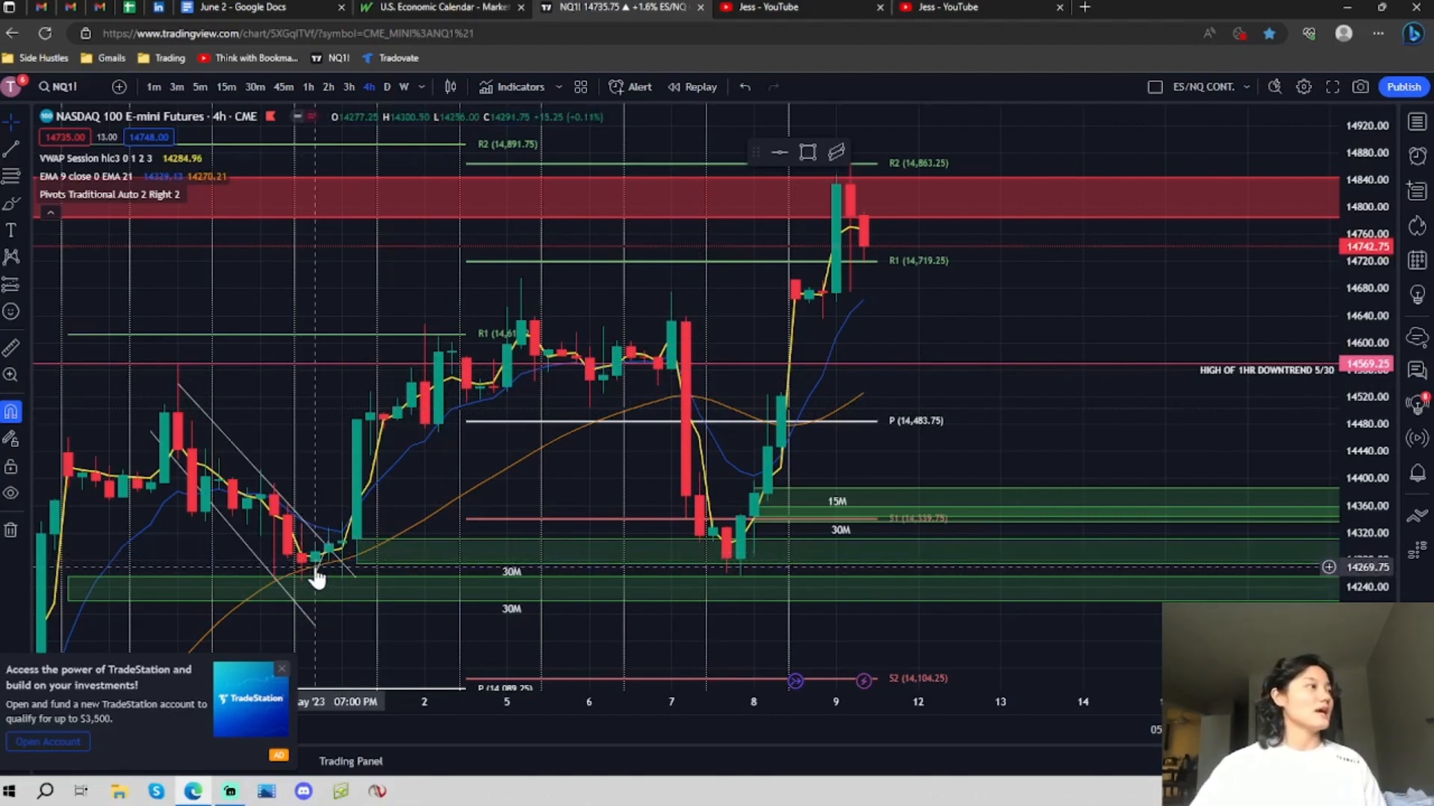
mouse_move(808, 574)
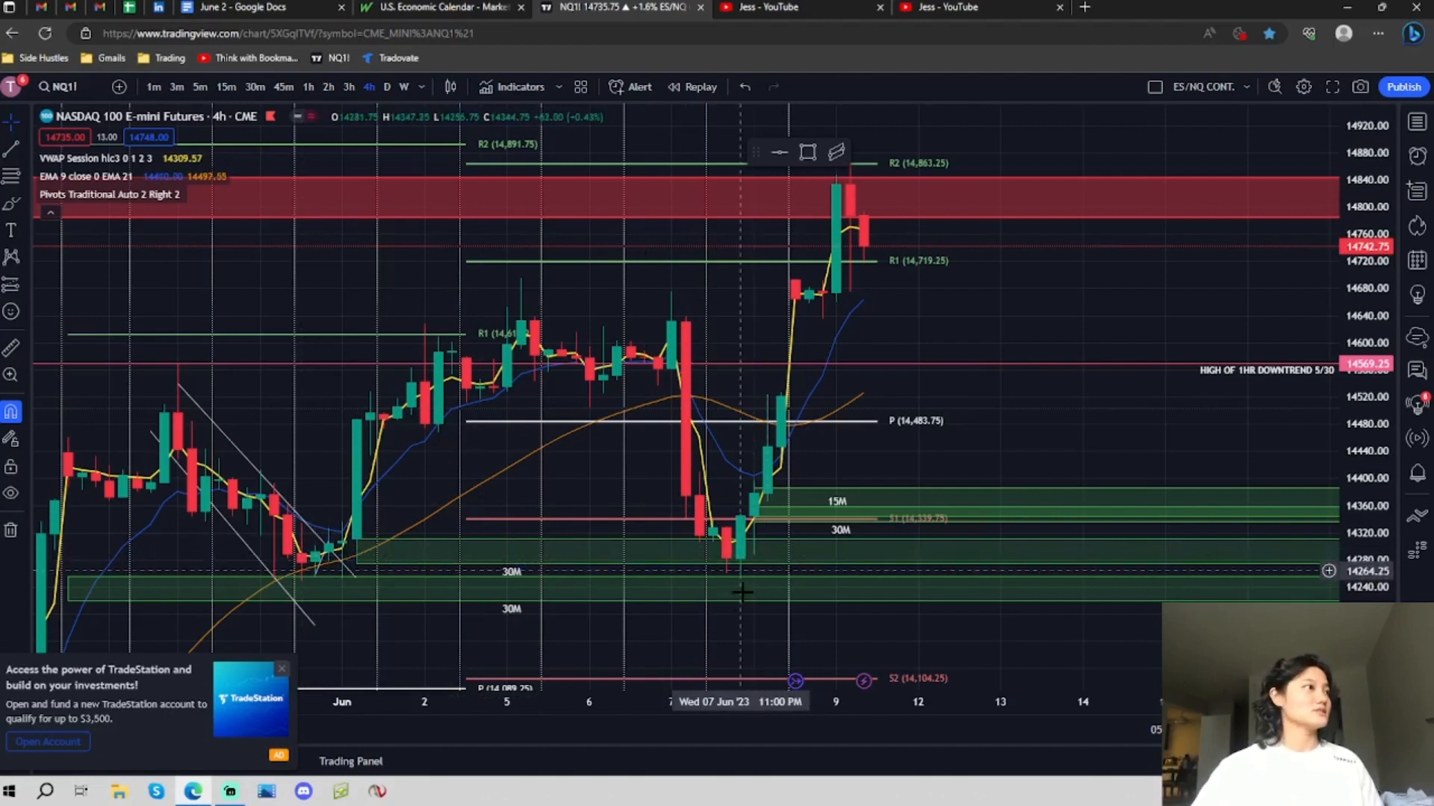
mouse_move(745, 569)
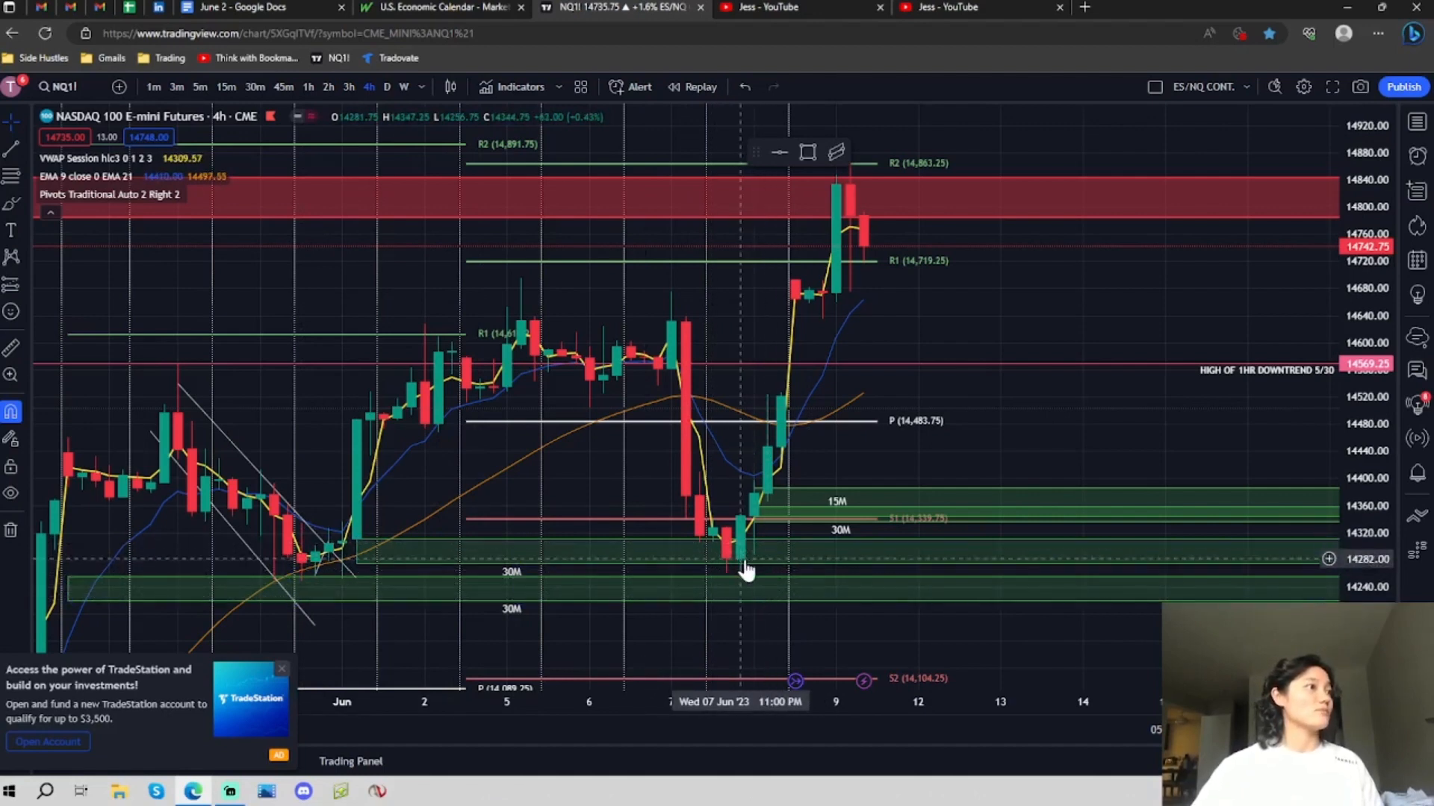
mouse_move(754, 587)
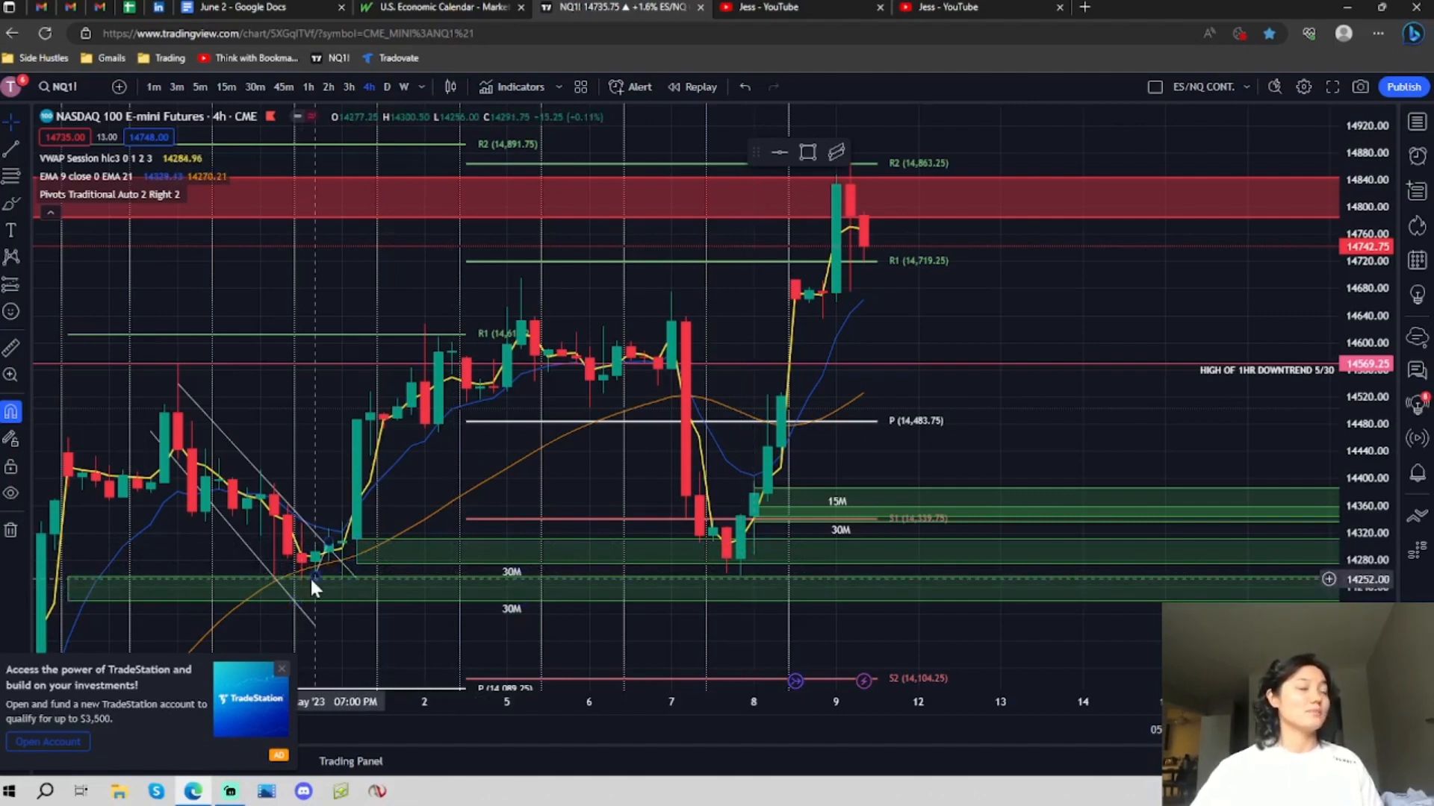
mouse_move(787, 455)
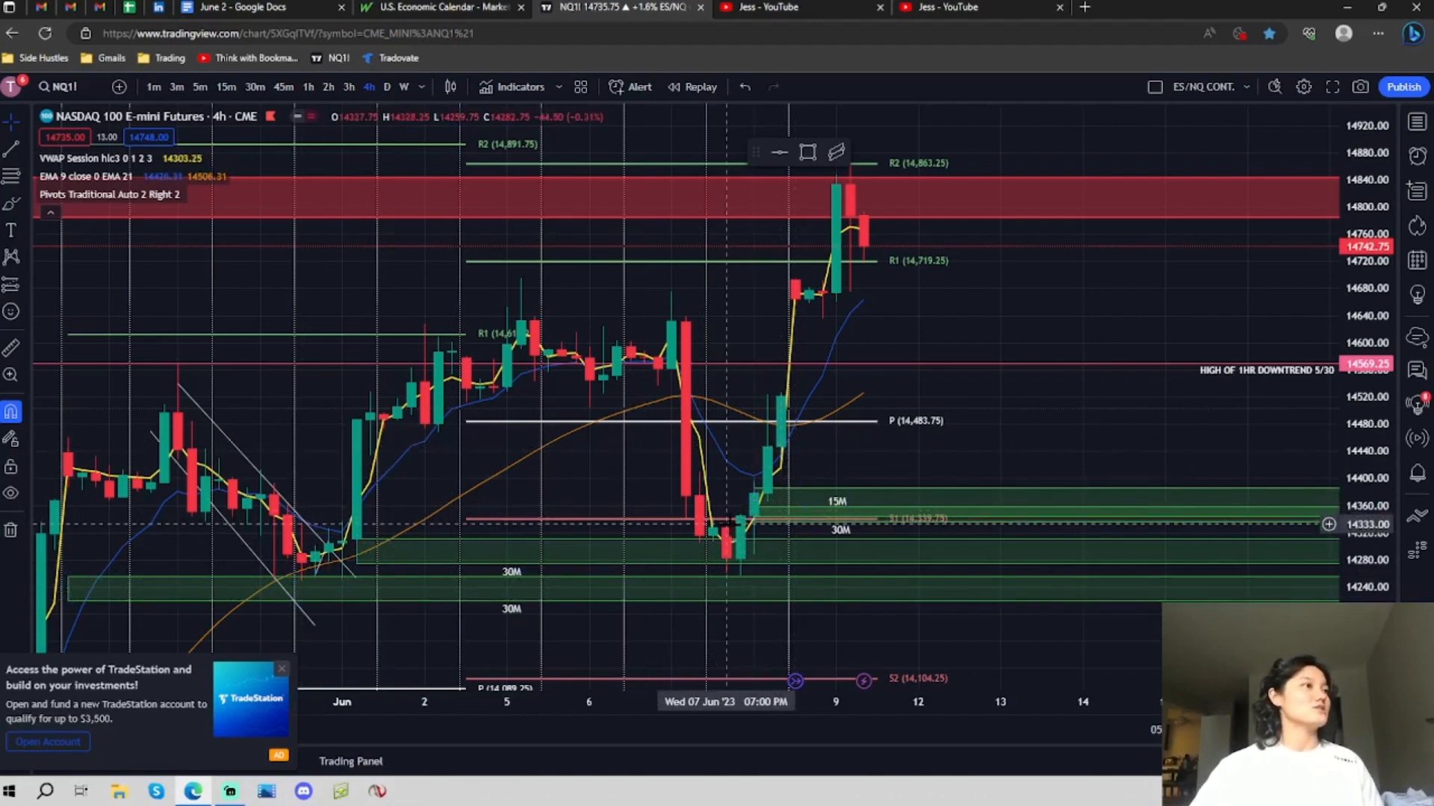
mouse_move(789, 418)
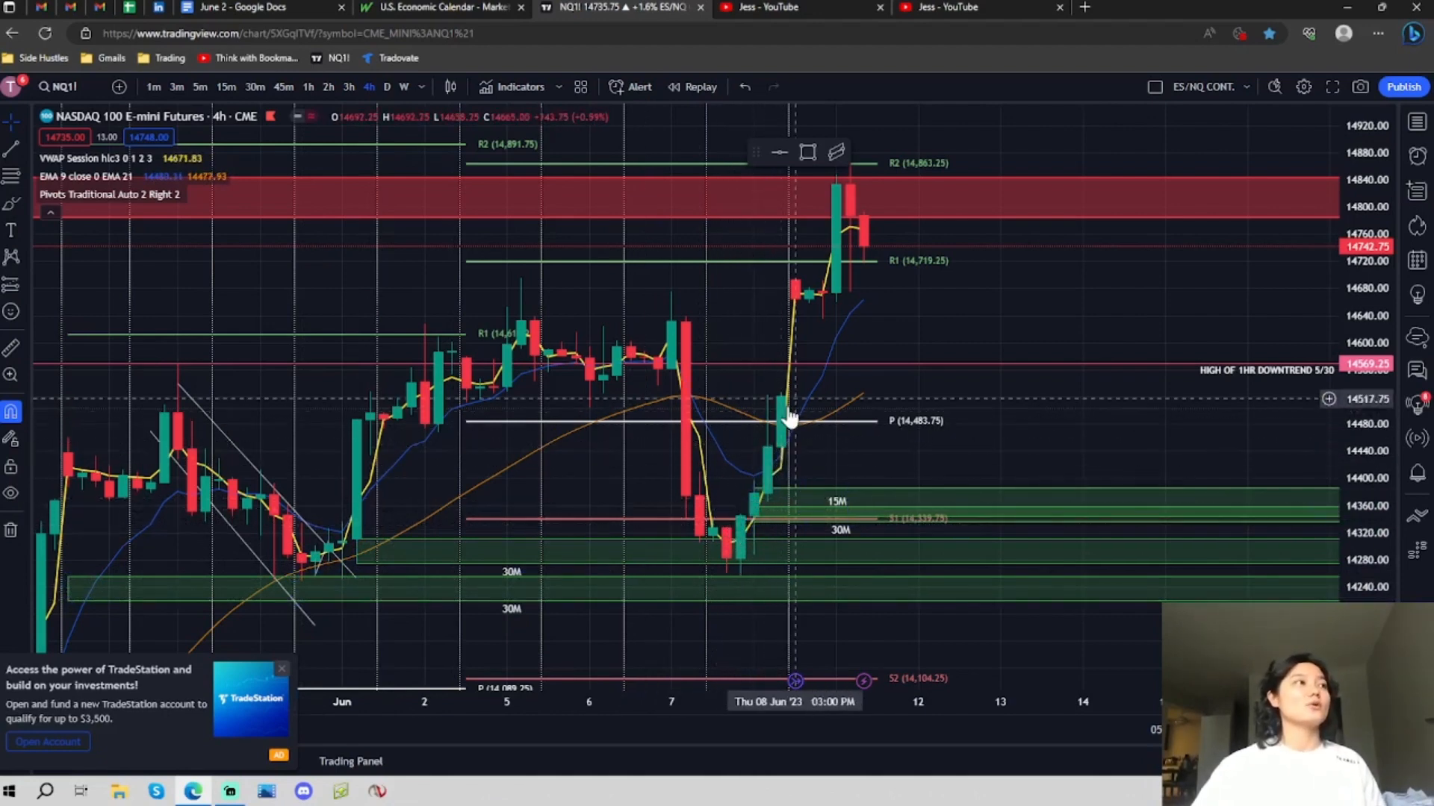
mouse_move(789, 408)
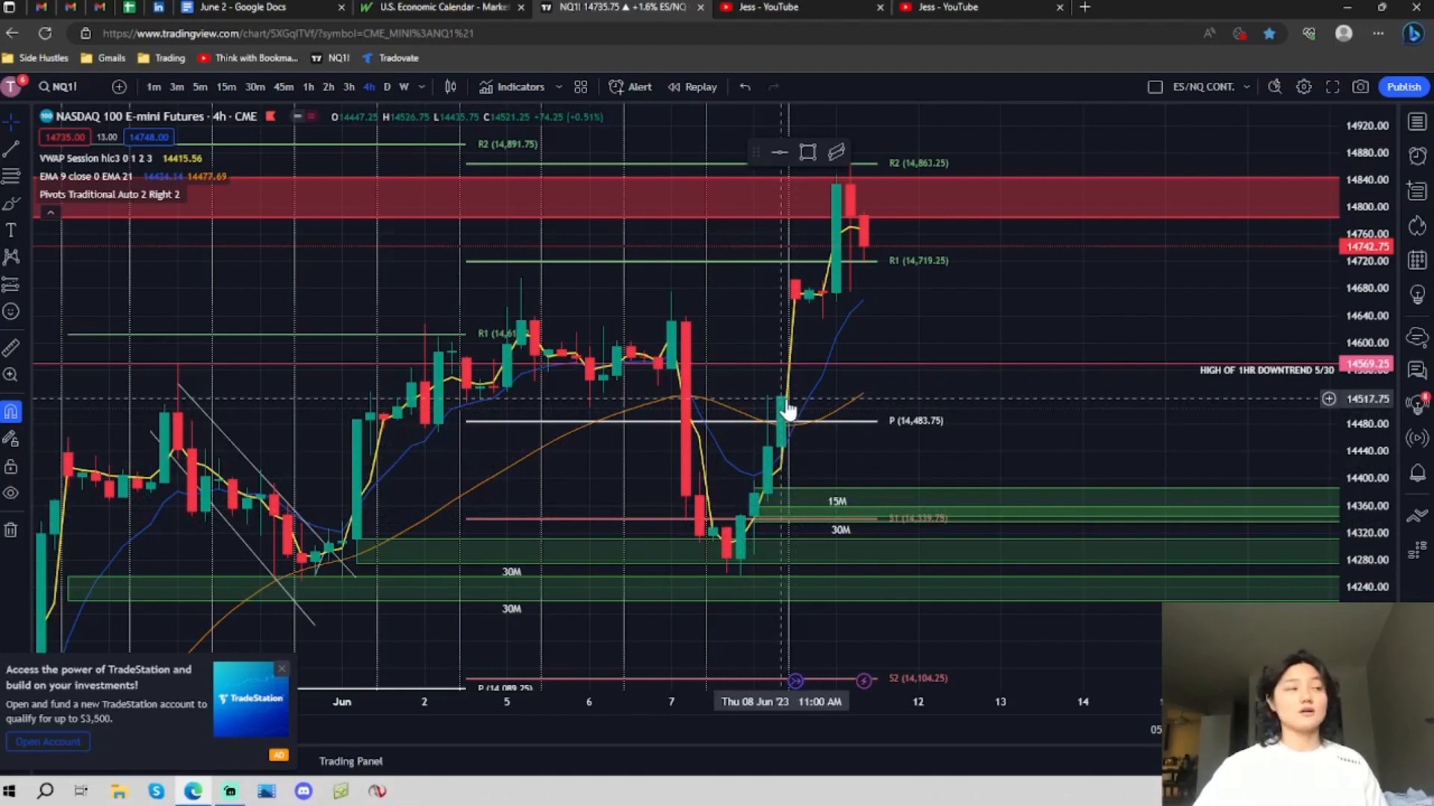
mouse_move(768, 507)
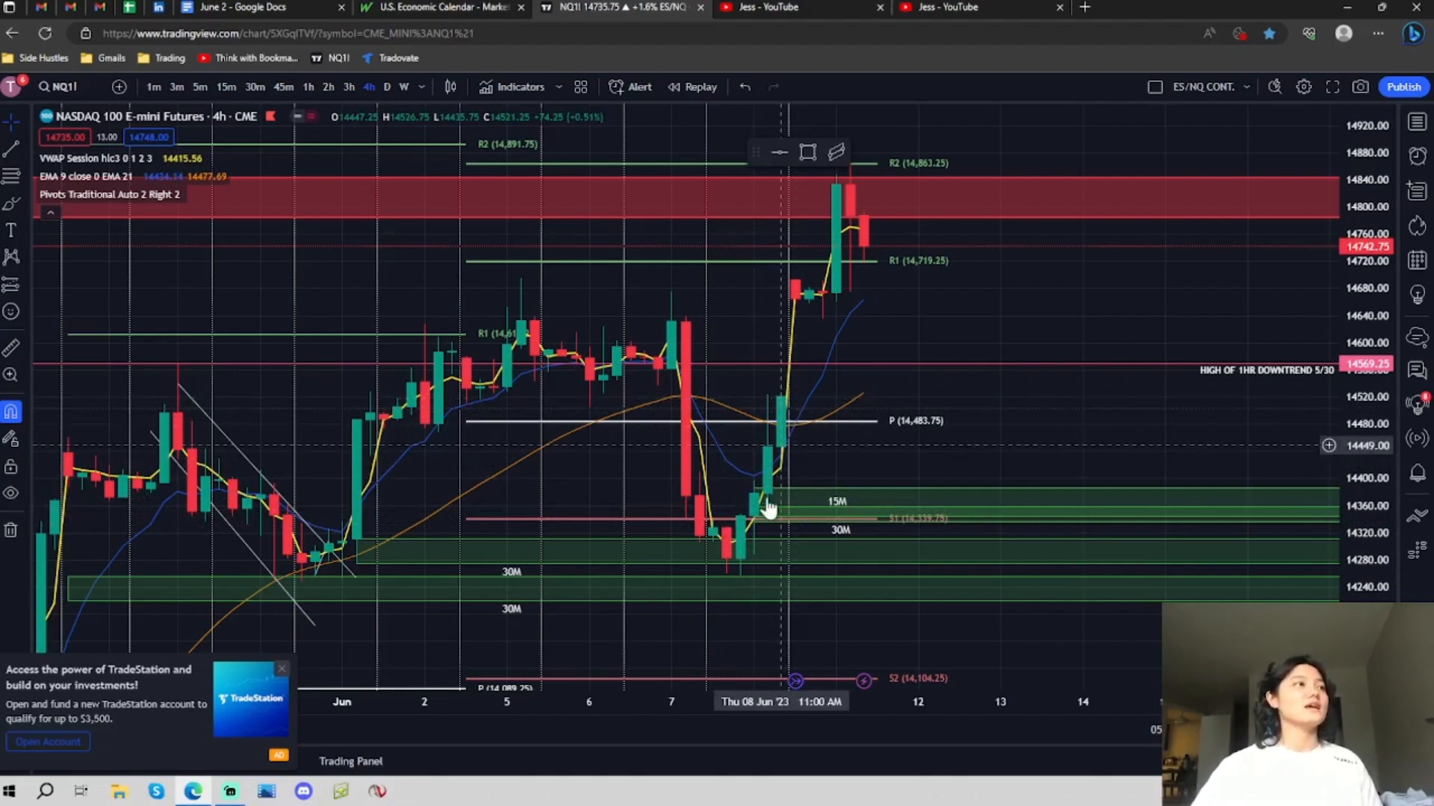
mouse_move(805, 420)
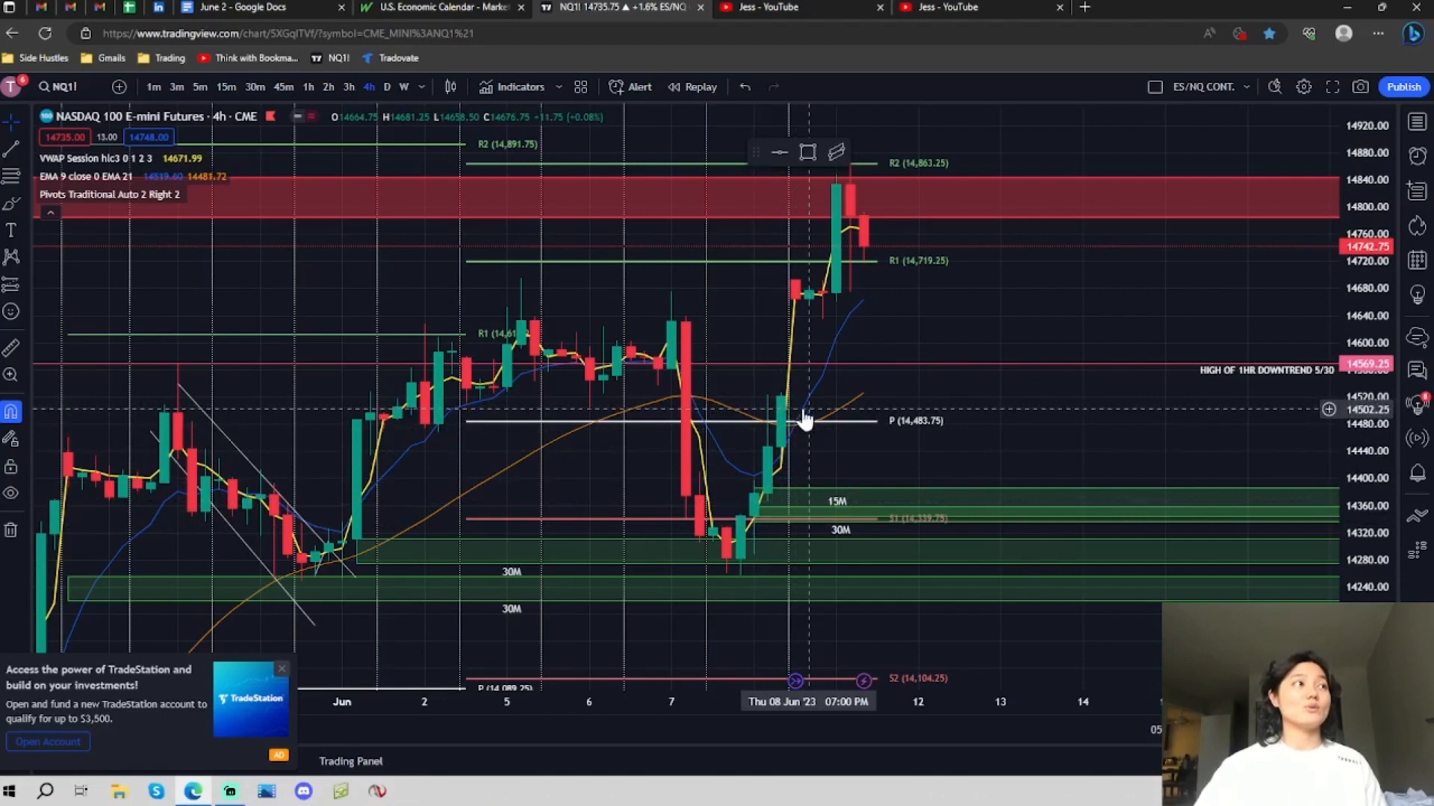
mouse_move(713, 394)
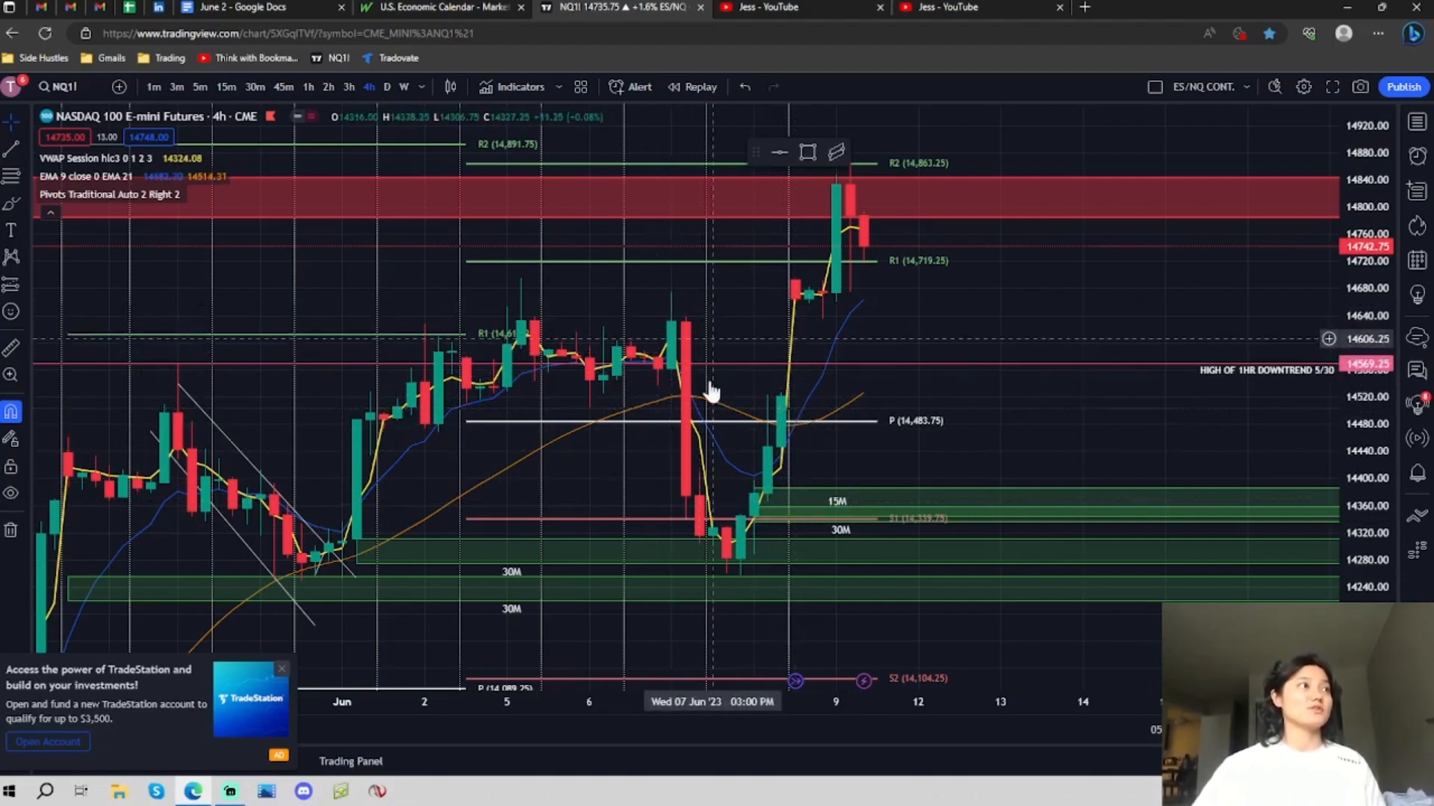
mouse_move(855, 200)
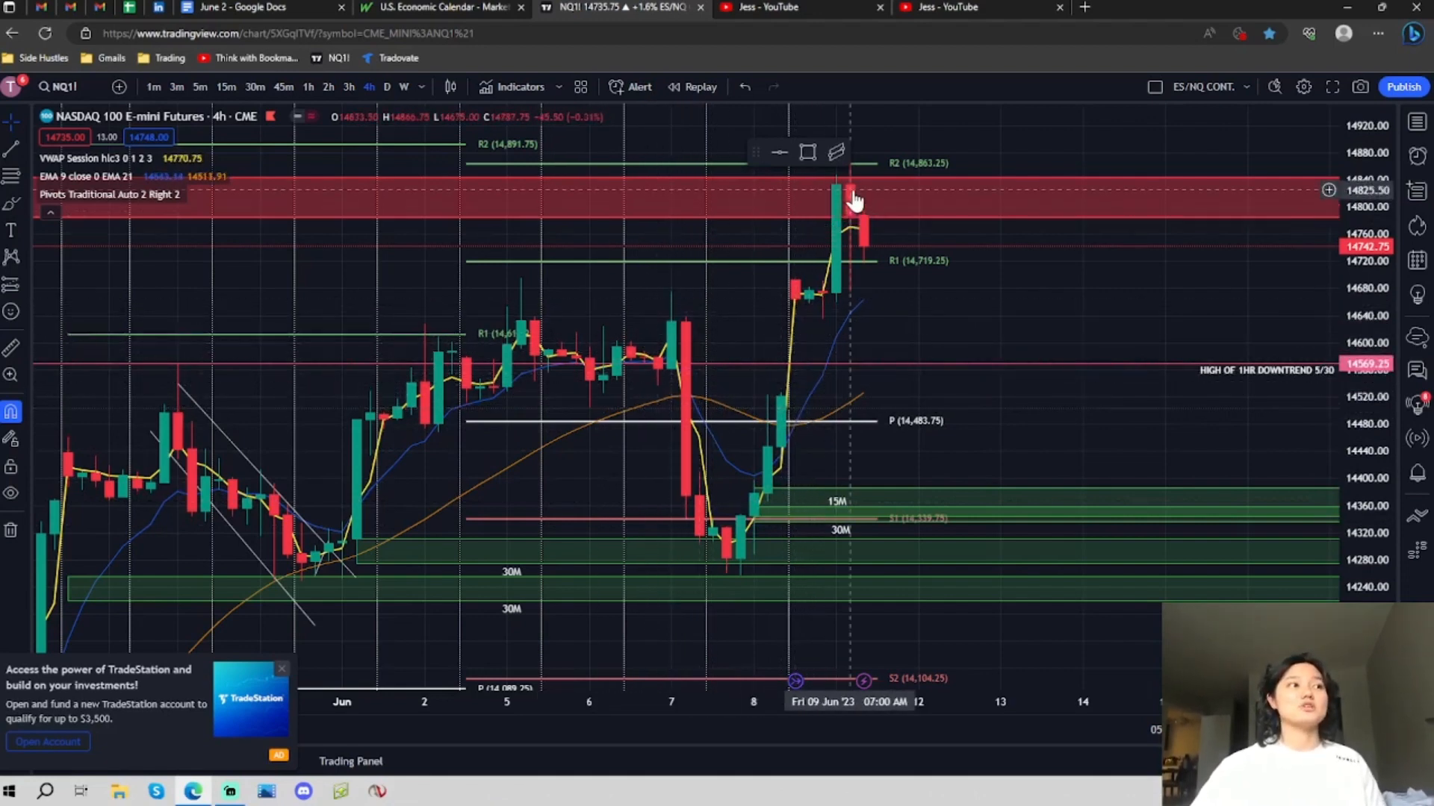
mouse_move(855, 264)
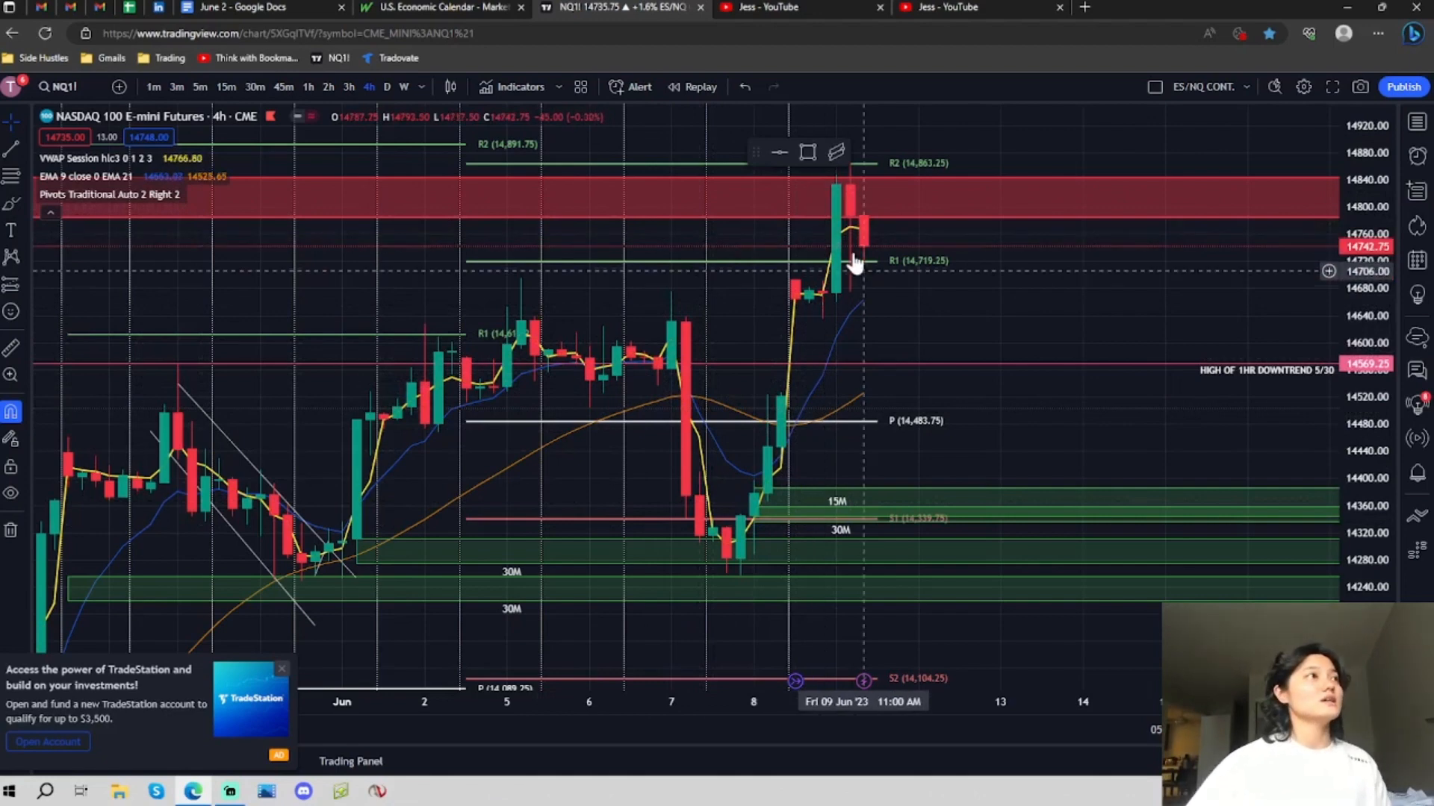
mouse_move(903, 180)
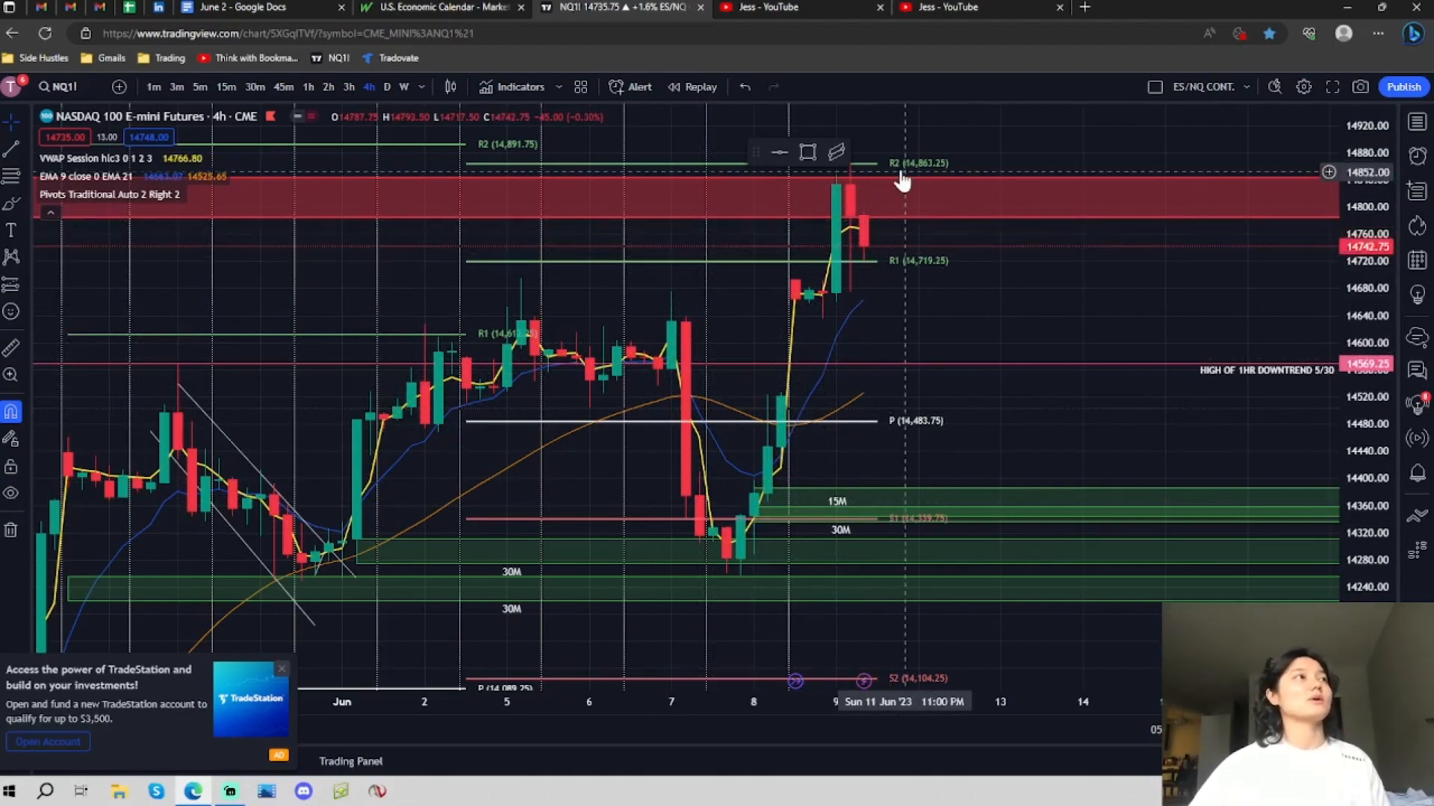
mouse_move(953, 183)
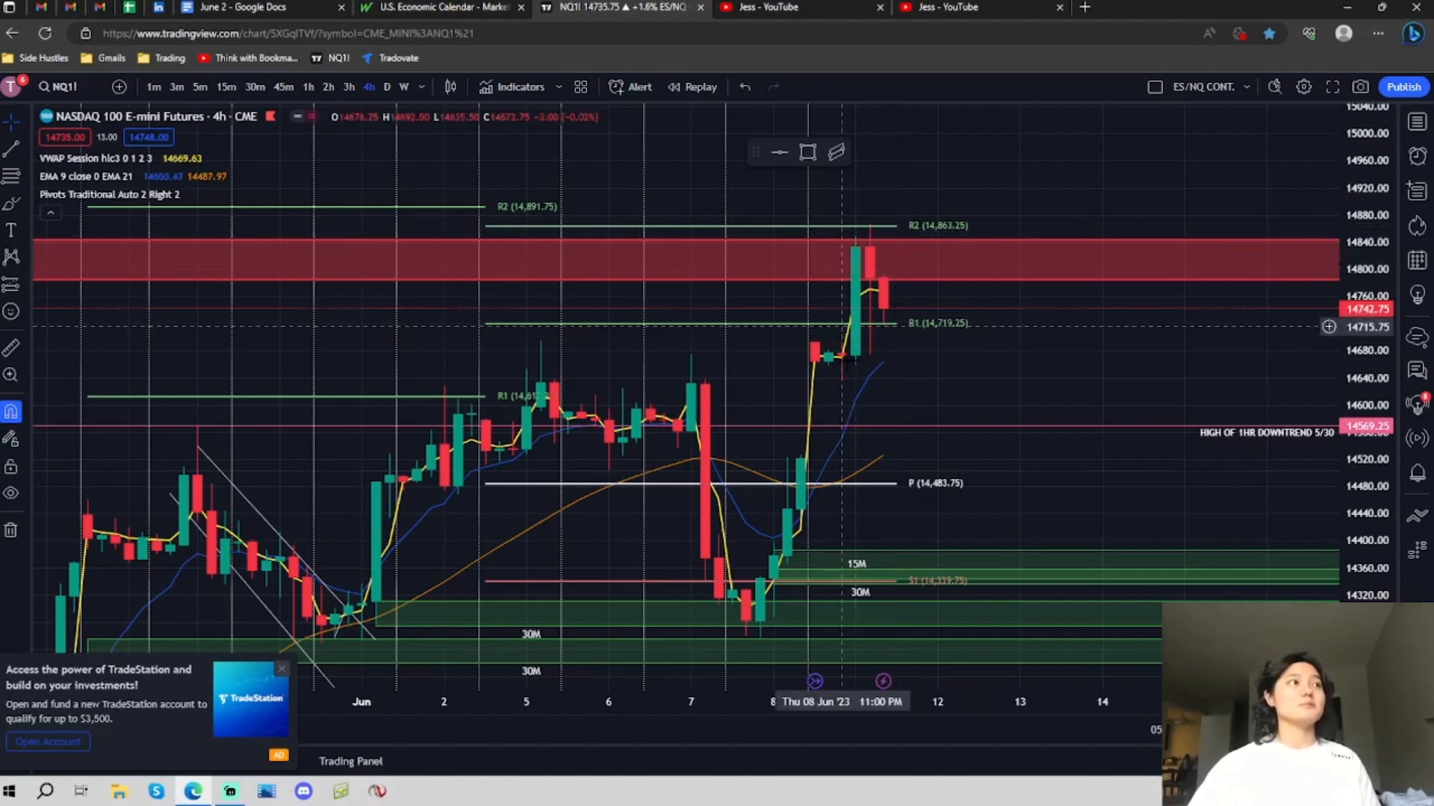
mouse_move(923, 352)
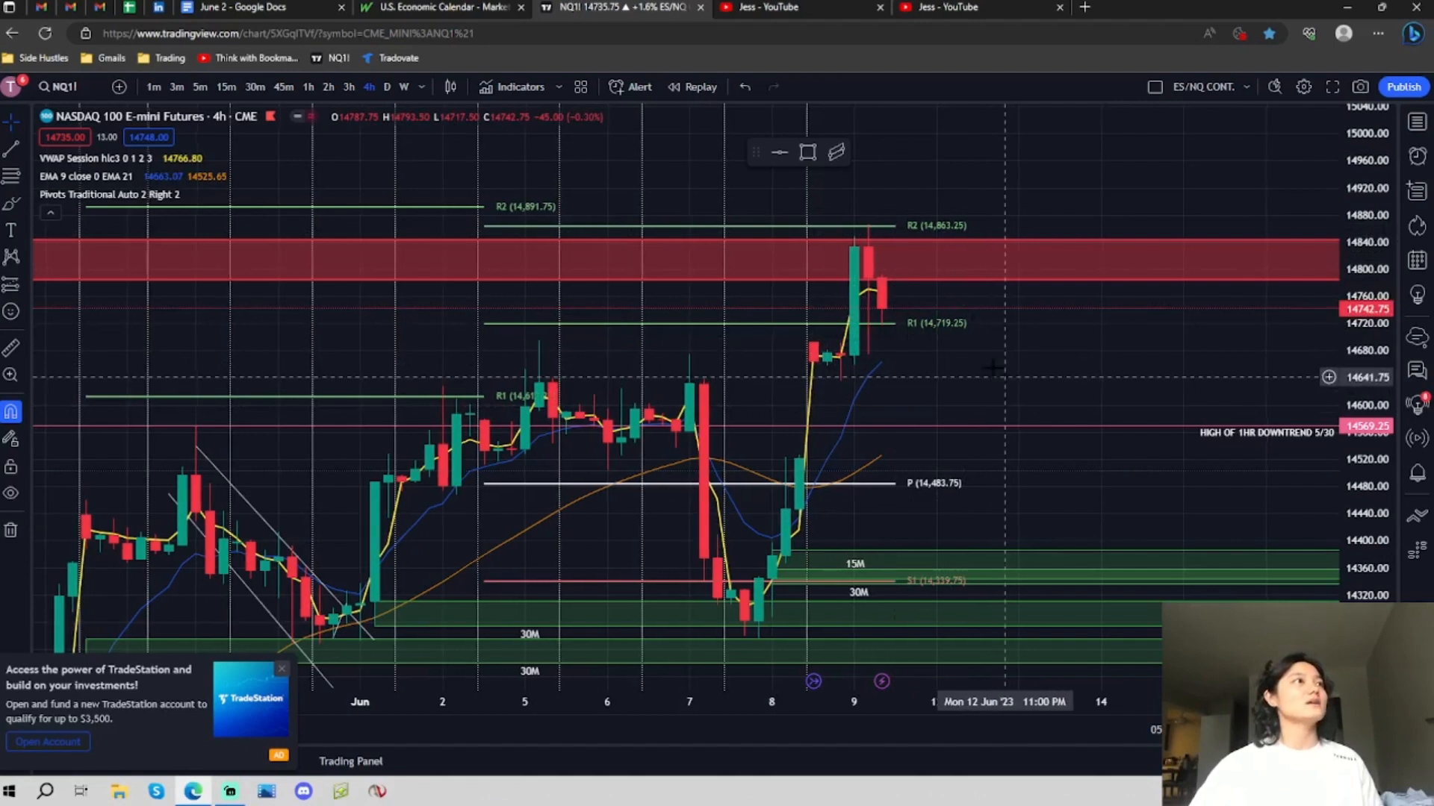
mouse_move(958, 293)
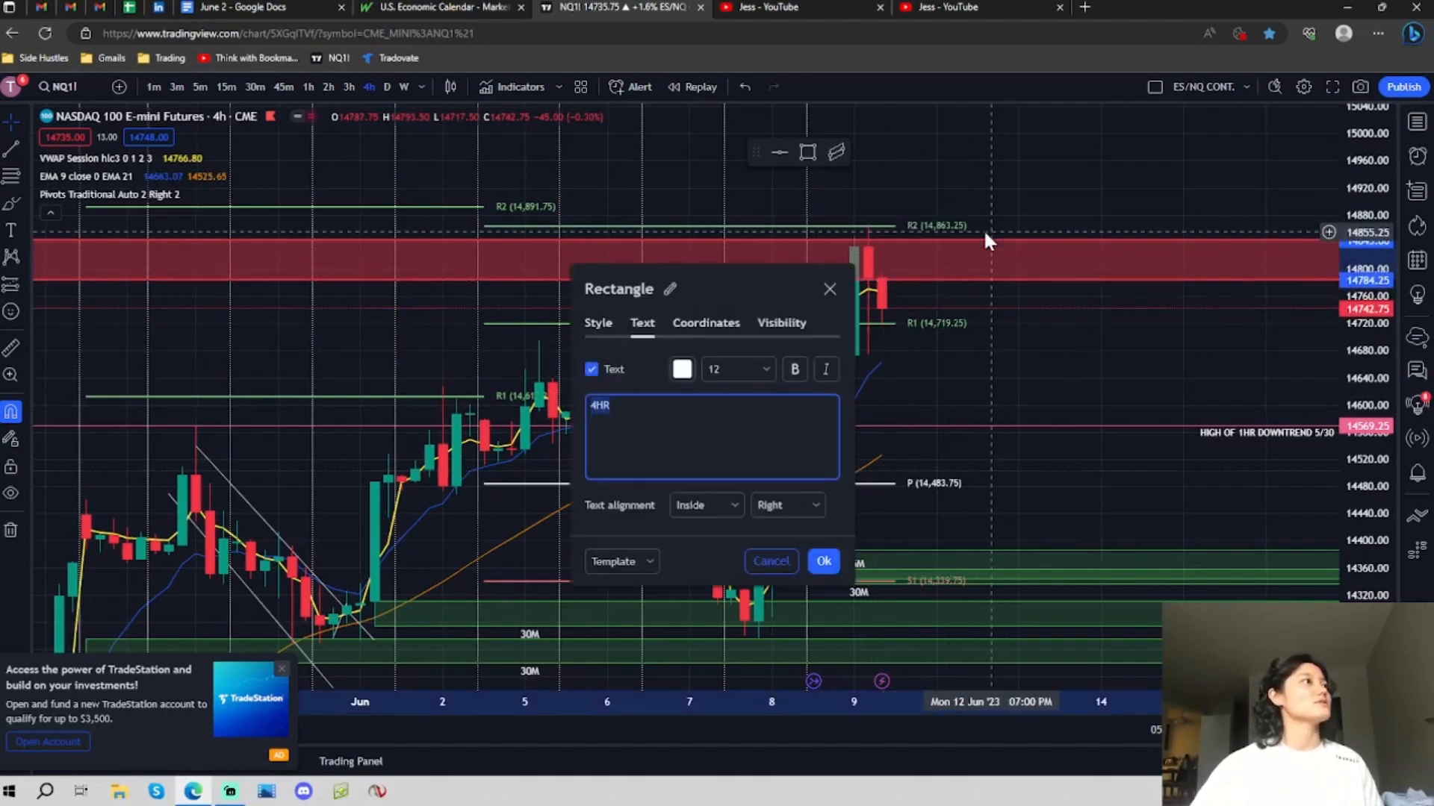
left_click(822, 560)
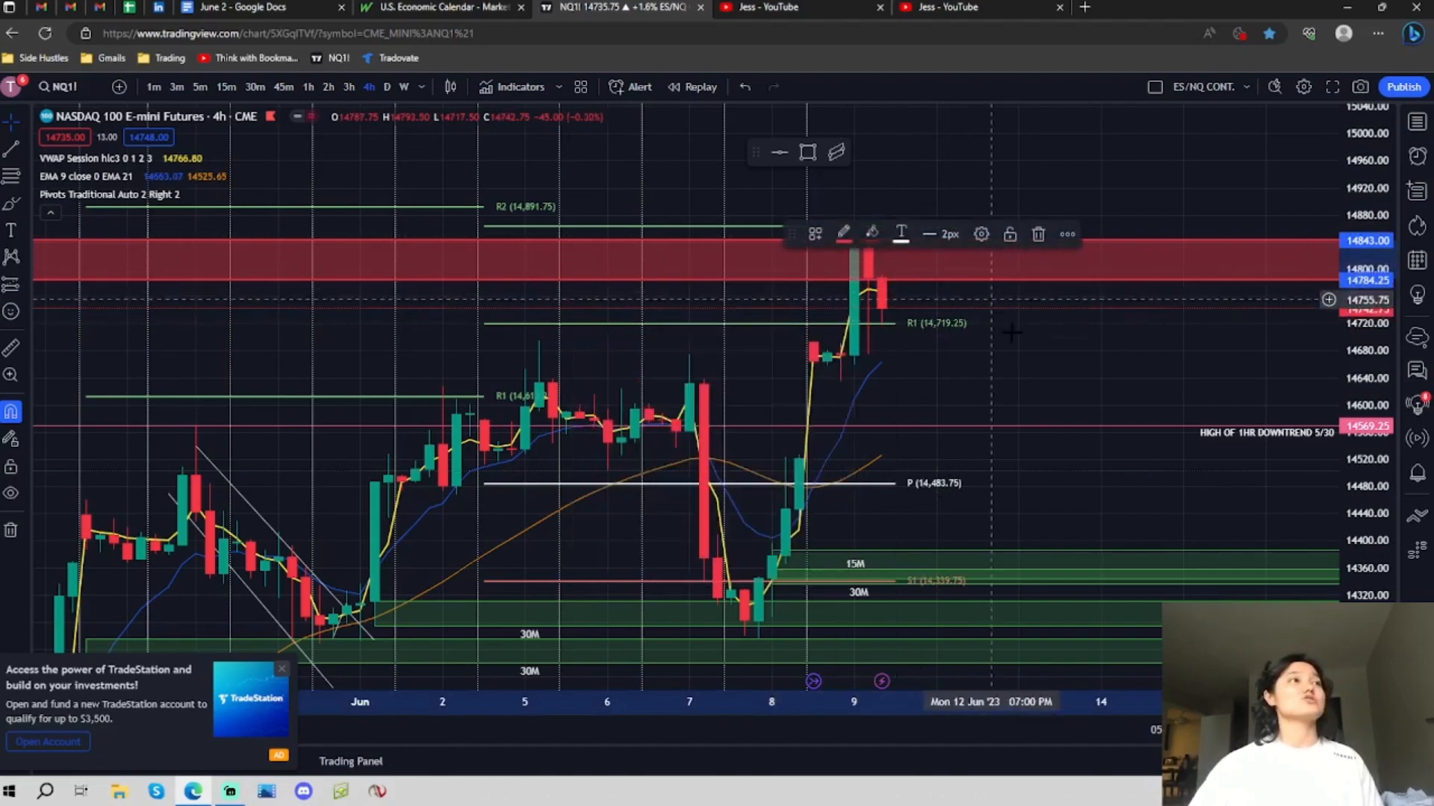
mouse_move(930, 360)
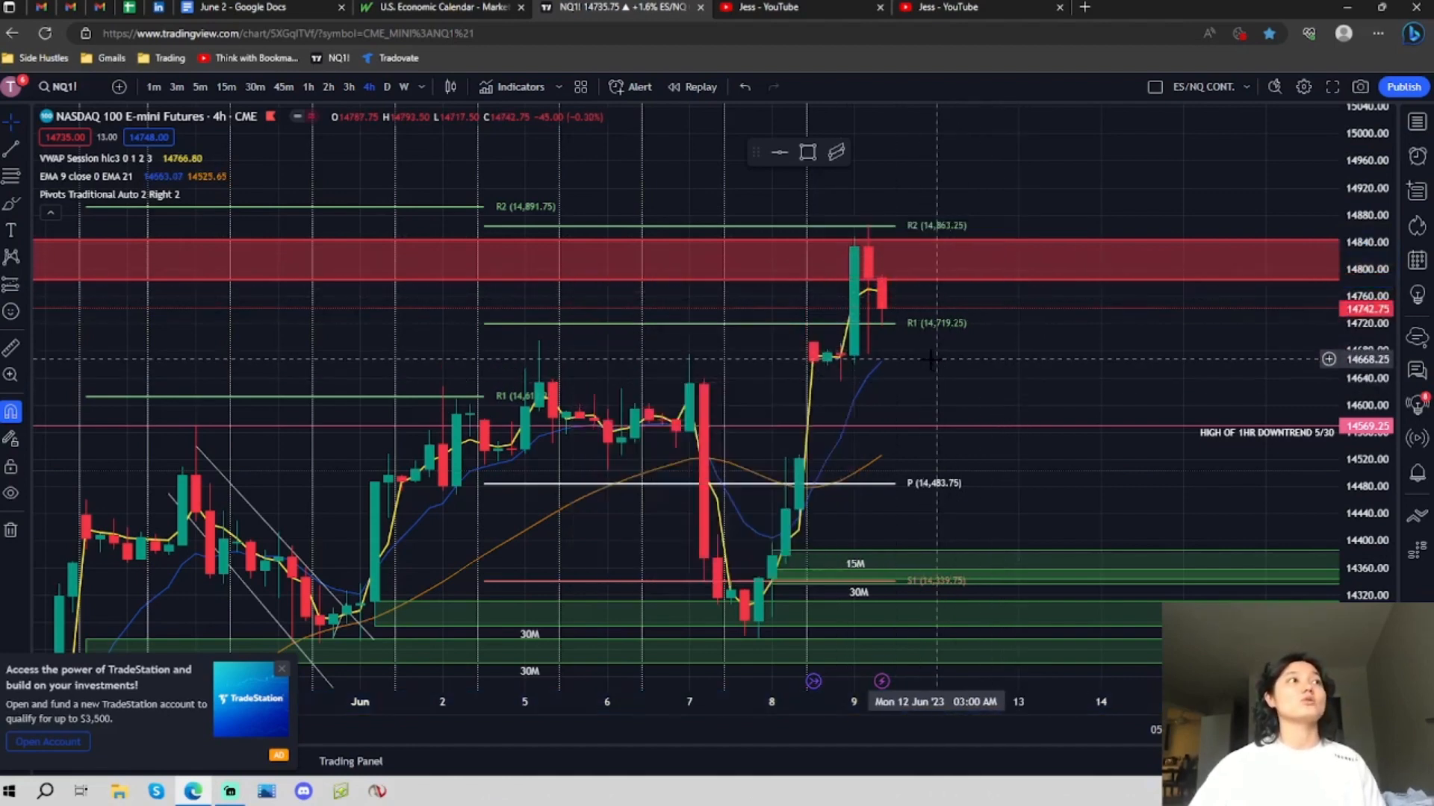
mouse_move(932, 343)
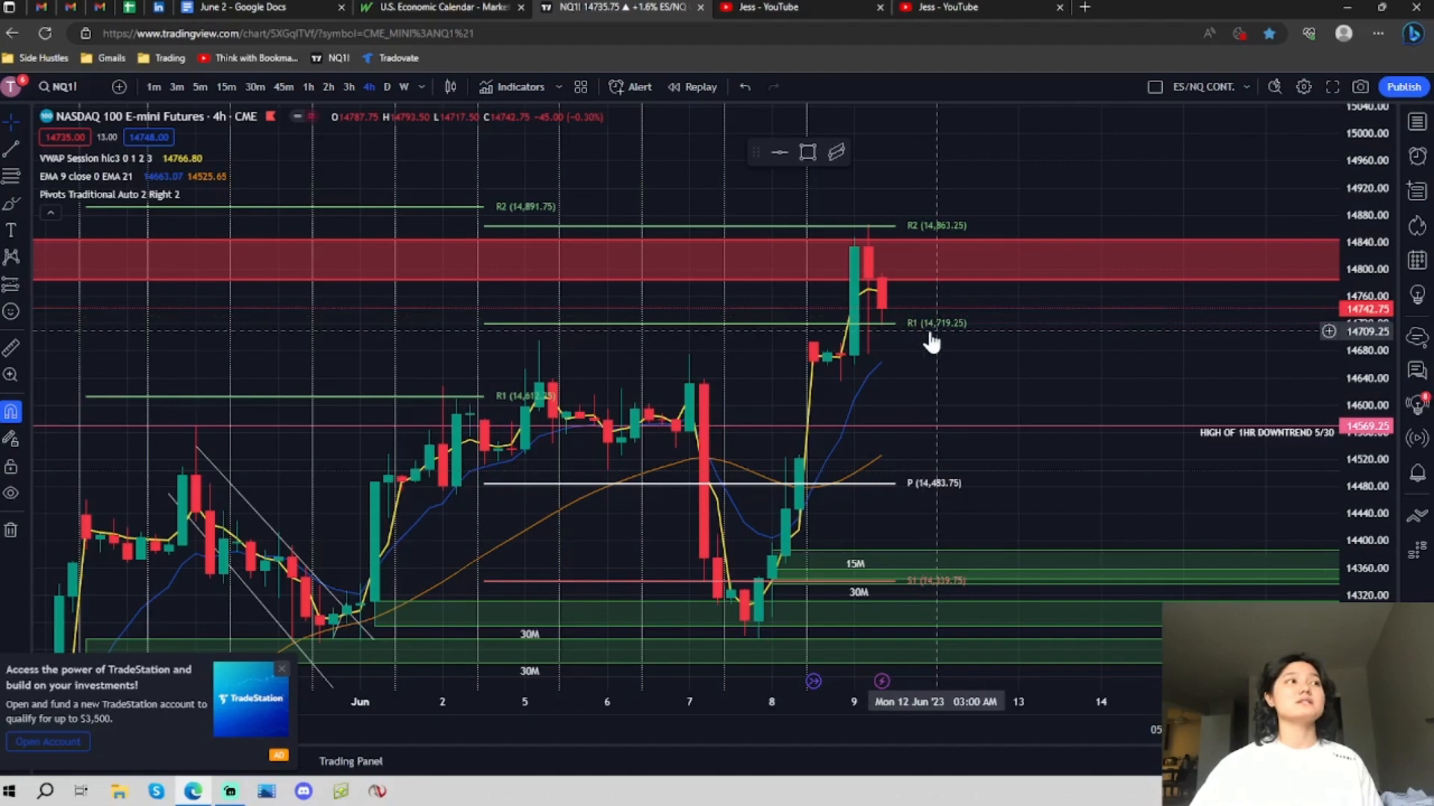
mouse_move(904, 309)
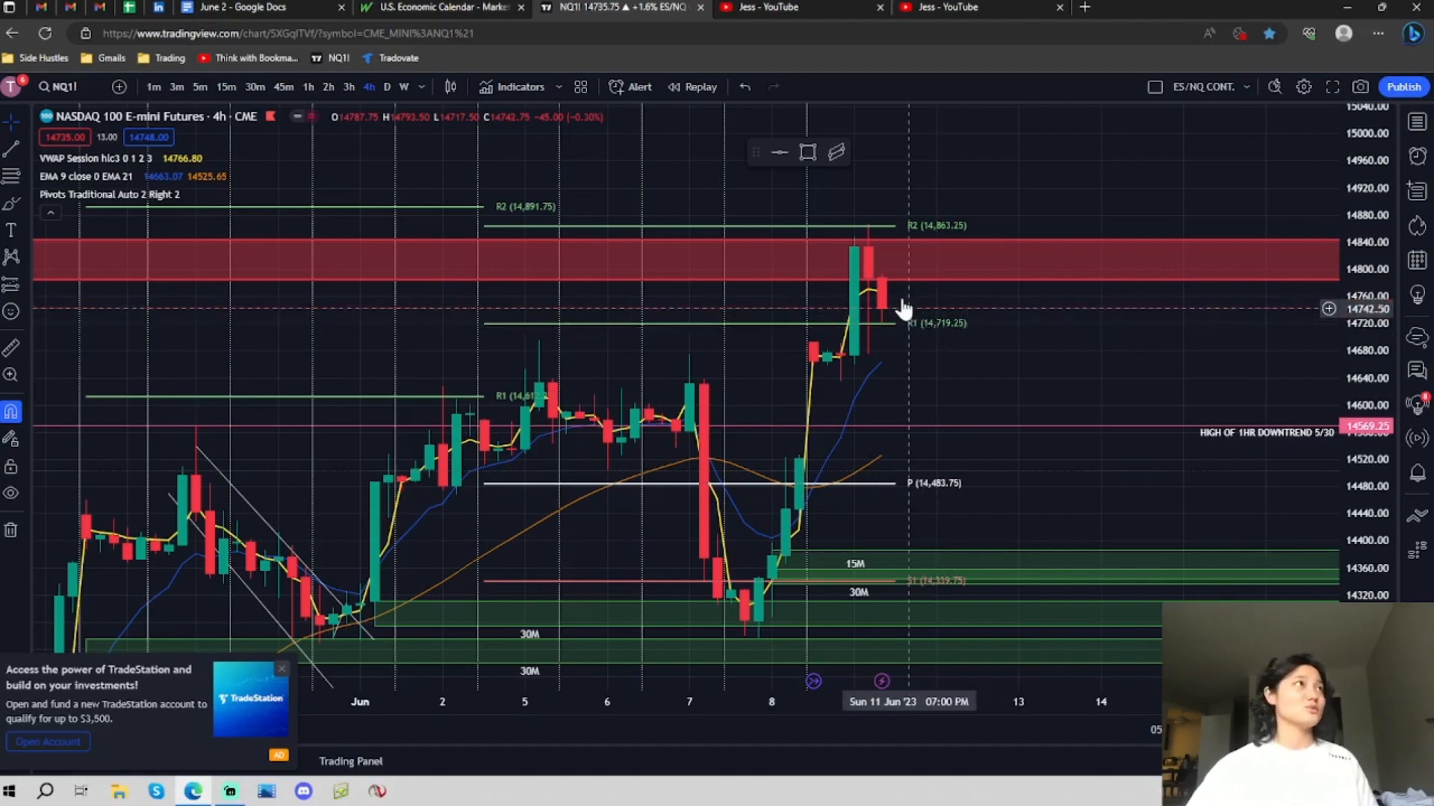
Step: Bring up the MarketWatch calendar and dismiss its notification prompt
left_click(441, 8)
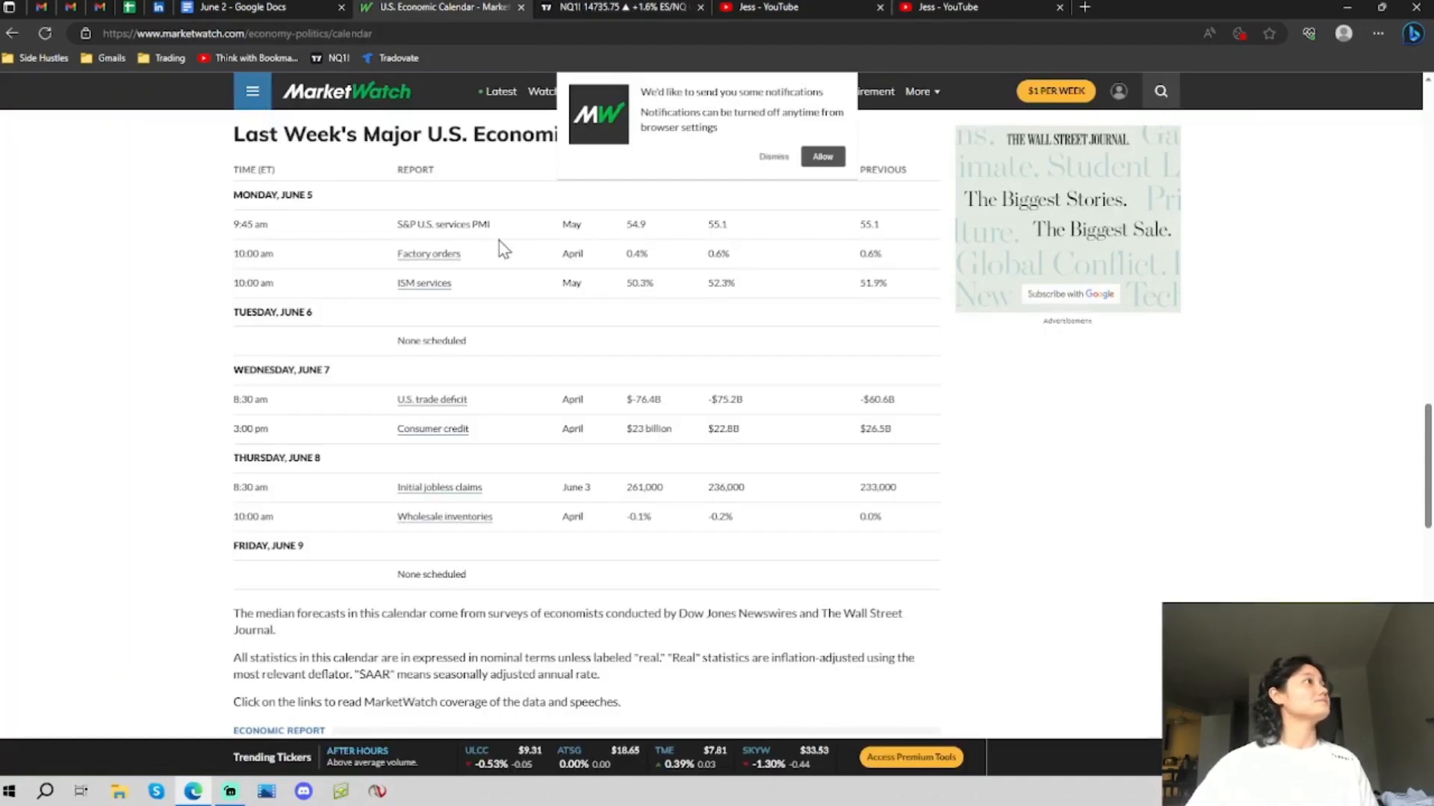
scroll("down", 3)
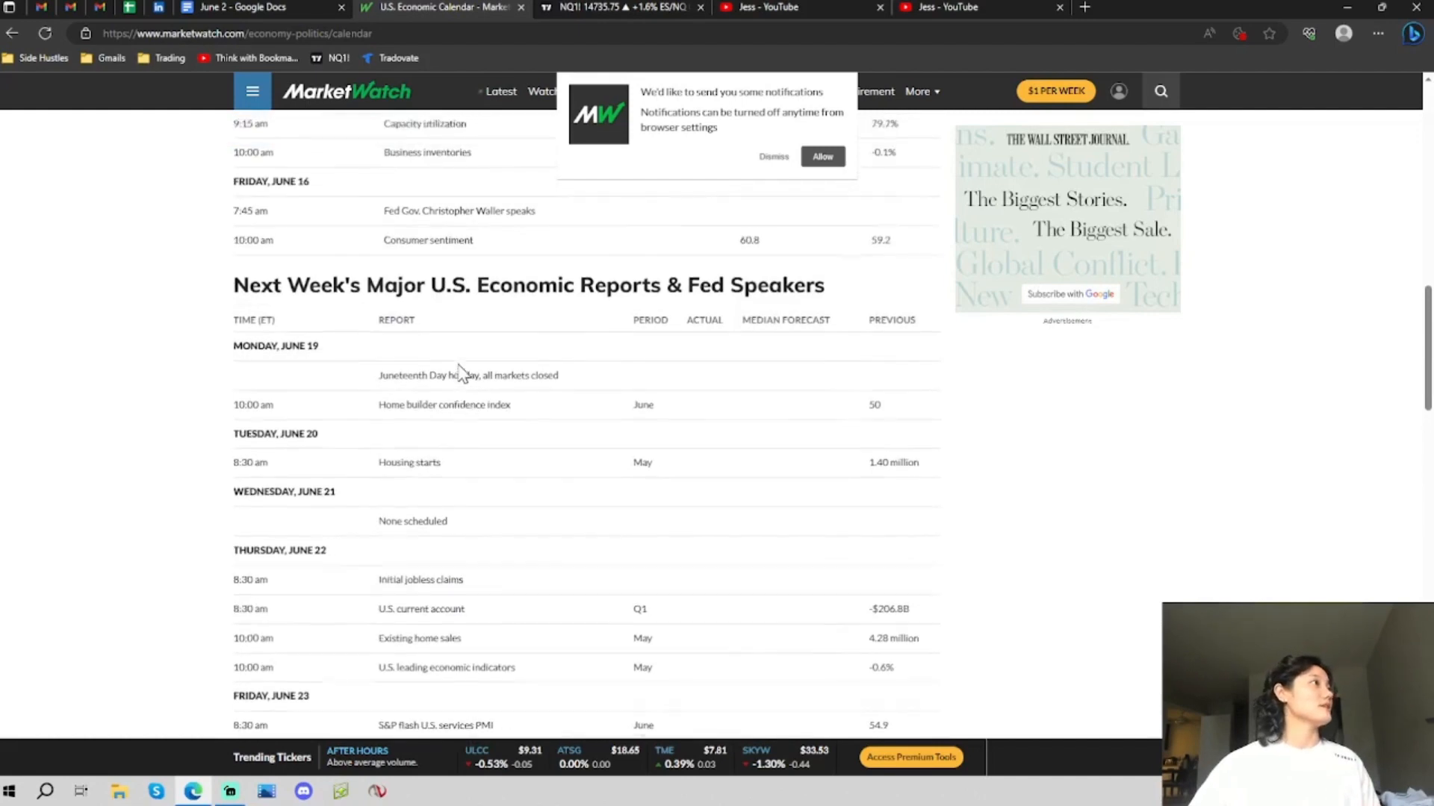
scroll("up", 3)
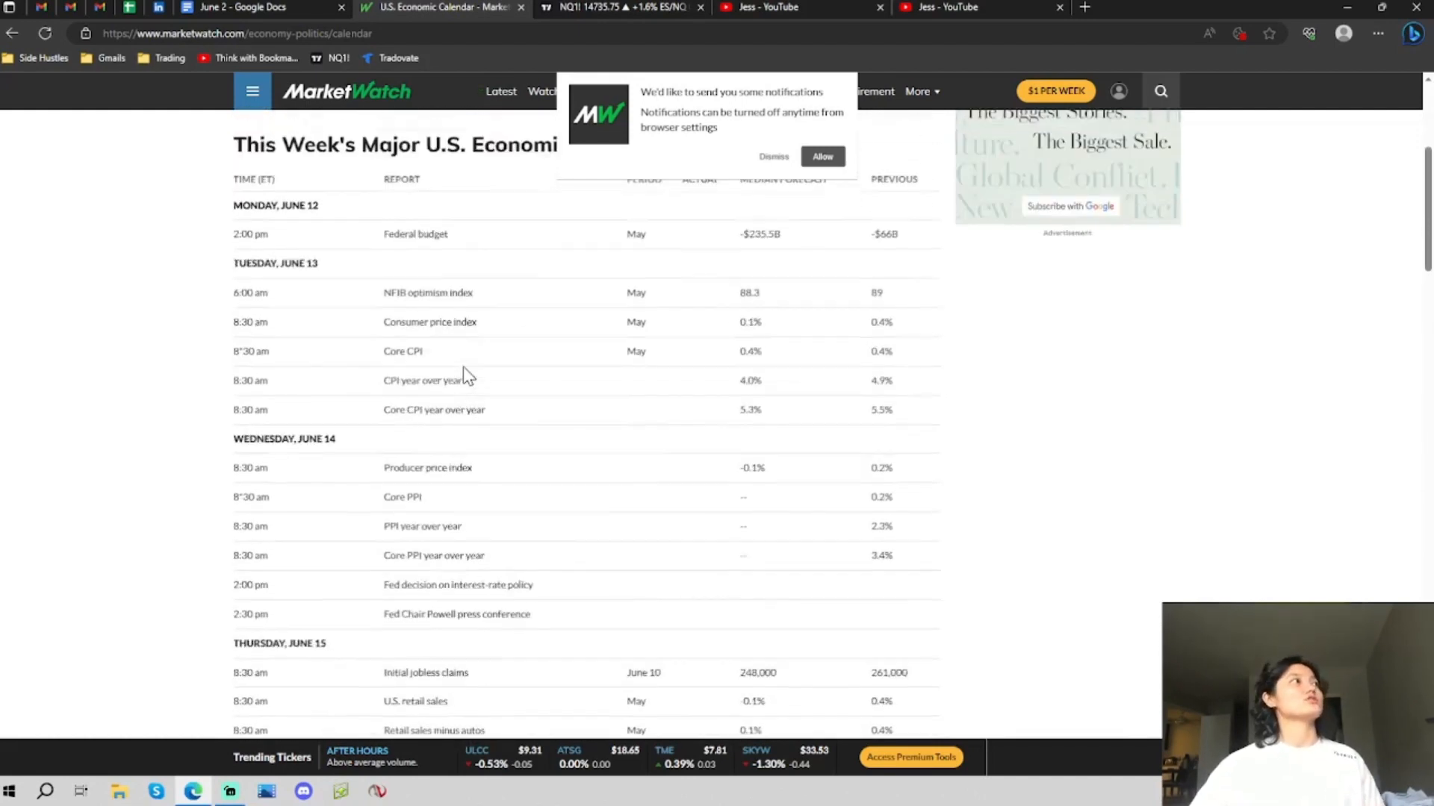
left_click(773, 156)
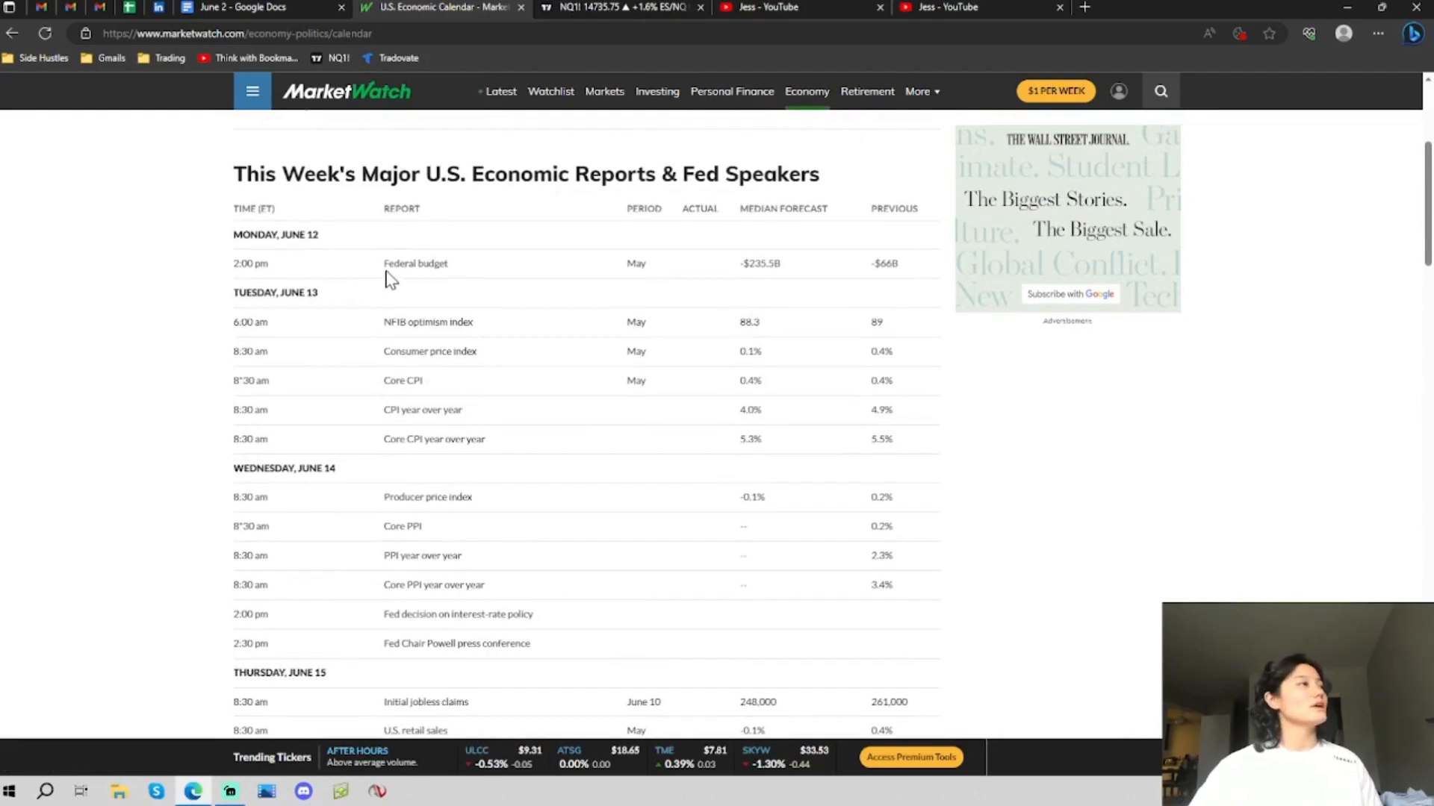
mouse_move(479, 370)
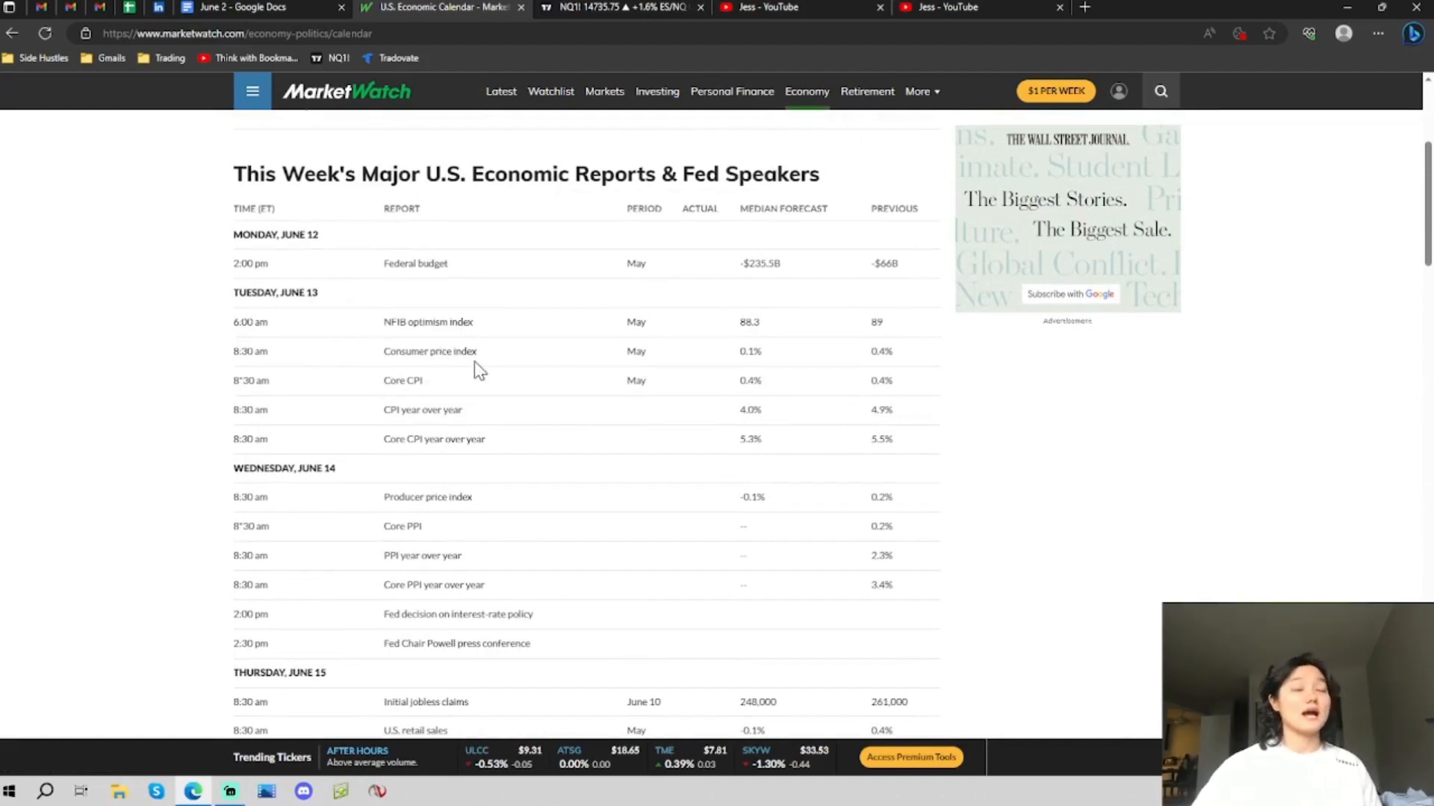
Step: Review This Week's Major U.S. Economic Reports and Fed speakers for June 12–16
scroll("down", 3)
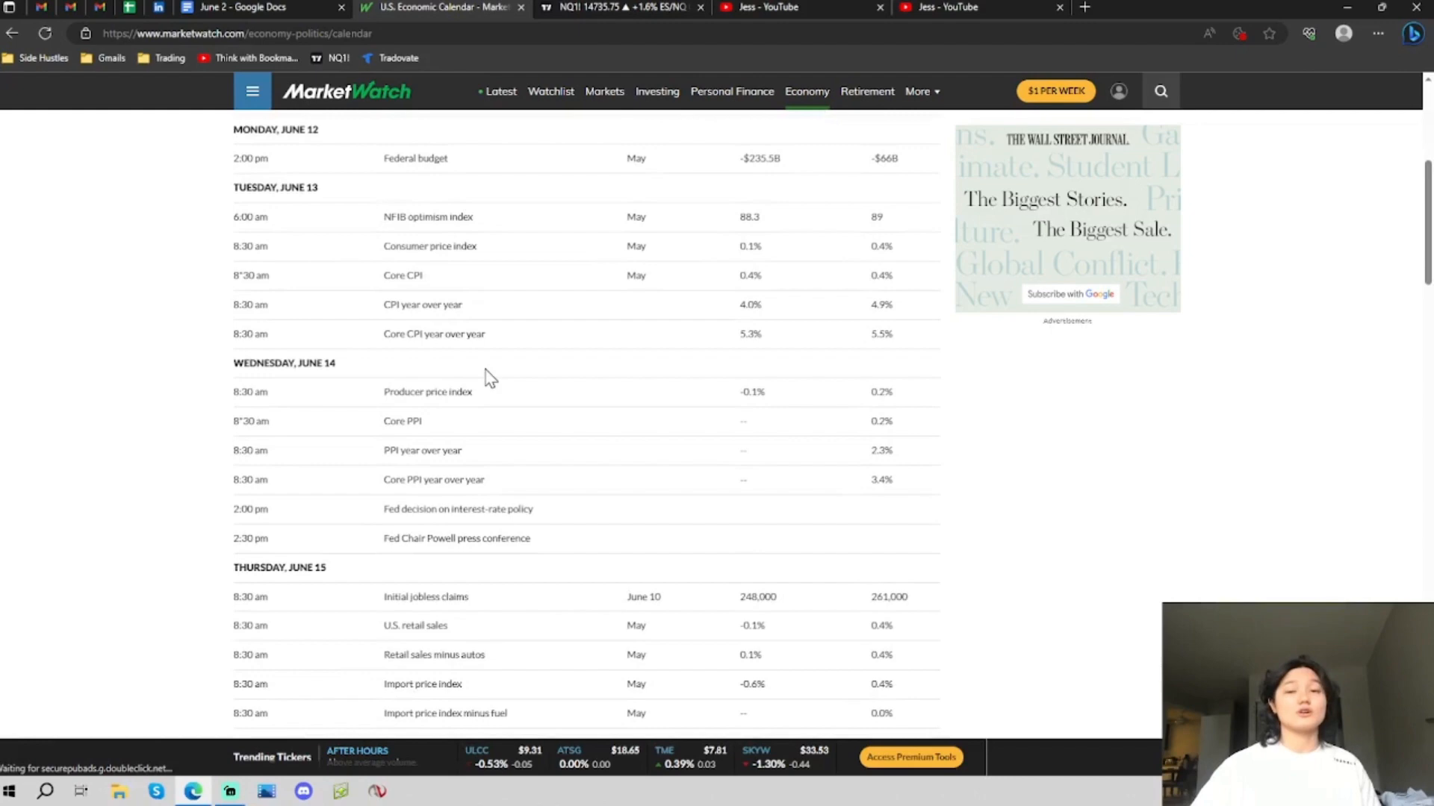
scroll("down", 3)
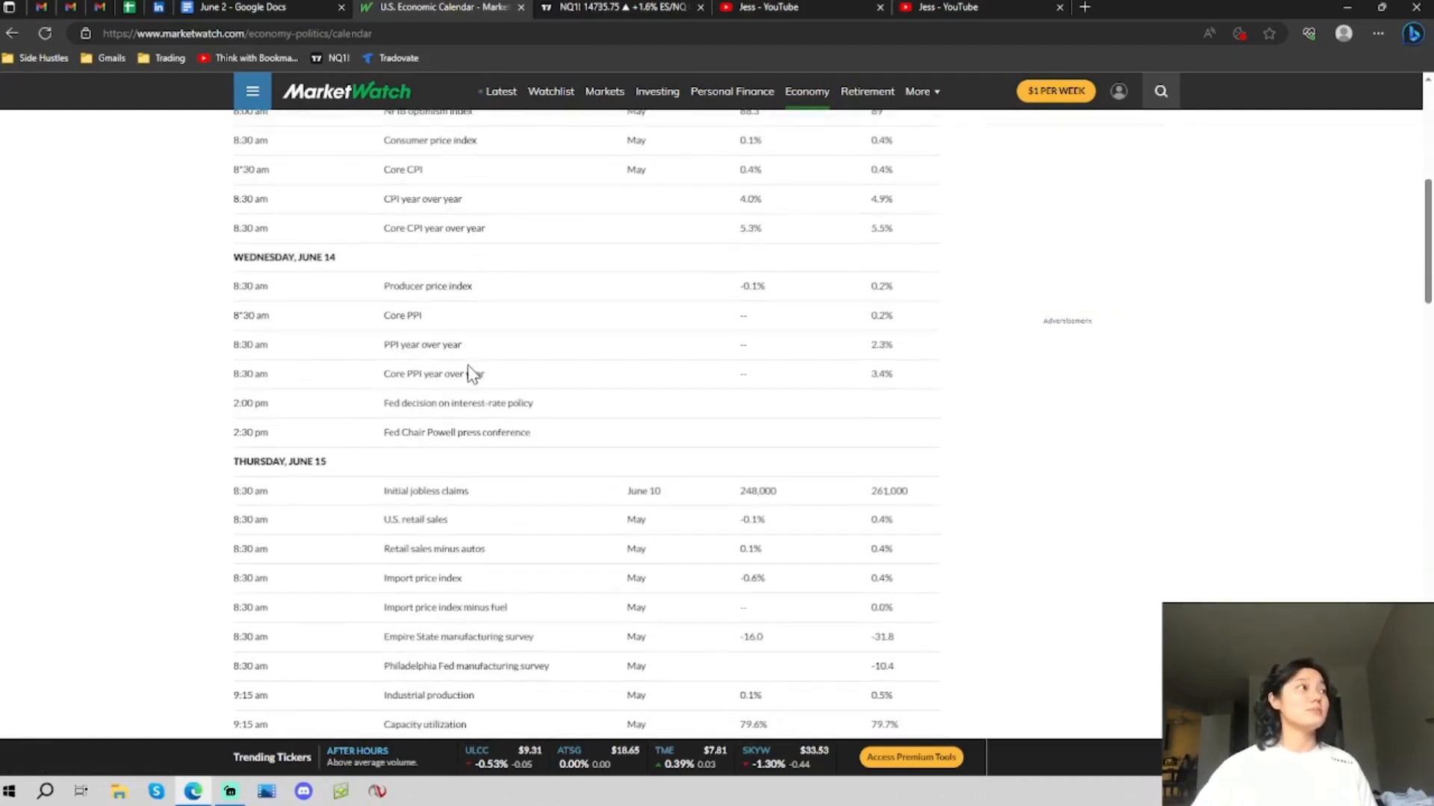
scroll("down", 3)
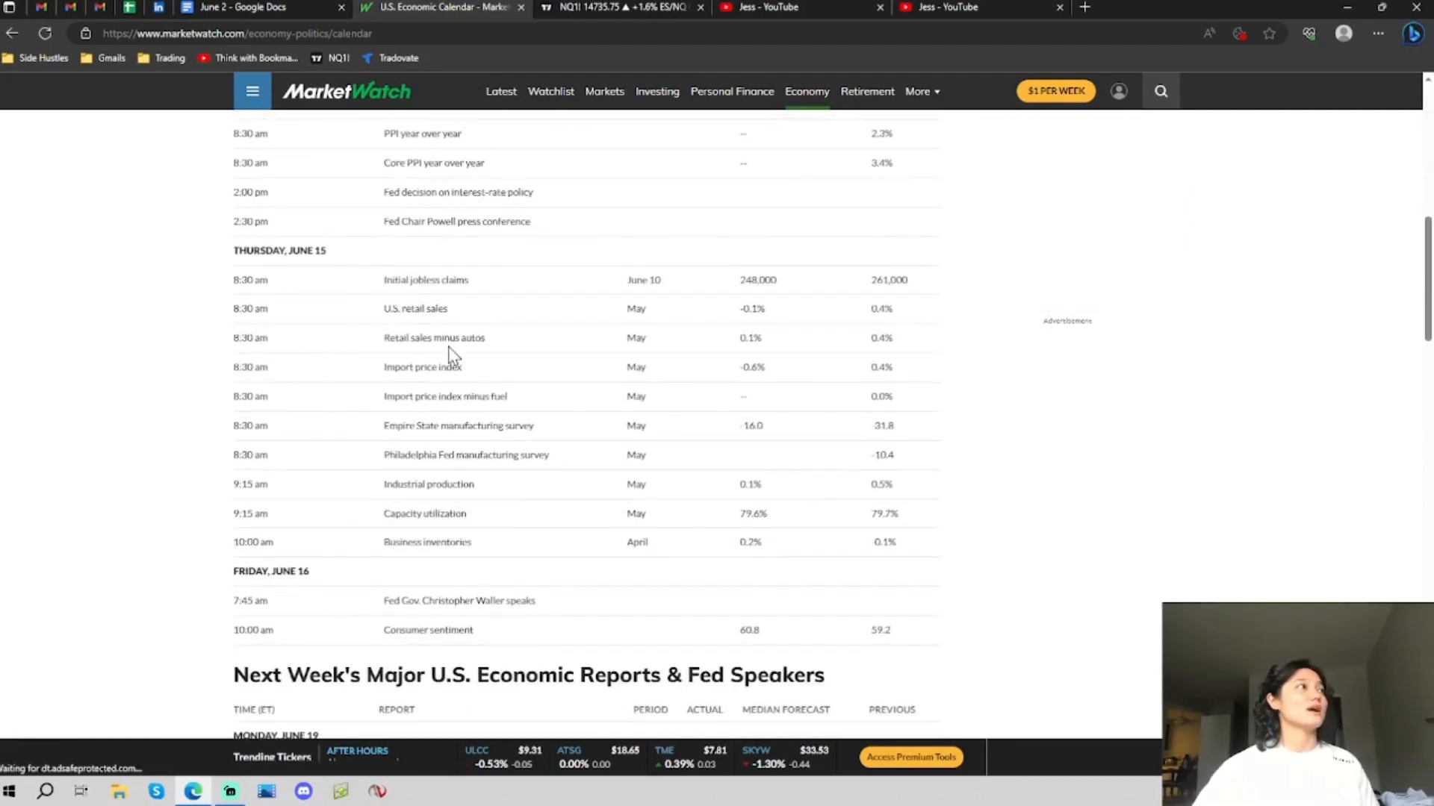
scroll("down", 3)
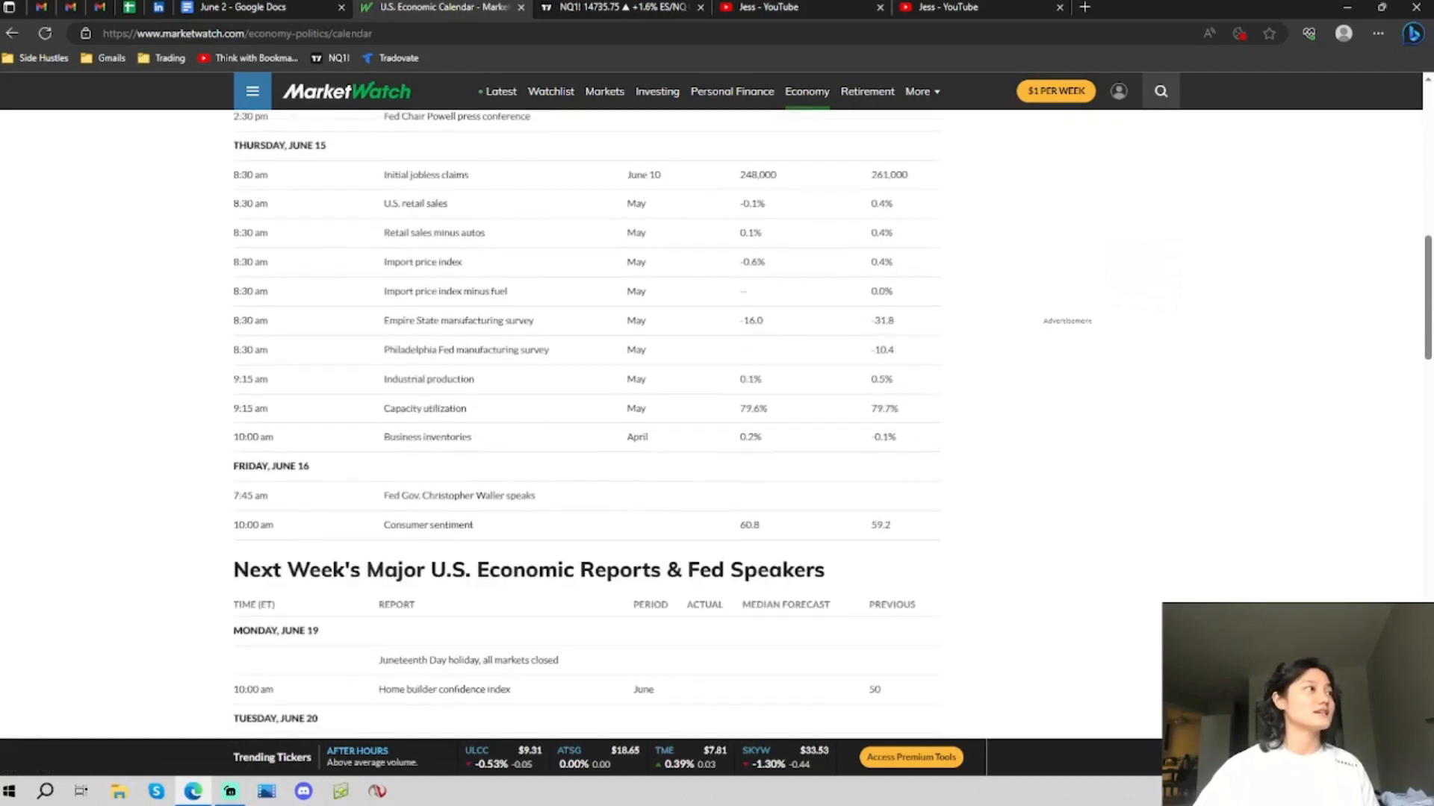
mouse_move(322, 509)
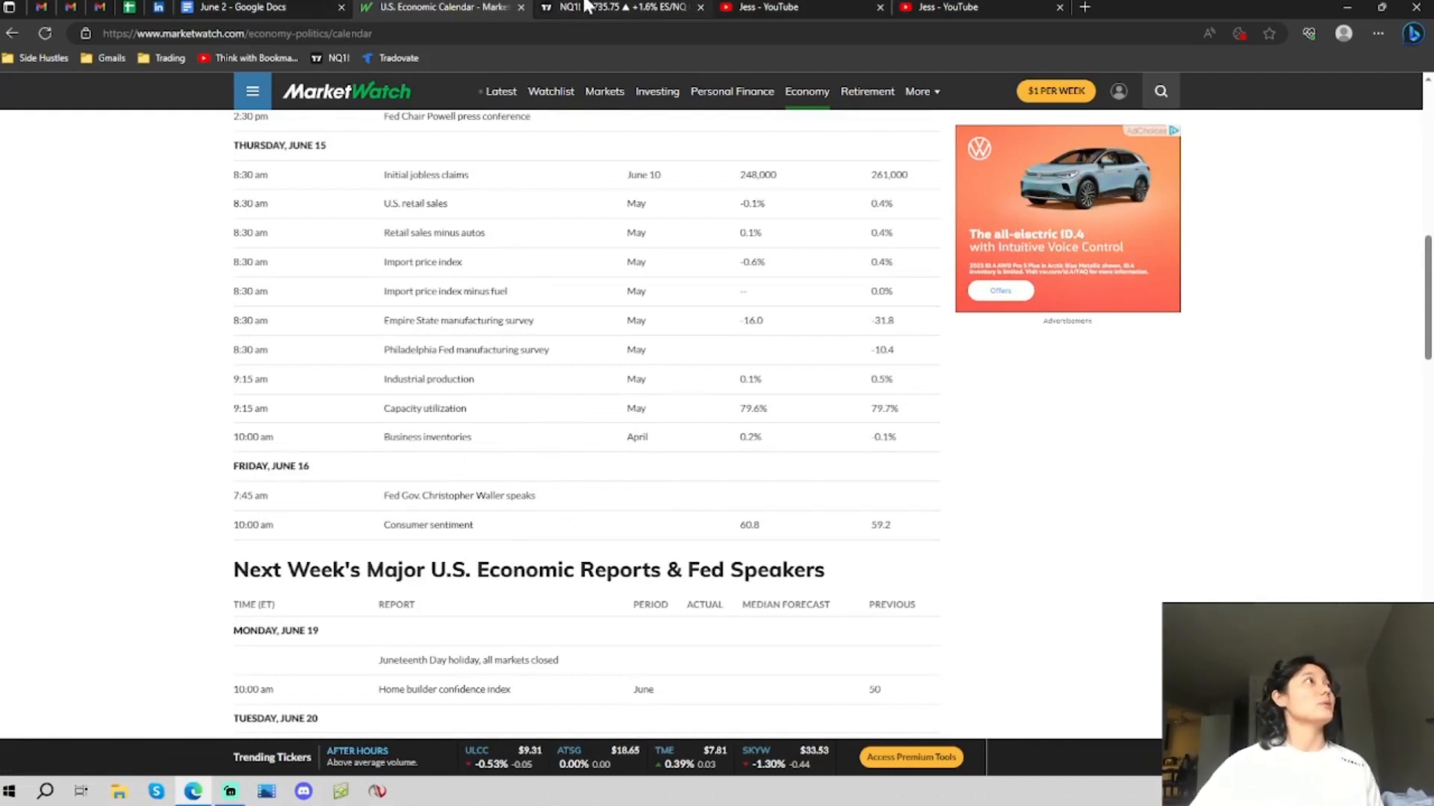
Step: Check the NQ futures chart's higher resistance zones, then return to the June 2 agenda document
left_click(595, 8)
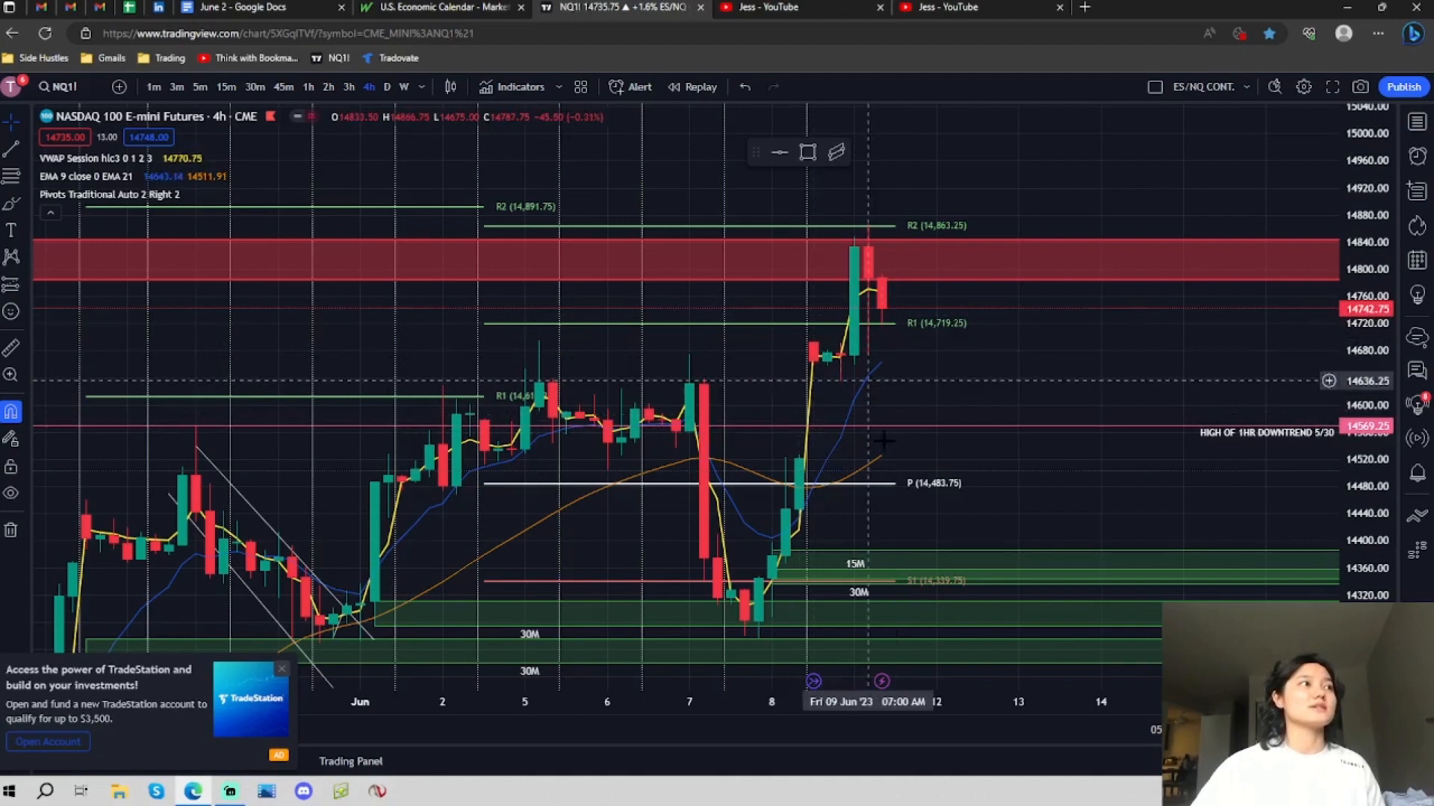
mouse_move(704, 403)
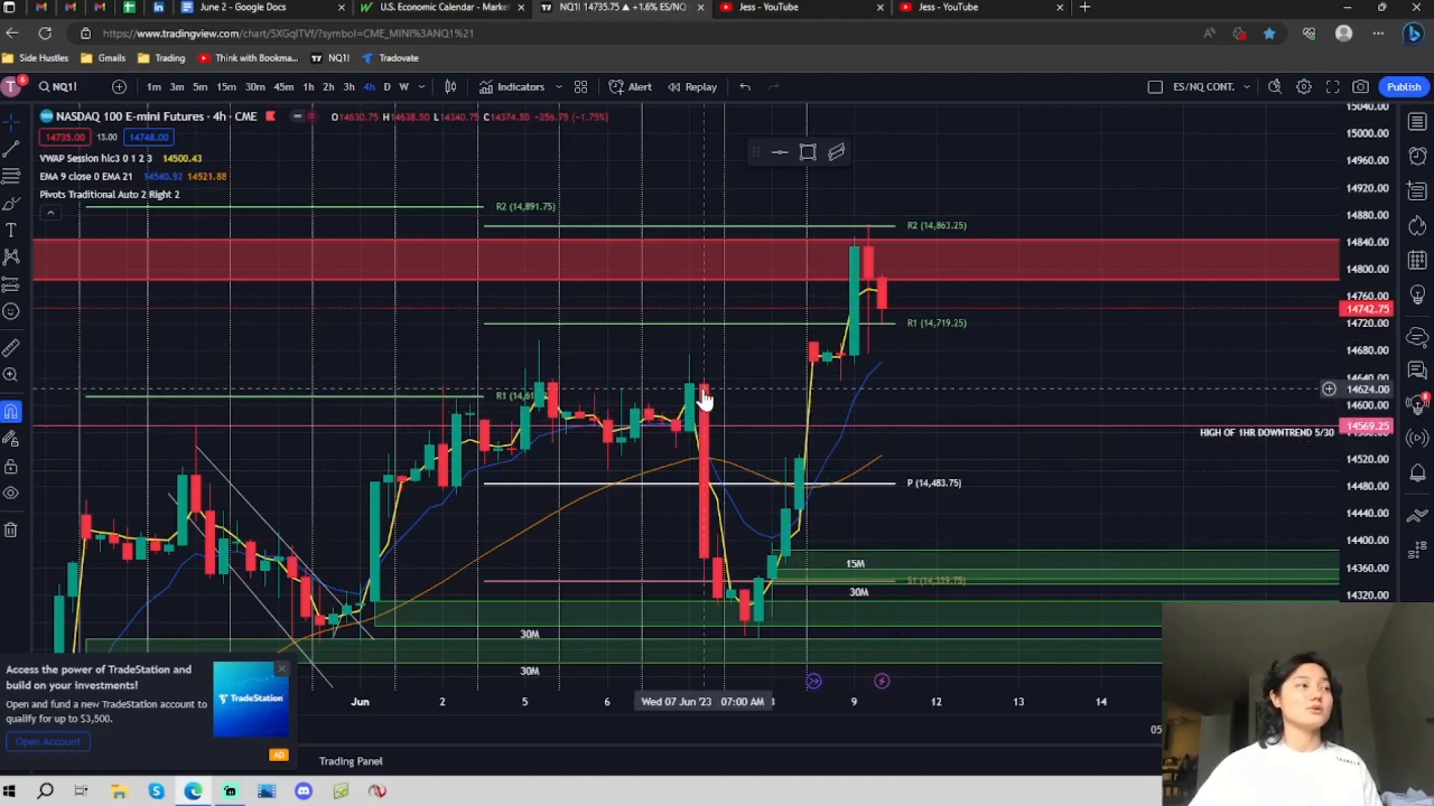
mouse_move(809, 473)
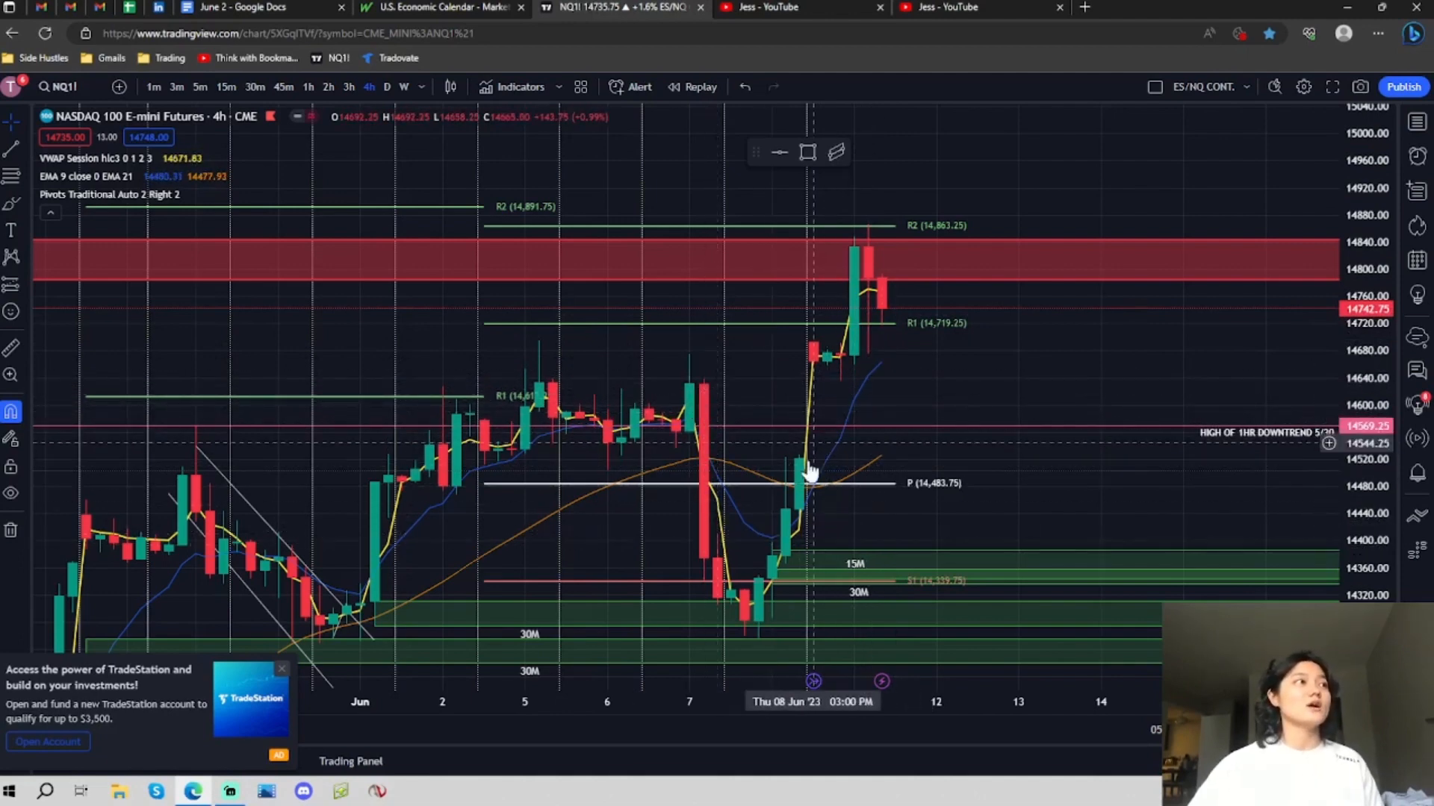
mouse_move(859, 398)
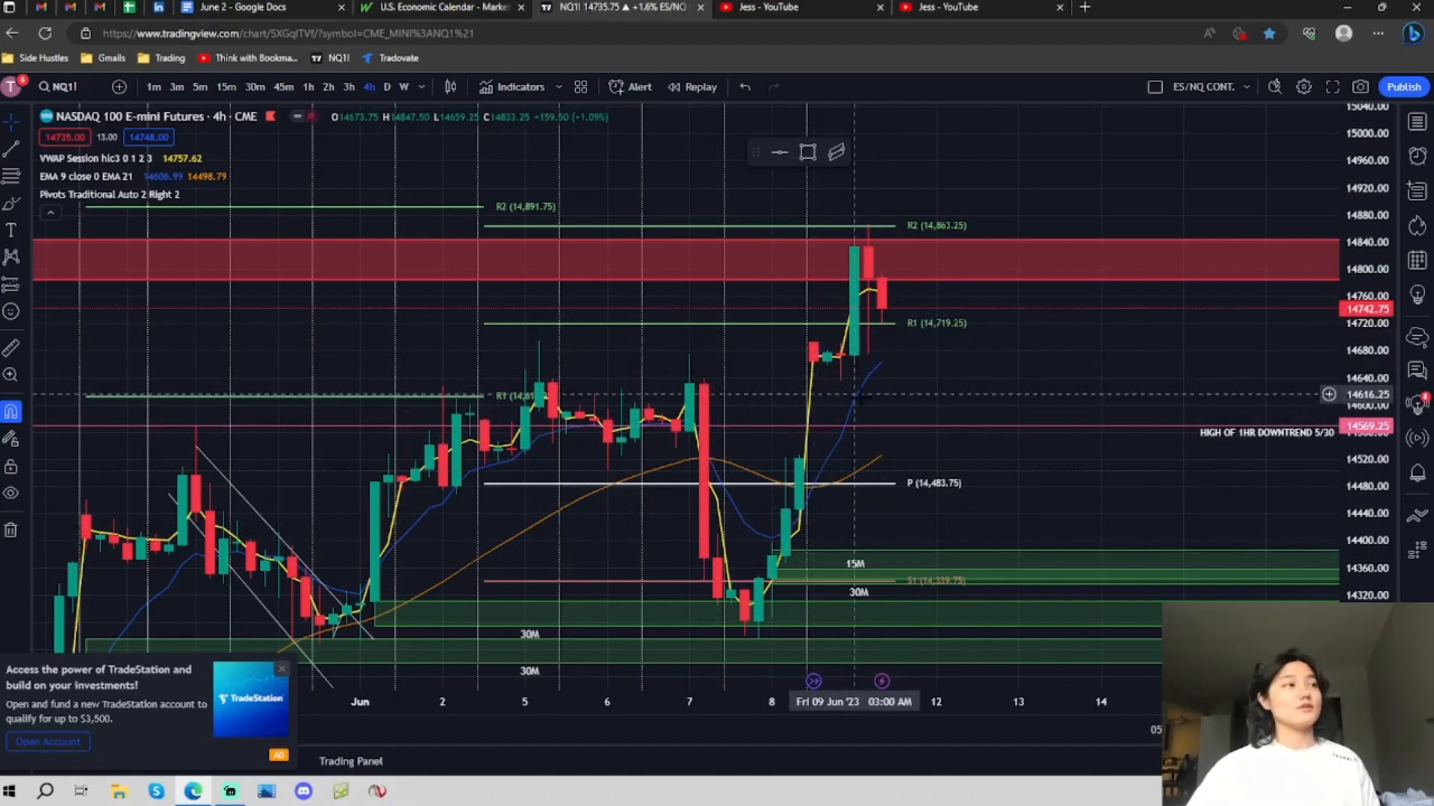
mouse_move(864, 379)
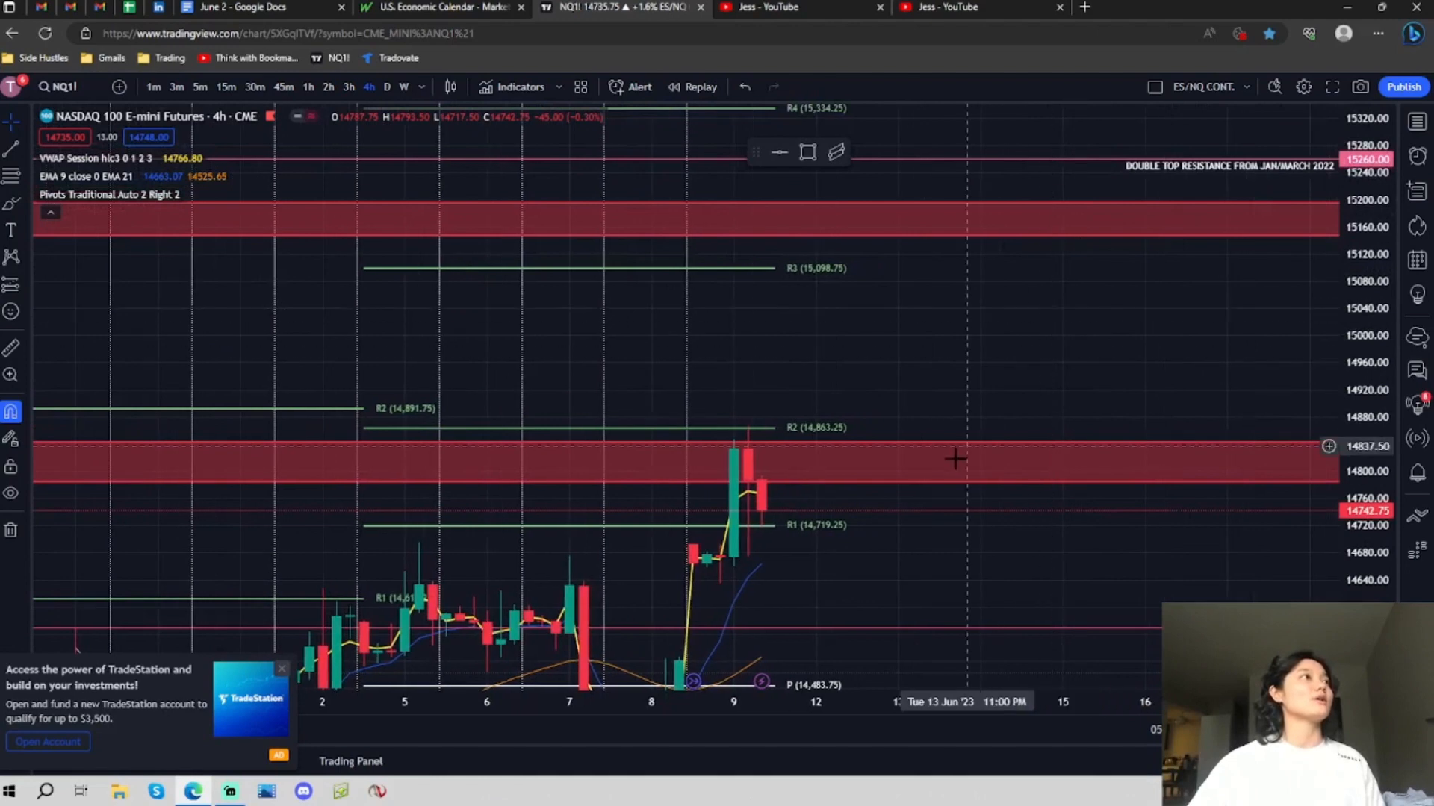
mouse_move(873, 293)
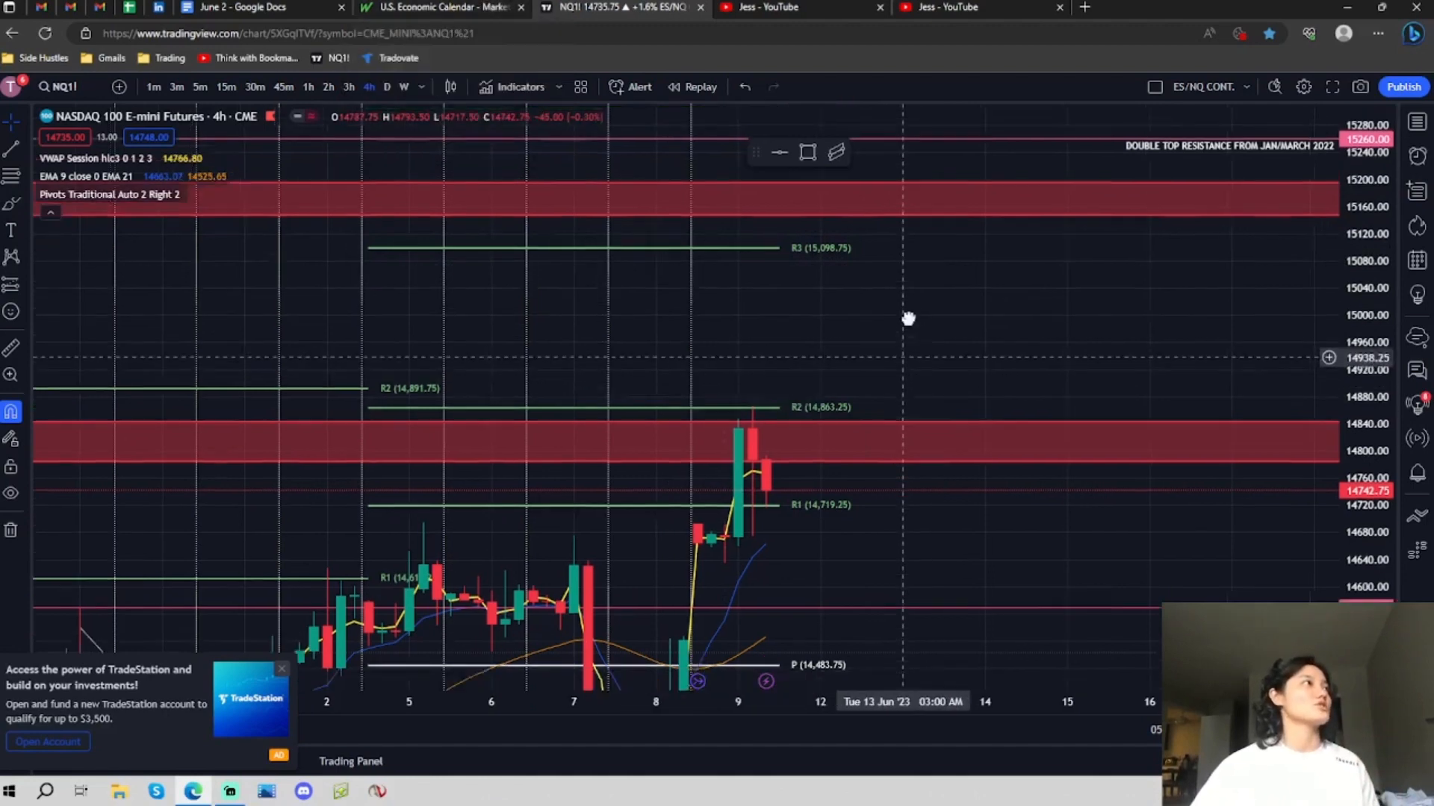
left_click(261, 7)
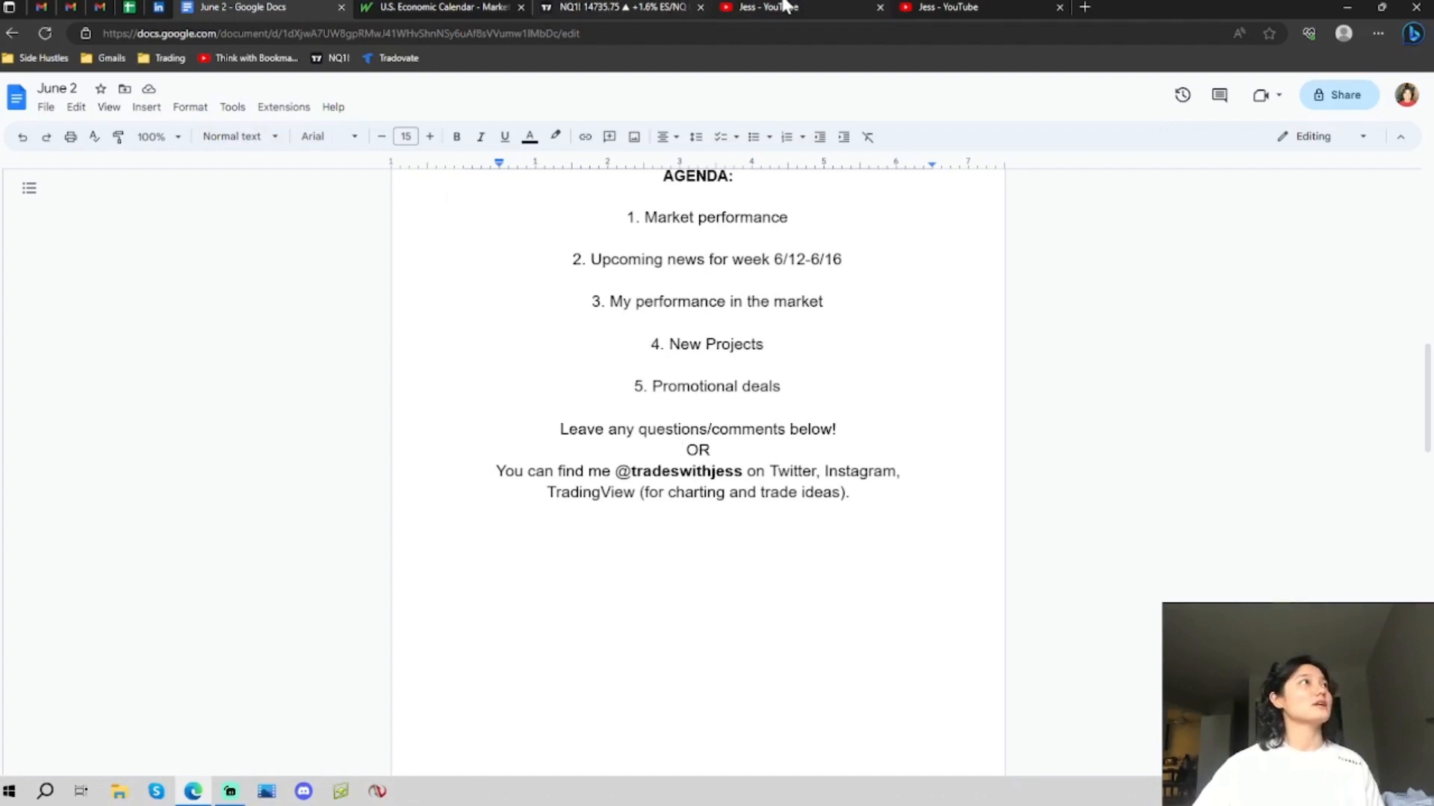
Step: Show the Jess channel's Community page with the promo codes post and its trading screenshot
left_click(763, 7)
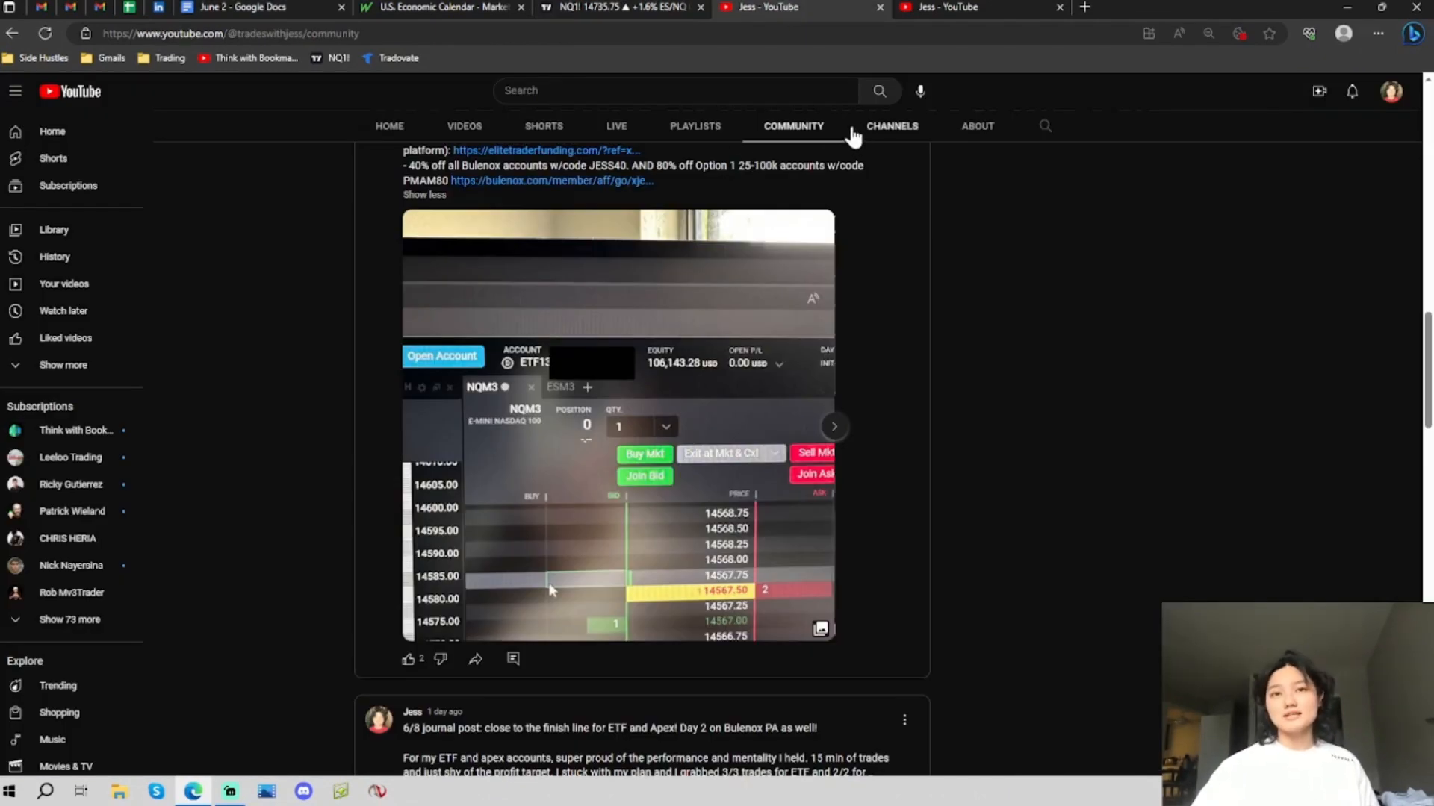
mouse_move(863, 191)
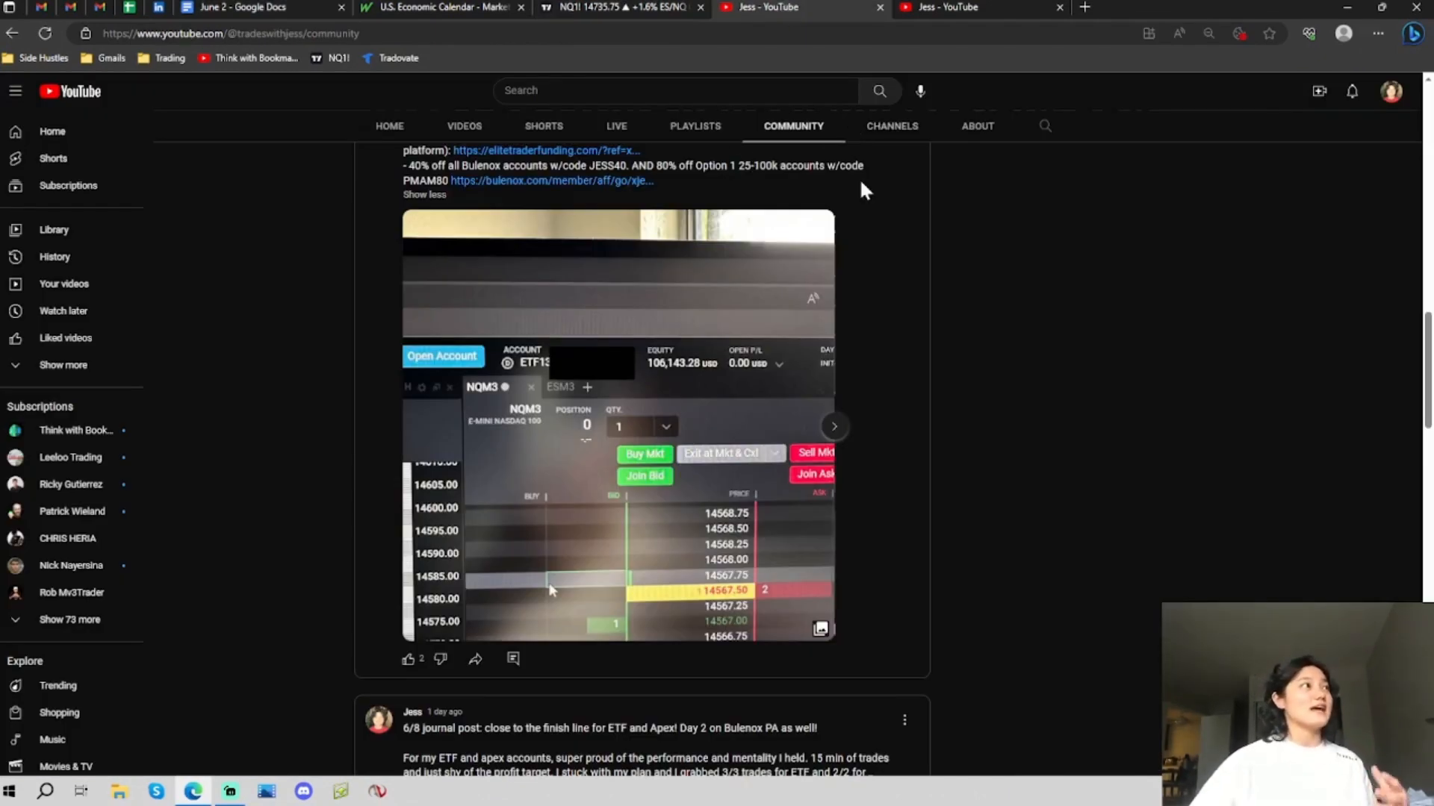
mouse_move(1112, 327)
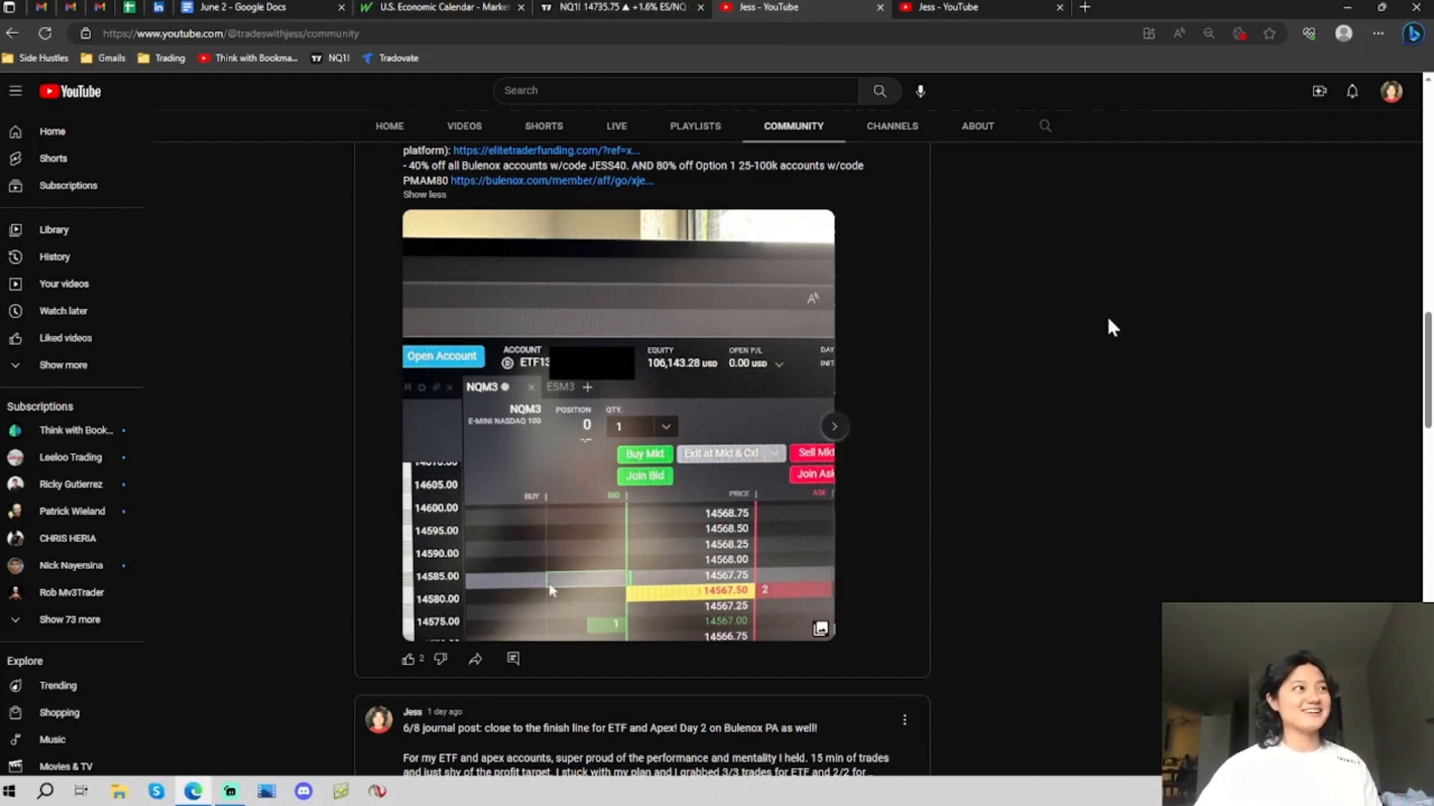
mouse_move(1121, 362)
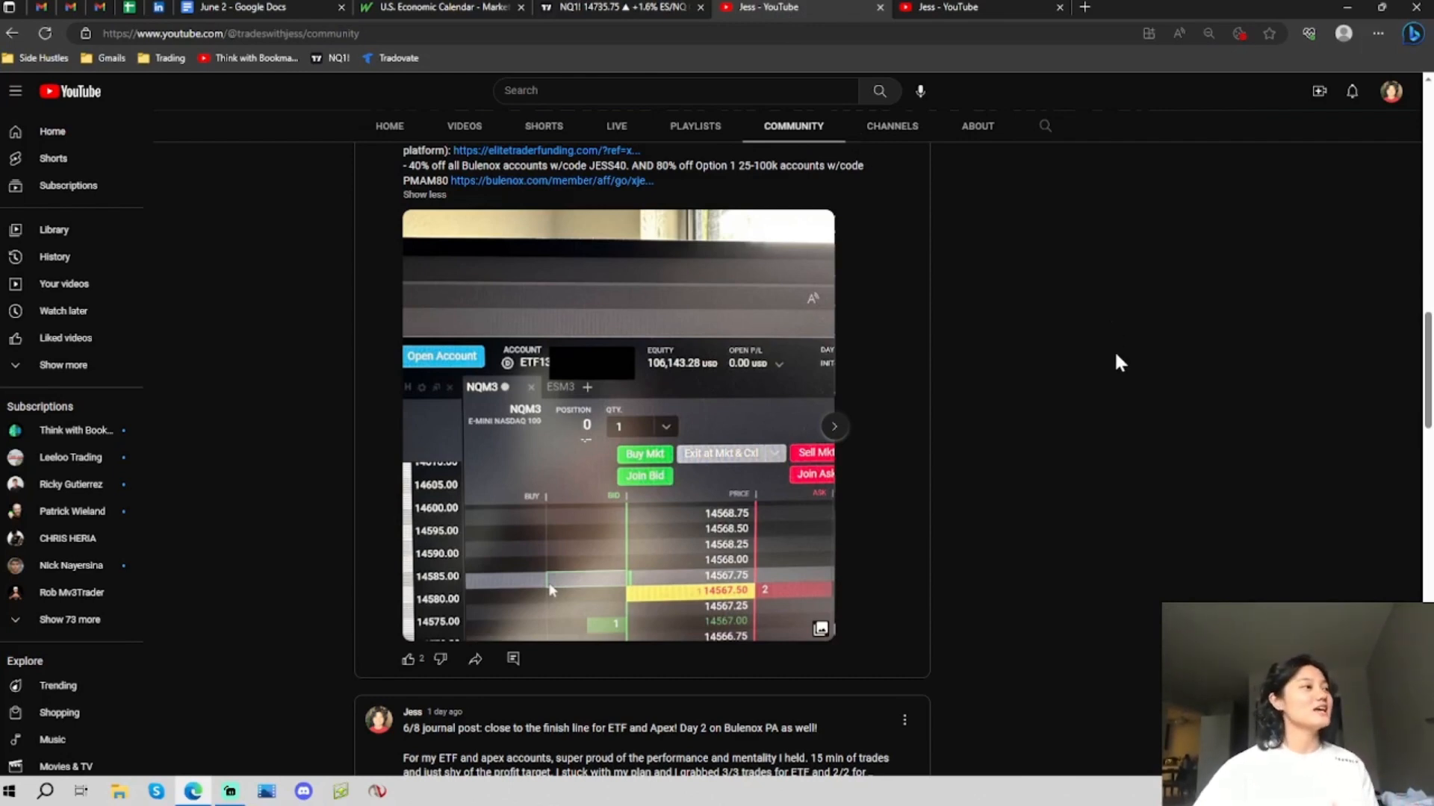
mouse_move(1107, 416)
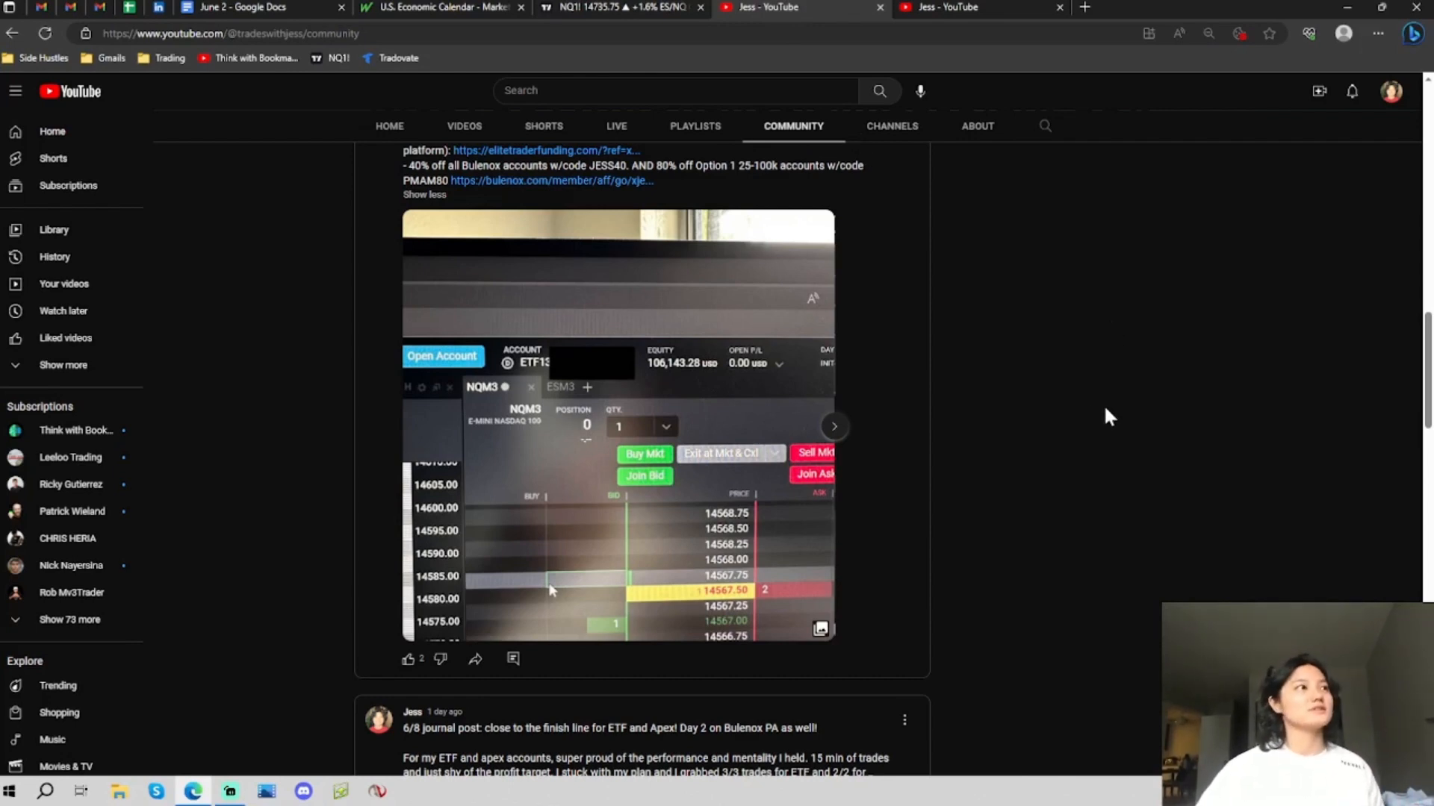
mouse_move(1104, 407)
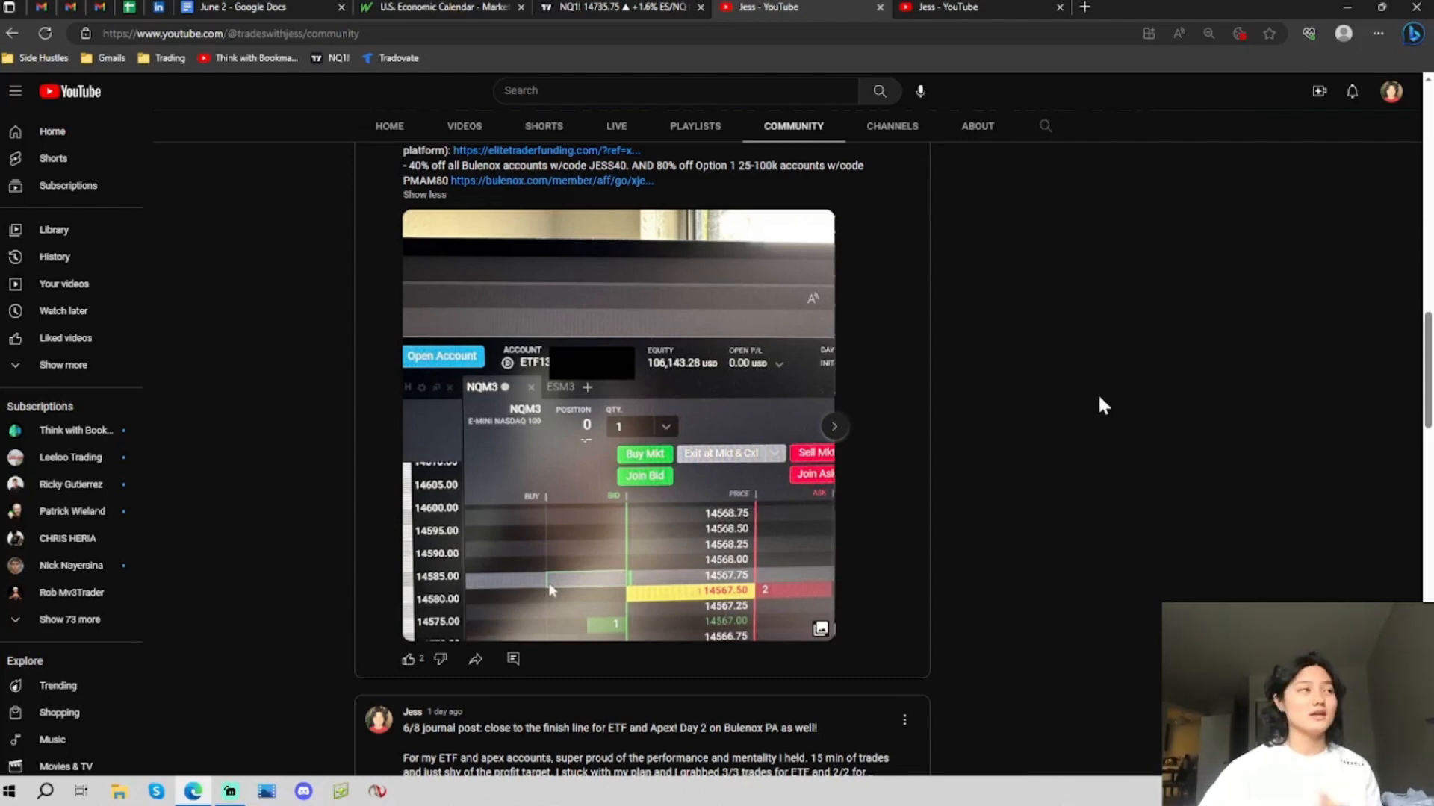
mouse_move(943, 420)
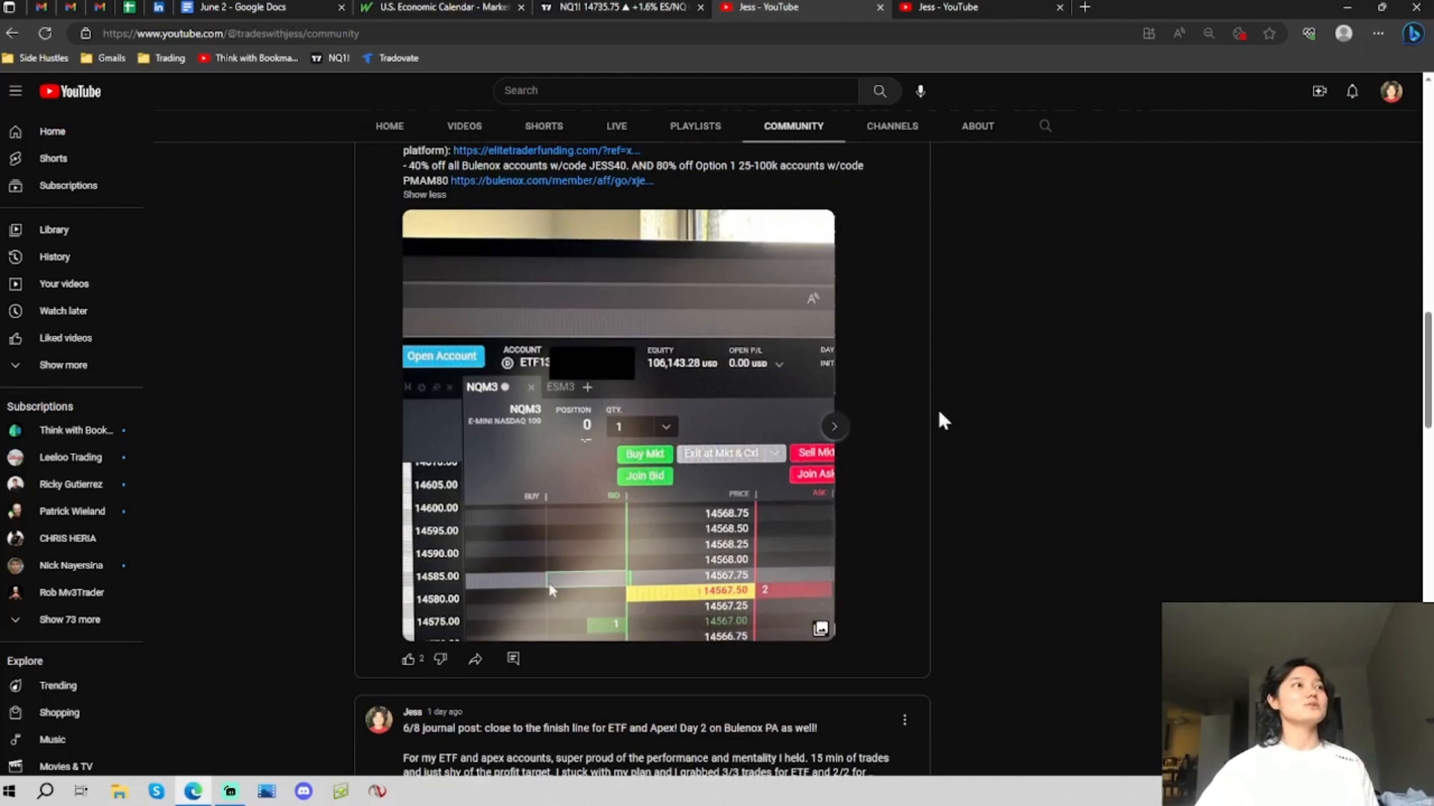
mouse_move(831, 439)
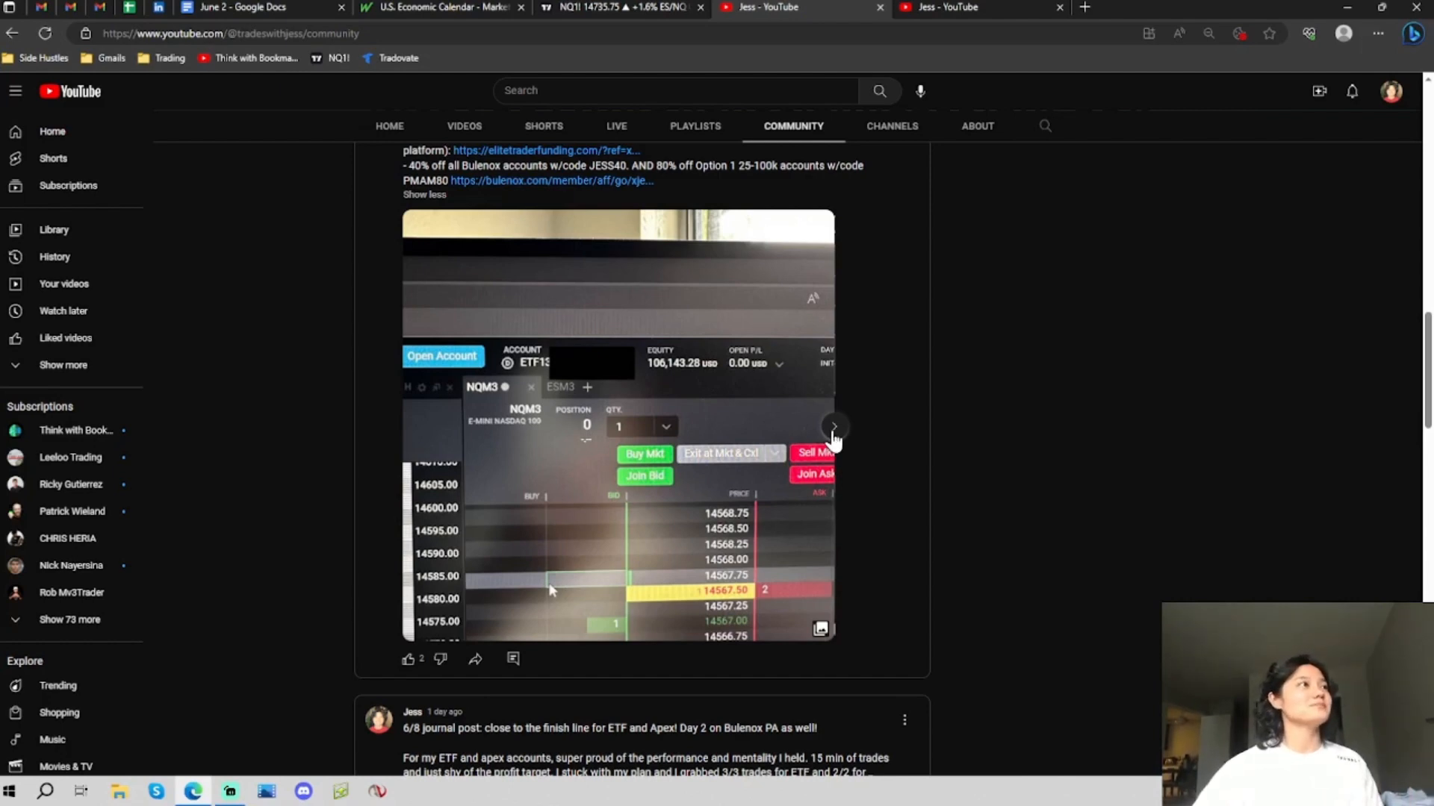
Step: Advance the promo post's image carousel two screenshots to the account dashboard image
left_click(833, 426)
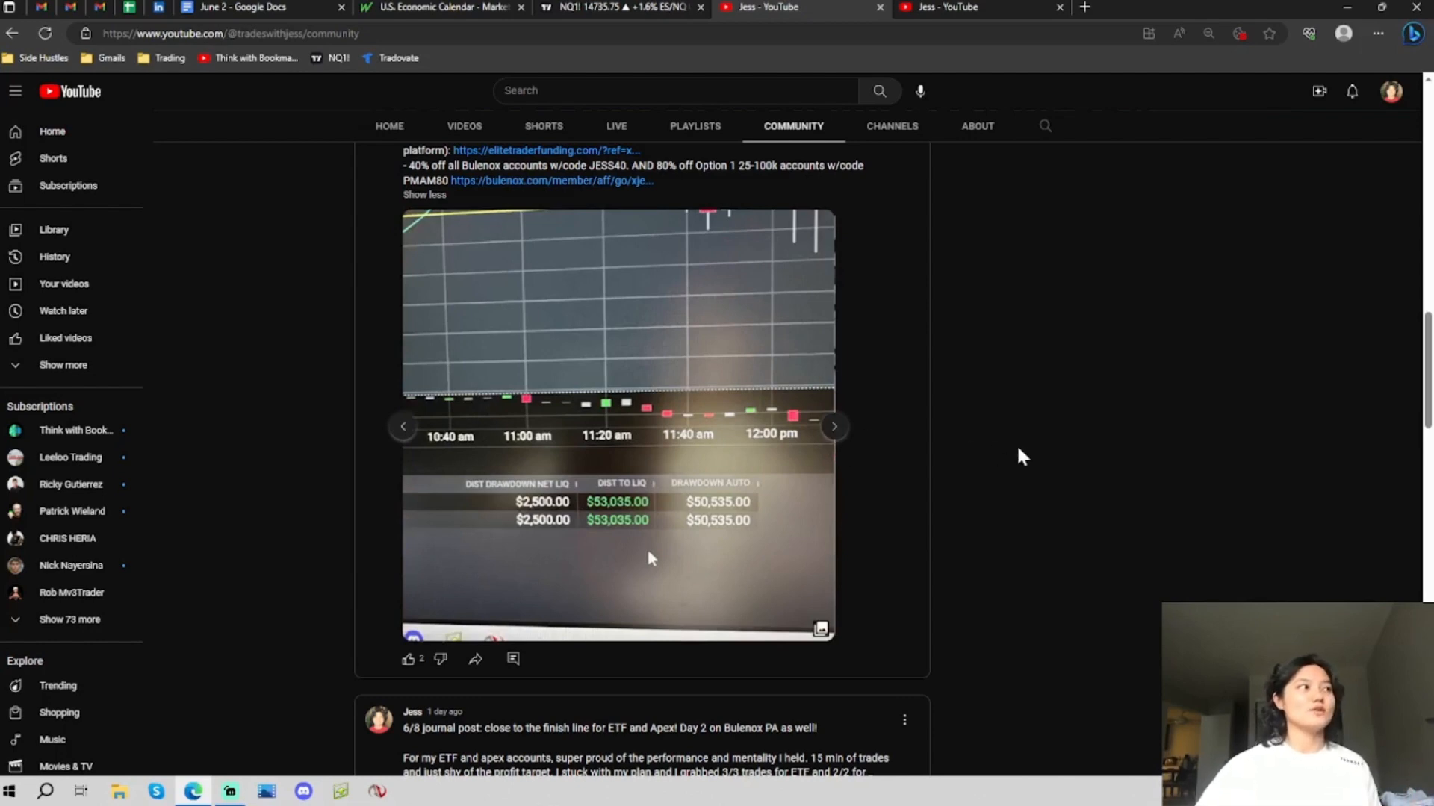
mouse_move(836, 435)
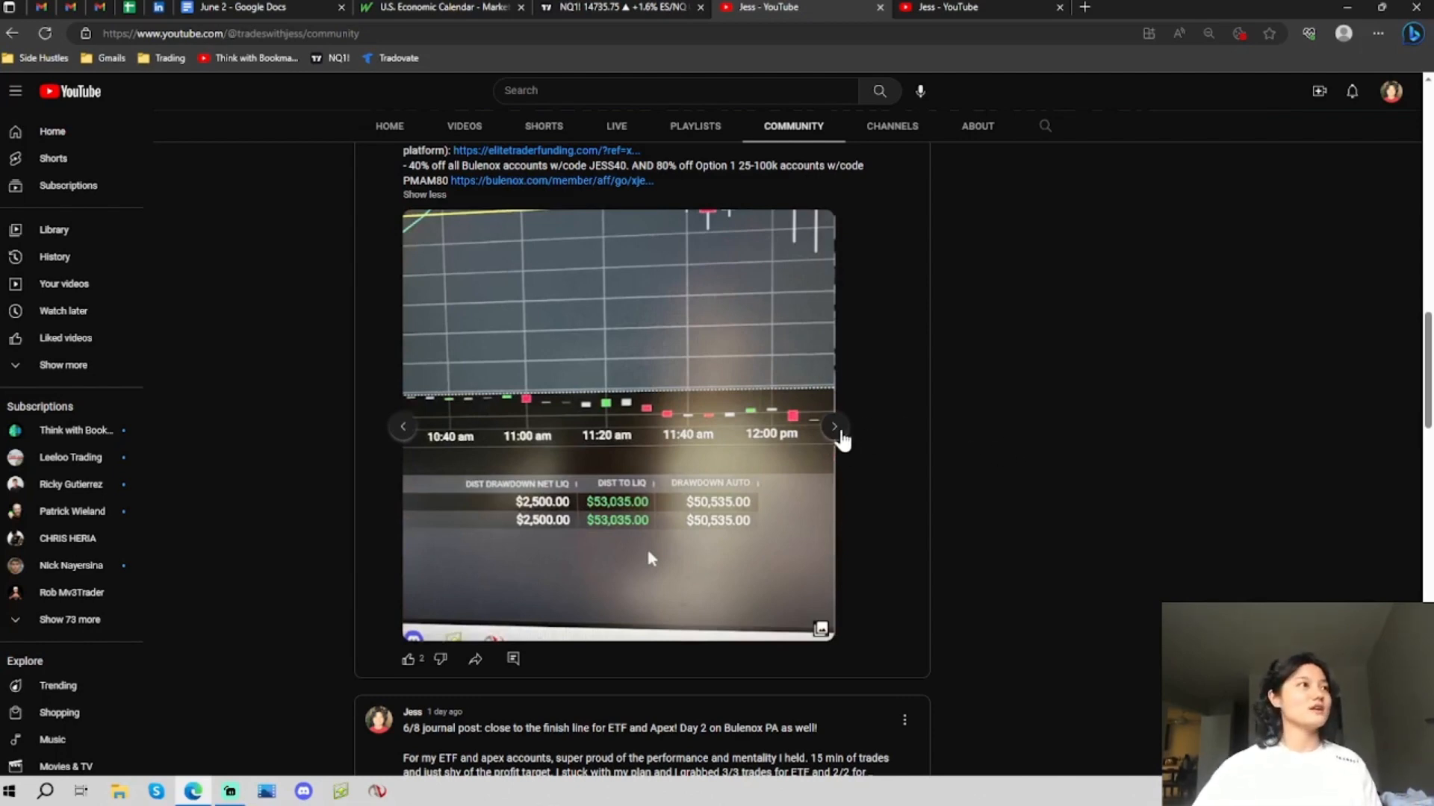
left_click(833, 426)
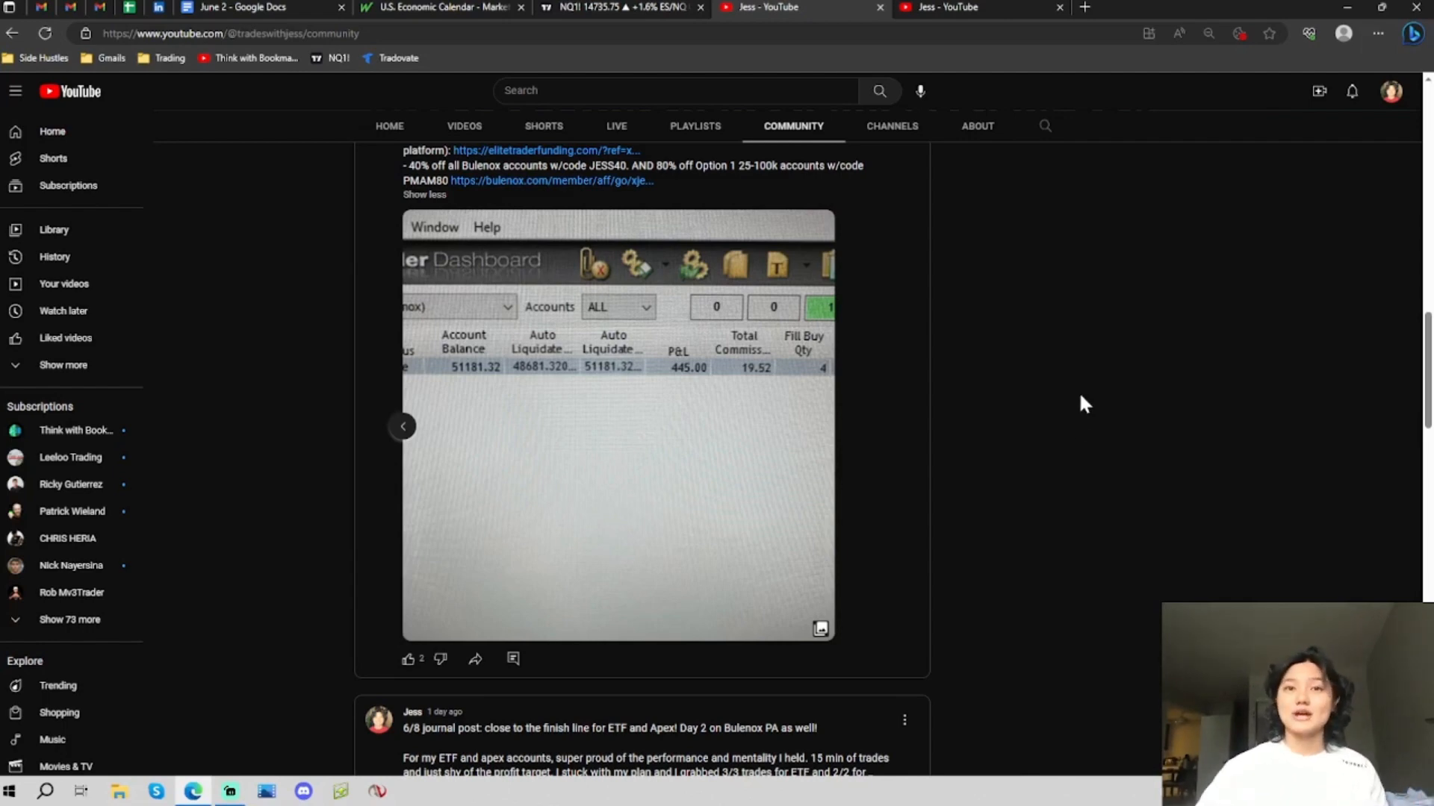
mouse_move(1024, 395)
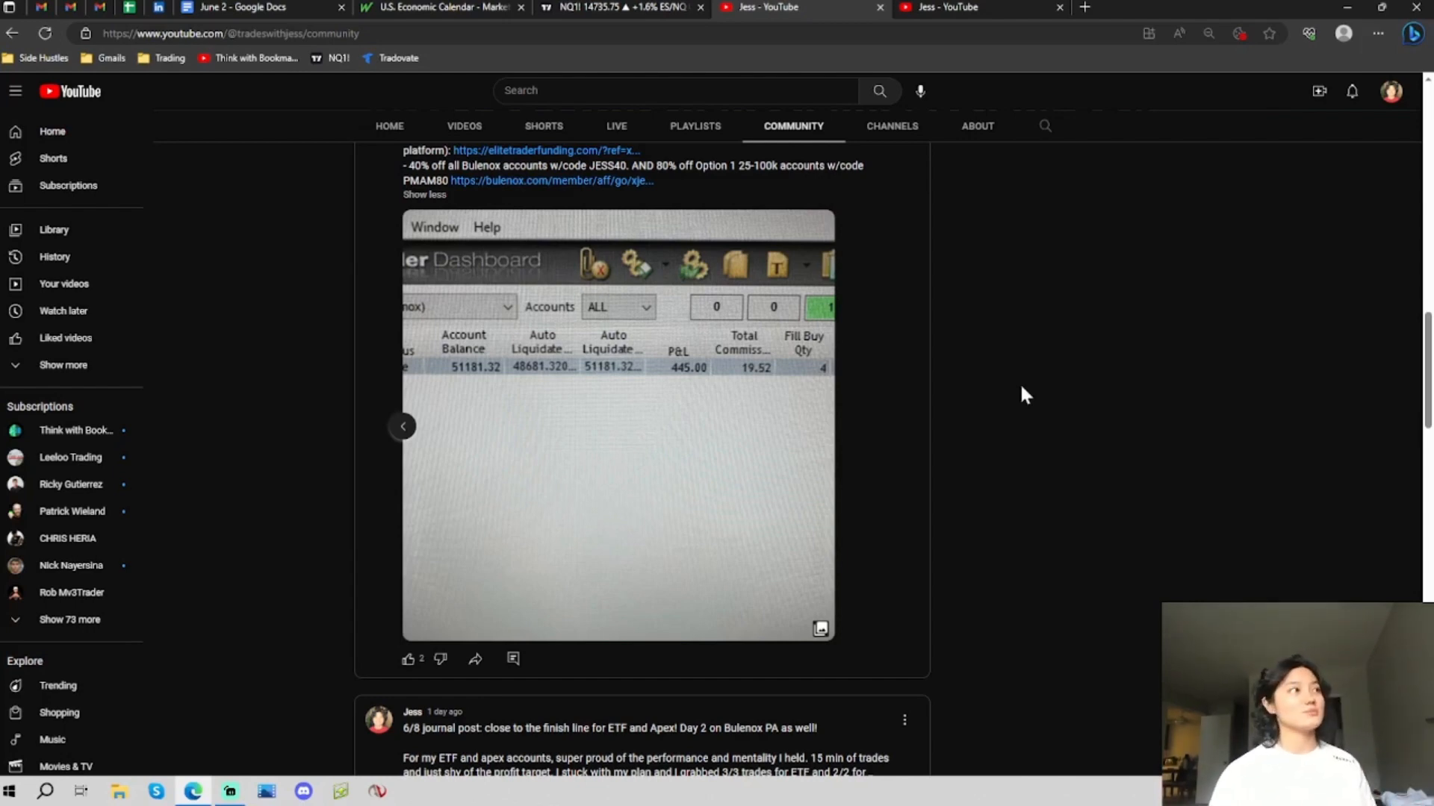
mouse_move(914, 201)
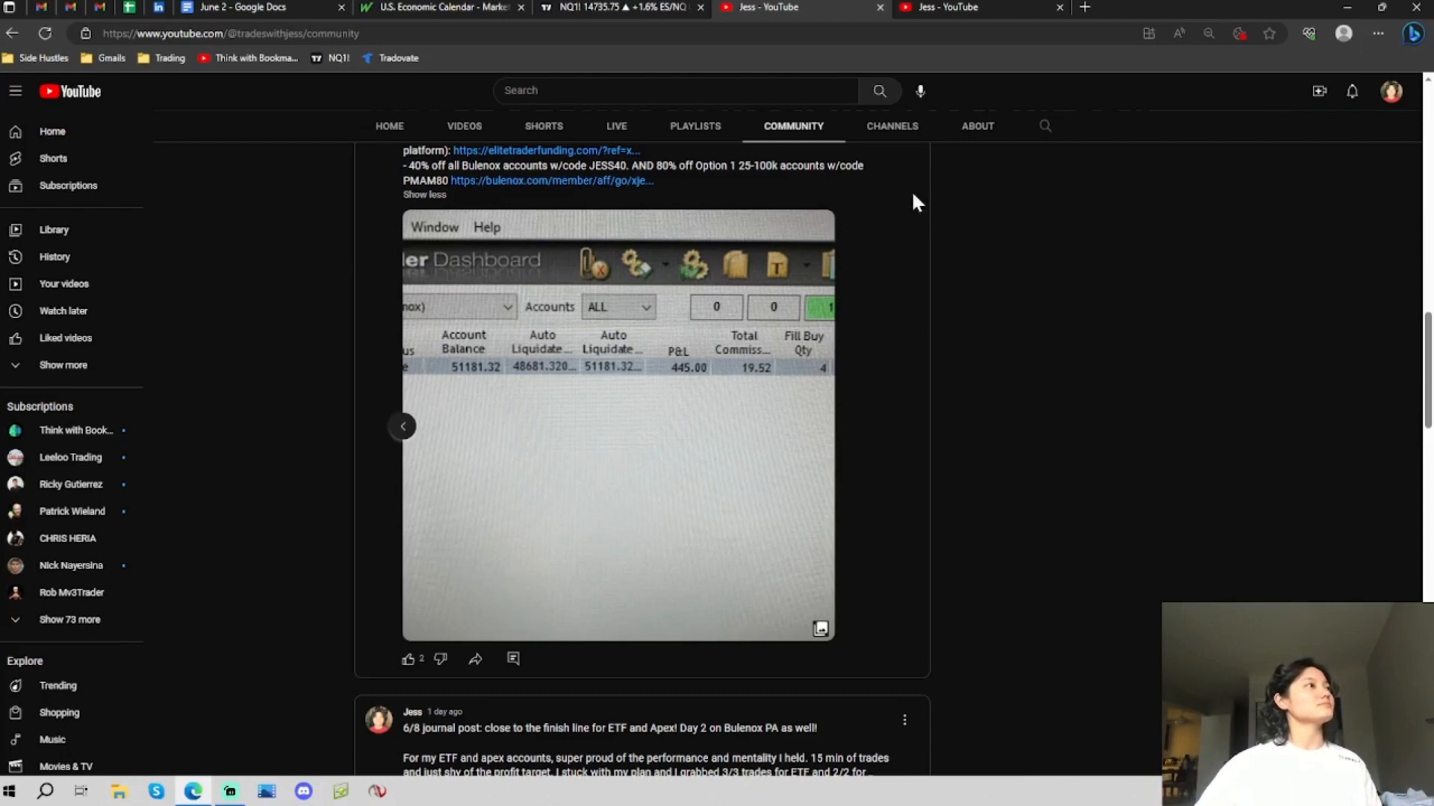
mouse_move(1113, 367)
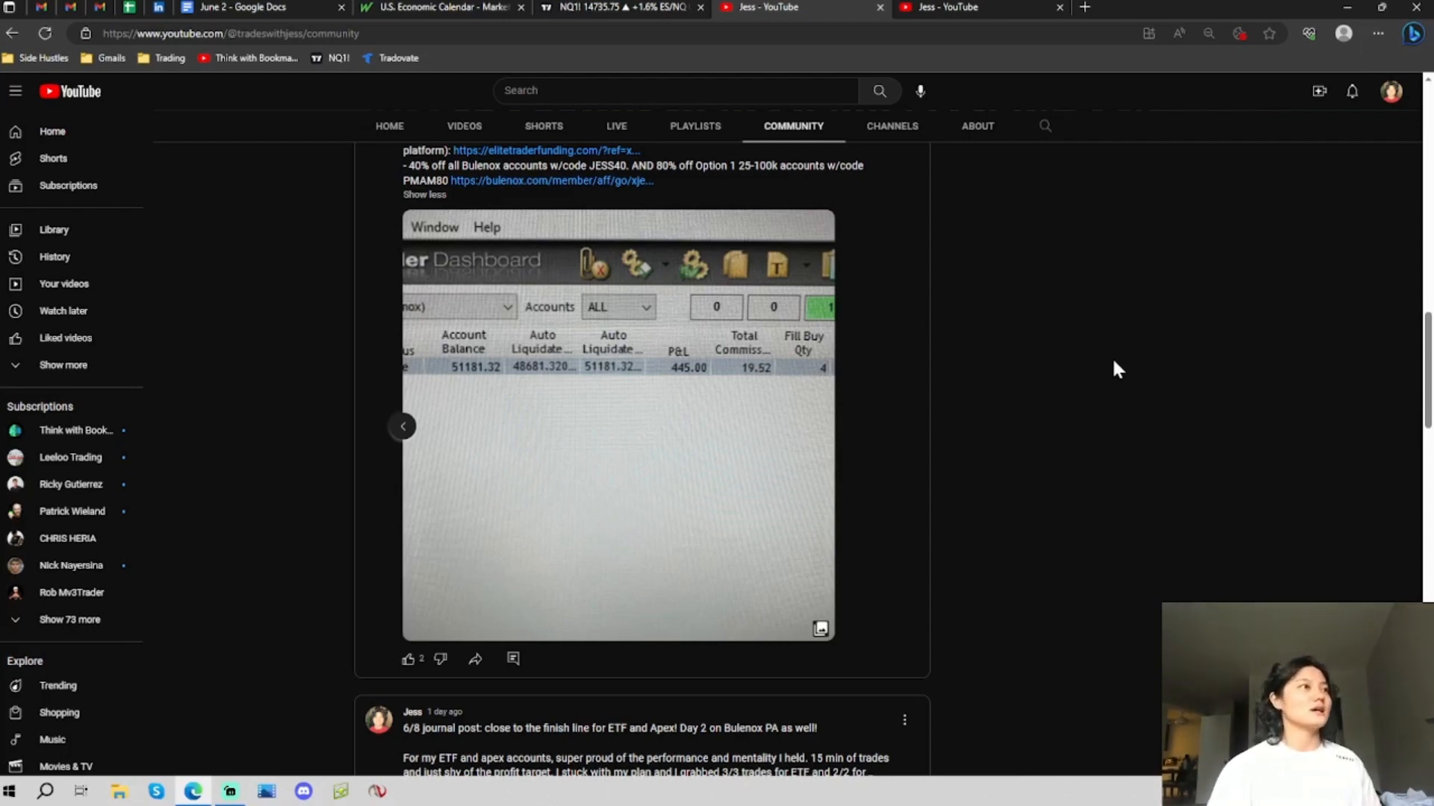
mouse_move(1026, 412)
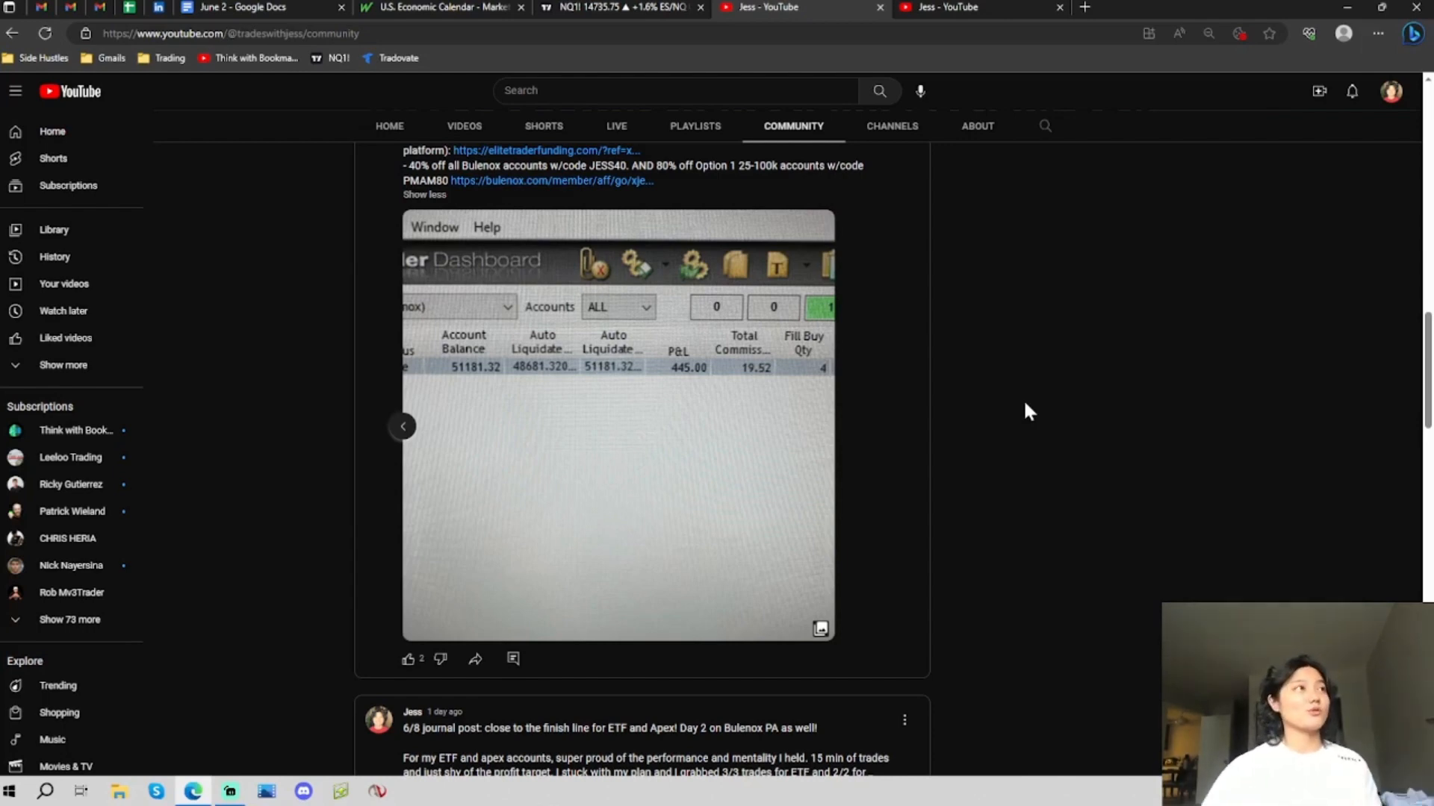
mouse_move(999, 423)
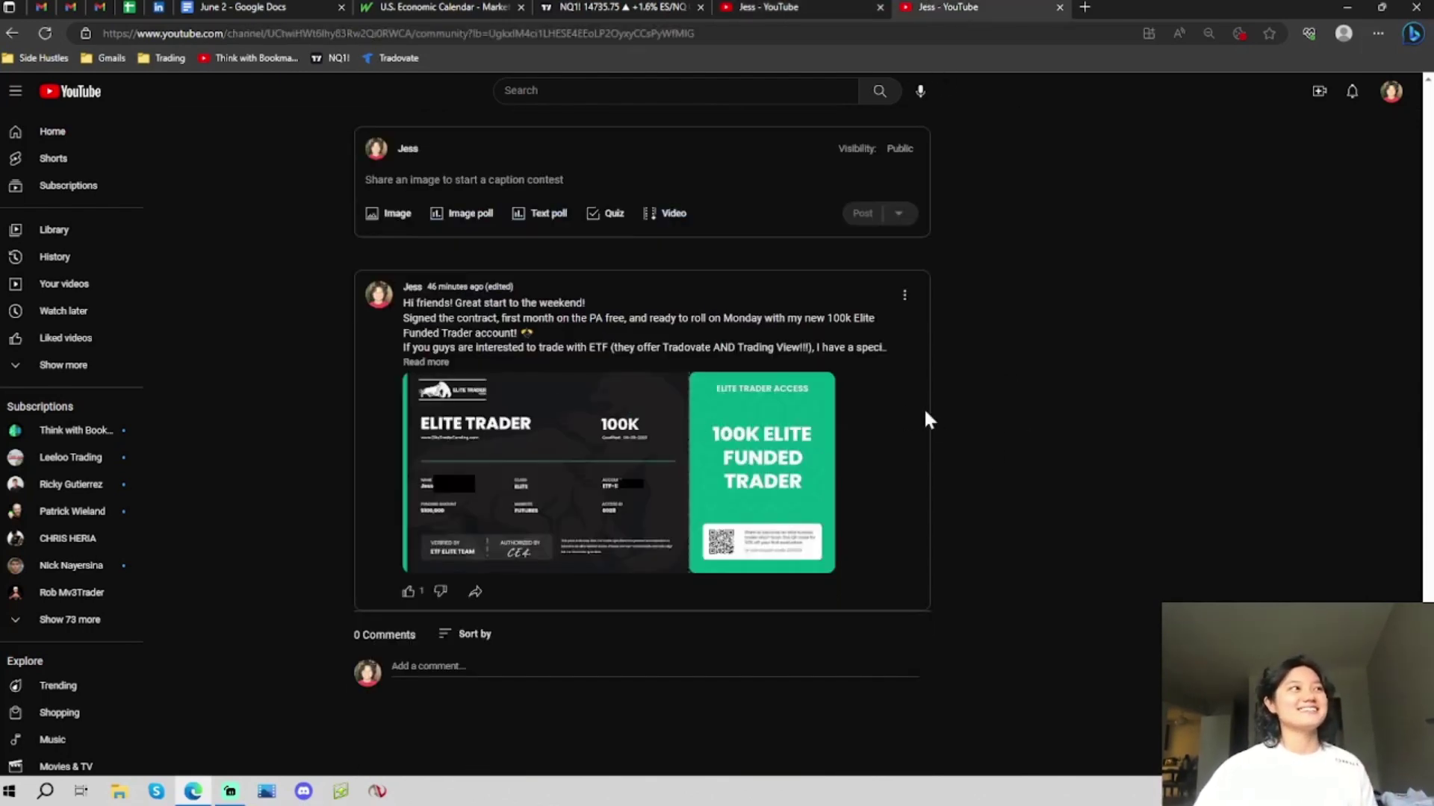
mouse_move(465, 304)
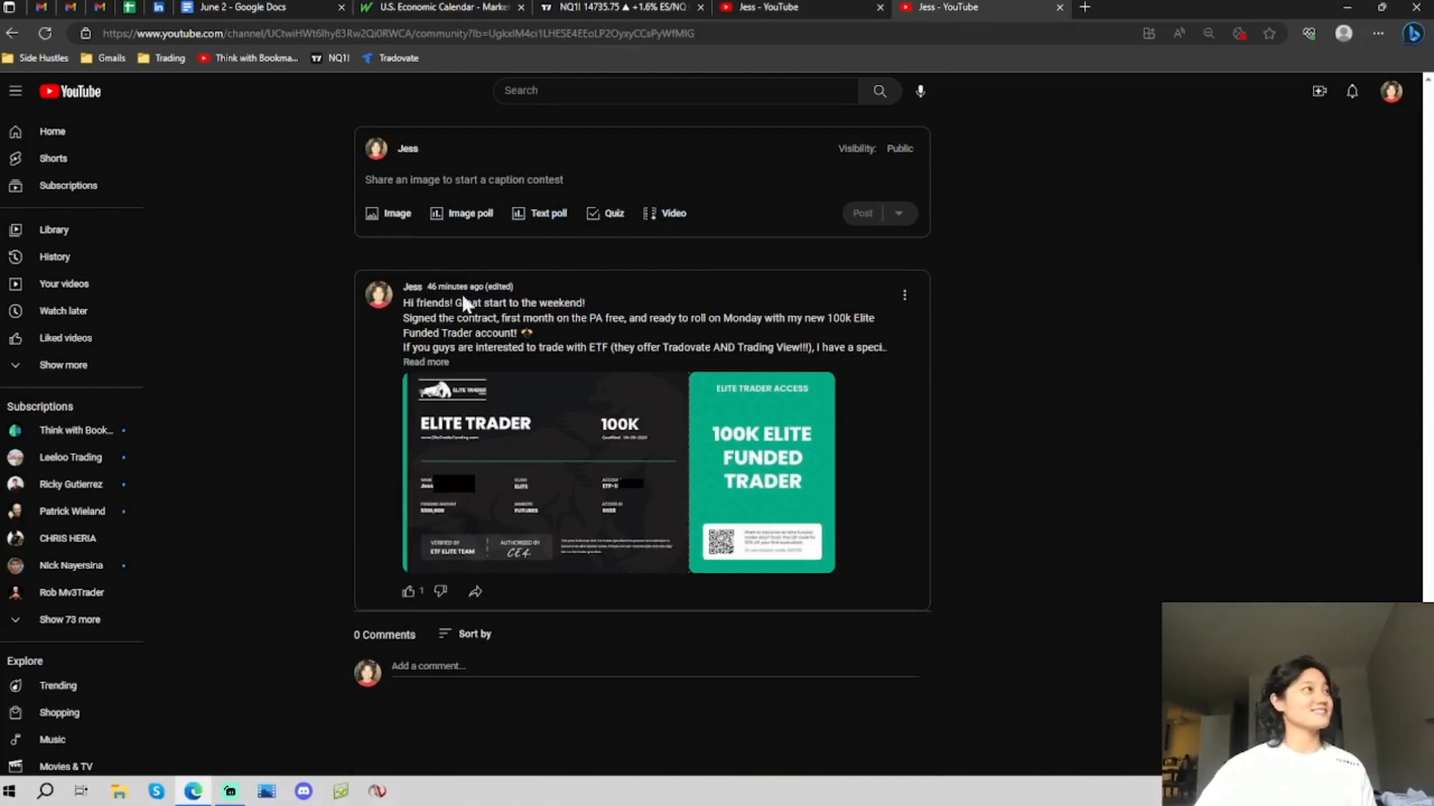
mouse_move(1102, 404)
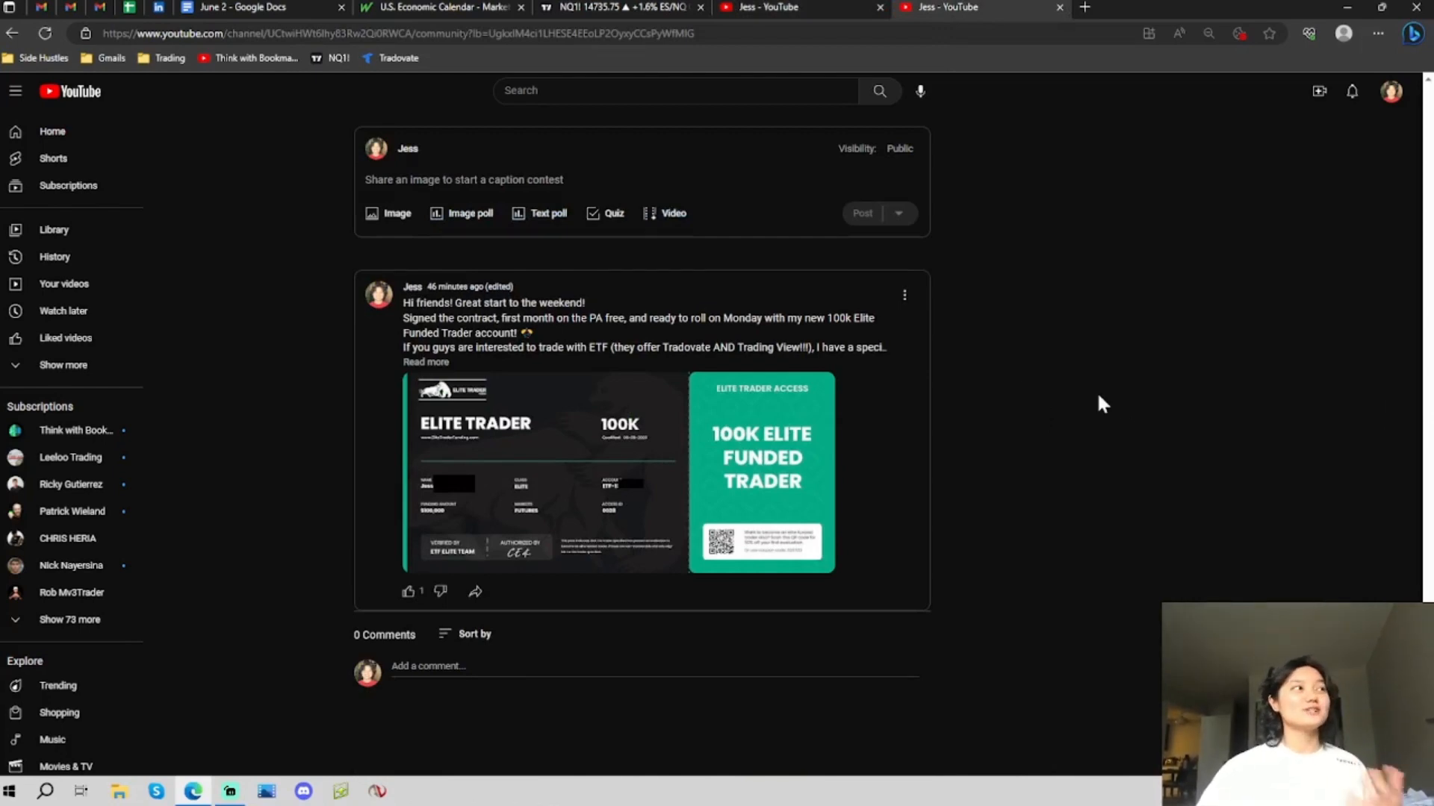
mouse_move(1150, 430)
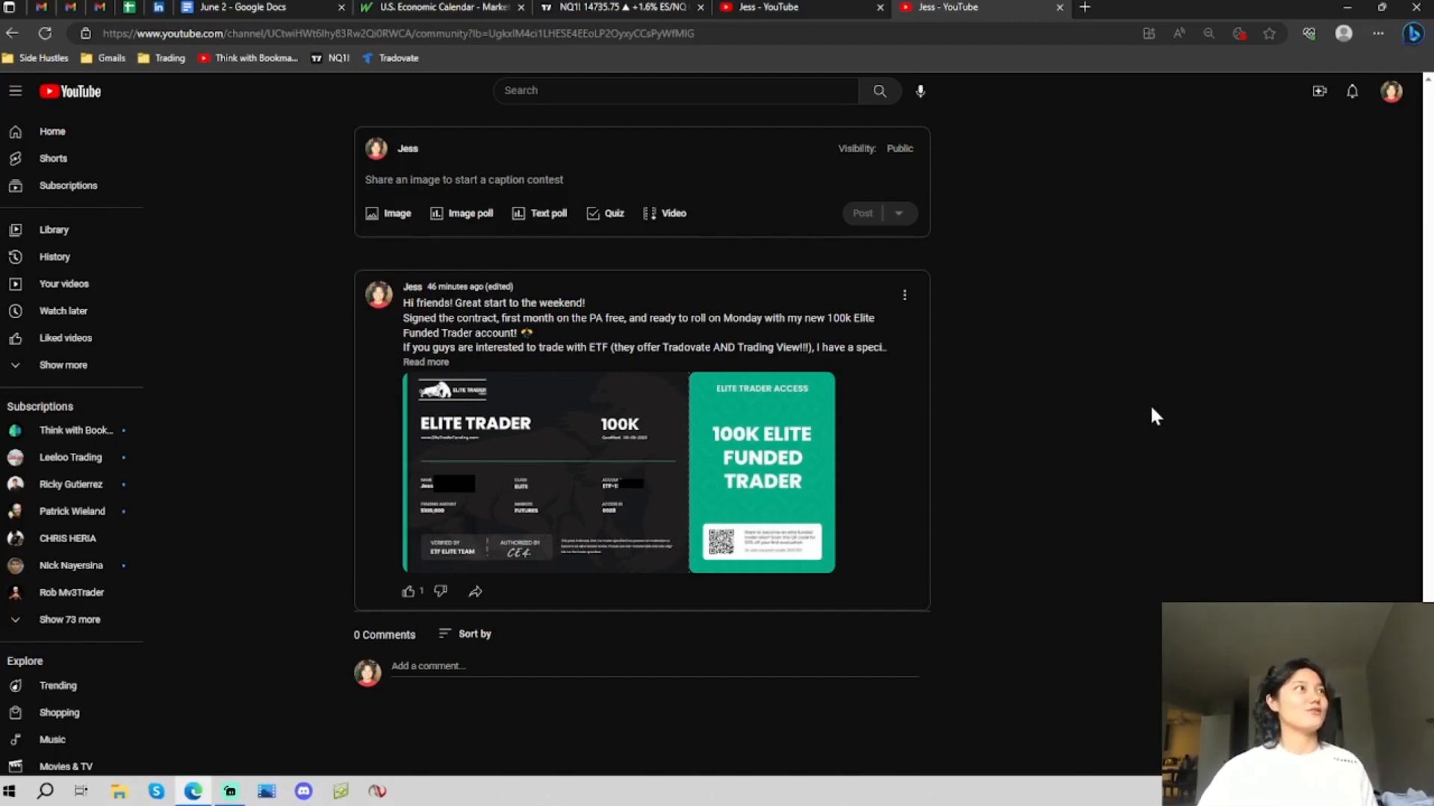
mouse_move(1060, 352)
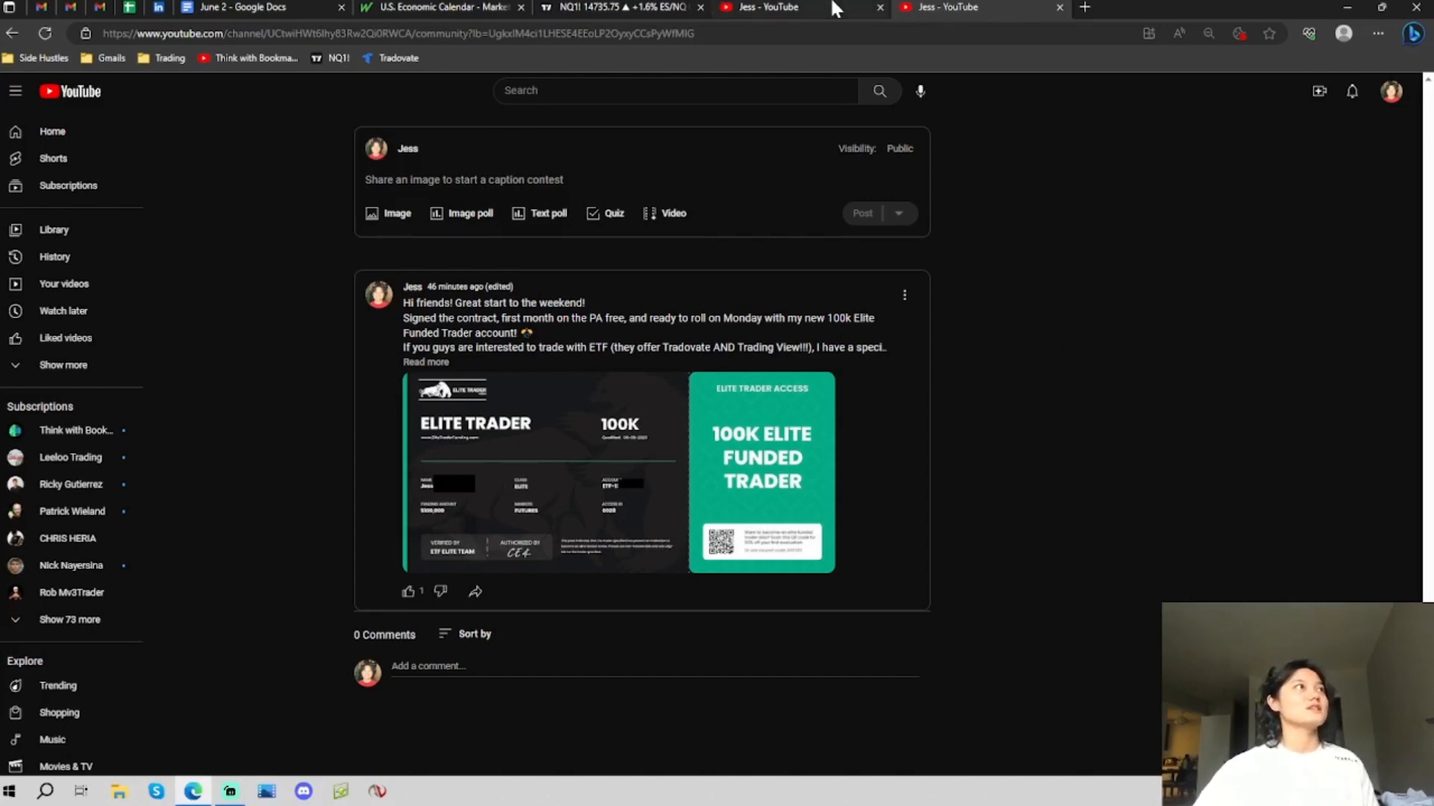
mouse_move(626, 8)
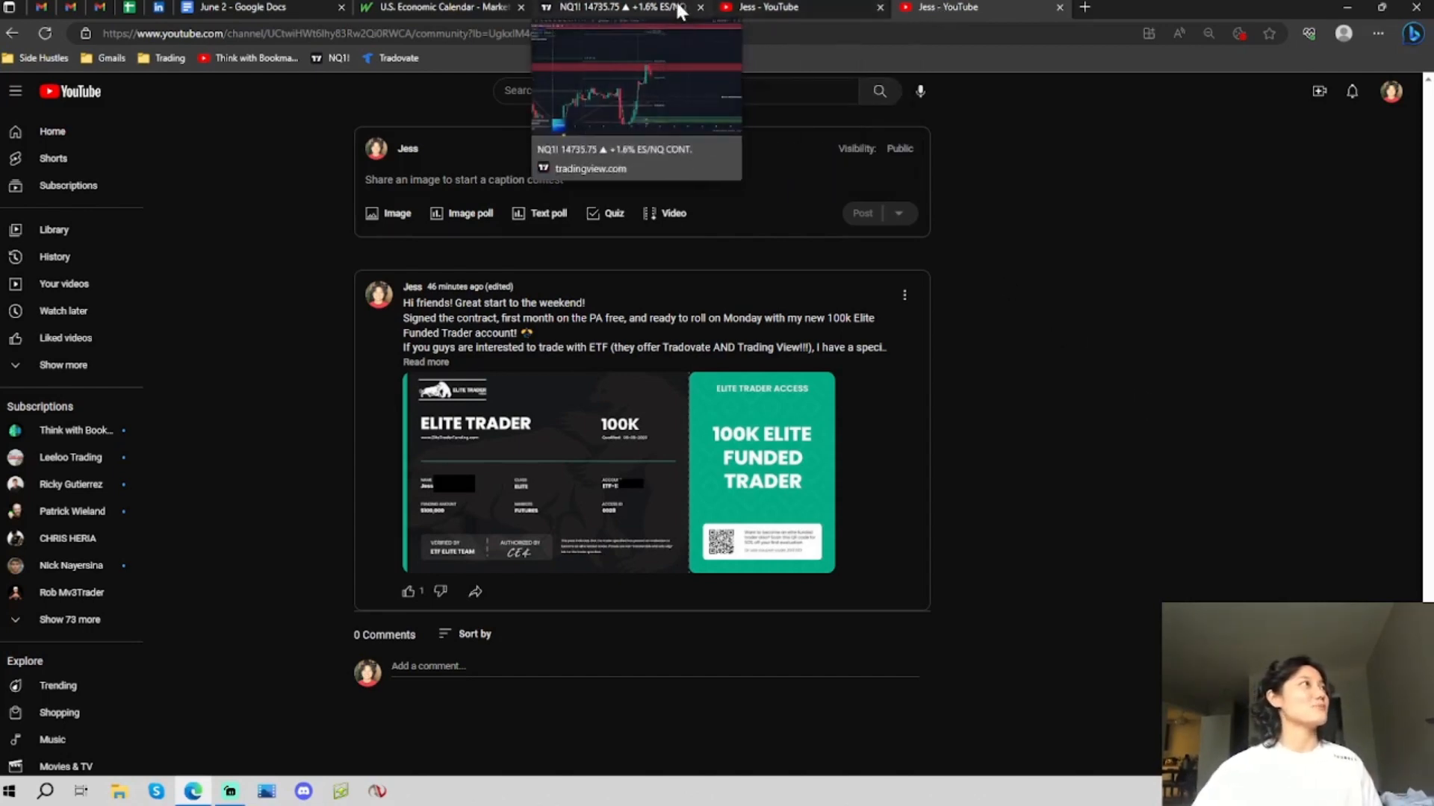
Step: Go back via Google Docs to the channel's community feed at the 6/7/23 50k account journal post
left_click(256, 8)
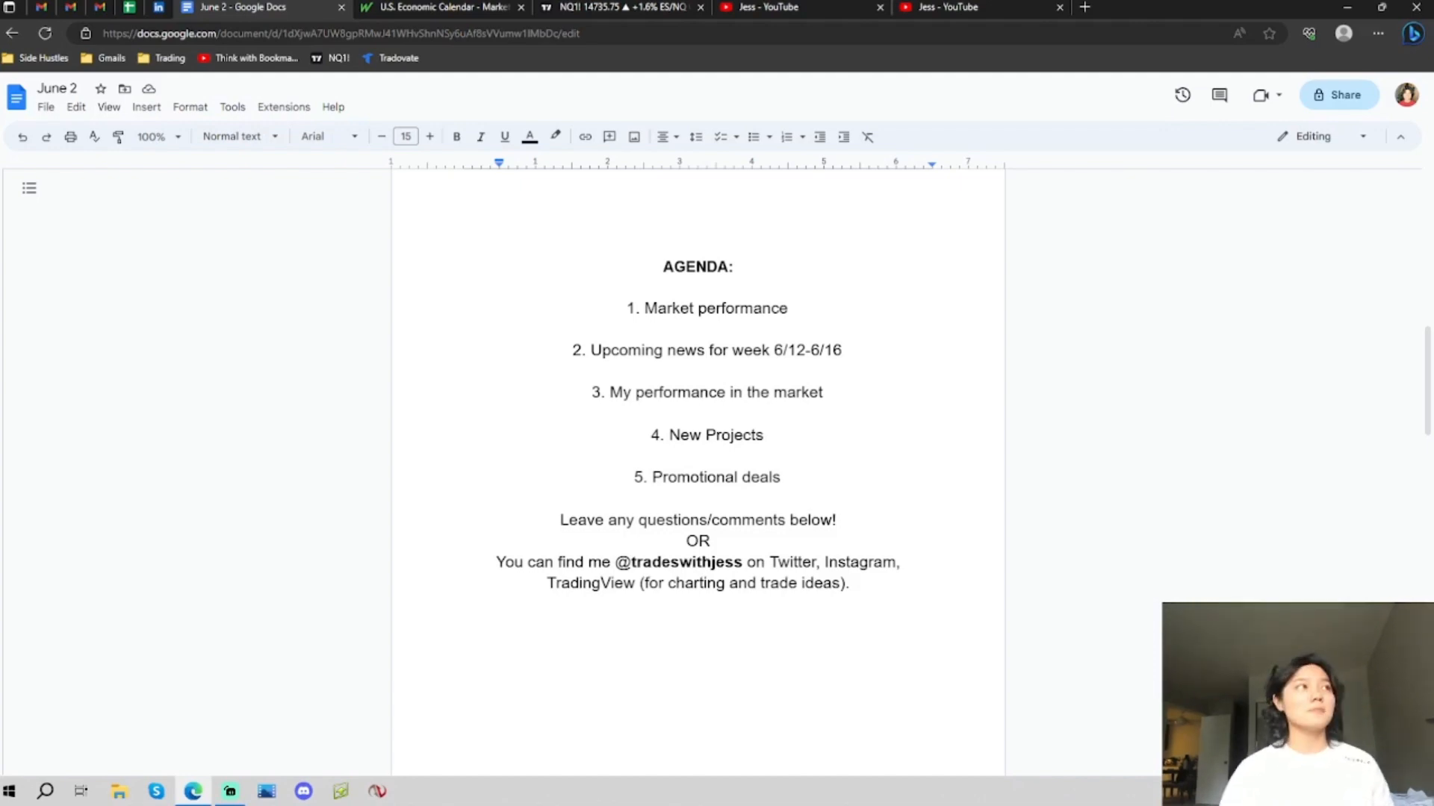
left_click(800, 7)
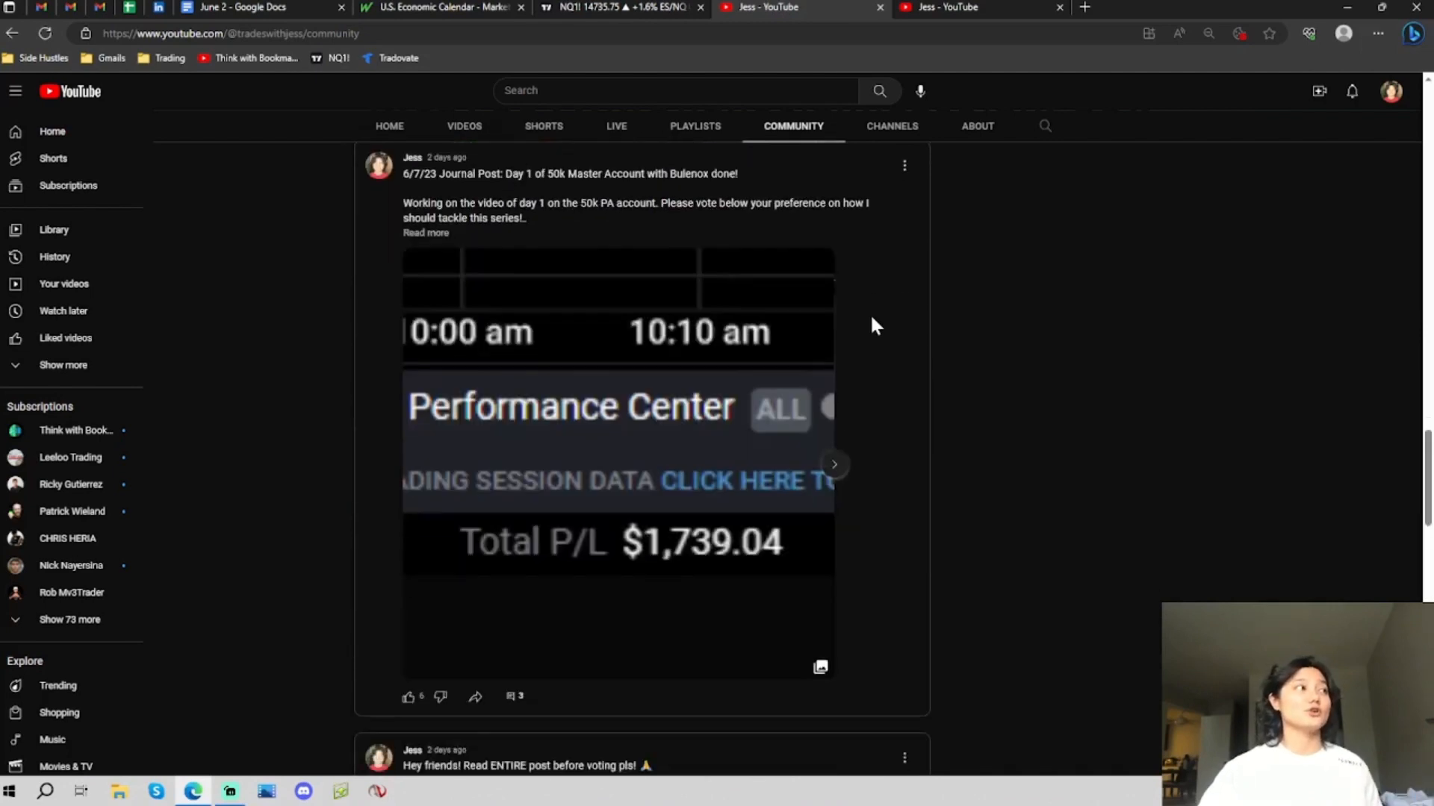
Step: Read the community poll post's full text, collapse it, and return to the June 2 recap document
scroll("down", 3)
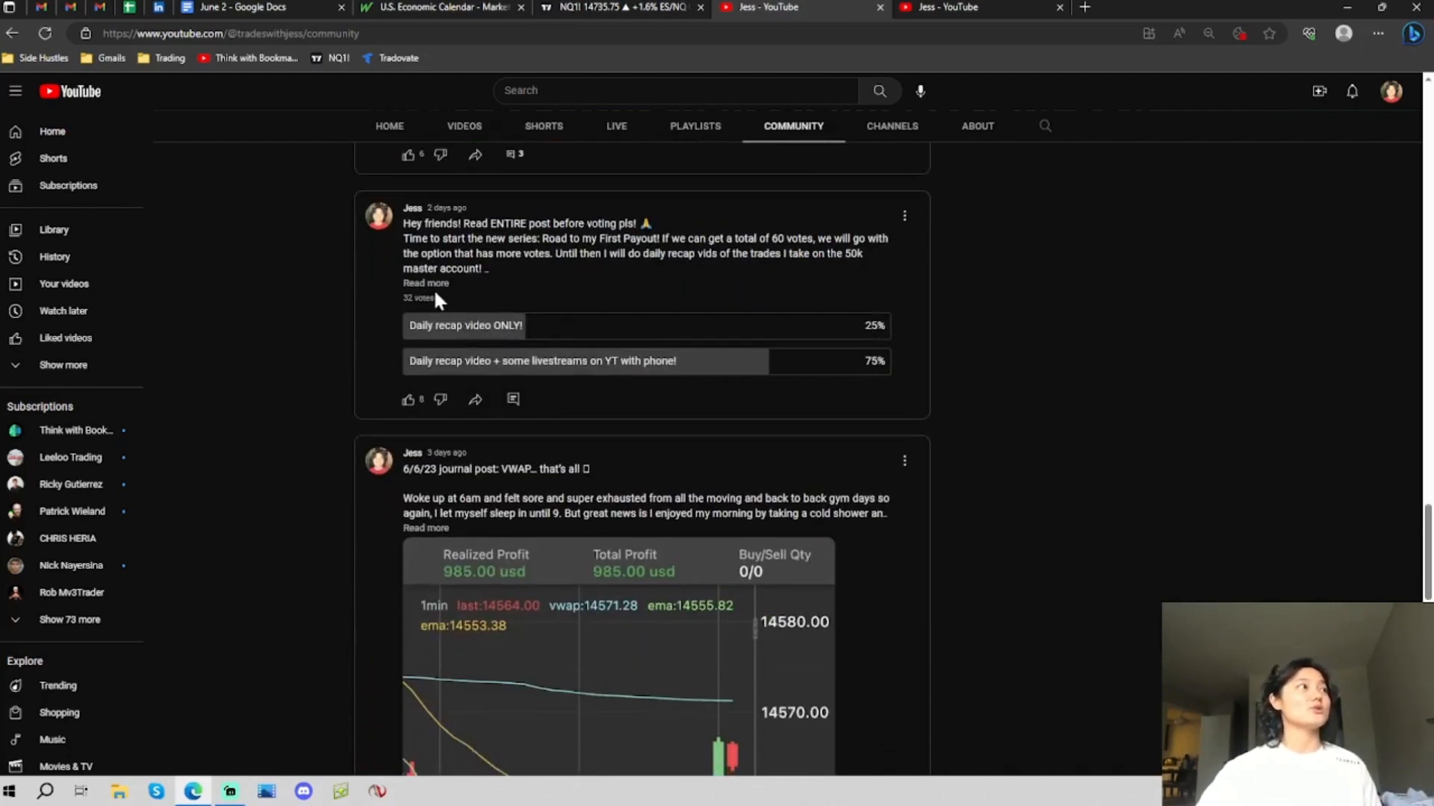
left_click(427, 282)
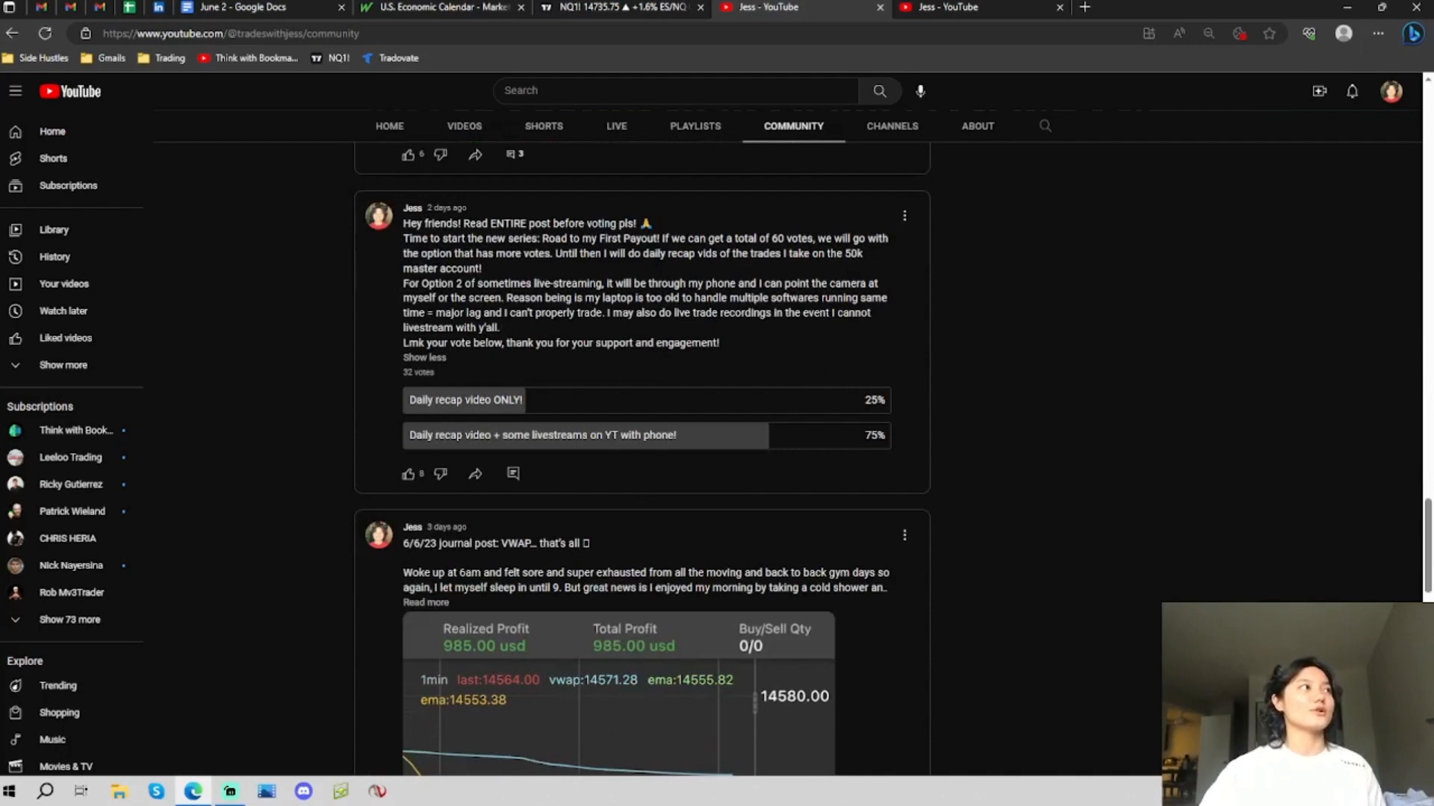
mouse_move(805, 426)
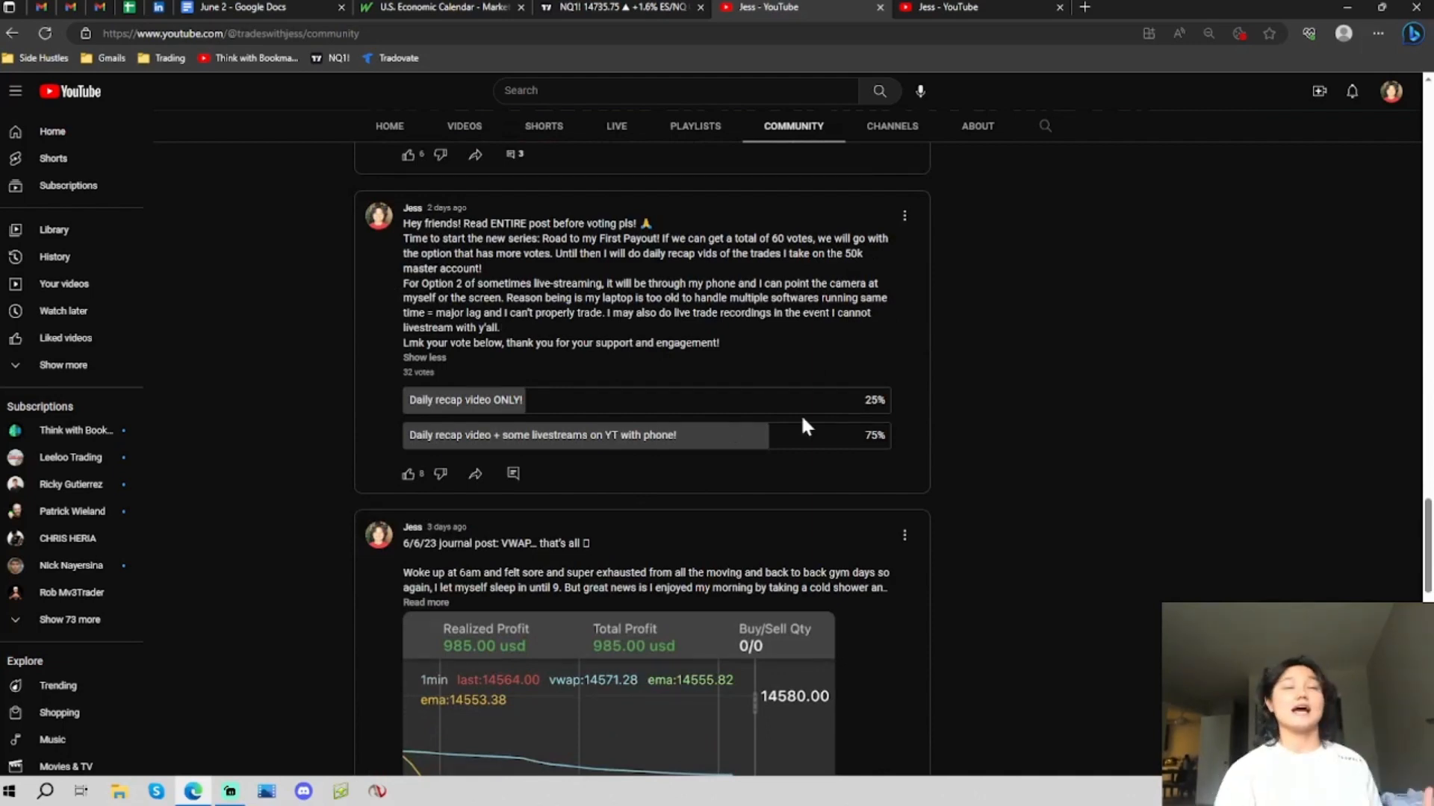
mouse_move(432, 361)
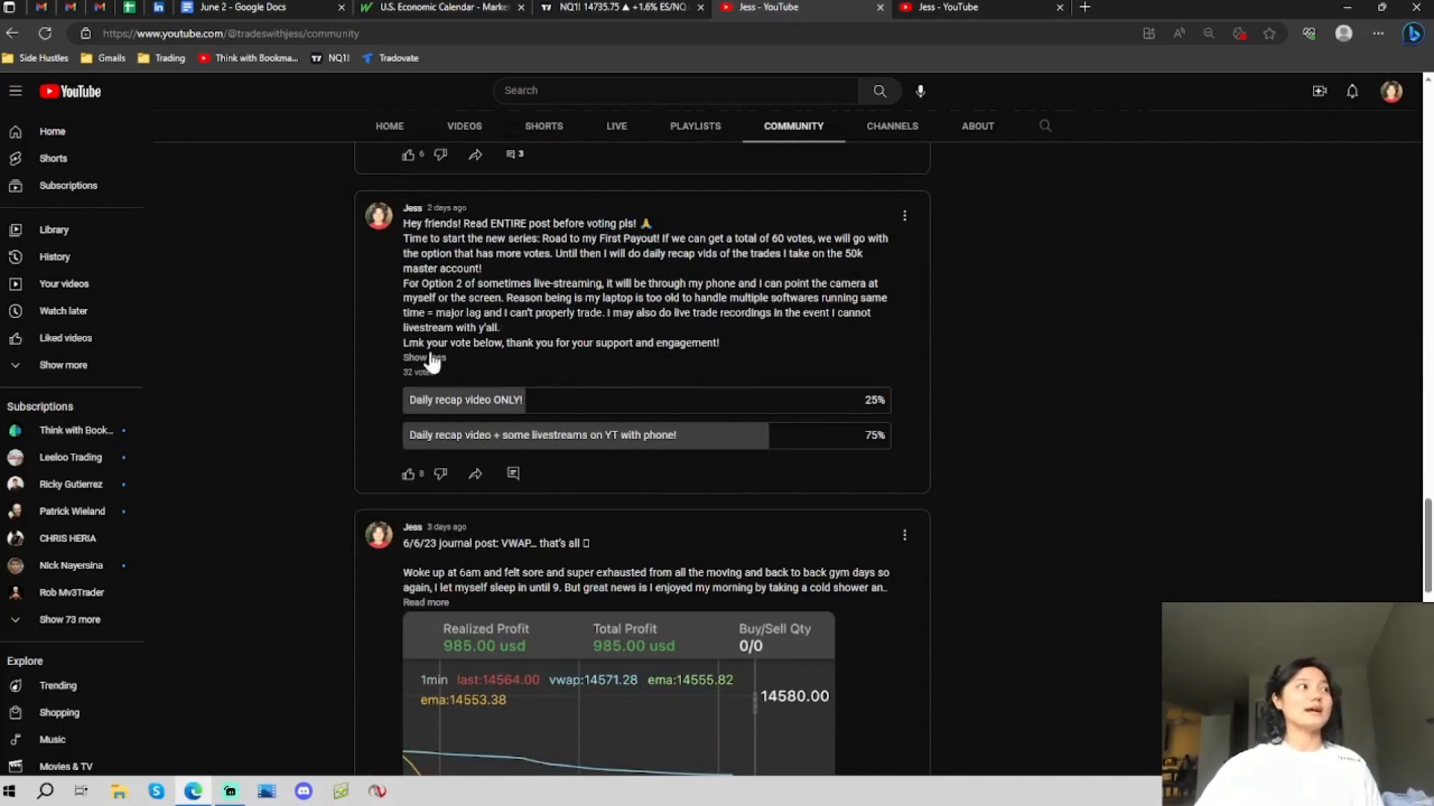
left_click(424, 357)
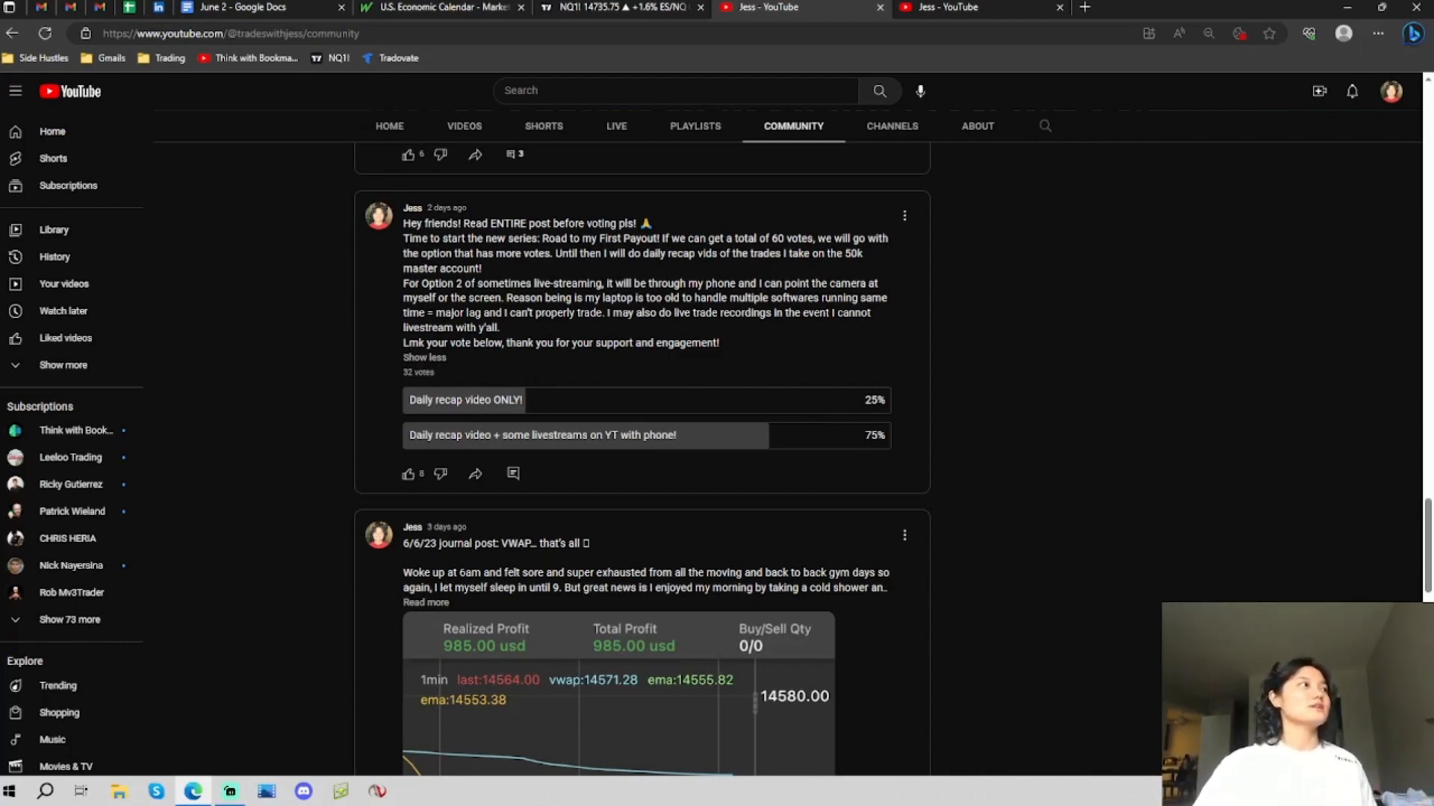
mouse_move(499, 418)
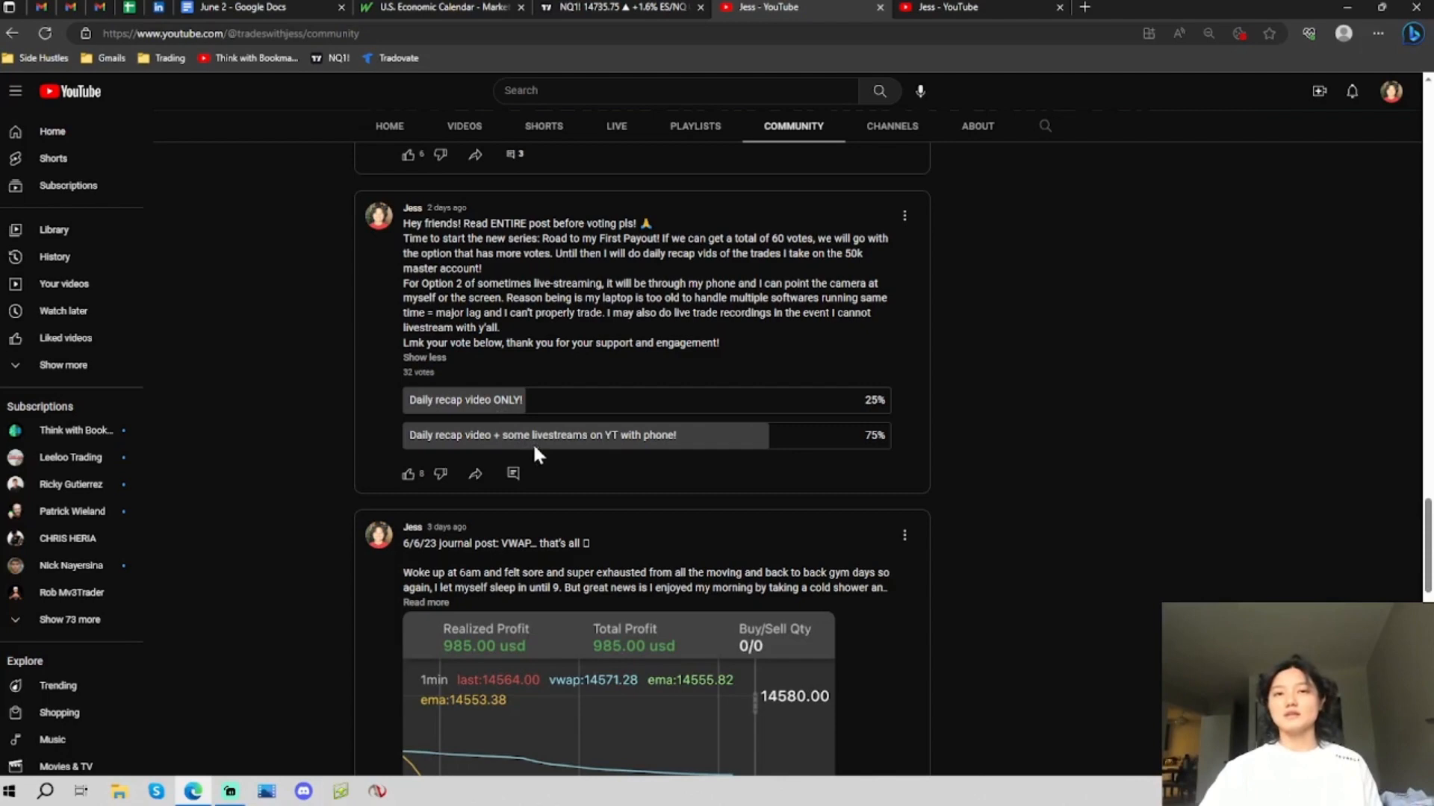
mouse_move(1141, 432)
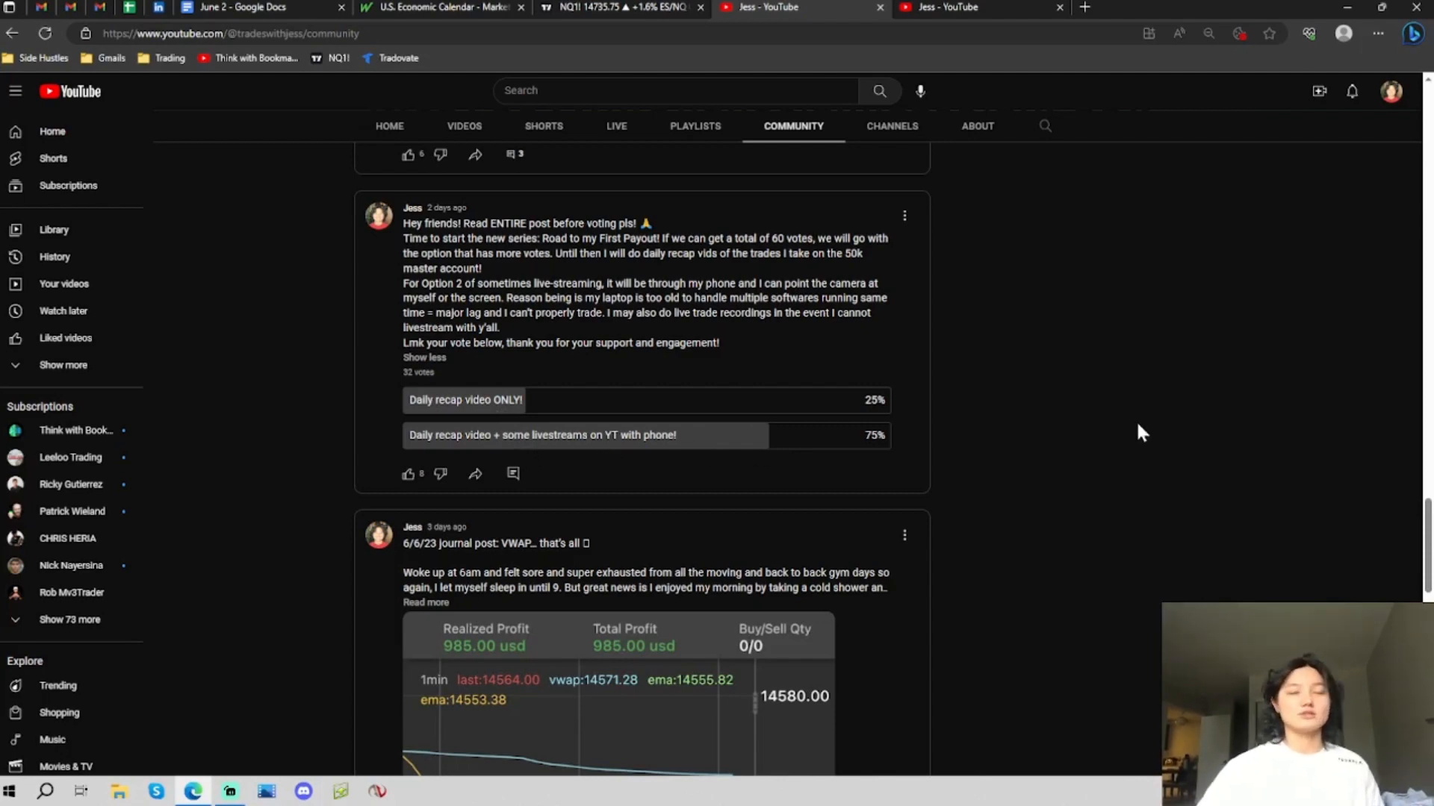
mouse_move(1158, 431)
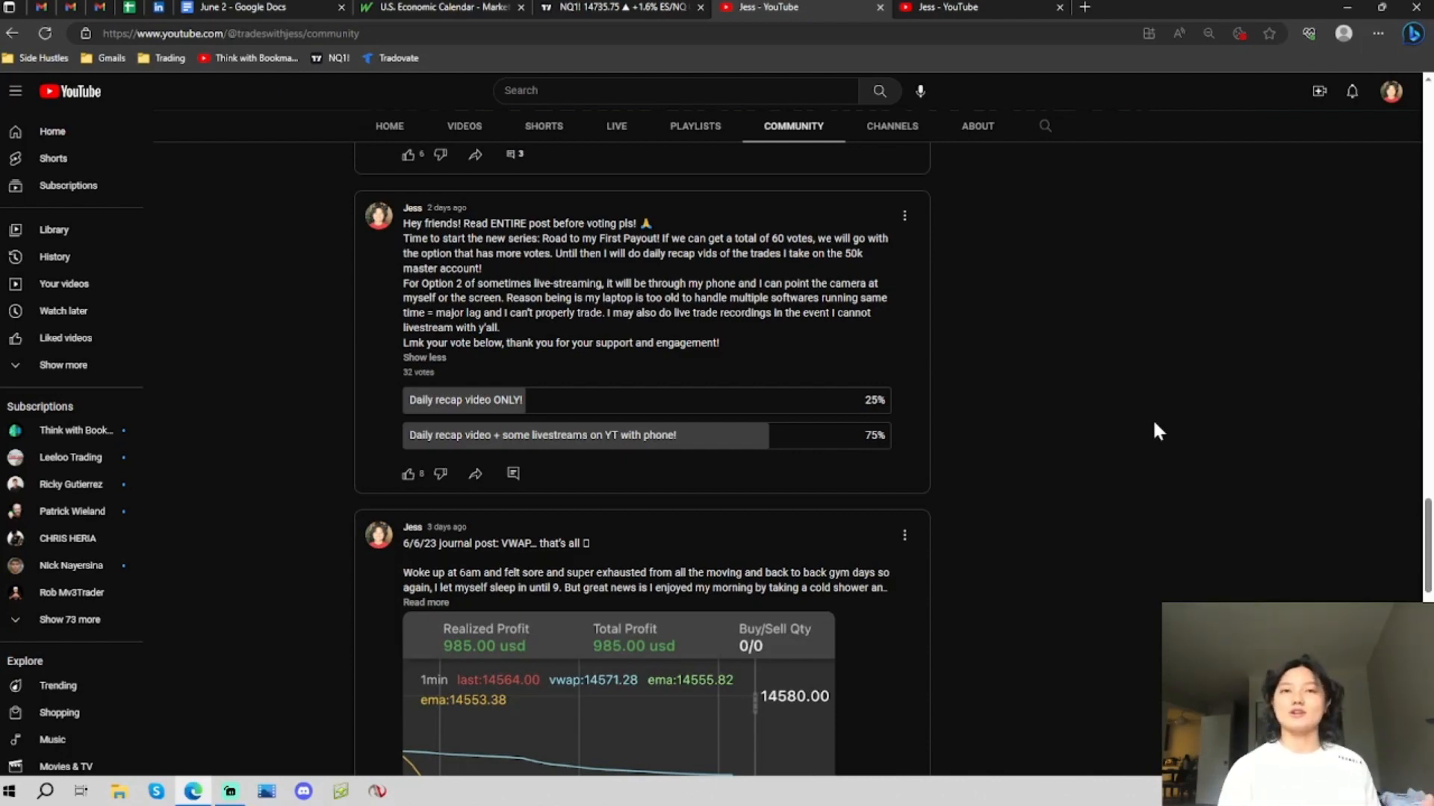
mouse_move(606, 308)
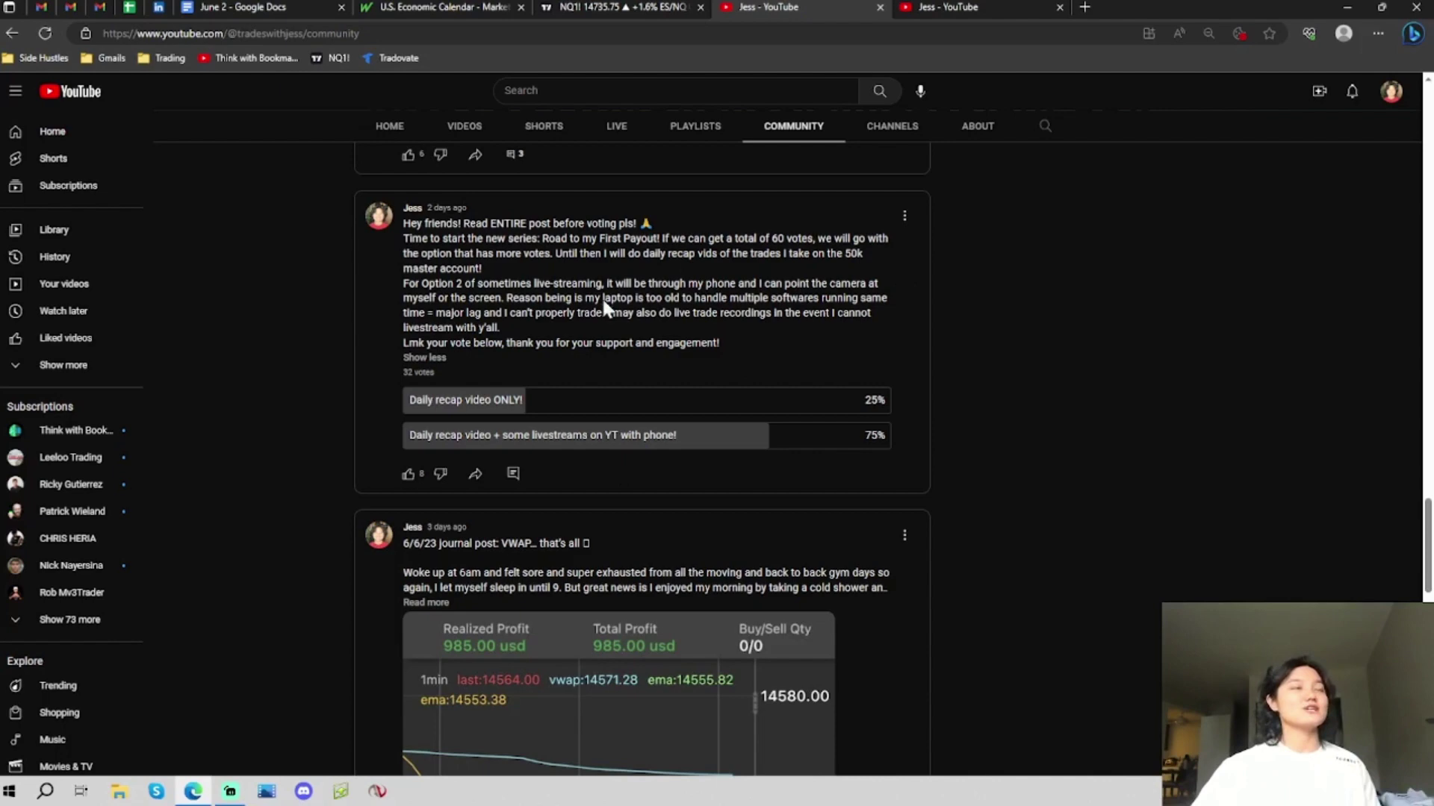
mouse_move(721, 286)
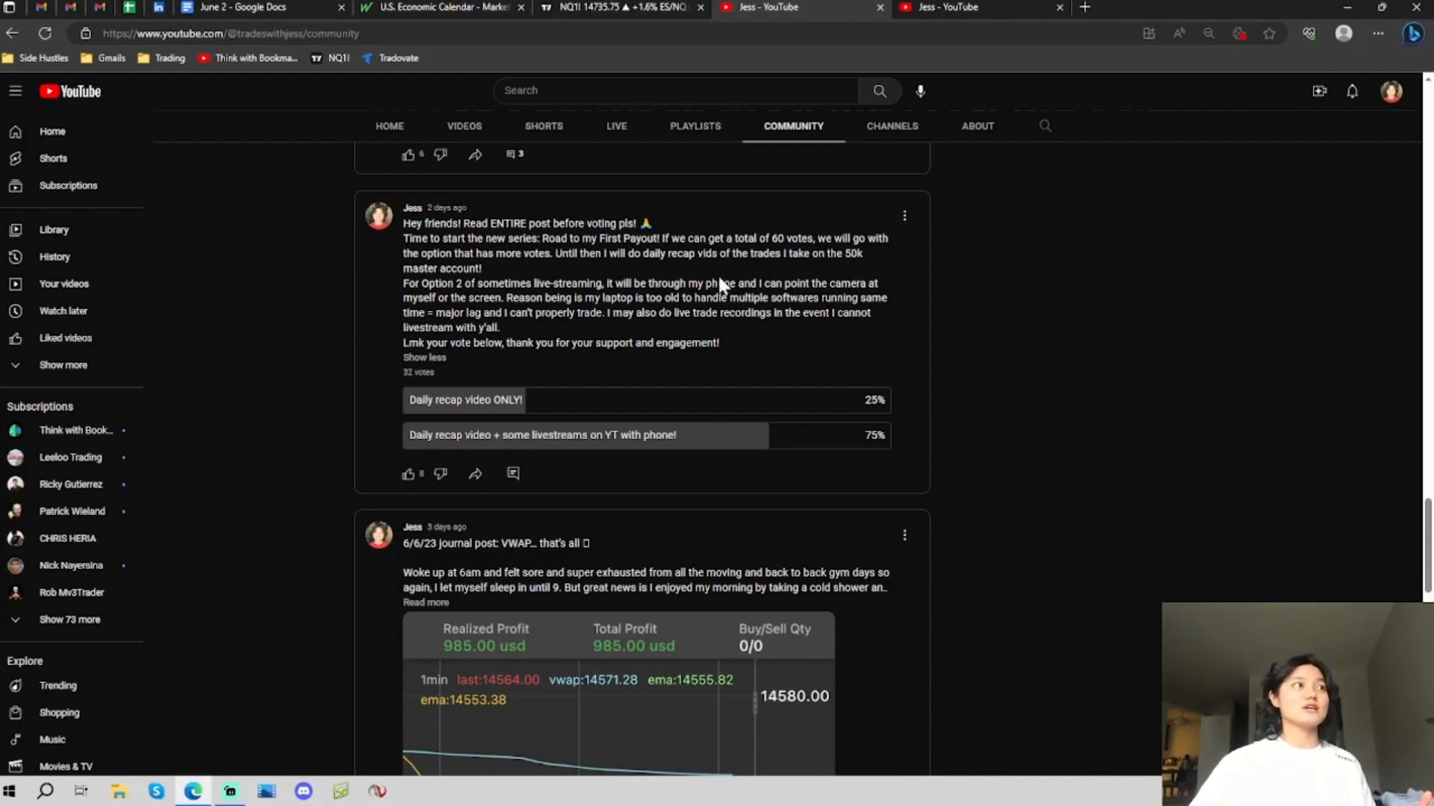
mouse_move(1060, 428)
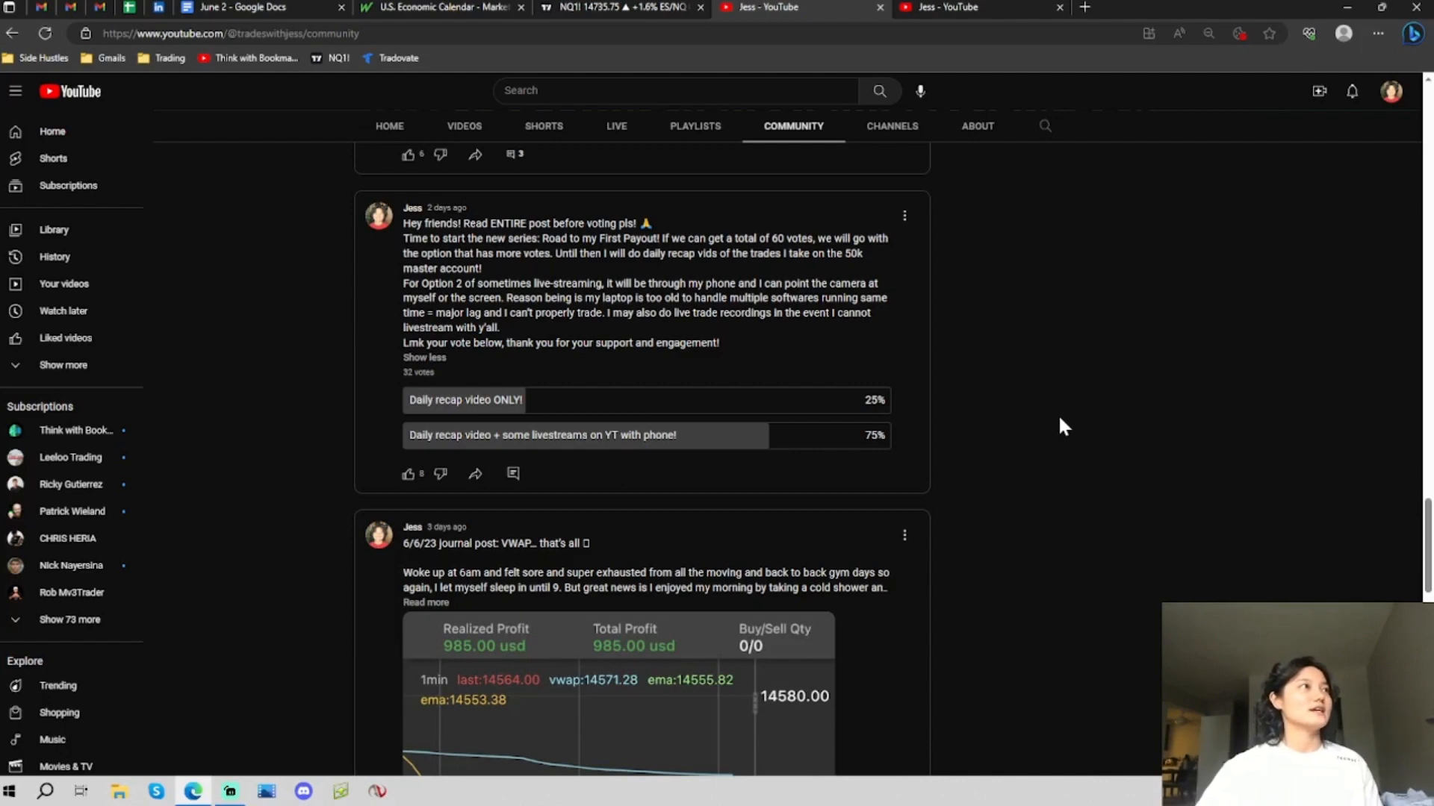
mouse_move(1083, 424)
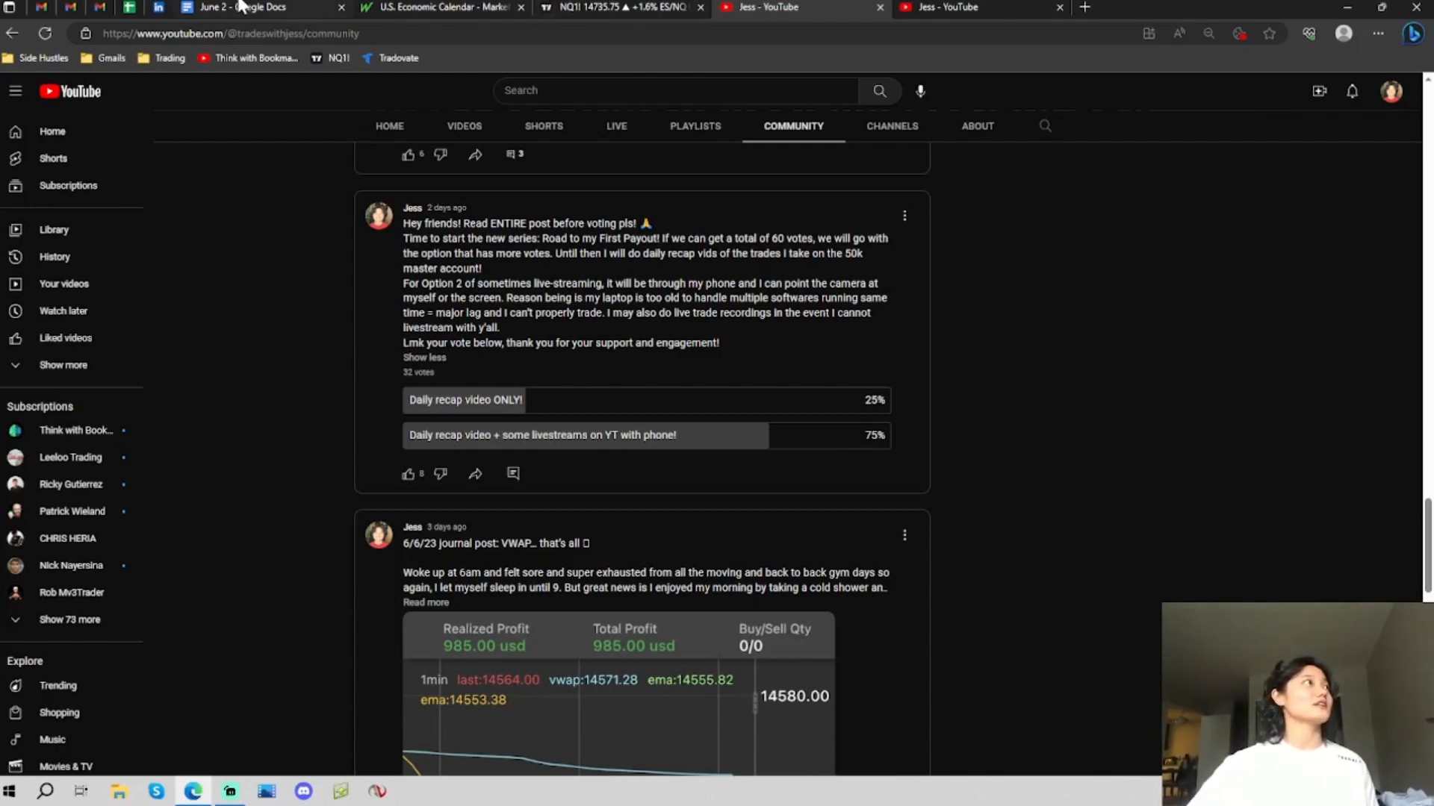
left_click(247, 8)
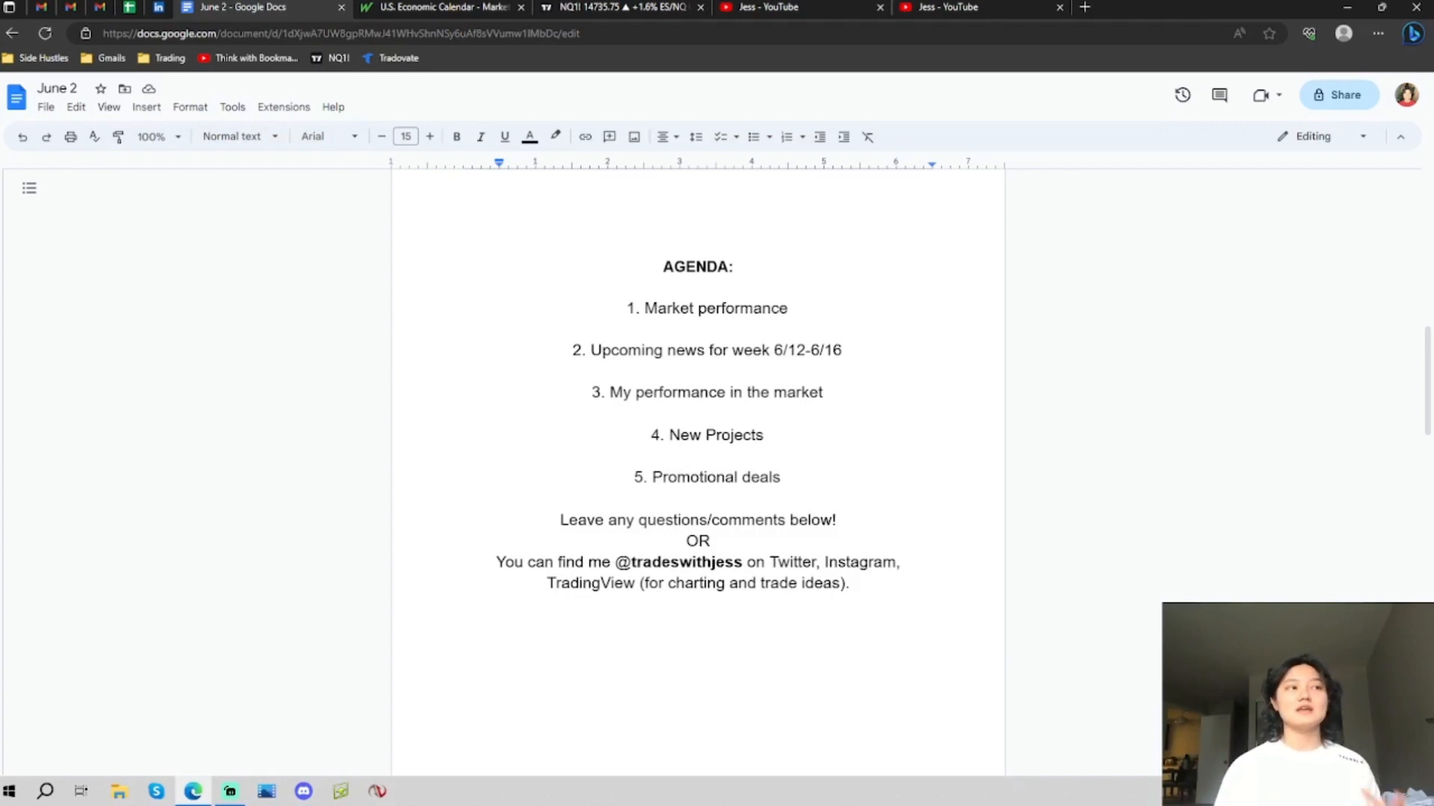
mouse_move(754, 137)
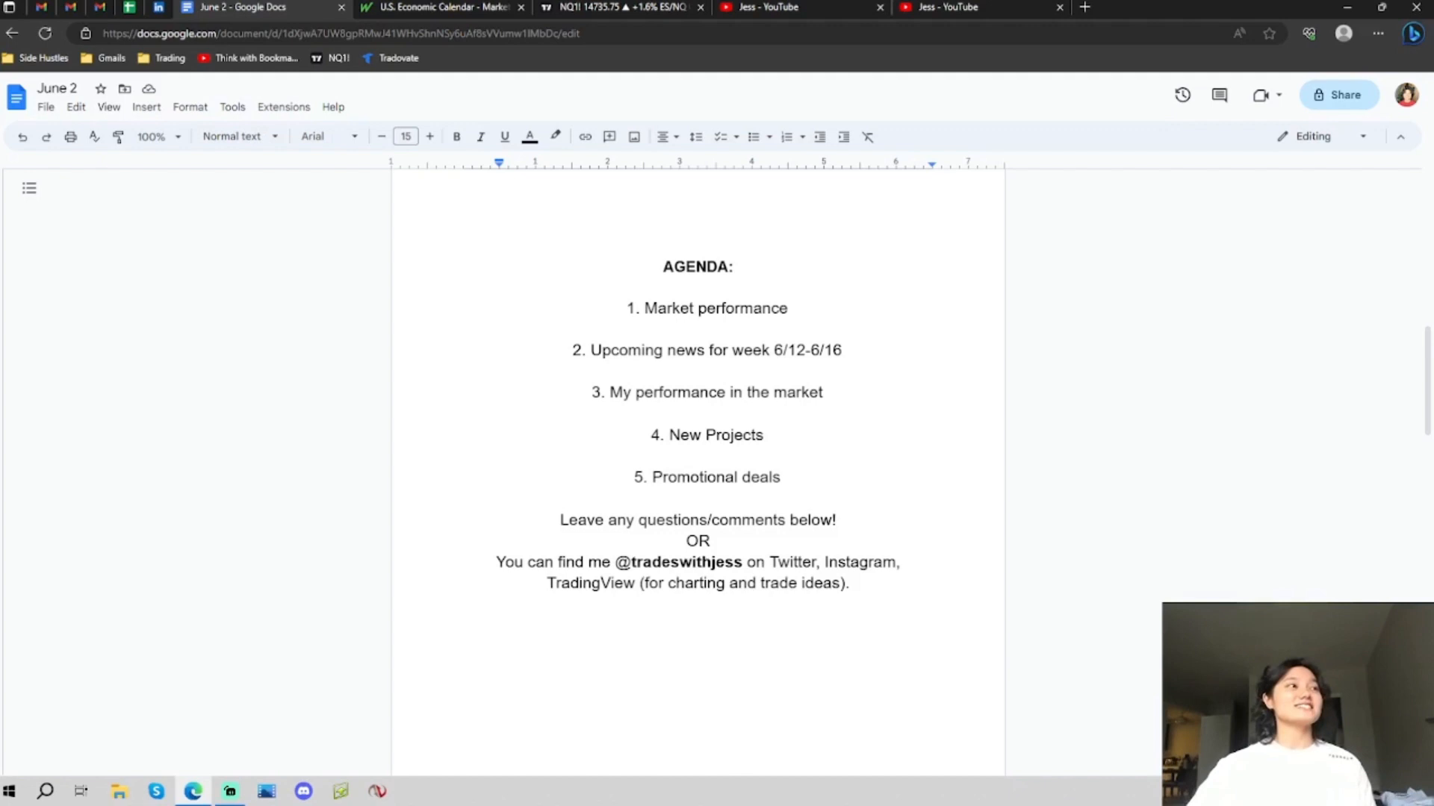
scroll("down", 3)
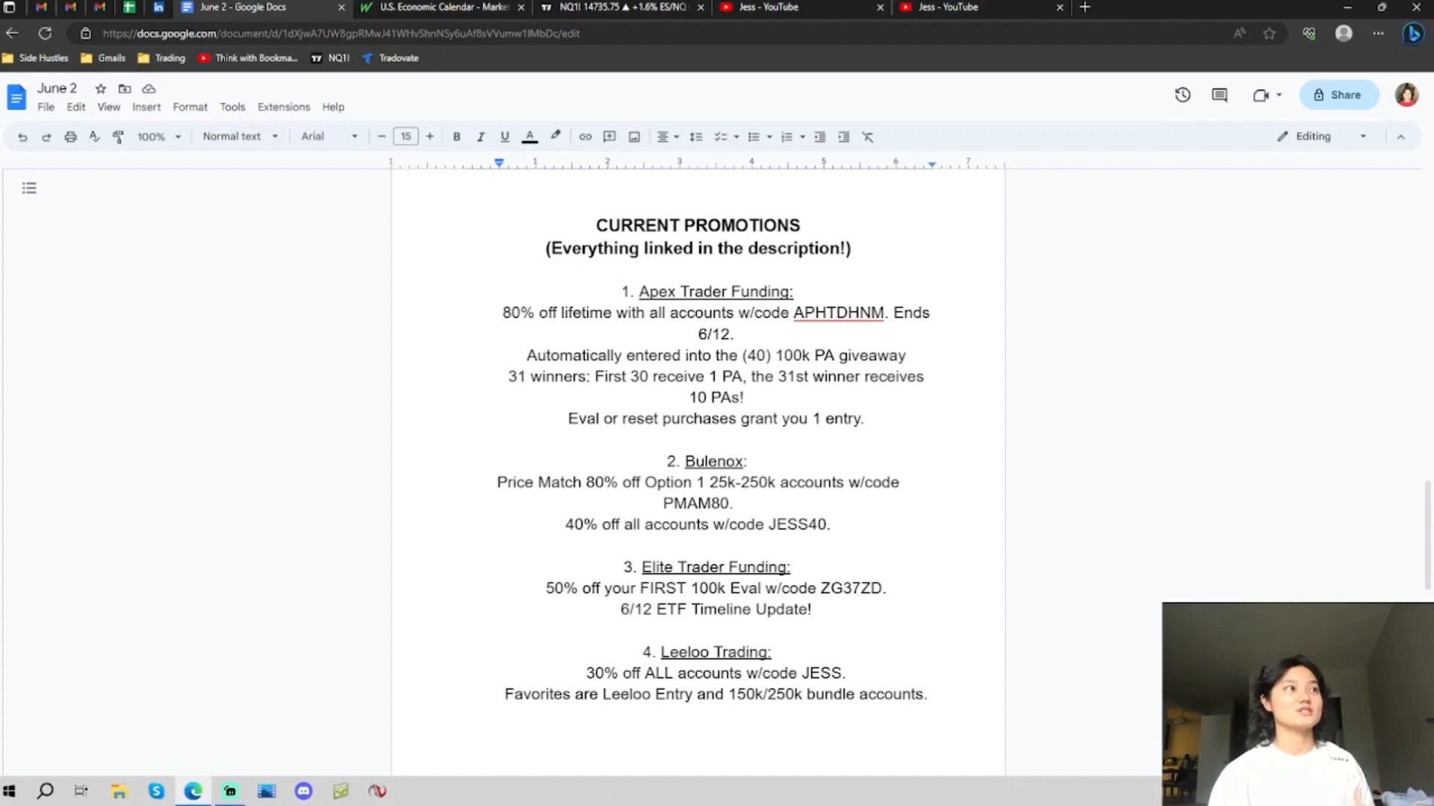
Step: Scroll to the CURRENT PROMOTIONS section with the Bulenox 25k-100k price-match line and review the list
scroll("down", 3)
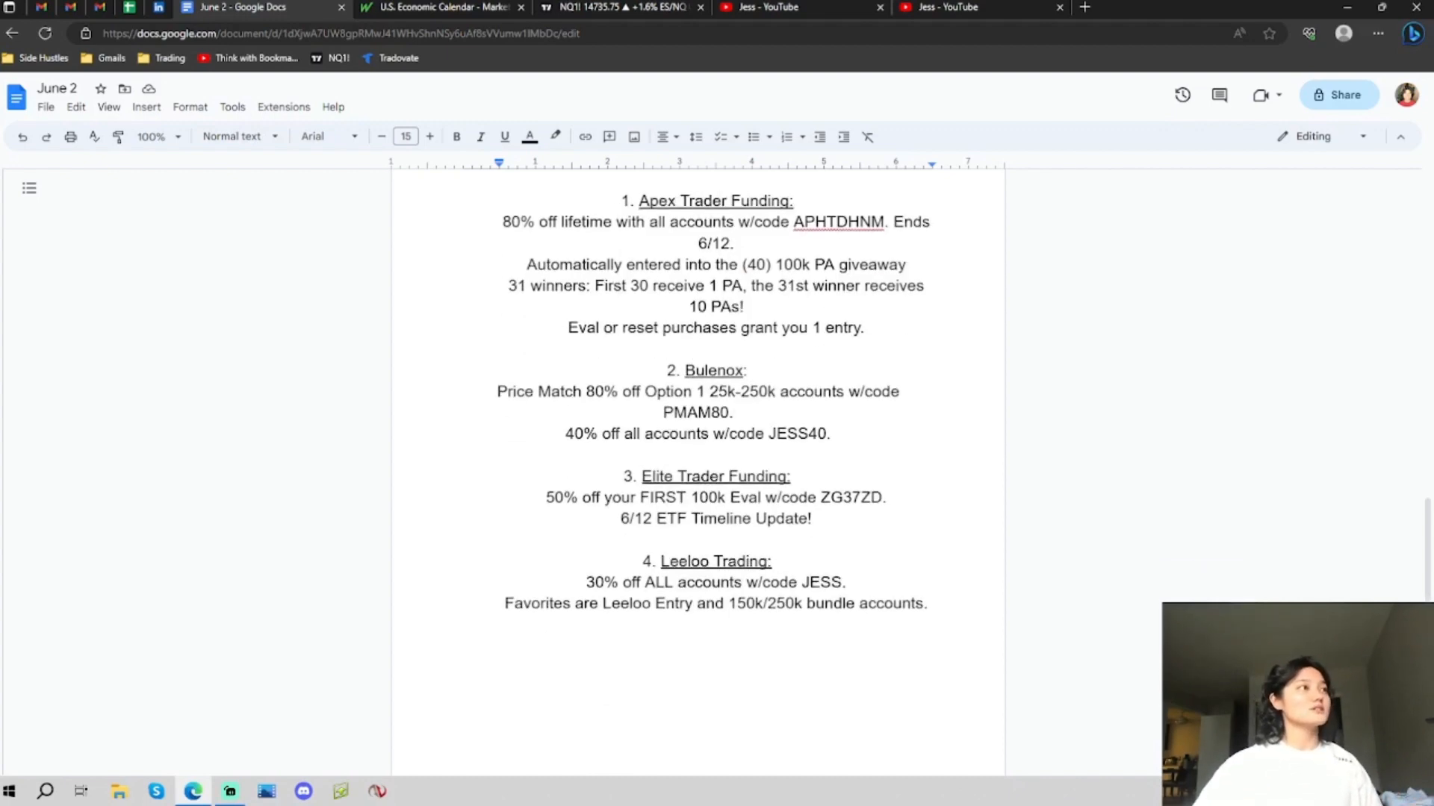
scroll("down", 3)
type("10")
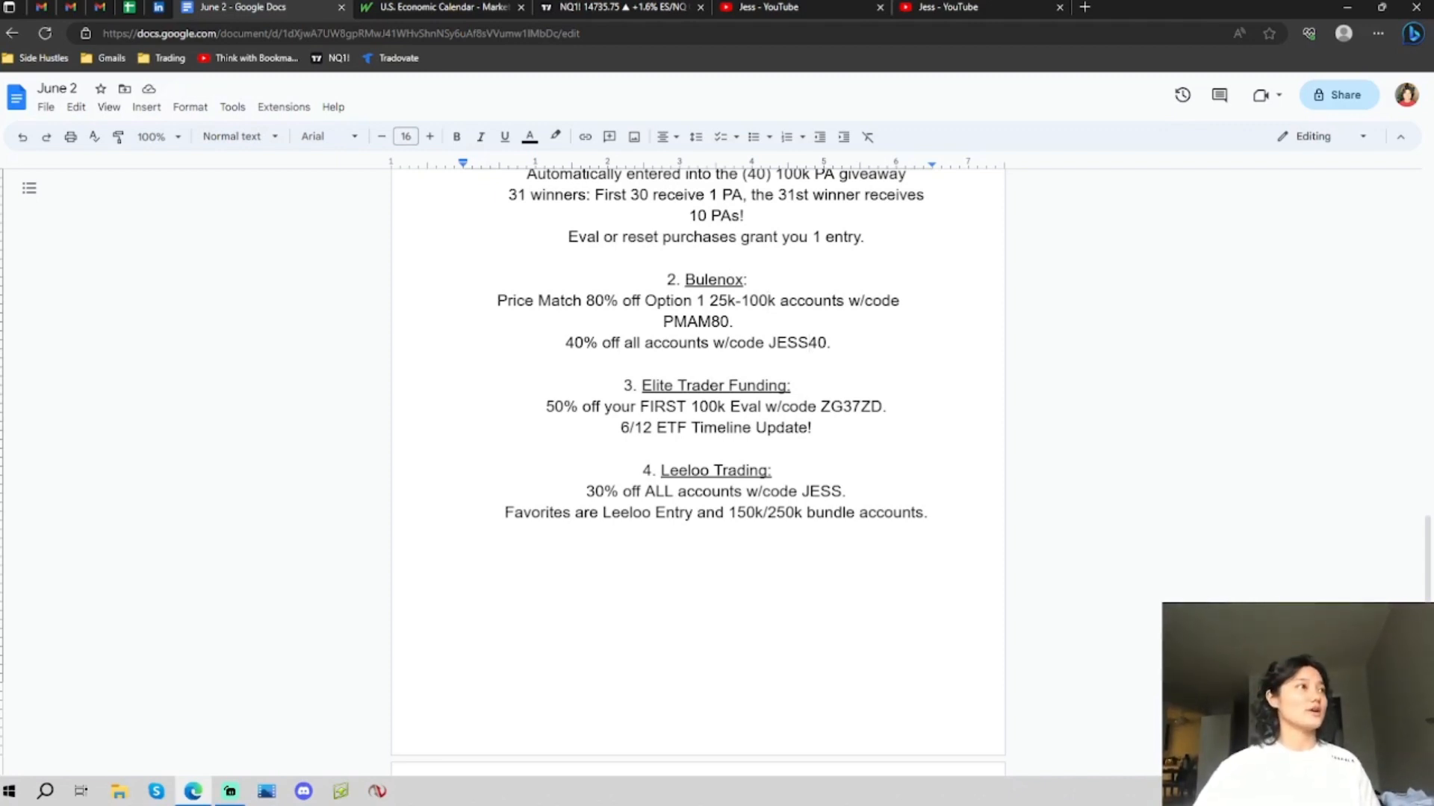
scroll("down", 3)
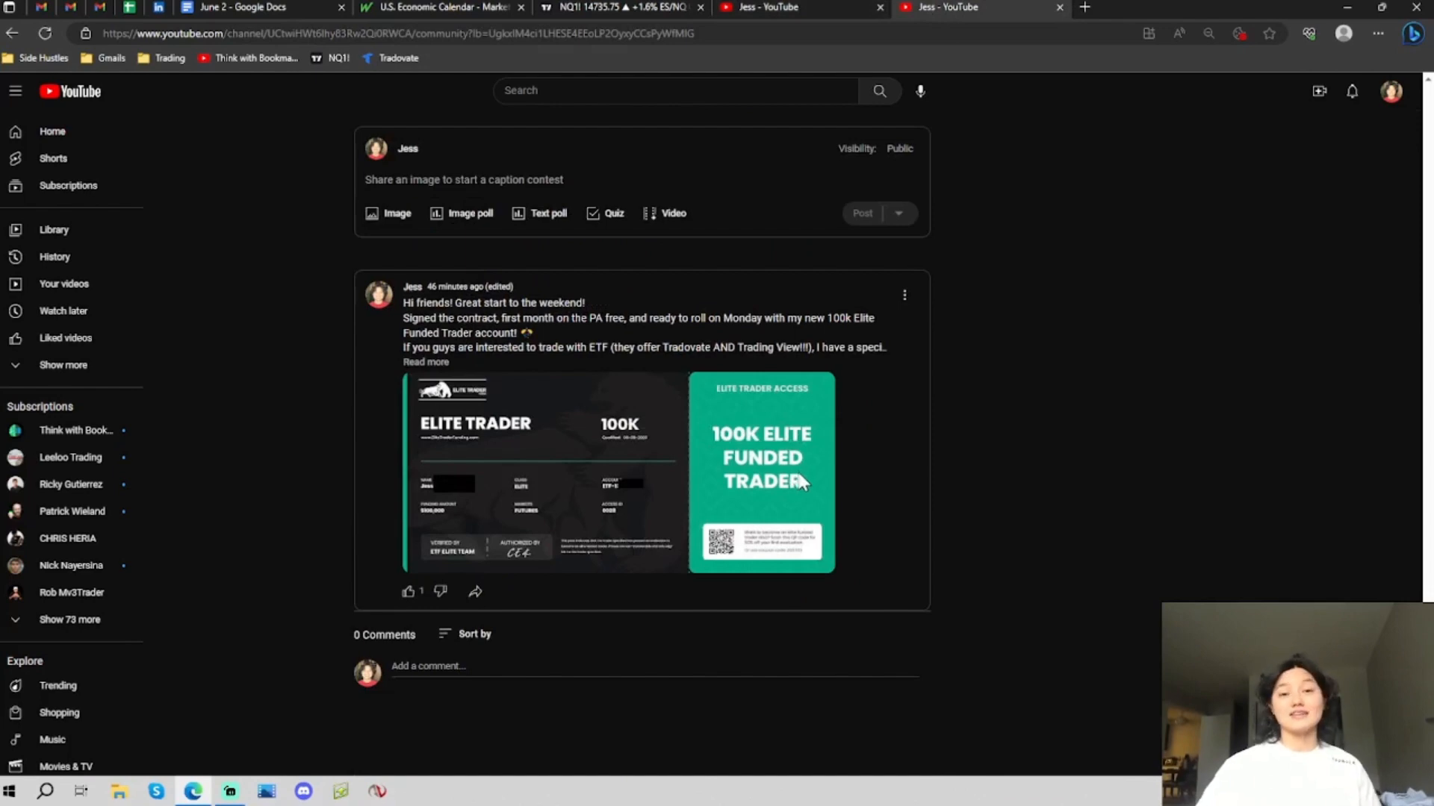
mouse_move(737, 281)
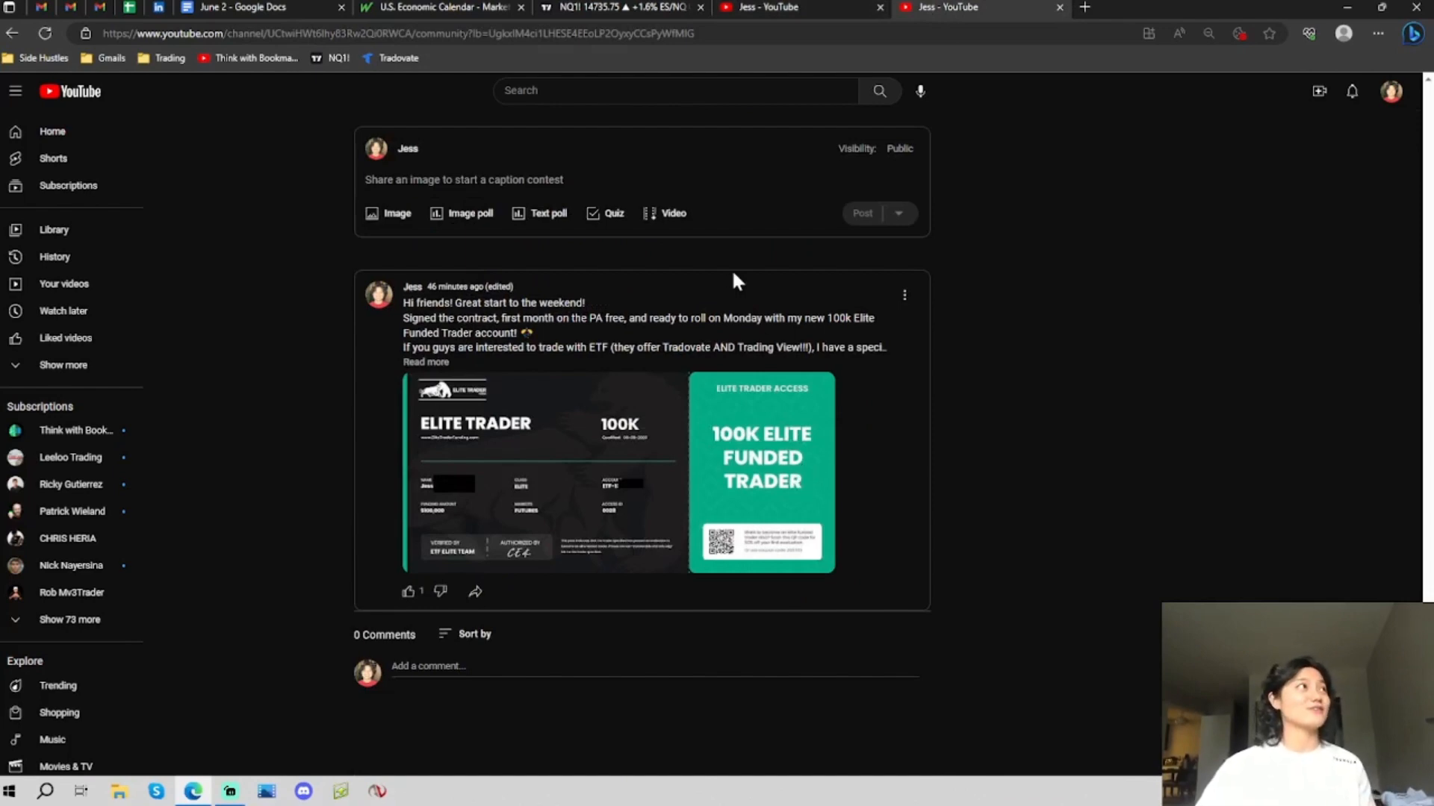
Step: View the Elite Funded Trader community post, then return to the June 2 recap document
left_click(257, 7)
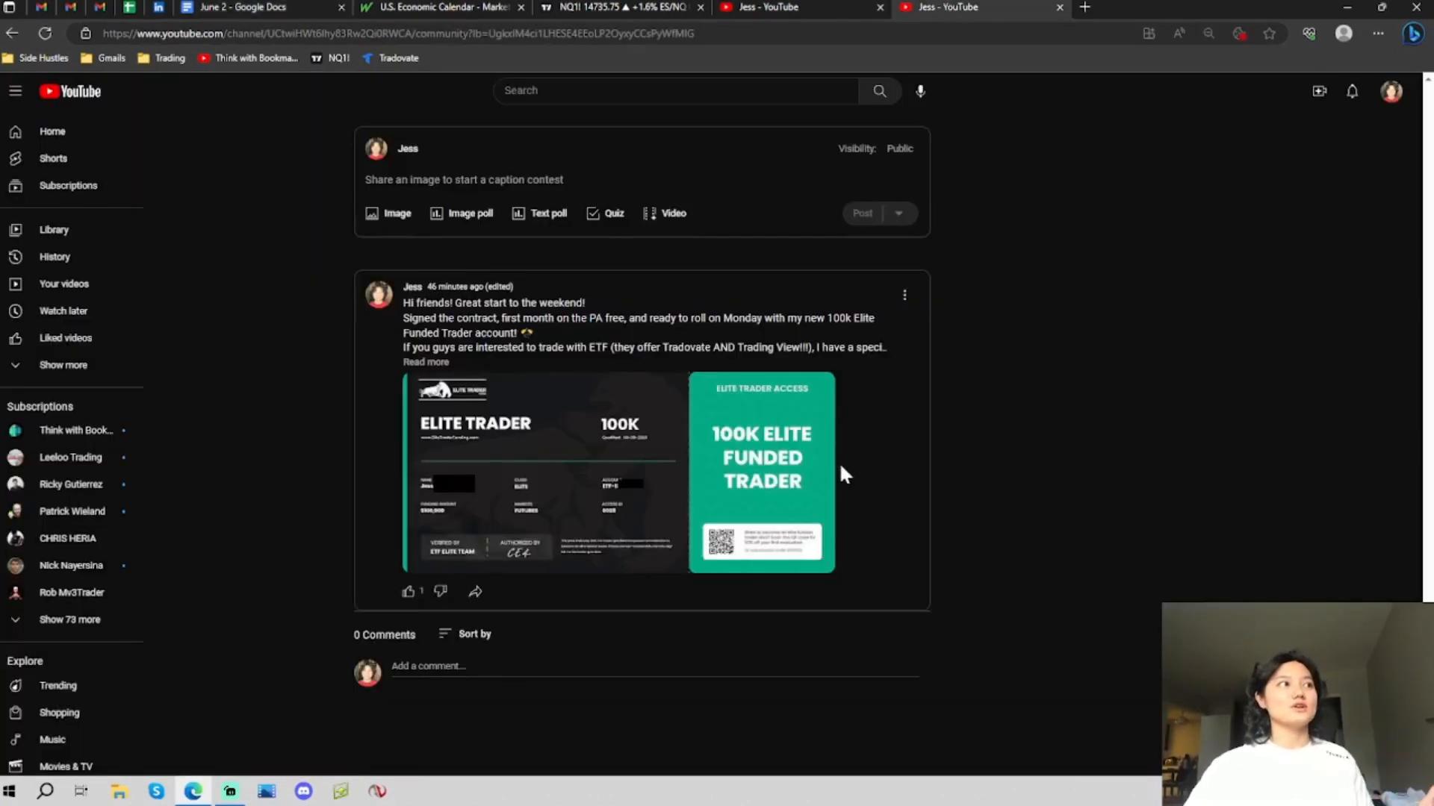
mouse_move(747, 551)
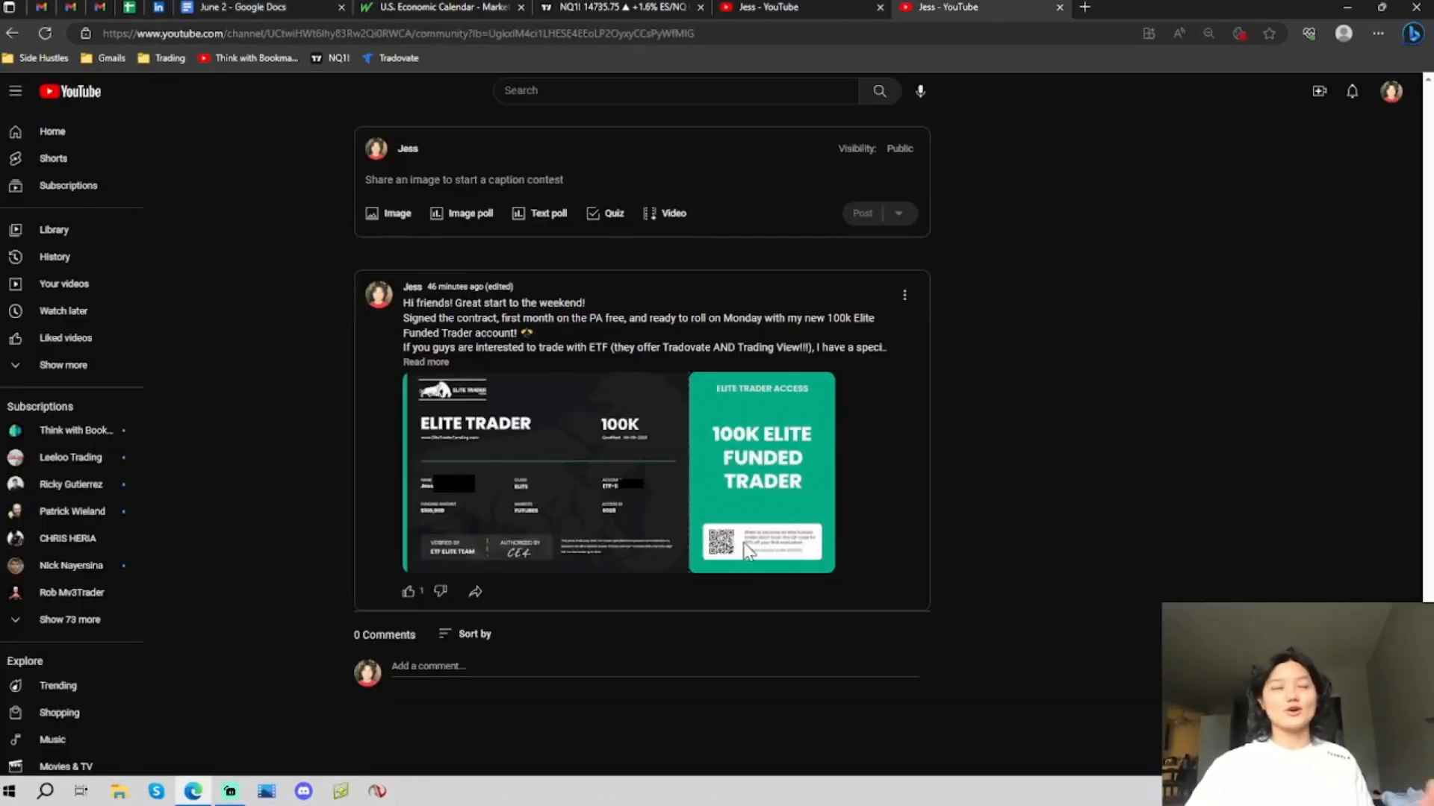
left_click(256, 8)
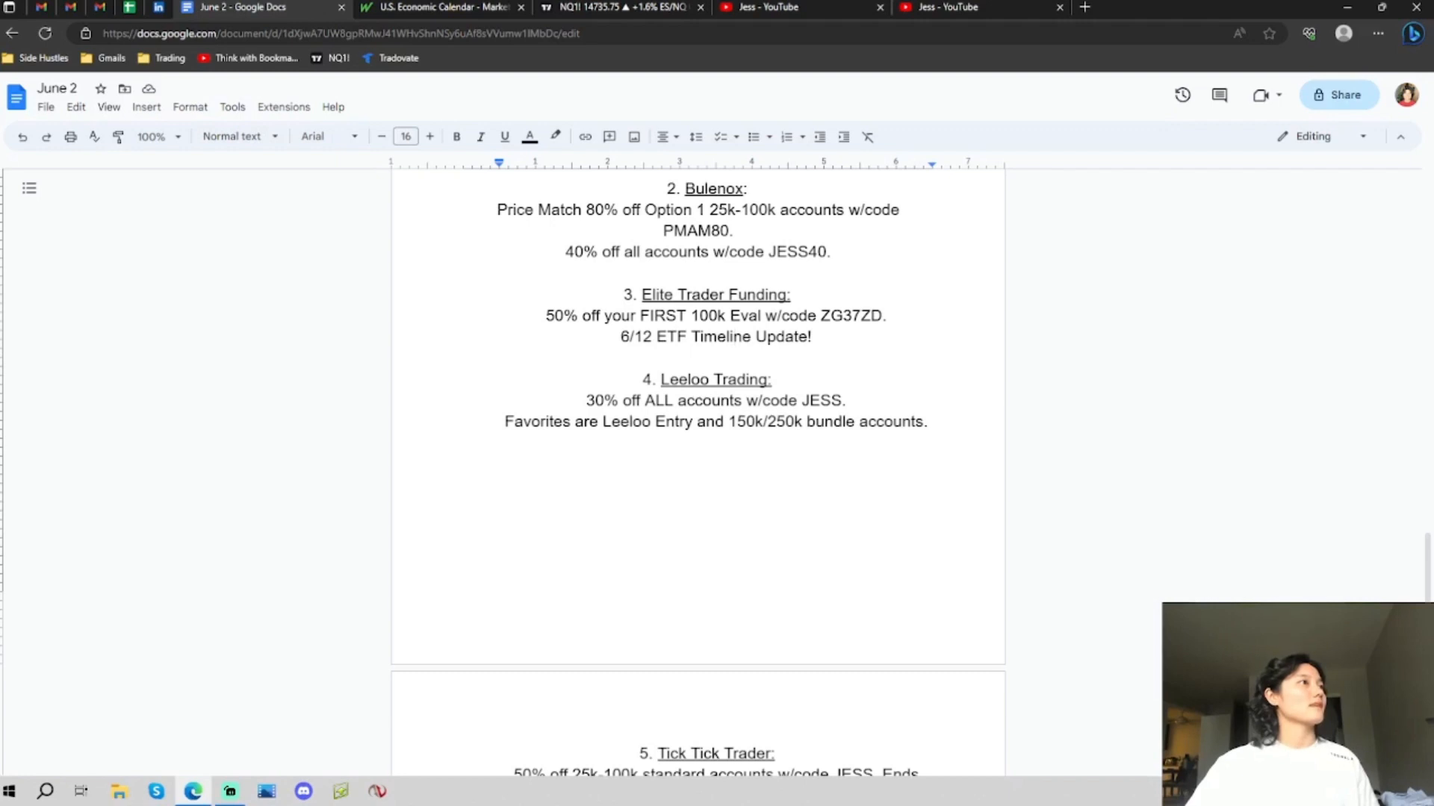
Step: Scroll to item 5 Tick Tick Trader and highlight the words 'Leeloo Entry'
left_click(811, 336)
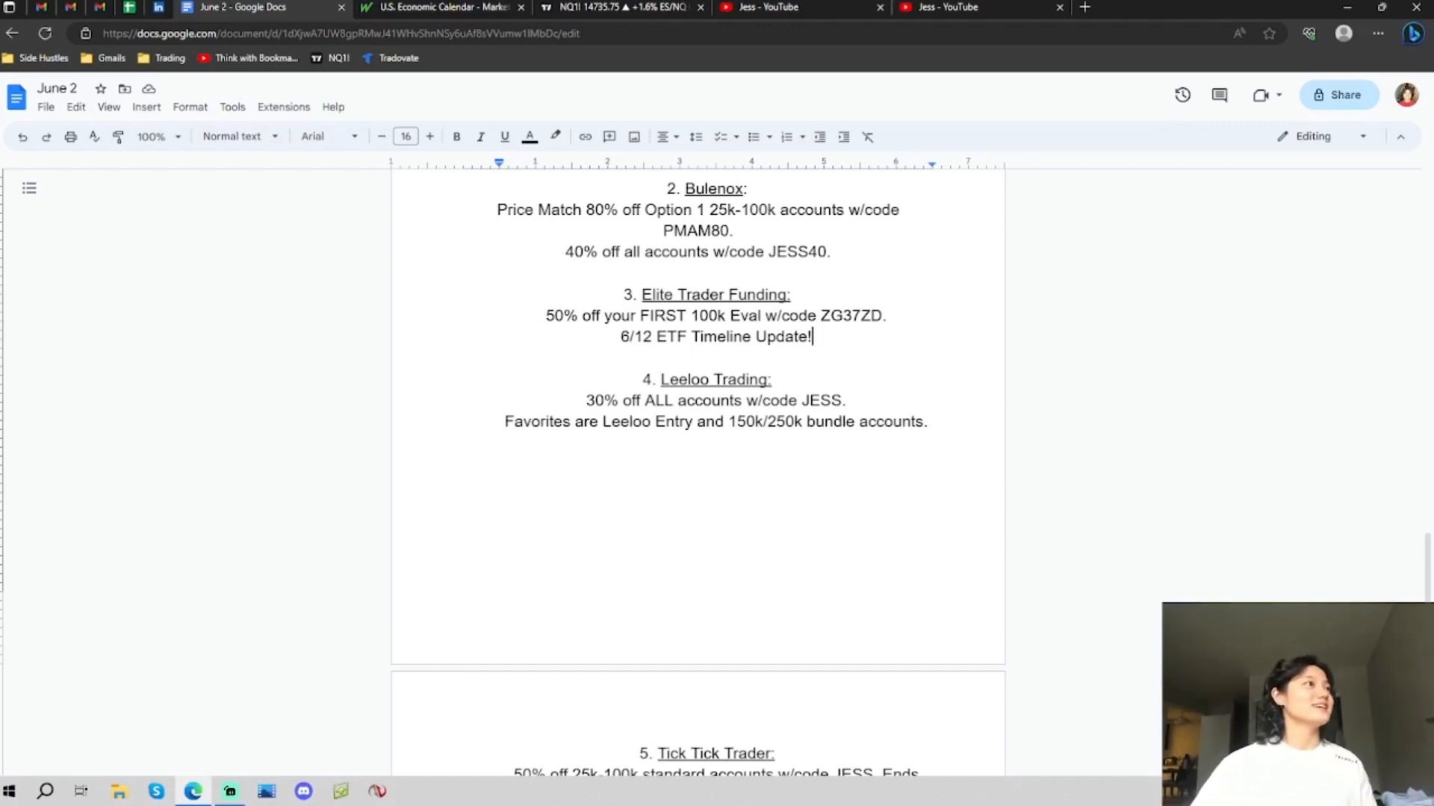
scroll("down", 3)
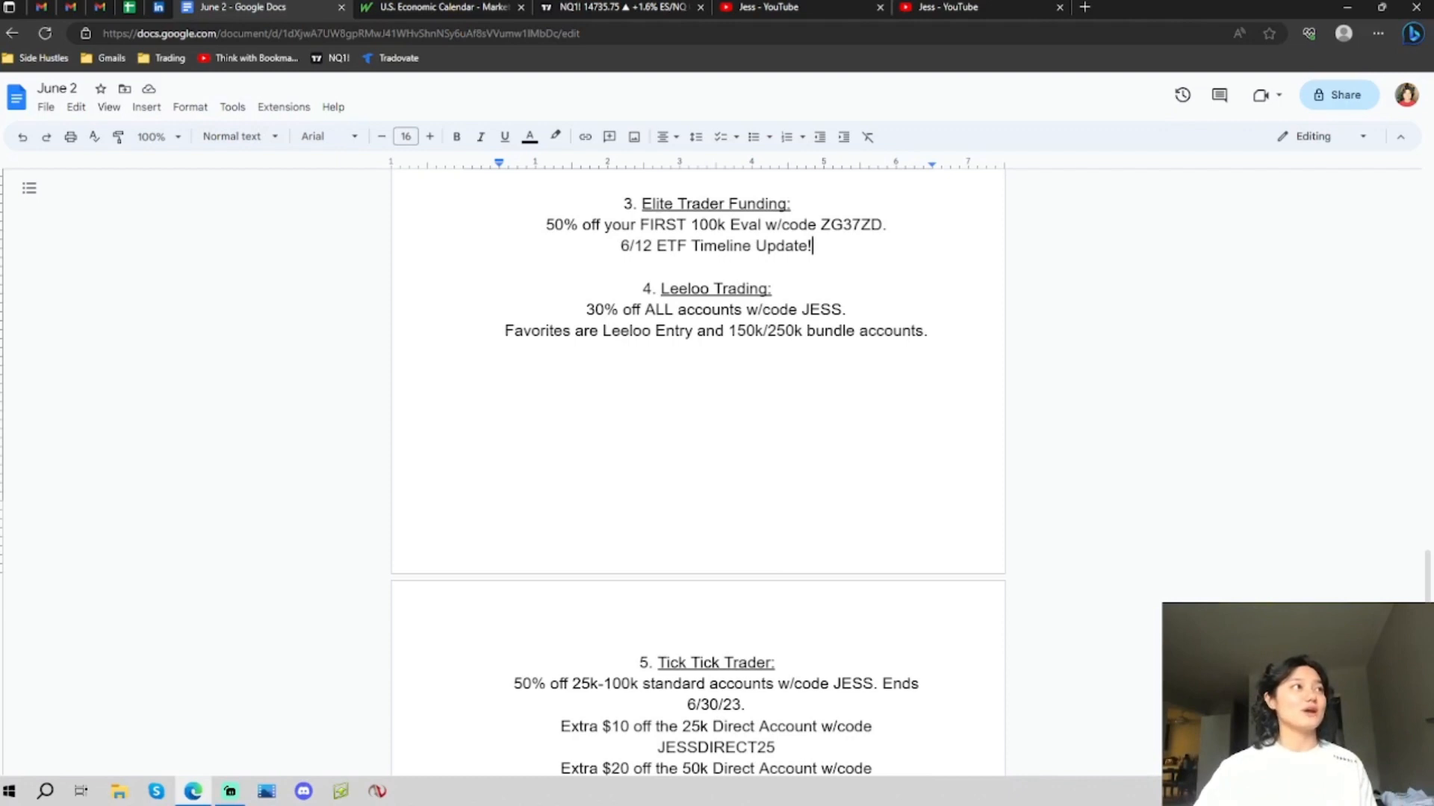
double_click(646, 330)
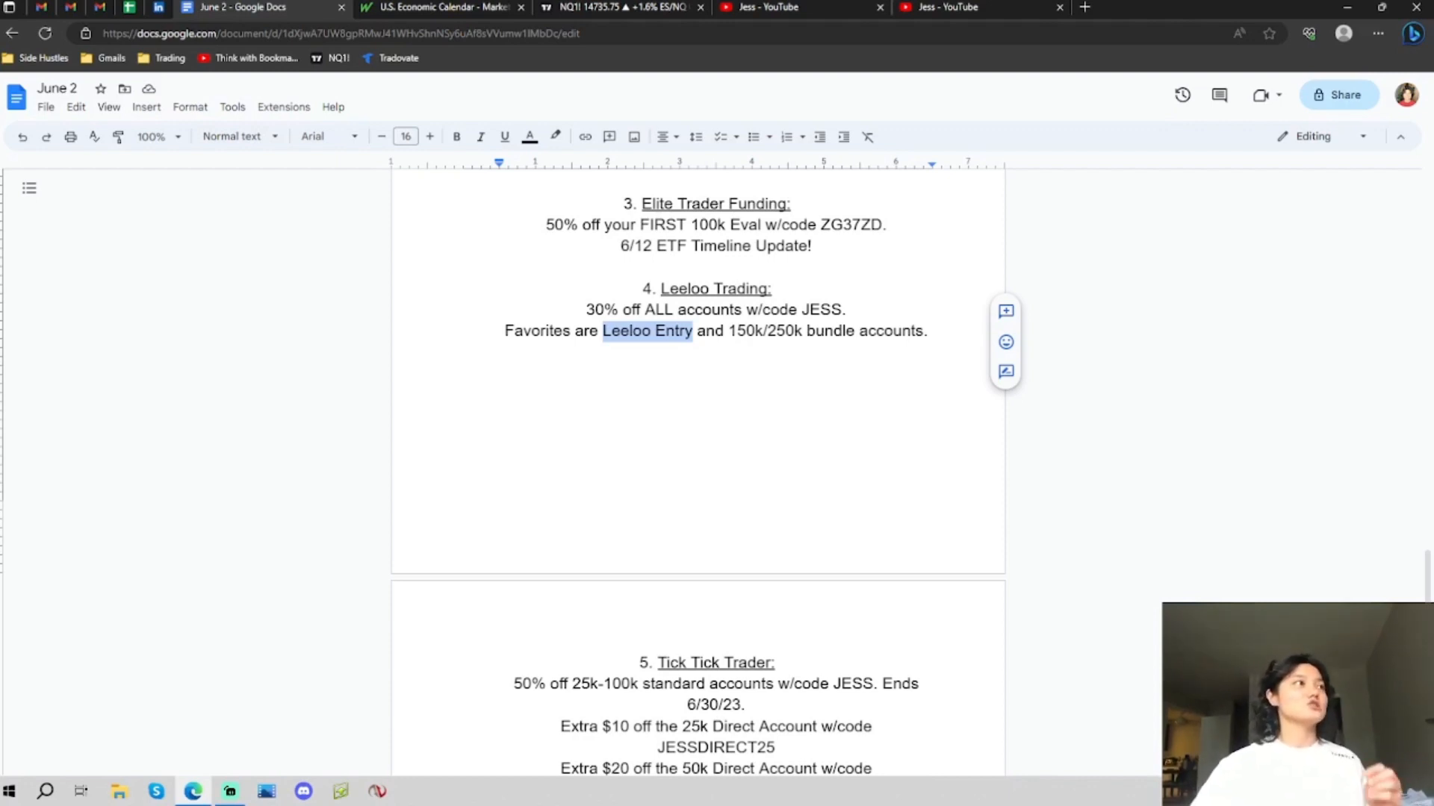
Step: Highlight the Leeloo 150k/250k account sizes and bundle wording, then scroll to the Tick Tick Trader entry
left_click(736, 330)
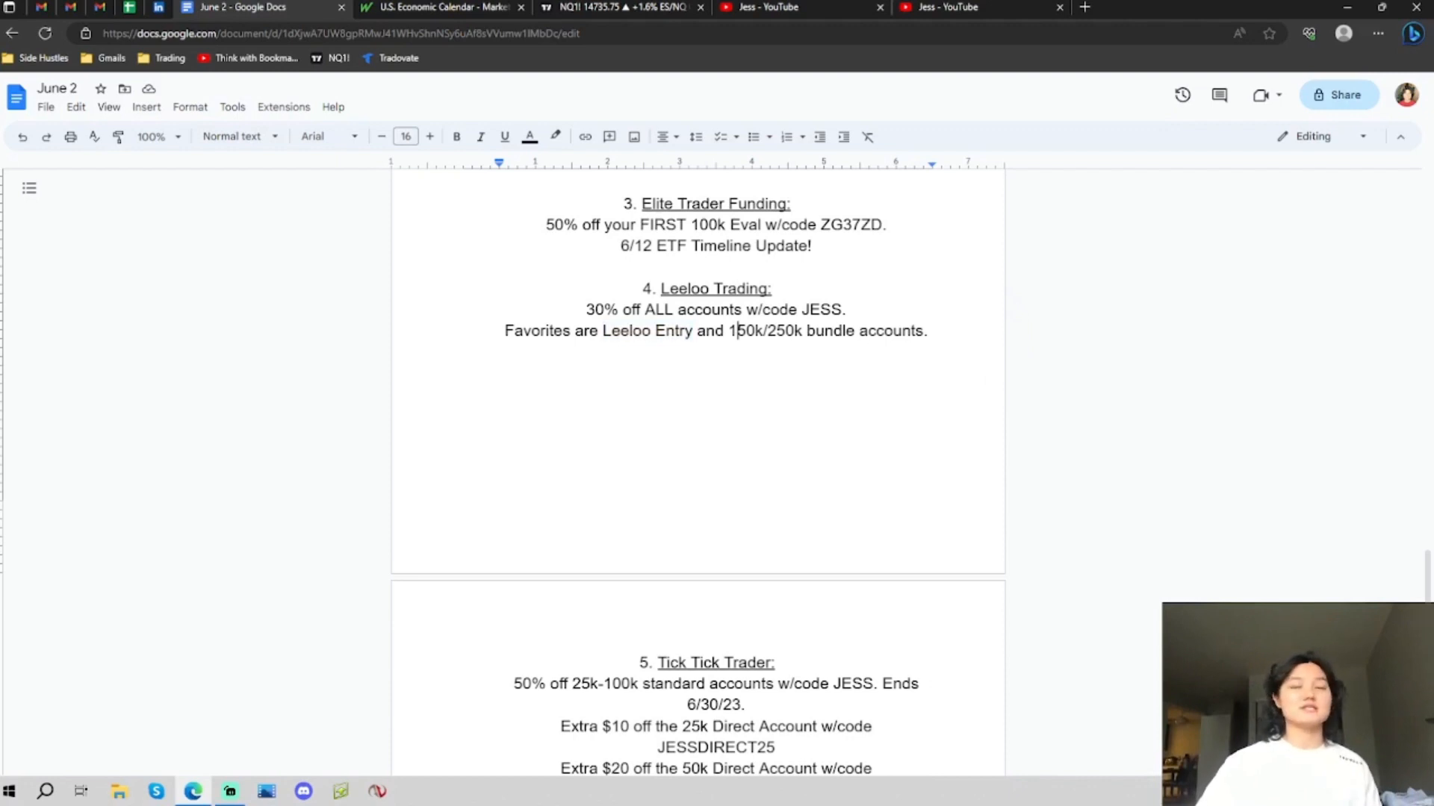
double_click(745, 330)
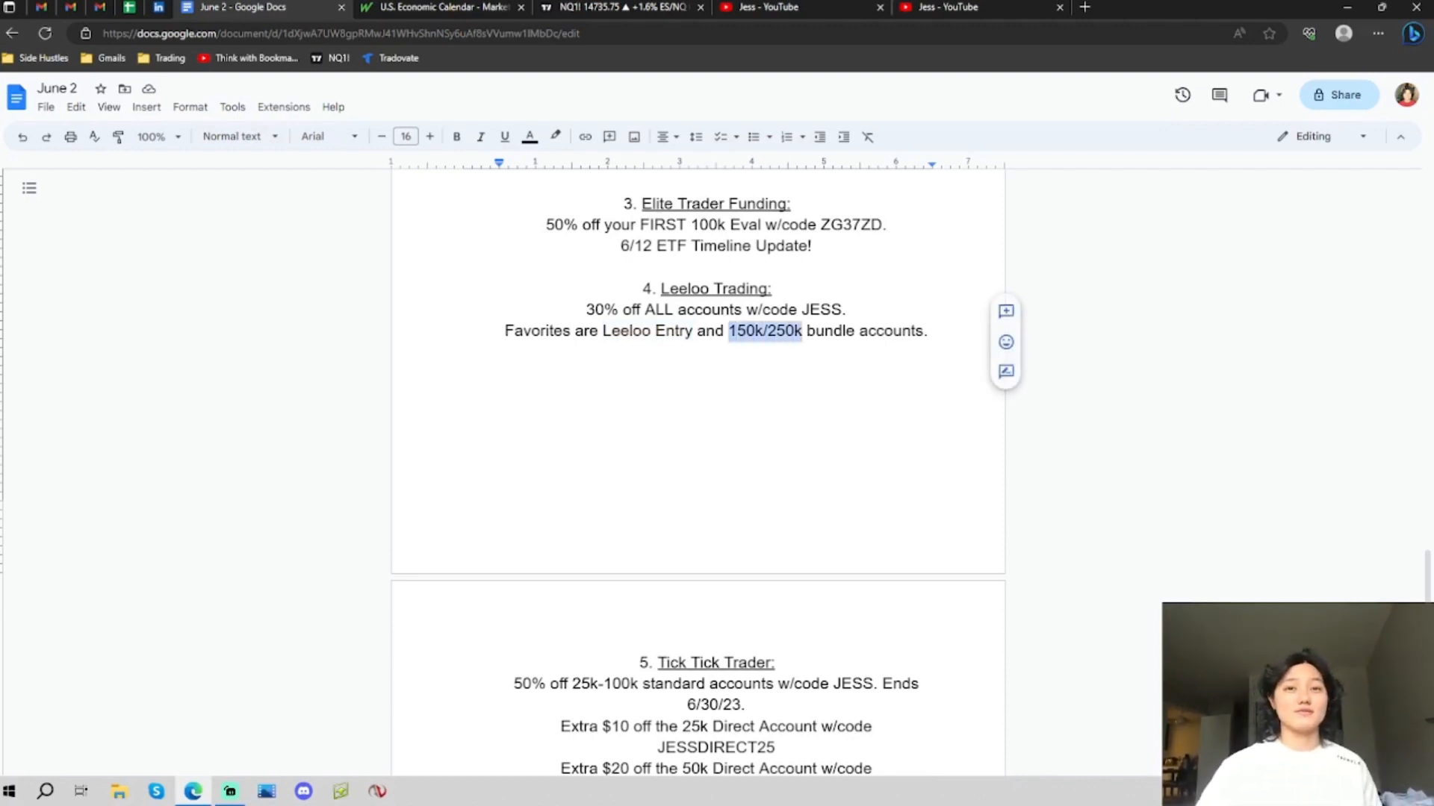
left_click(716, 415)
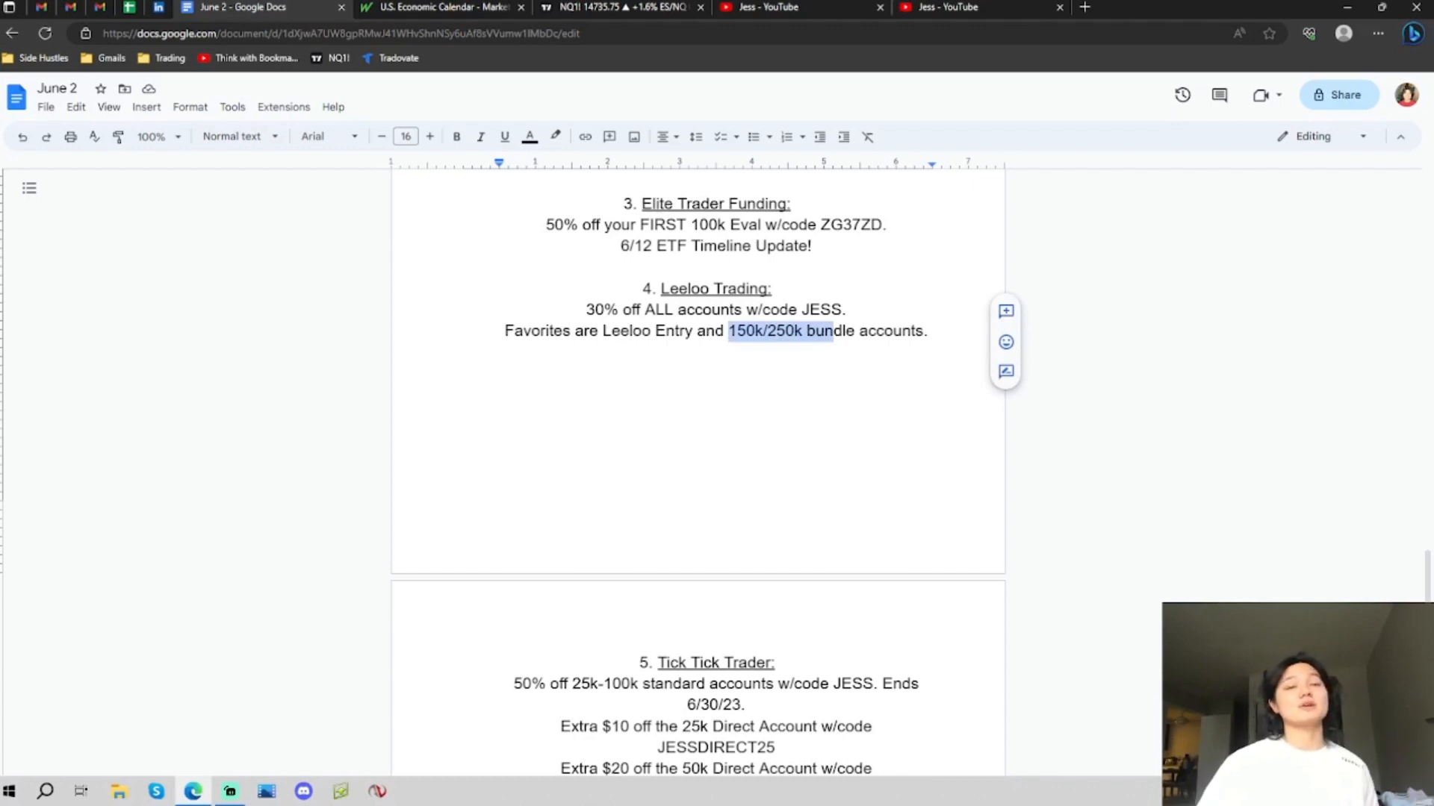
left_click(717, 373)
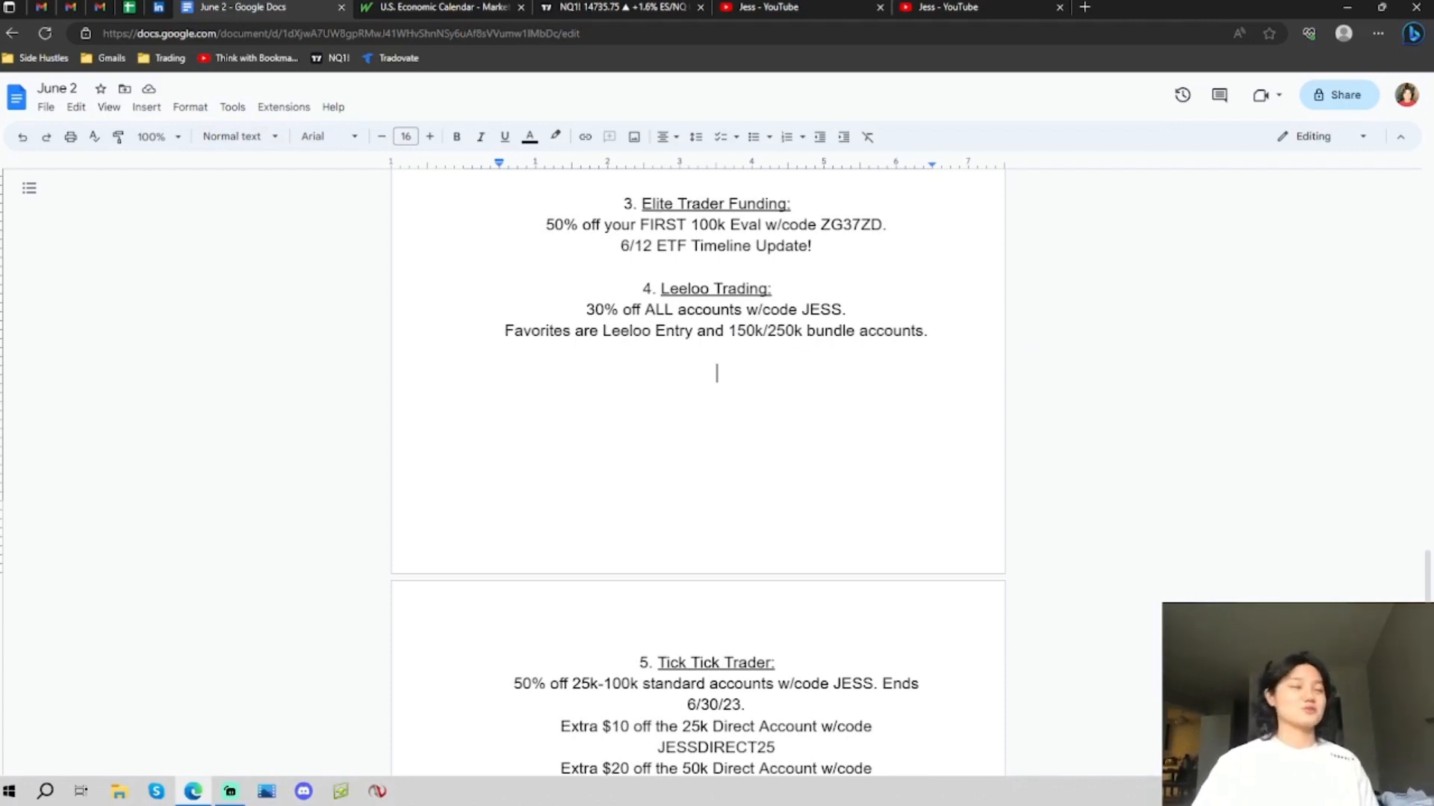
scroll("down", 3)
type("JESSDIRECT50")
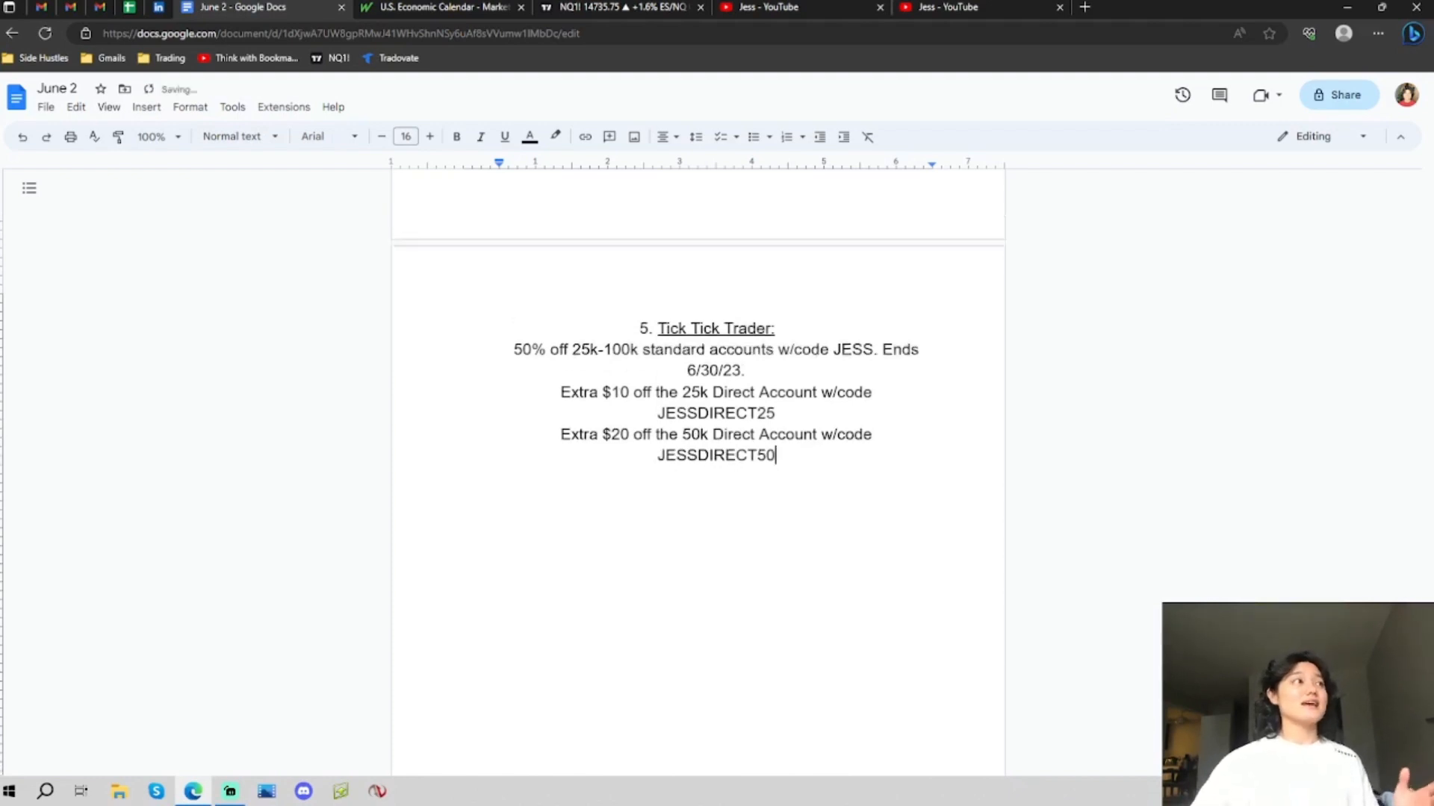
Step: Scroll to the top of the promotions list and show the tradeswithjess Community page header
scroll("up", 3)
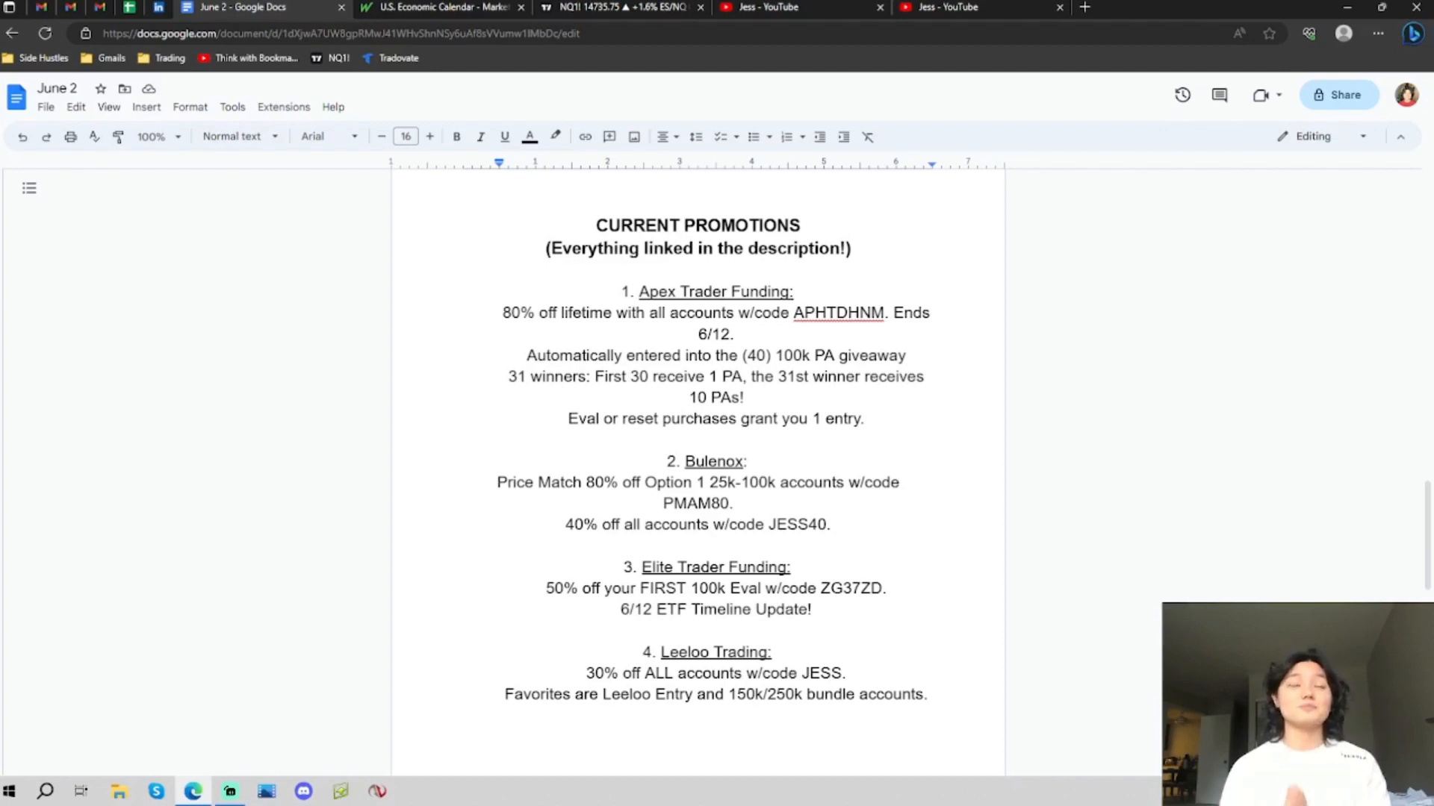
left_click(800, 8)
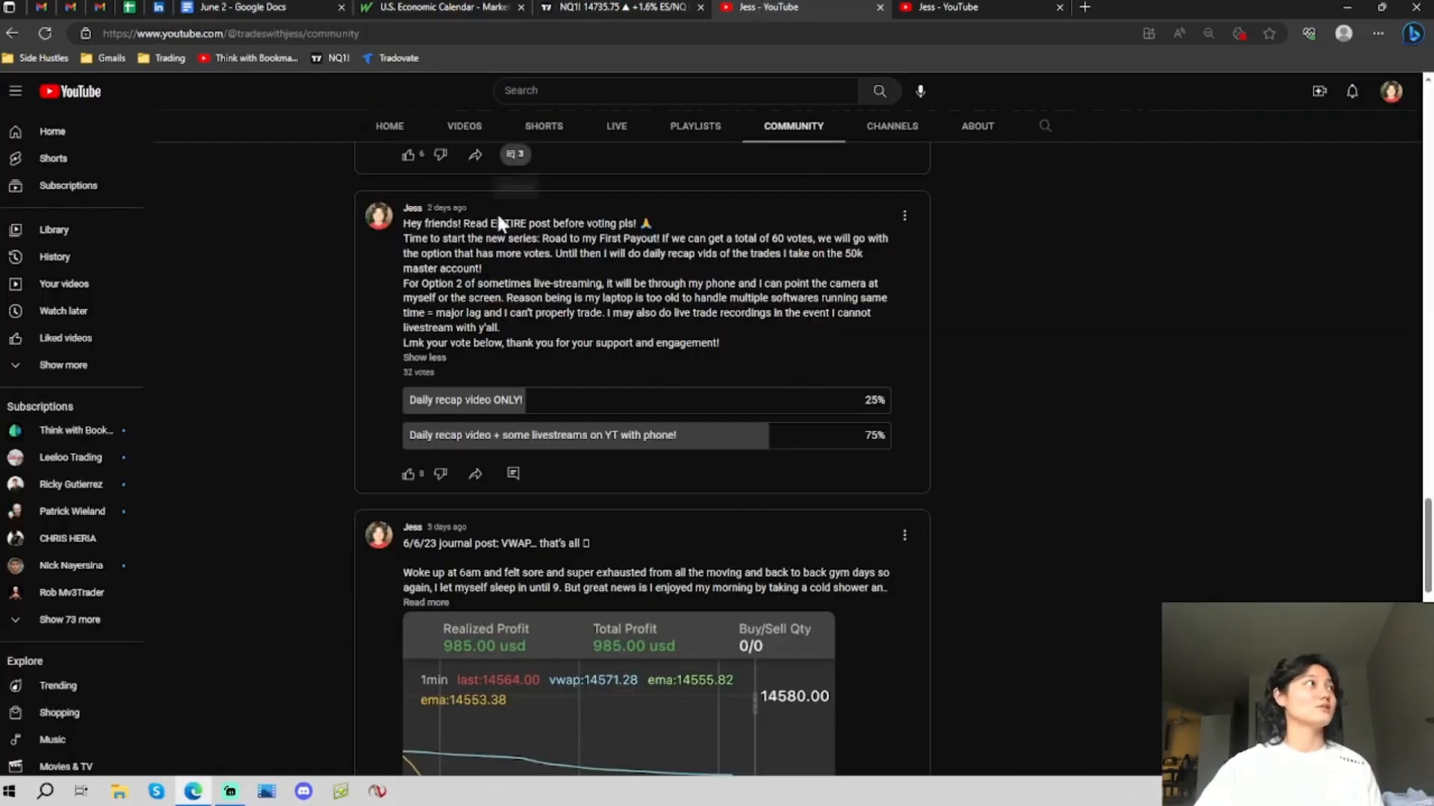
scroll("up", 3)
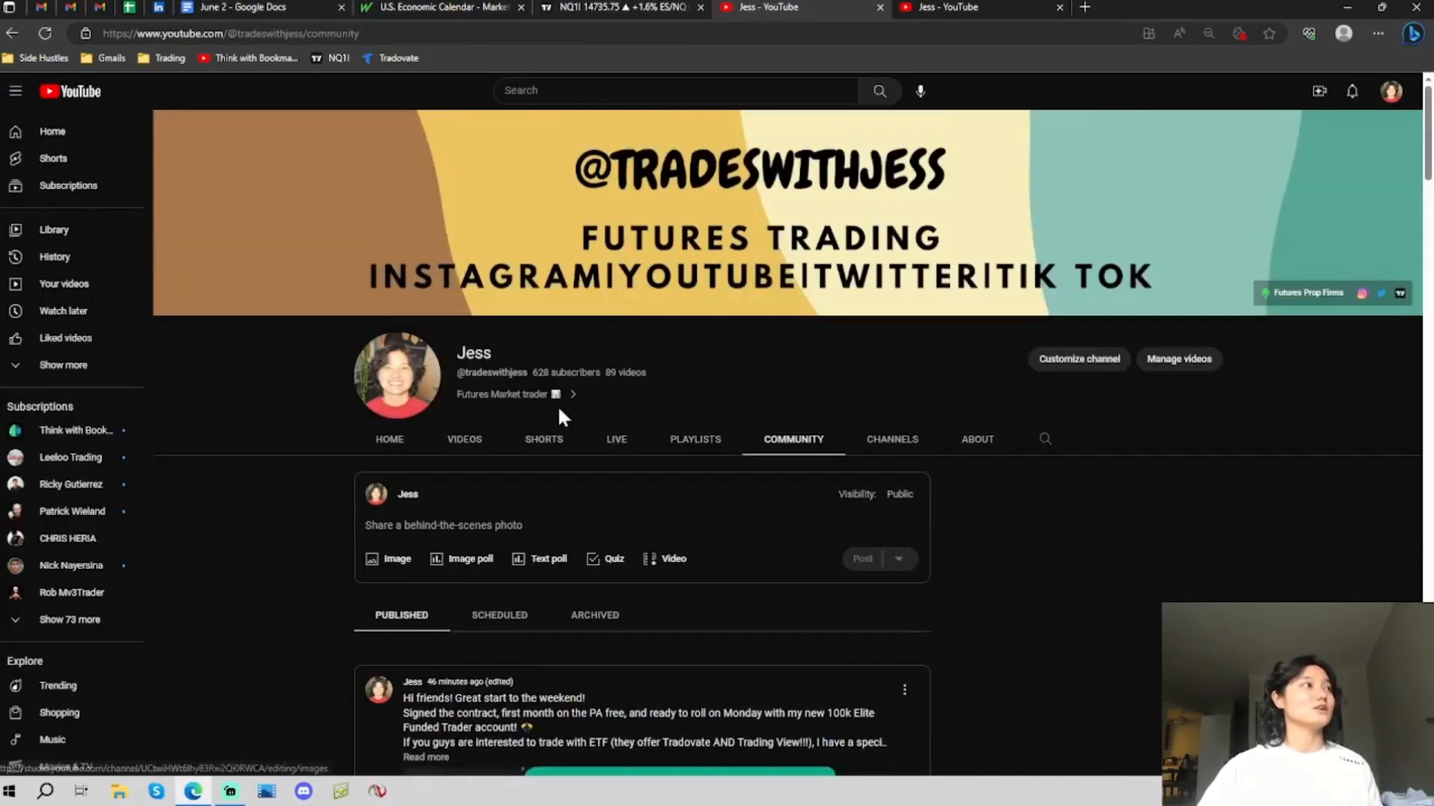
mouse_move(758, 416)
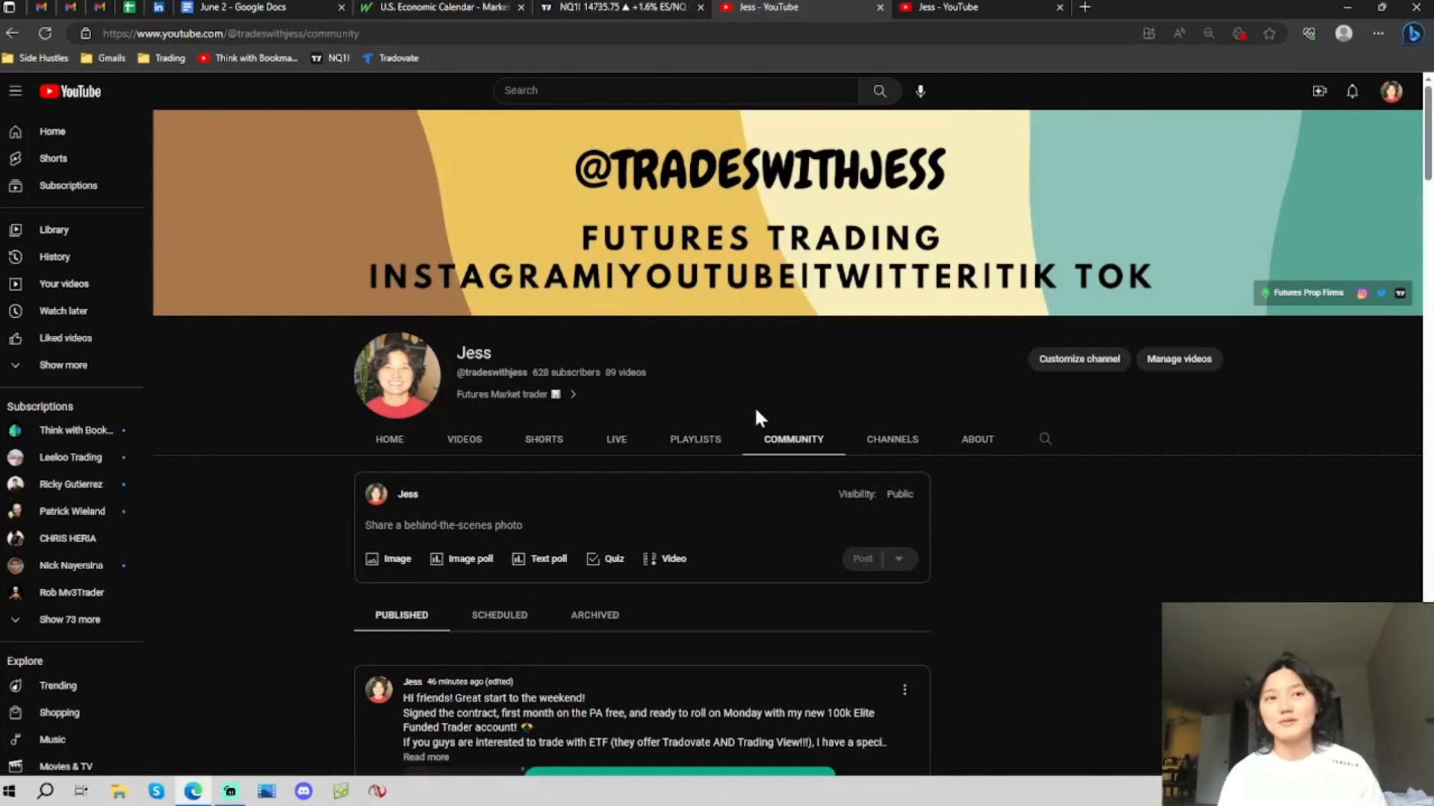